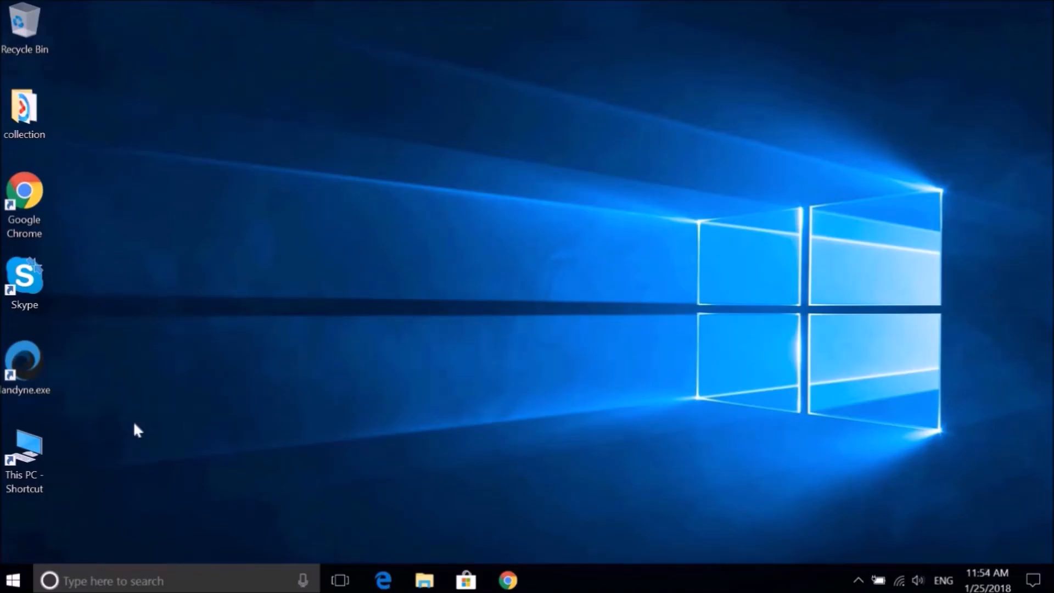
# - Launch the Landyne suite from the desktop and start QSAED from its launcher bar
pyautogui.click(26, 363)
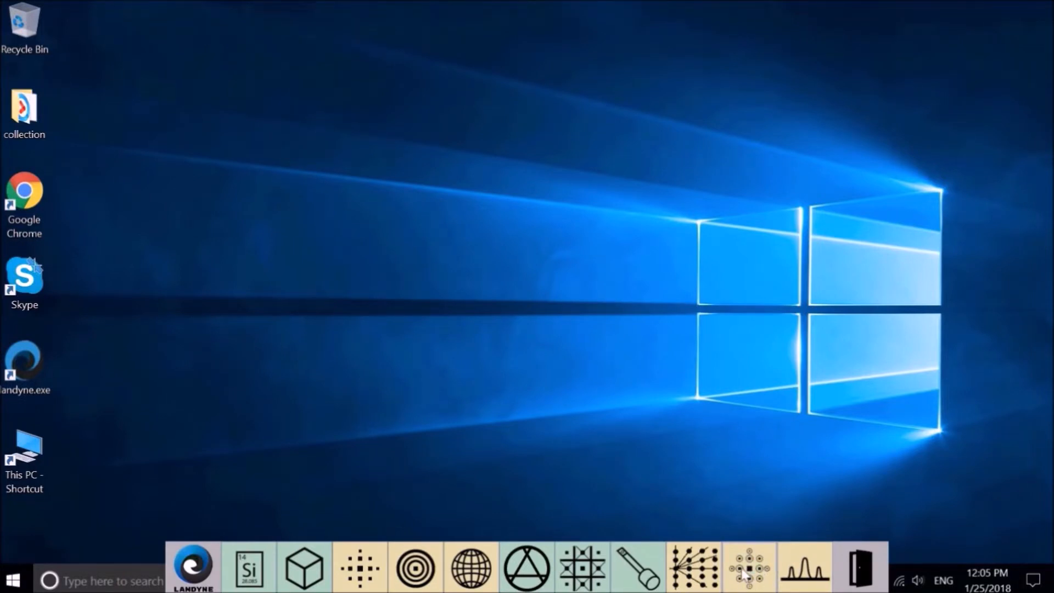
pyautogui.click(749, 567)
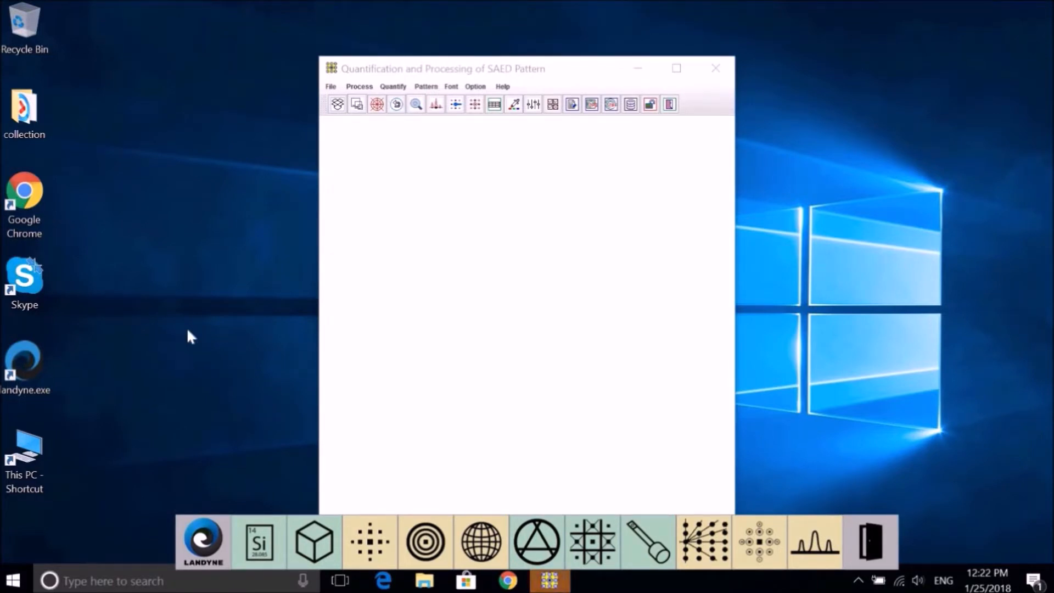
pyautogui.click(330, 86)
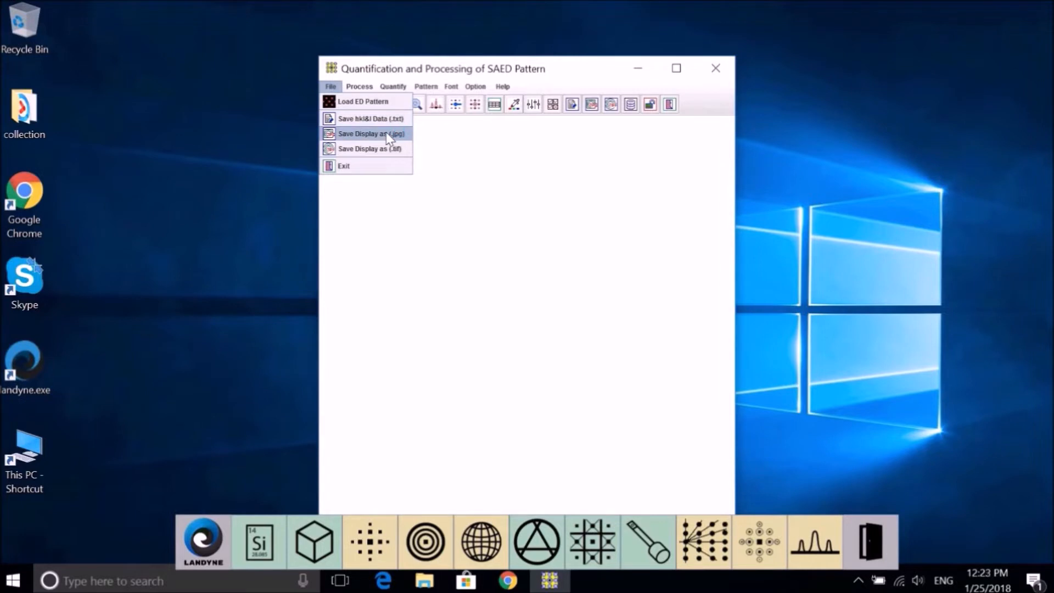
pyautogui.moveTo(366, 149)
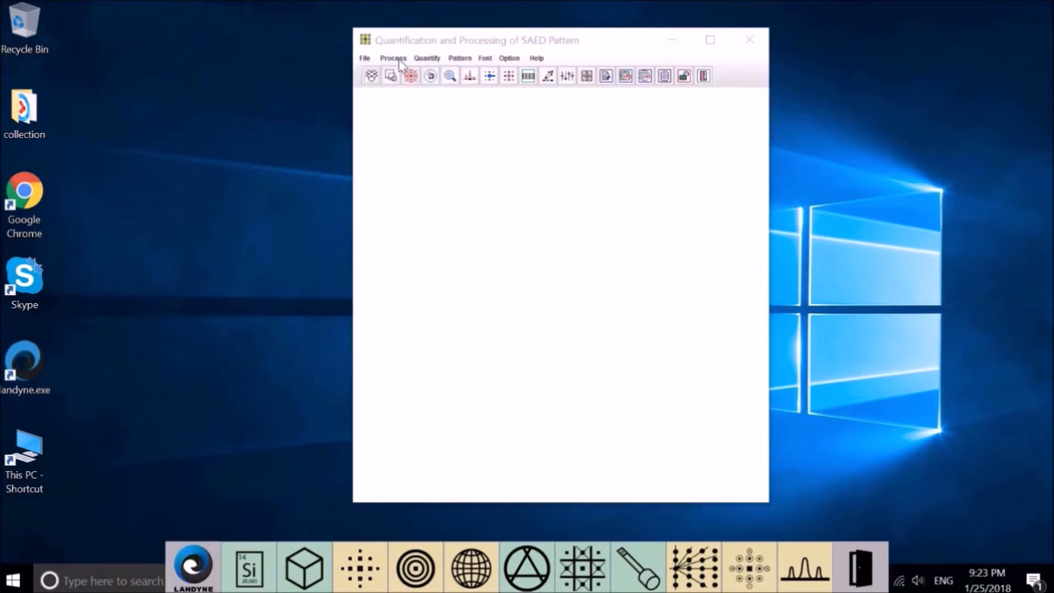
# - View and close the Process > Calibrate scaling factor dialog, then reopen the Process menu
pyautogui.click(393, 57)
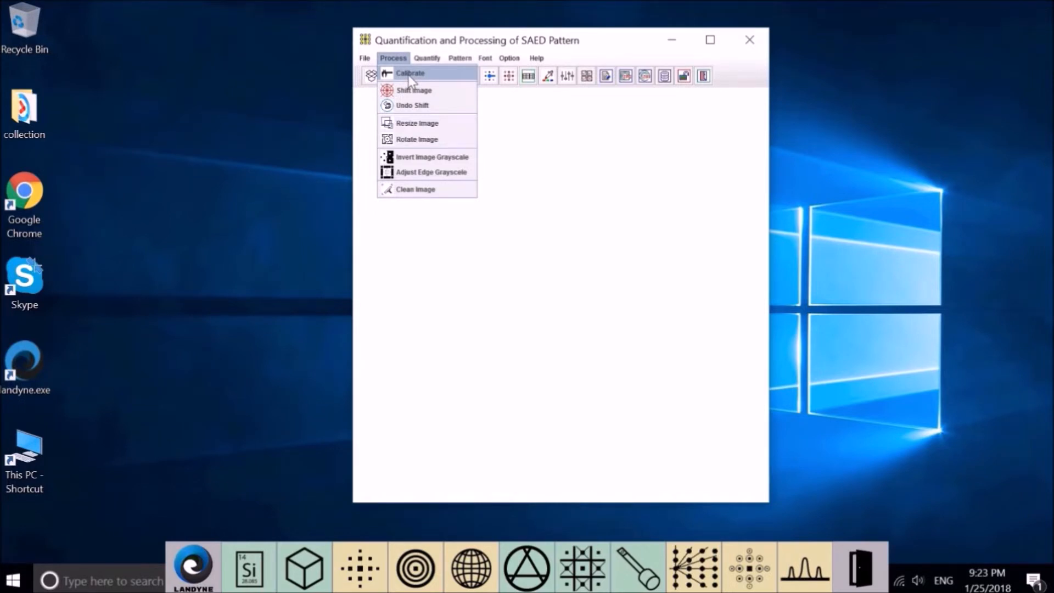
pyautogui.click(410, 72)
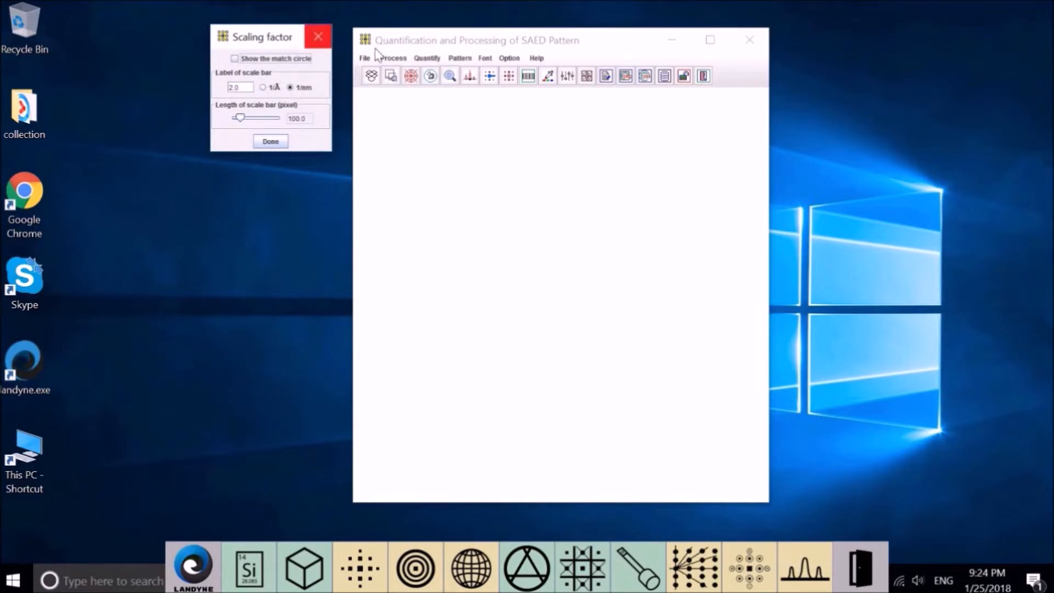
pyautogui.click(393, 58)
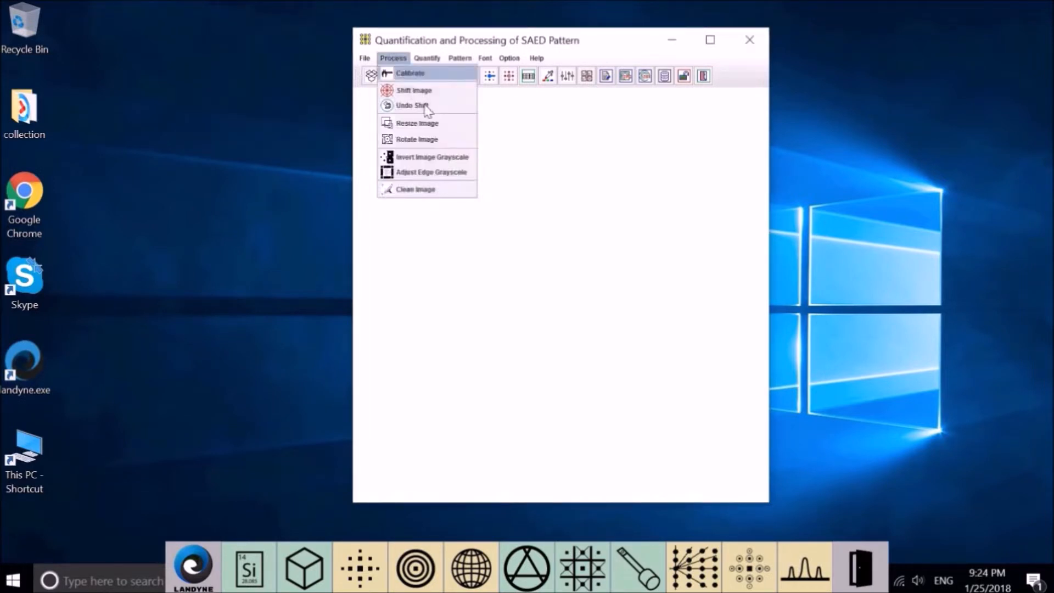
pyautogui.moveTo(441, 91)
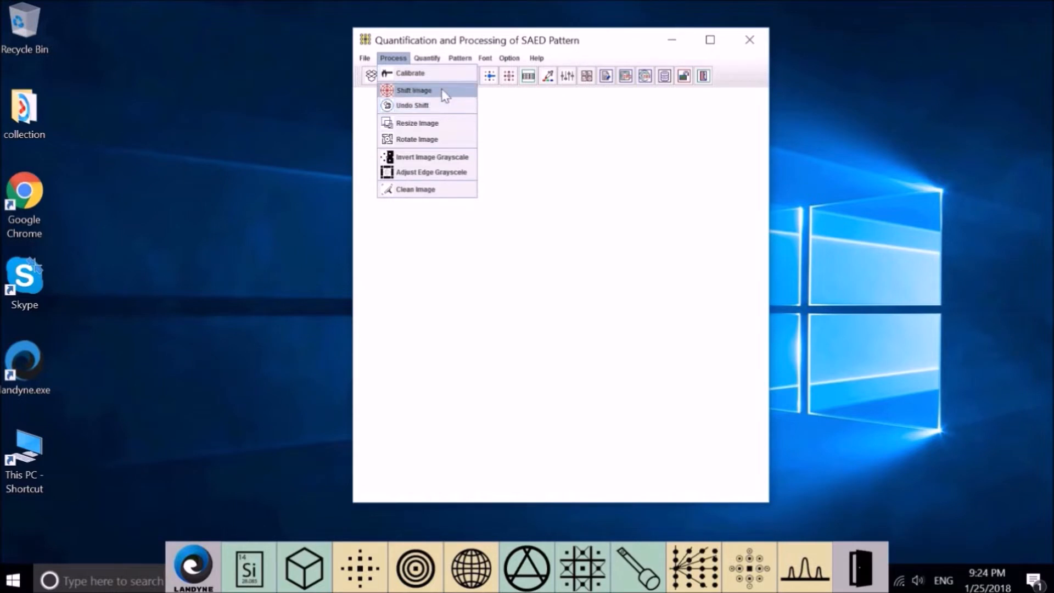
pyautogui.click(410, 72)
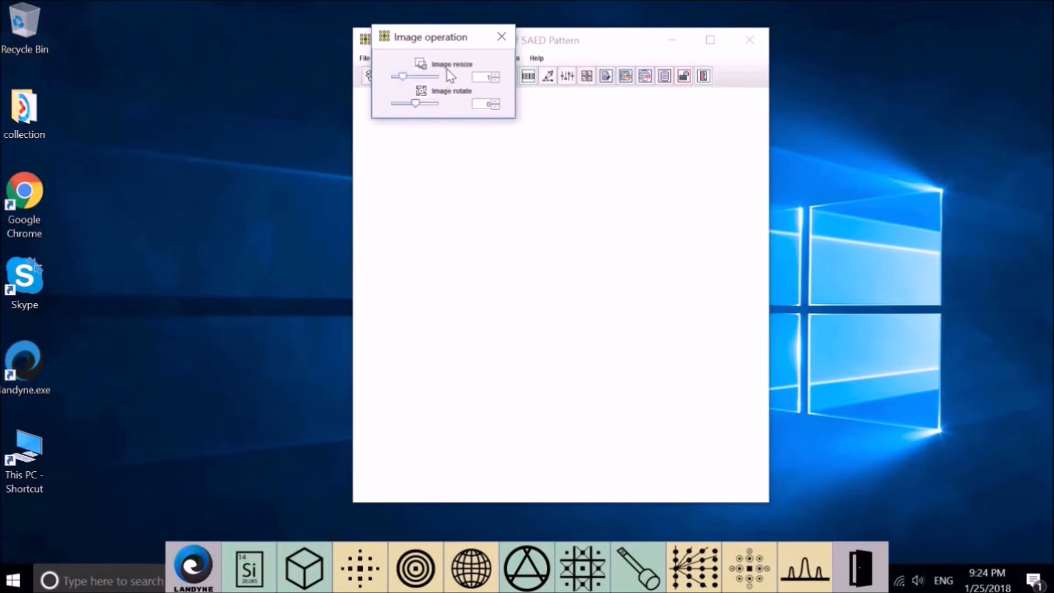
pyautogui.moveTo(456, 109)
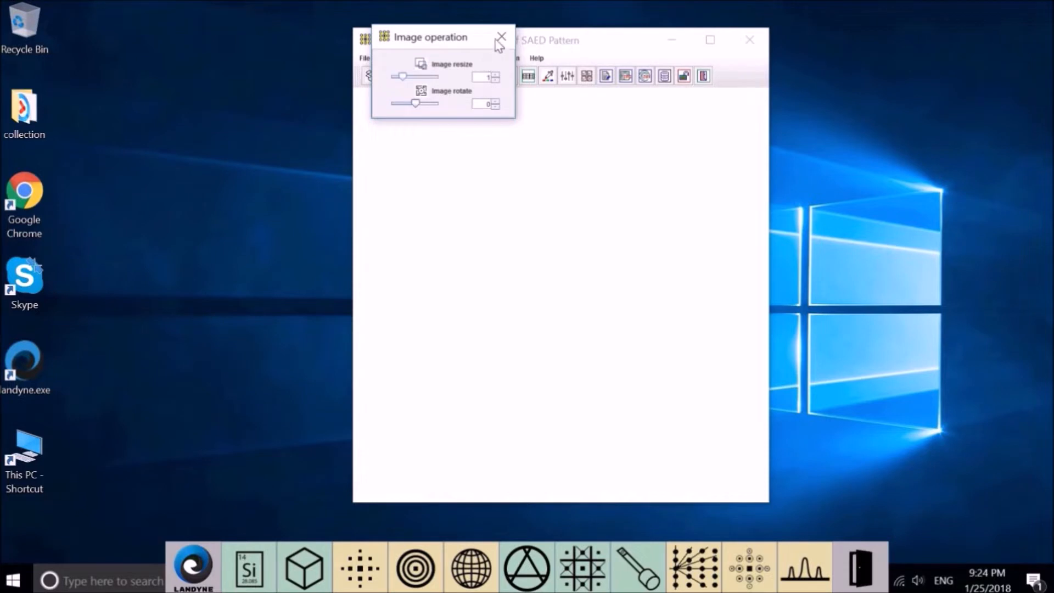
pyautogui.click(500, 38)
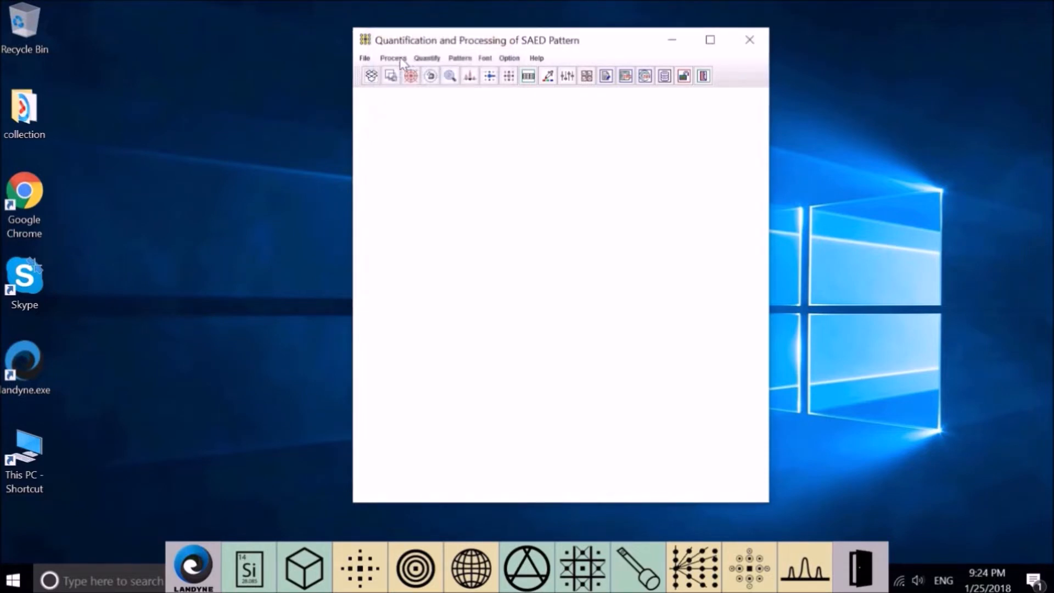
pyautogui.click(392, 57)
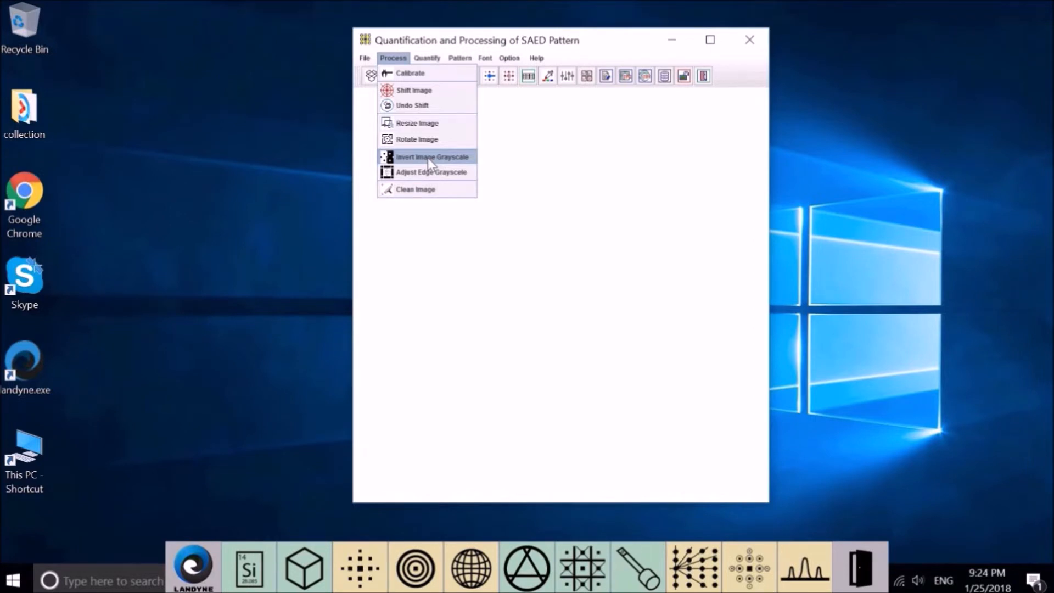
pyautogui.moveTo(427, 172)
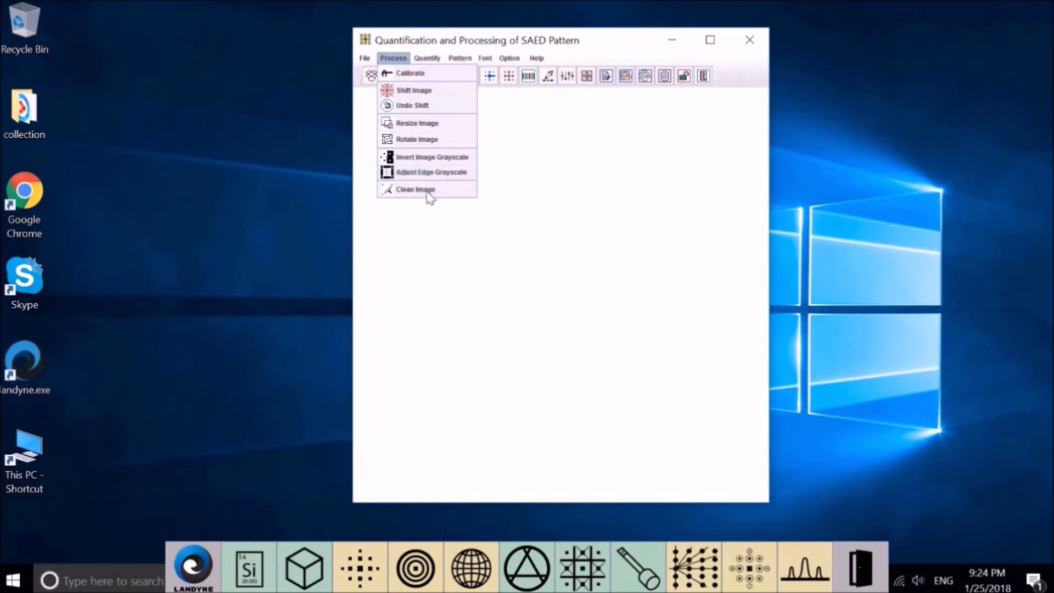
pyautogui.moveTo(415, 189)
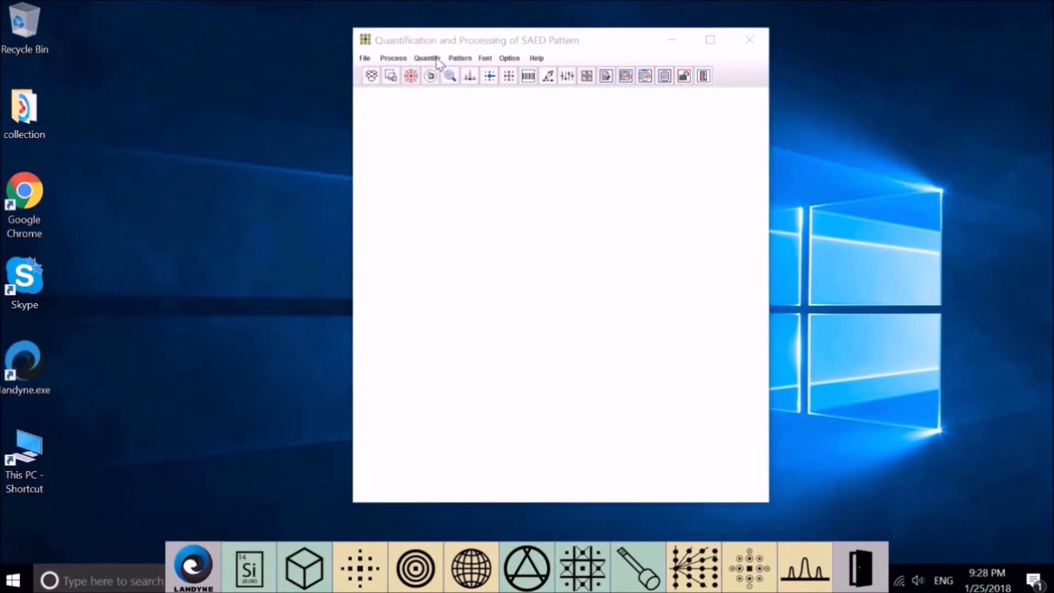
# - Inspect and close the Digital Viewer and Beam Stopper blocker dialogs, then reopen Quantify
pyautogui.click(426, 57)
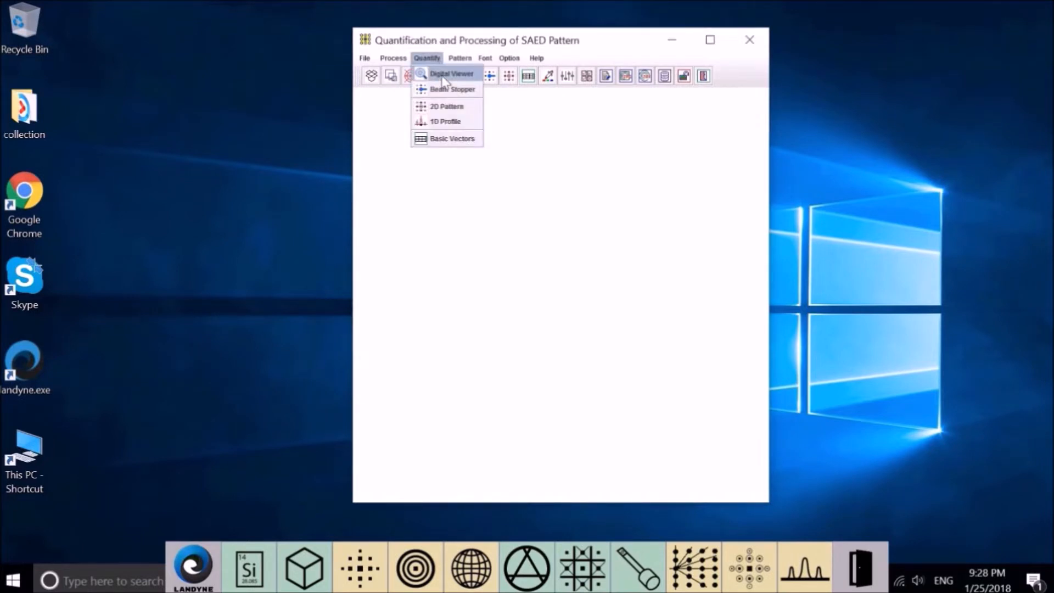
pyautogui.click(451, 73)
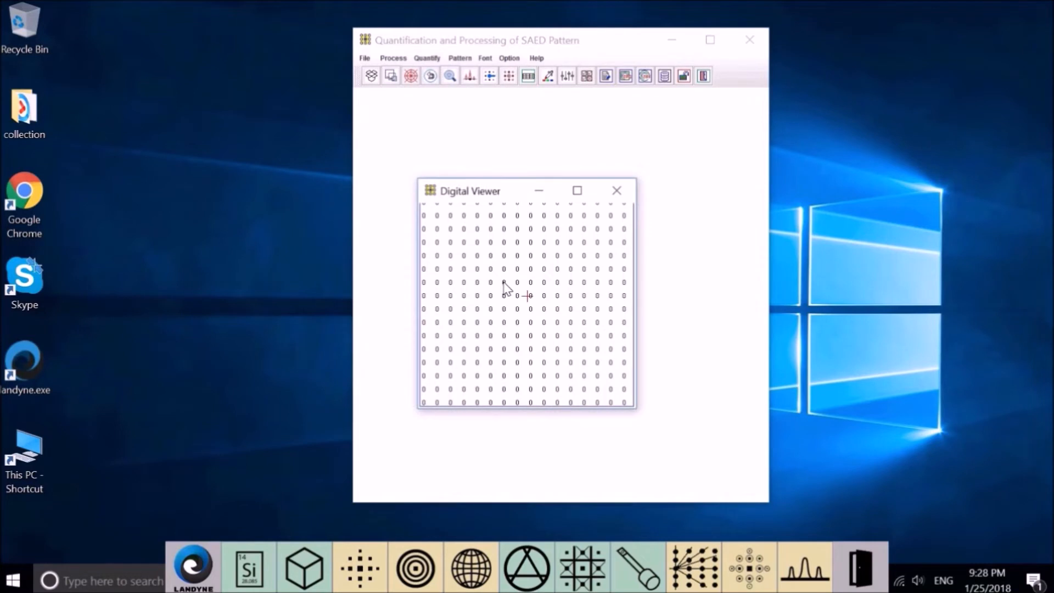
pyautogui.moveTo(509, 281)
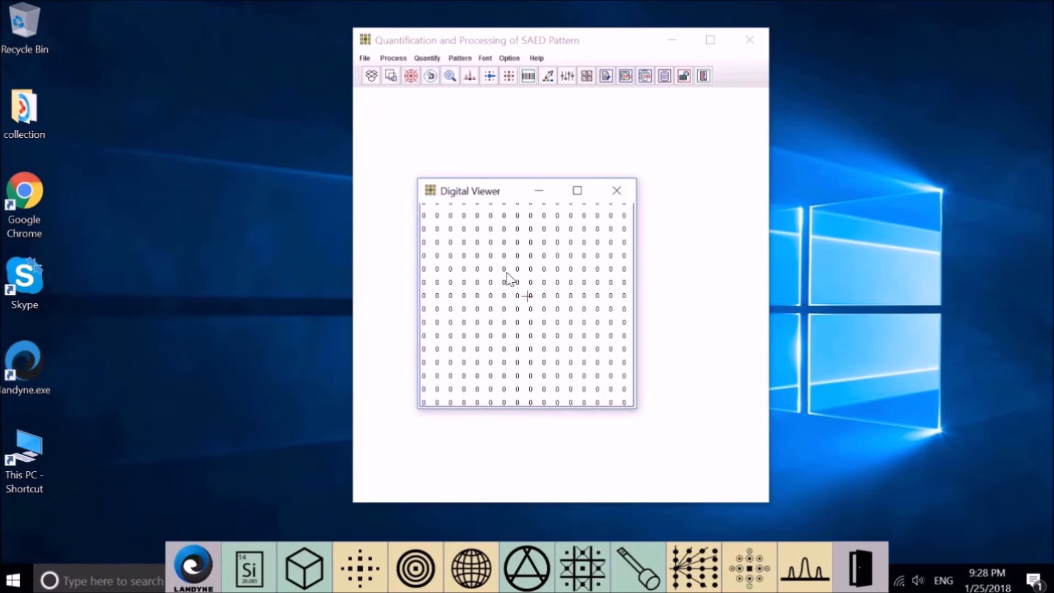
pyautogui.moveTo(518, 314)
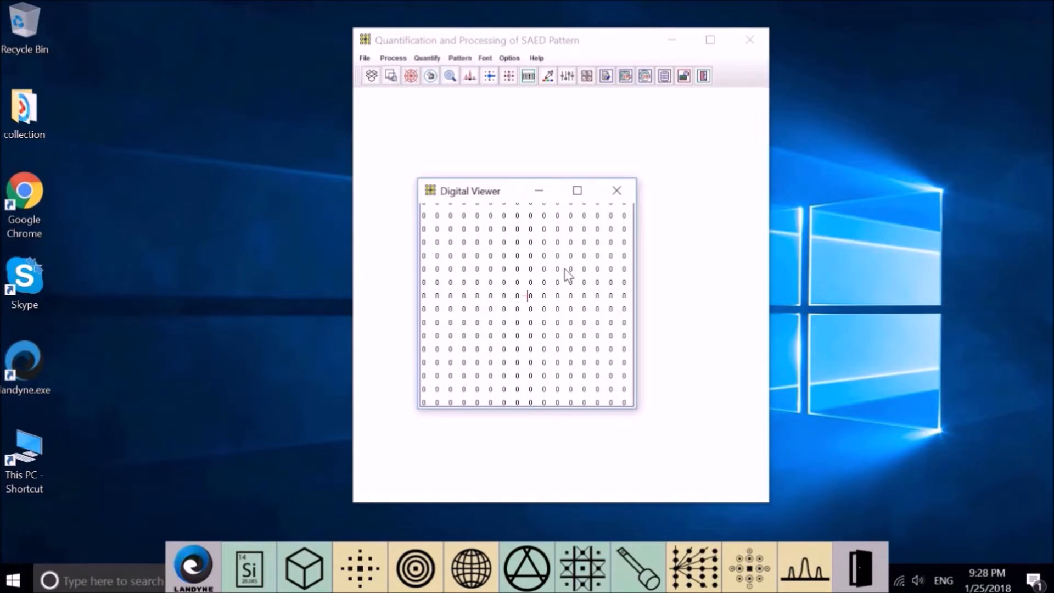
pyautogui.moveTo(488, 317)
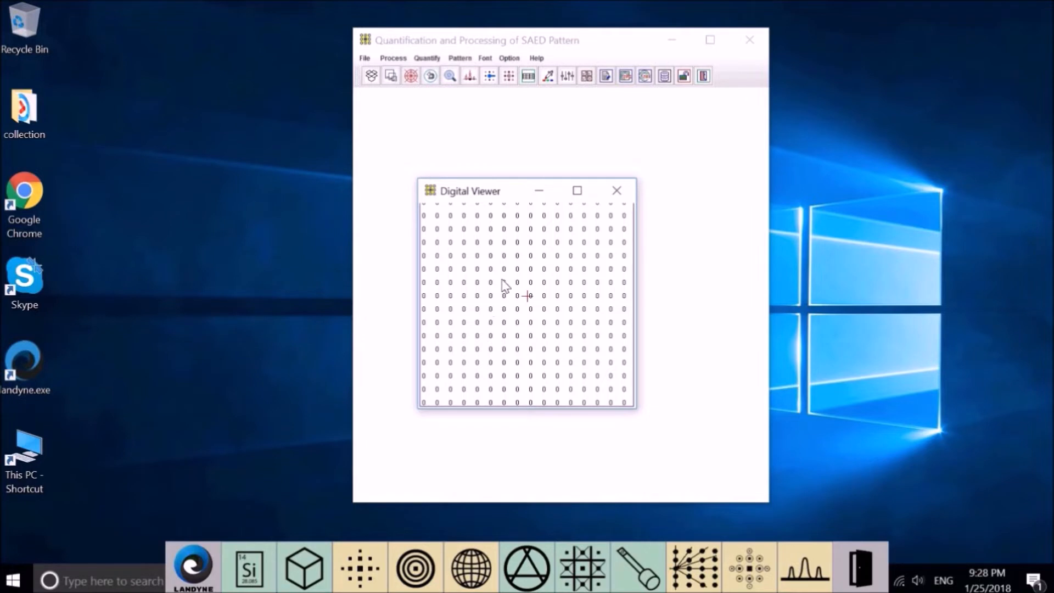
pyautogui.moveTo(525, 251)
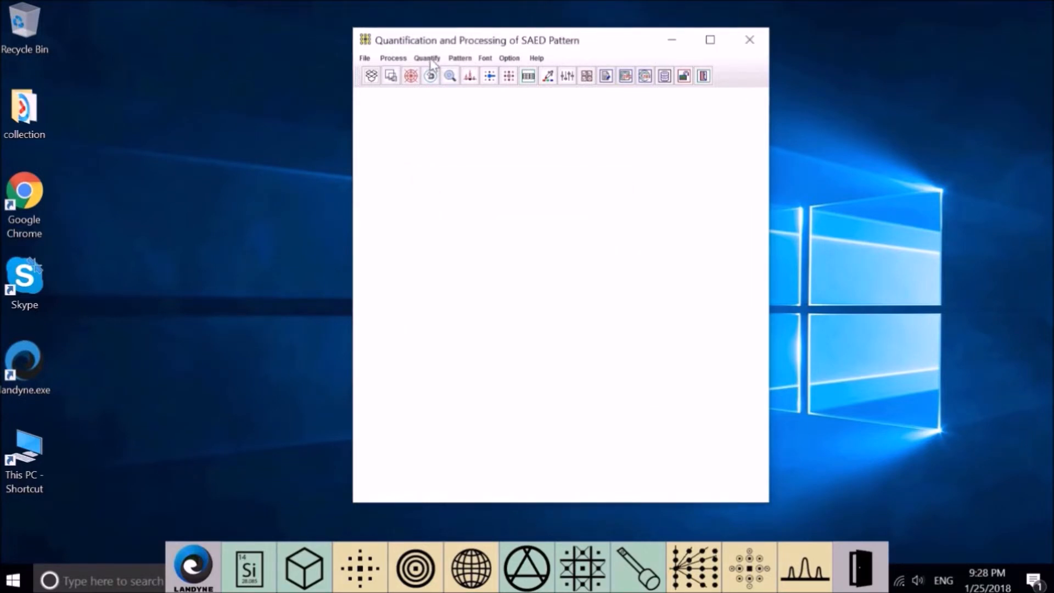
pyautogui.click(426, 57)
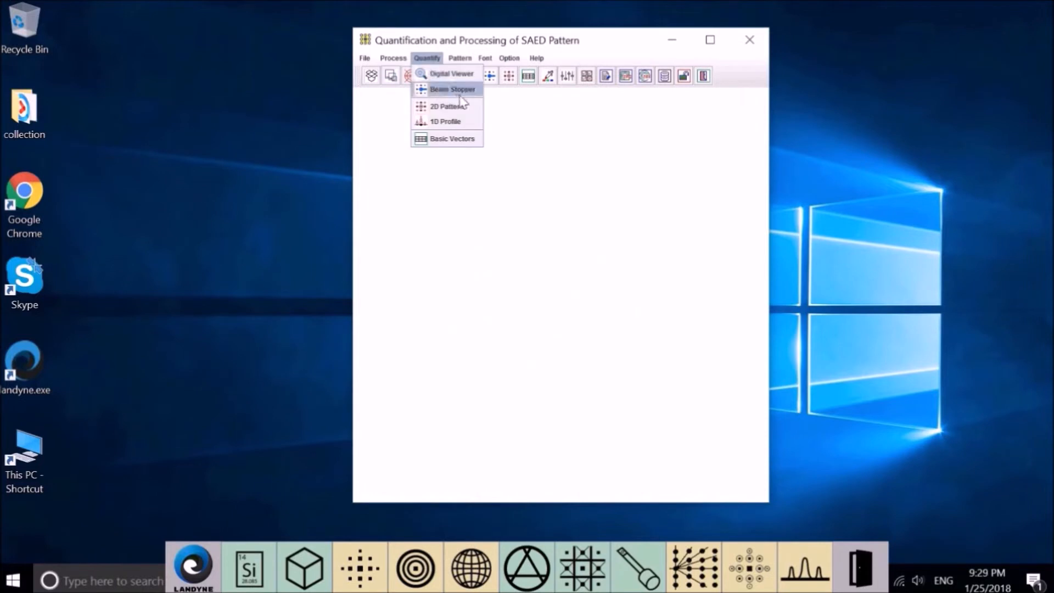
pyautogui.click(453, 89)
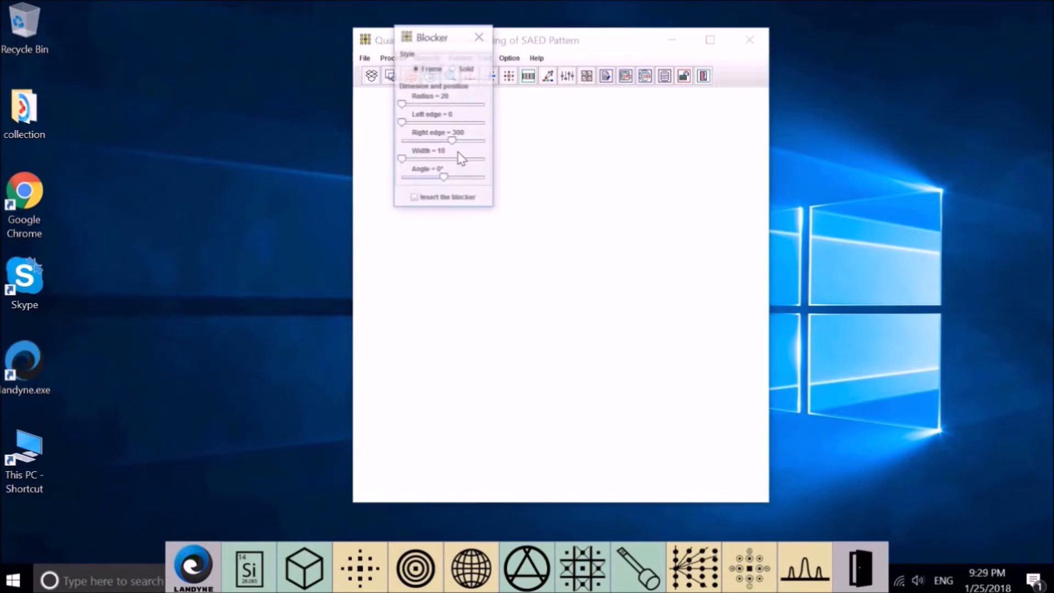
pyautogui.moveTo(434, 37); pyautogui.dragTo(230, 142)
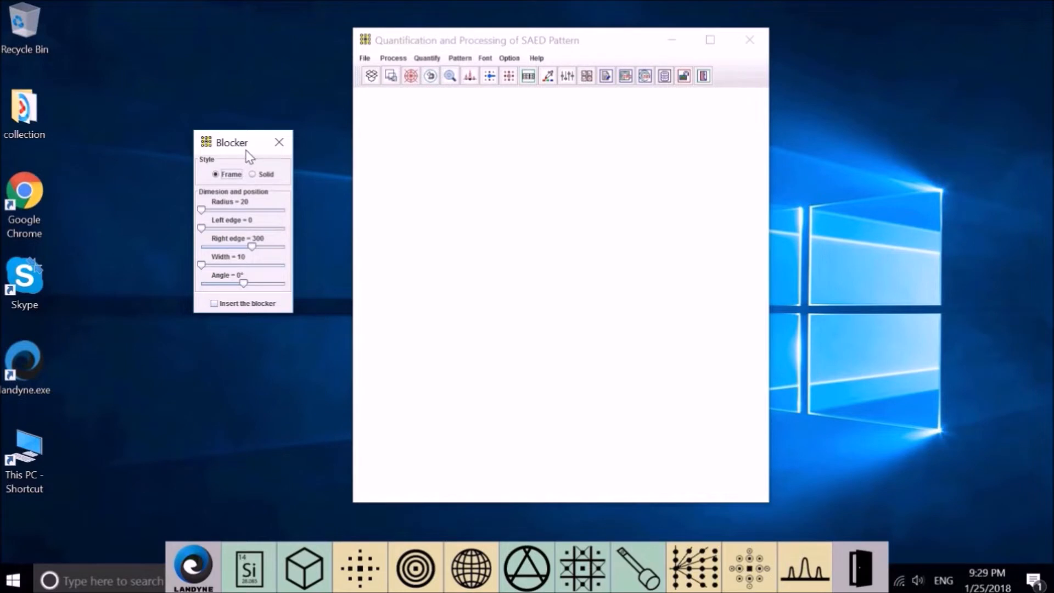
pyautogui.moveTo(278, 148)
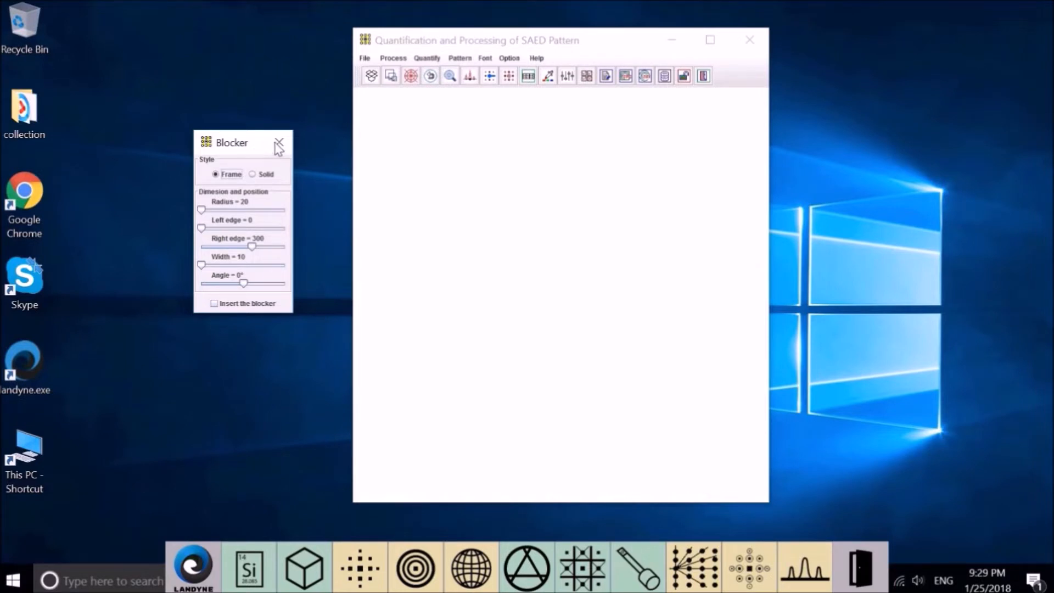
pyautogui.click(279, 144)
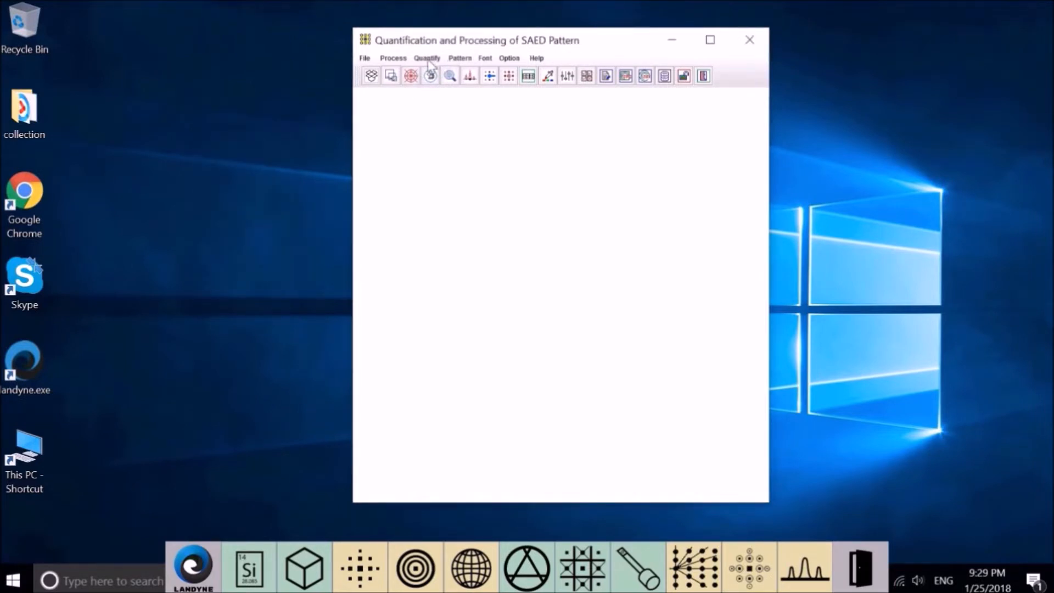
pyautogui.click(427, 58)
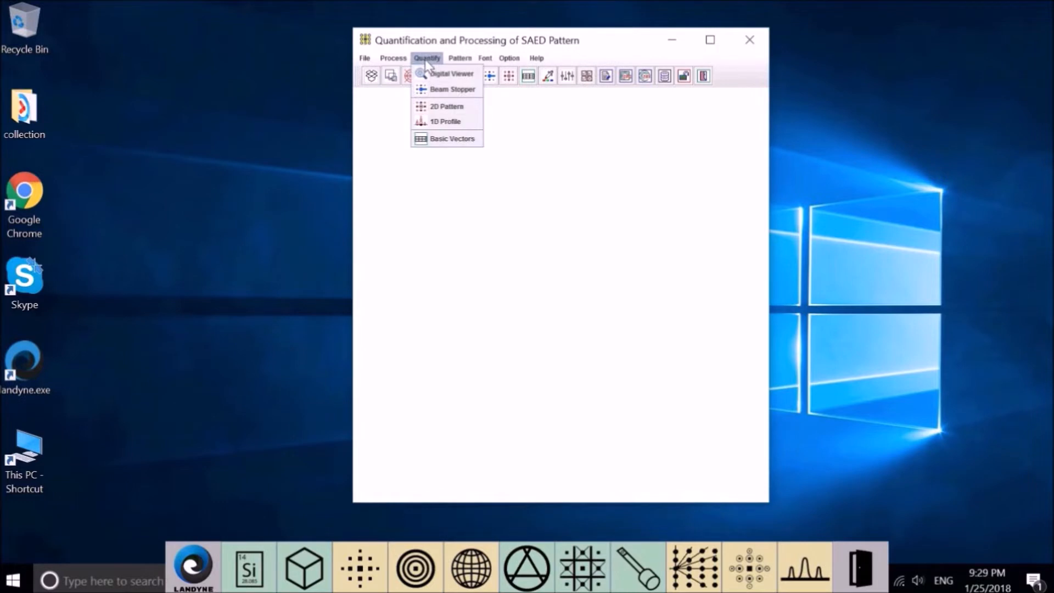
pyautogui.moveTo(443, 106)
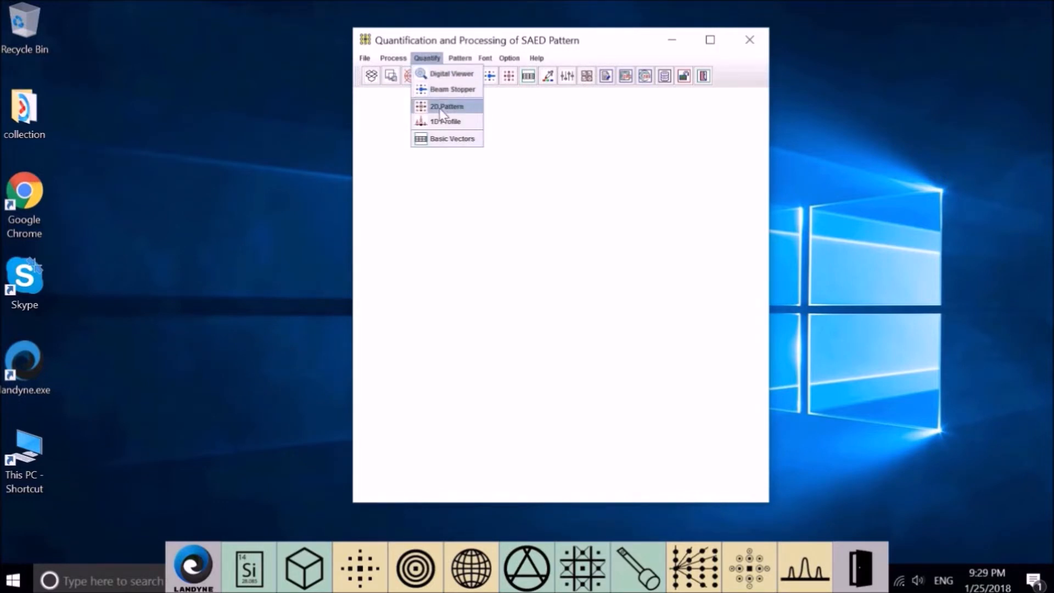
# - Open an empty Quantify > 1D Profile window and close its Profile Style dialog
pyautogui.click(446, 106)
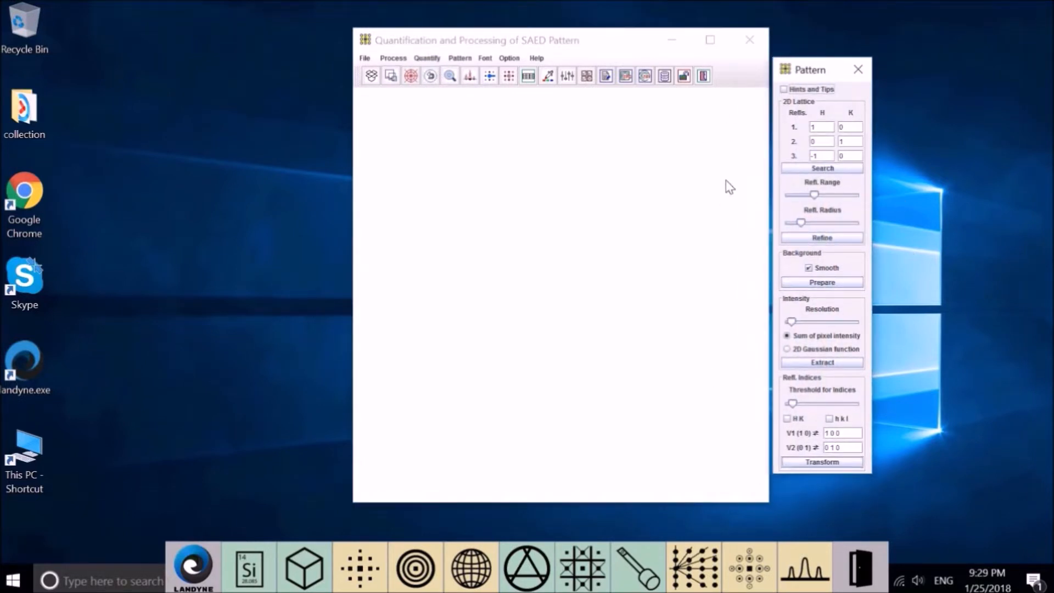
pyautogui.moveTo(701, 159)
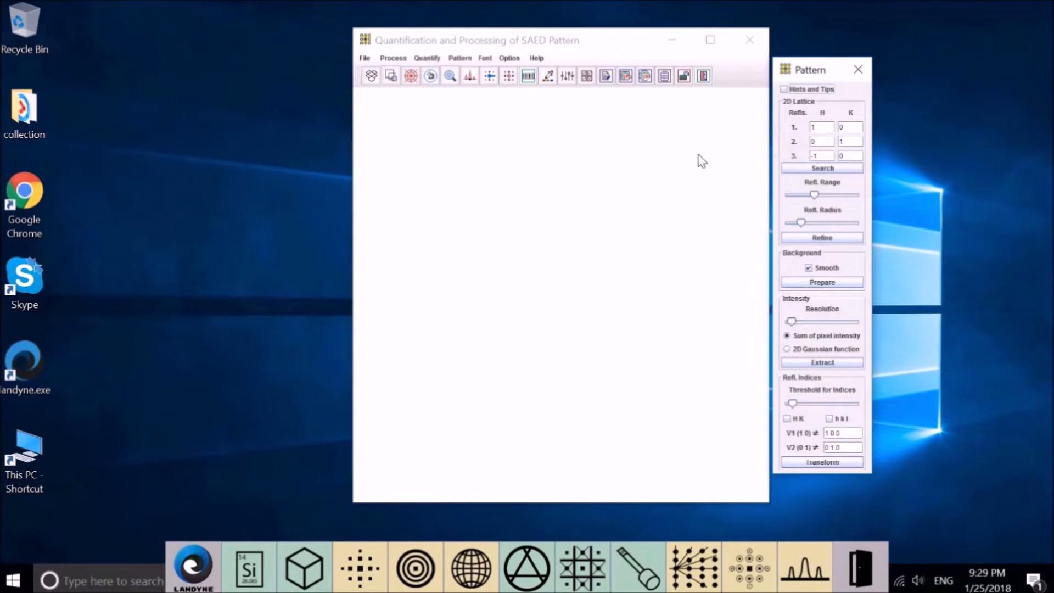
pyautogui.moveTo(739, 237)
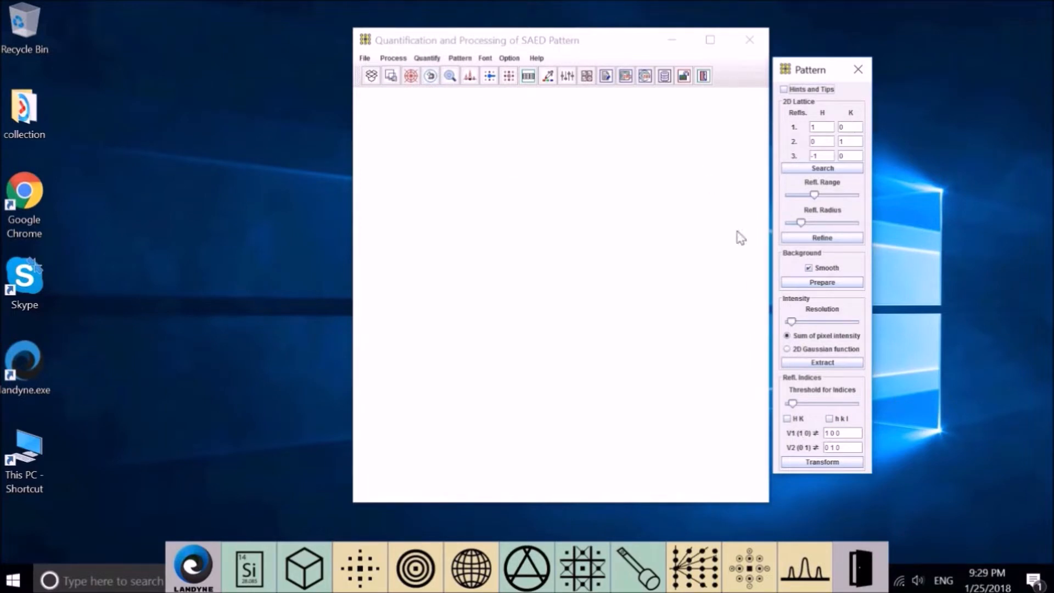
pyautogui.moveTo(857, 70)
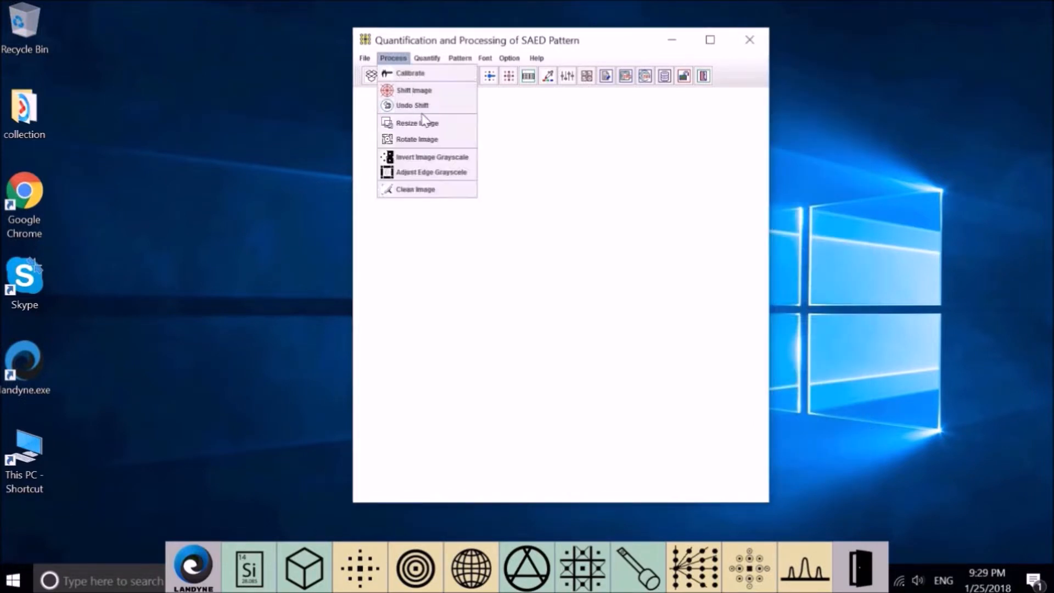
pyautogui.click(427, 57)
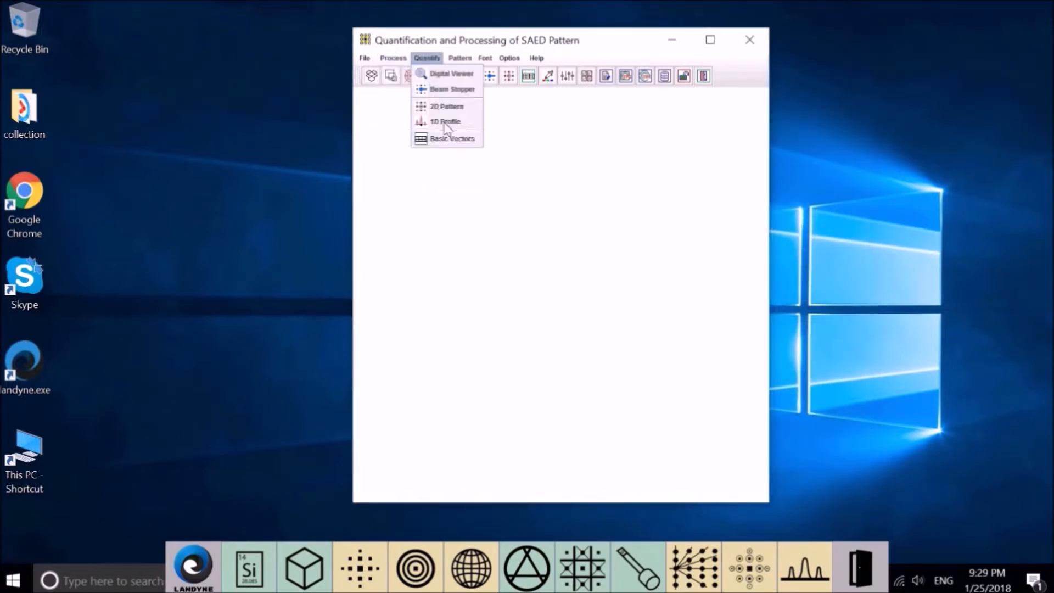
pyautogui.click(445, 121)
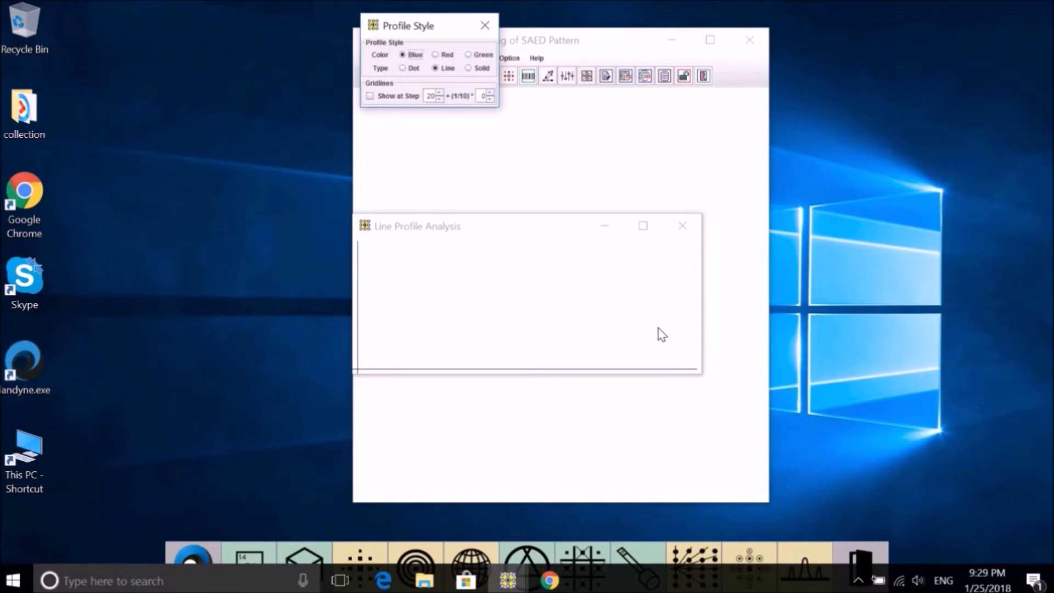
pyautogui.moveTo(410, 343)
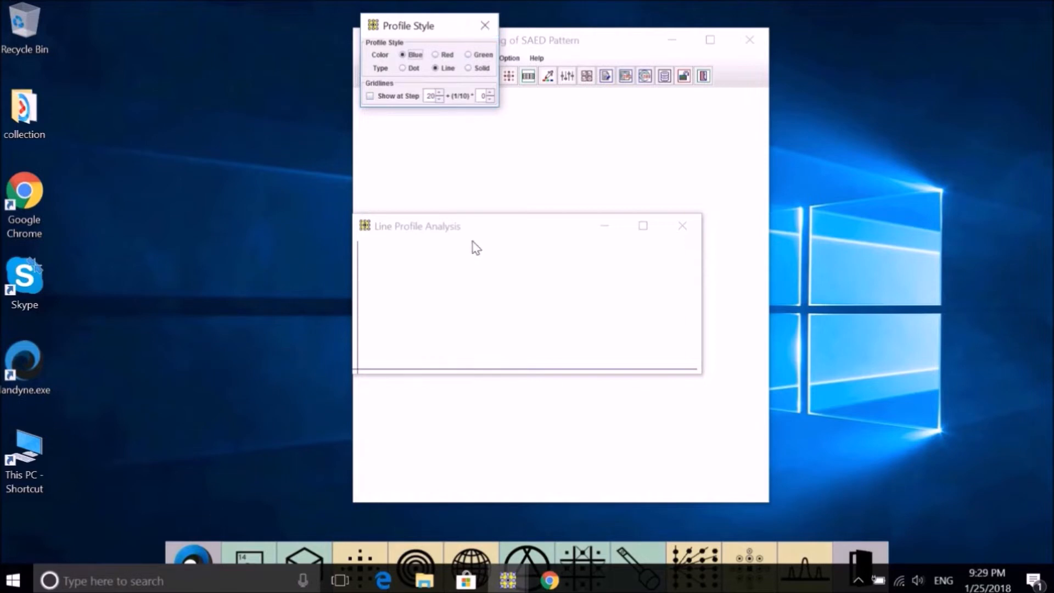
pyautogui.moveTo(474, 250)
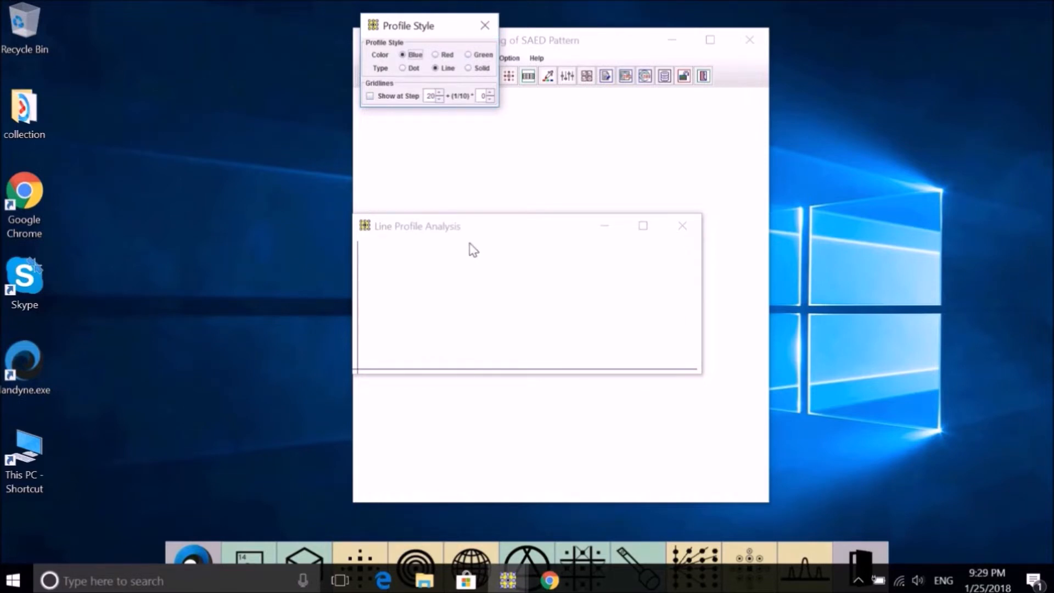
pyautogui.moveTo(470, 298)
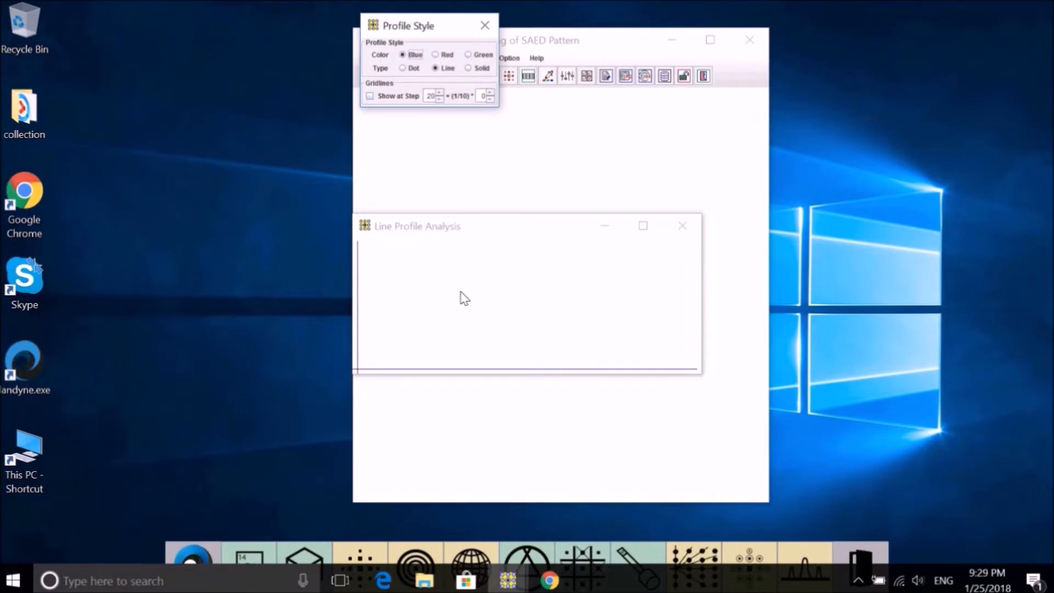
pyautogui.moveTo(491, 30)
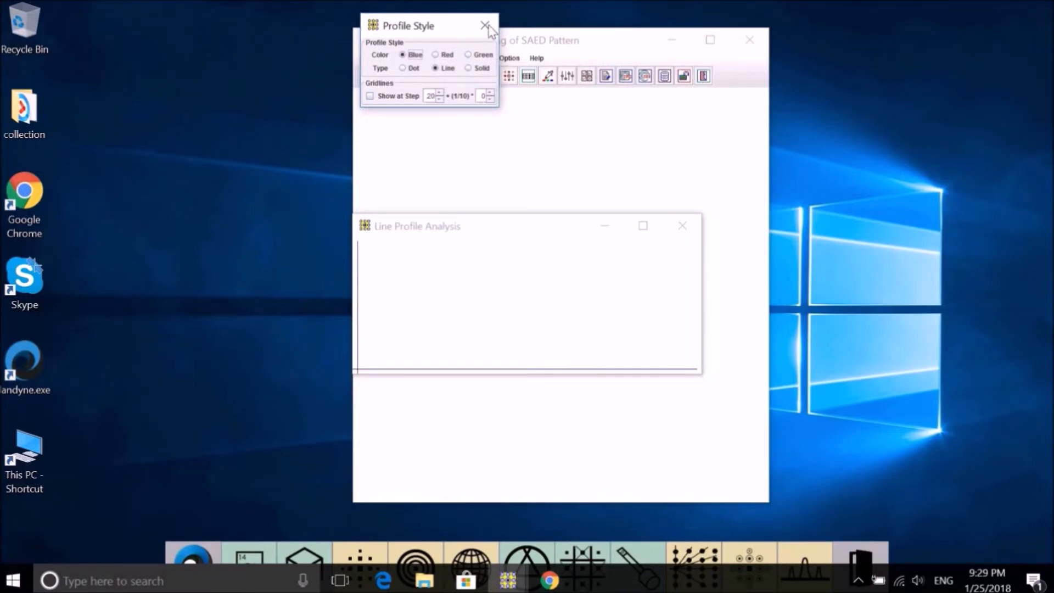
pyautogui.click(484, 26)
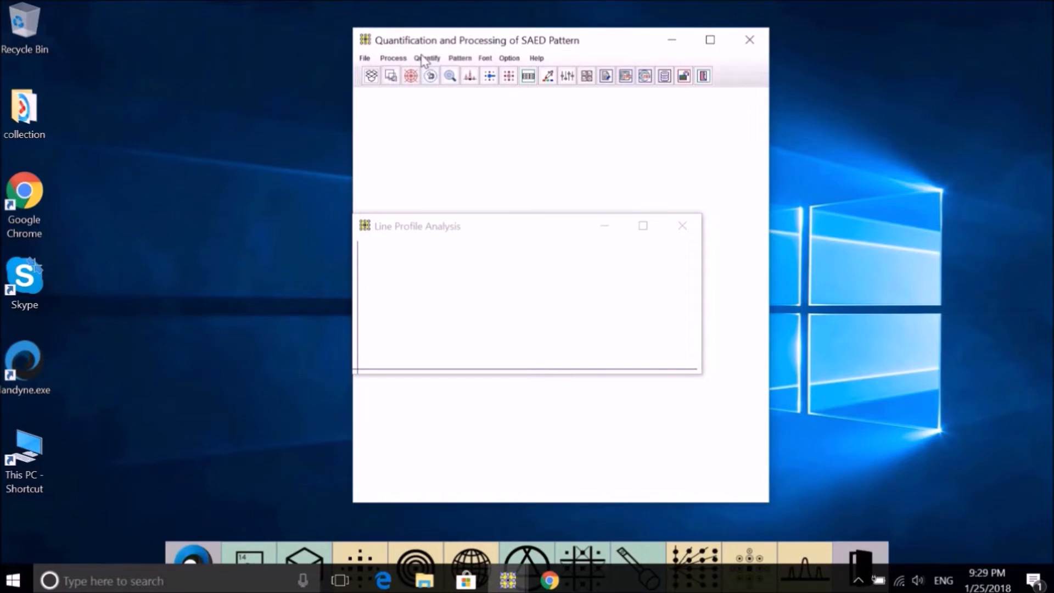
pyautogui.click(426, 58)
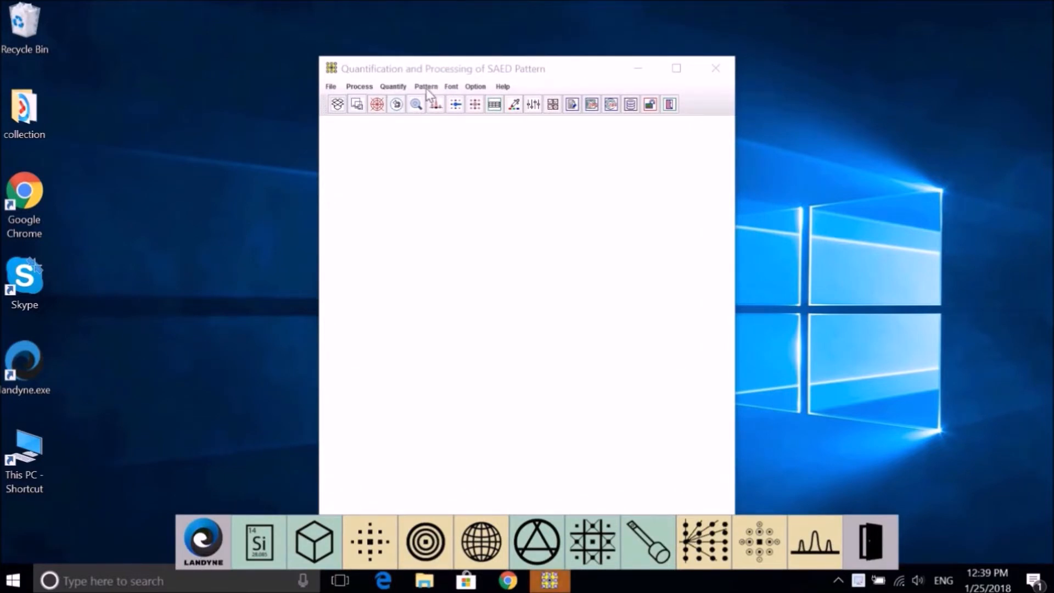
pyautogui.click(426, 86)
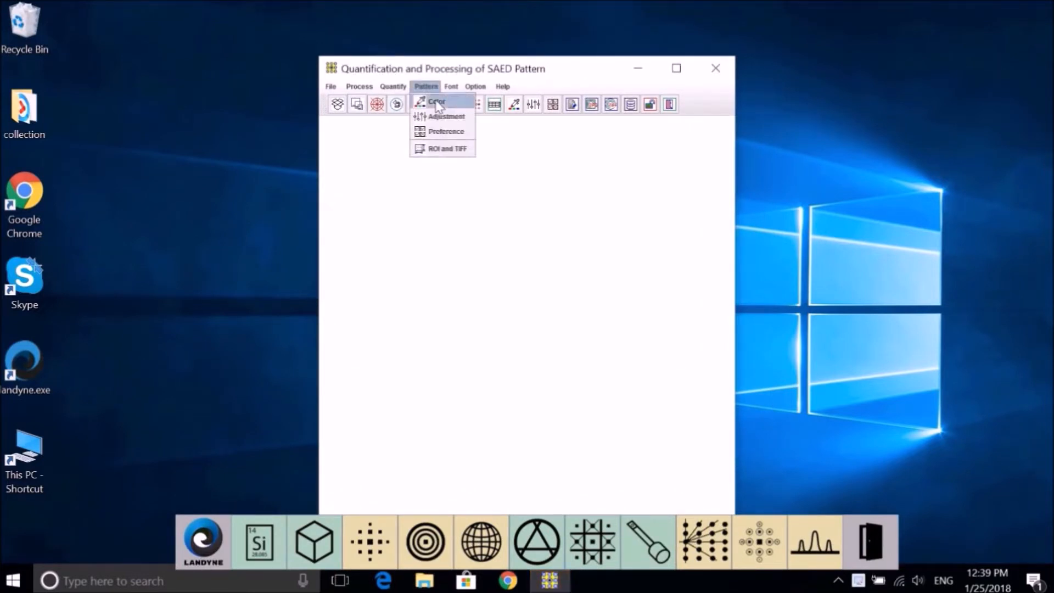
pyautogui.click(435, 101)
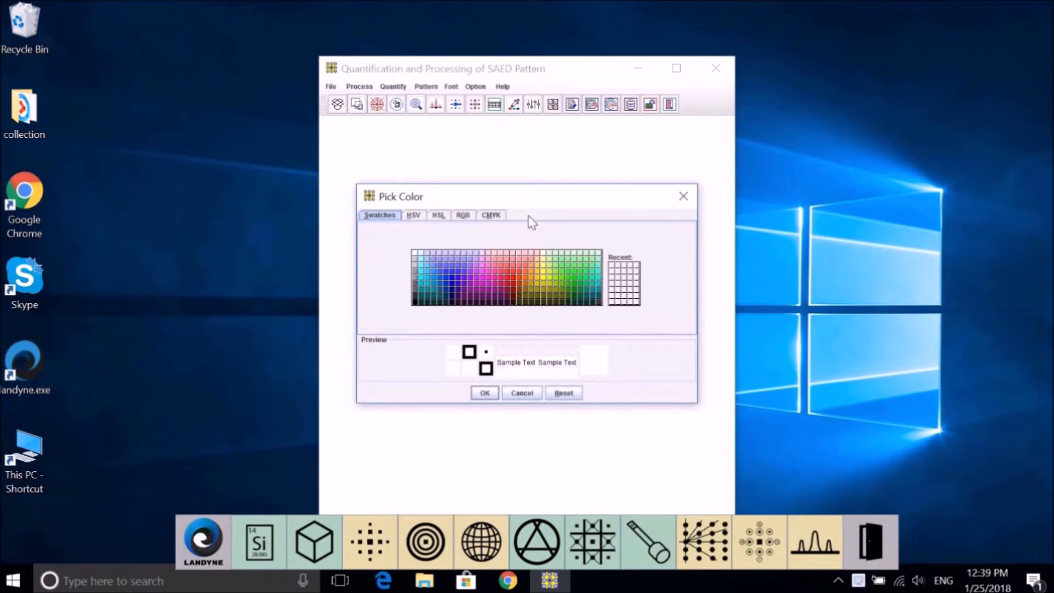
pyautogui.moveTo(506, 228)
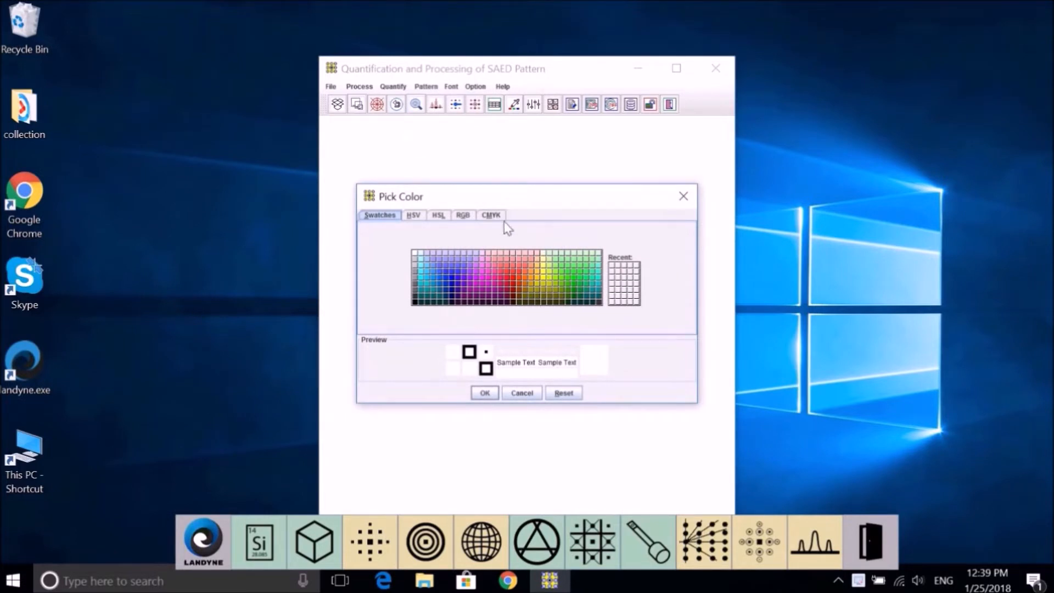
pyautogui.moveTo(512, 226)
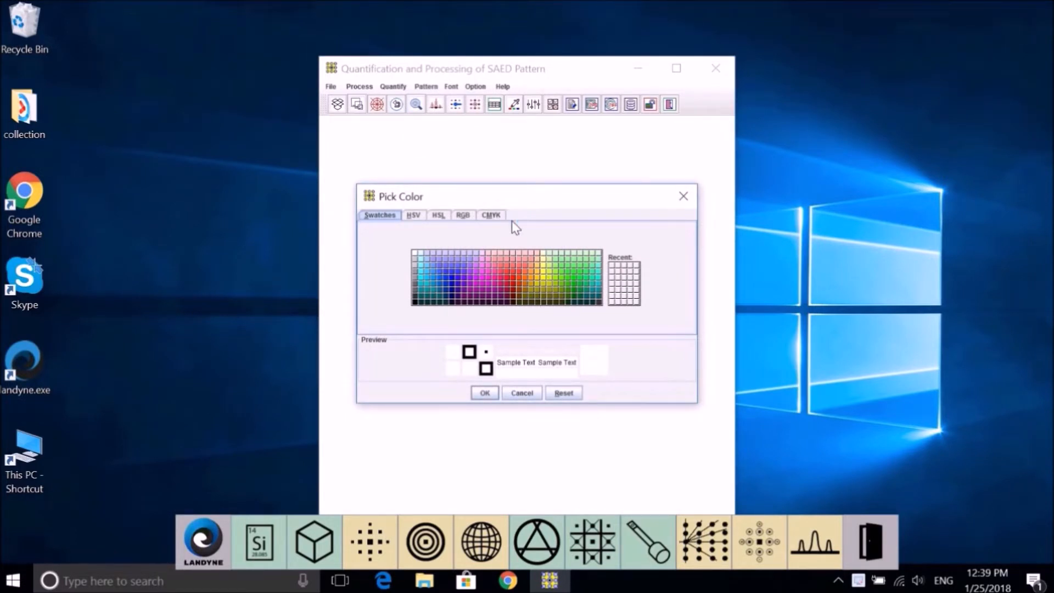
pyautogui.moveTo(432, 93)
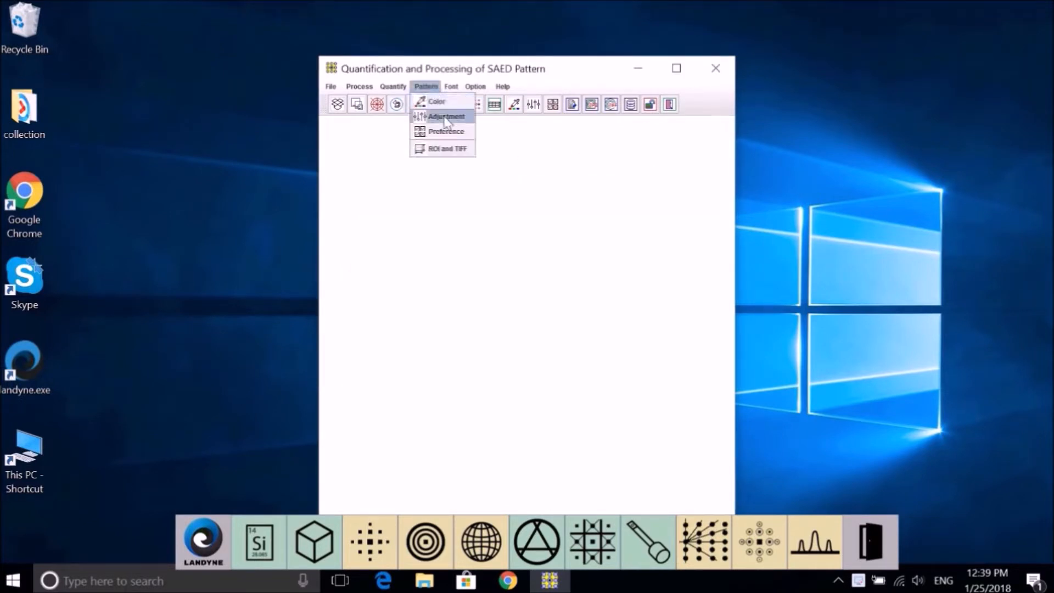
pyautogui.click(446, 116)
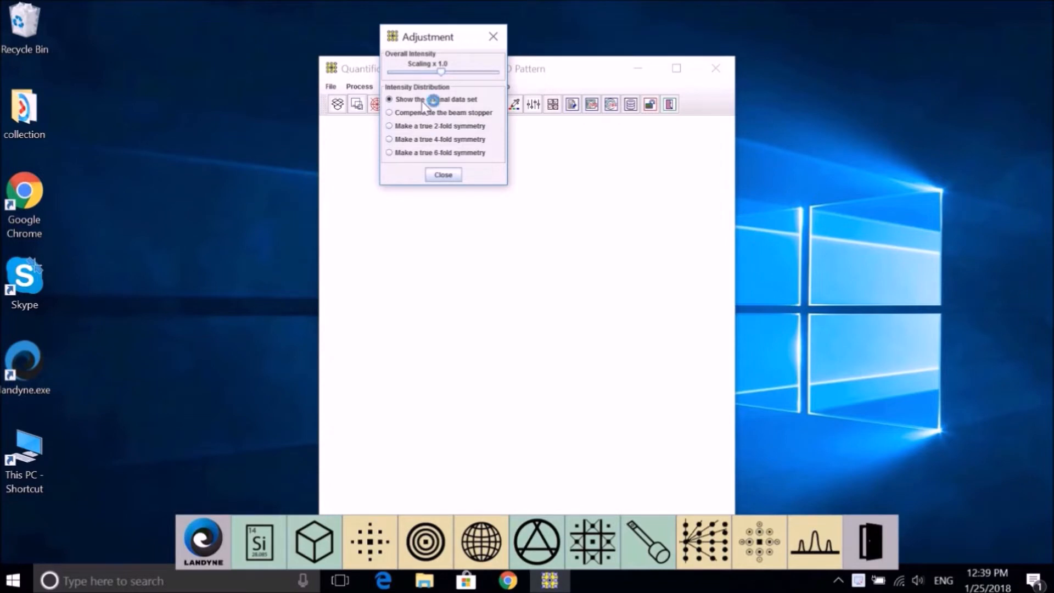
pyautogui.click(443, 174)
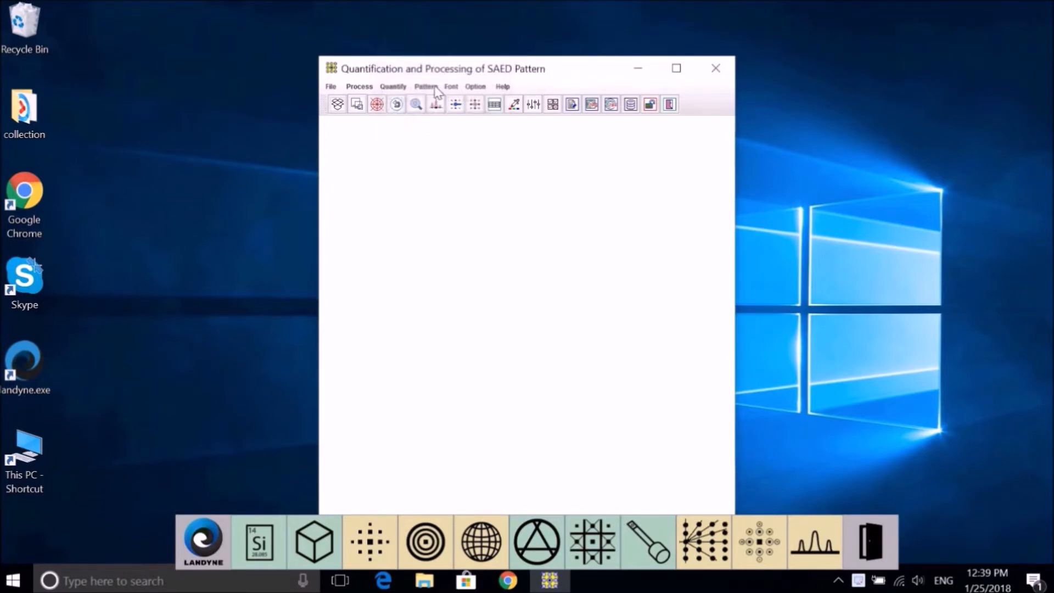
pyautogui.click(426, 87)
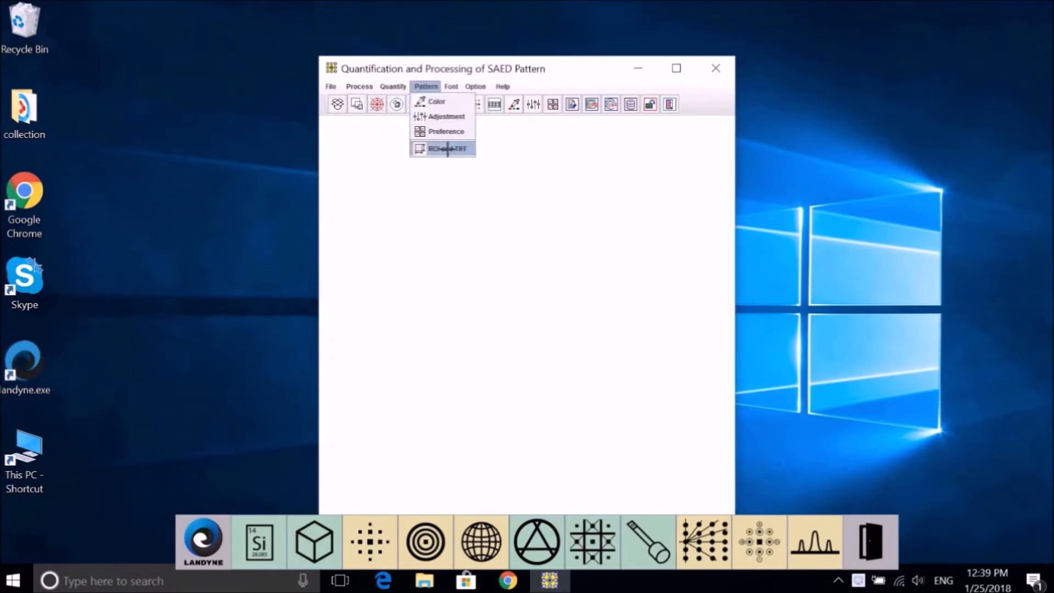
pyautogui.click(447, 149)
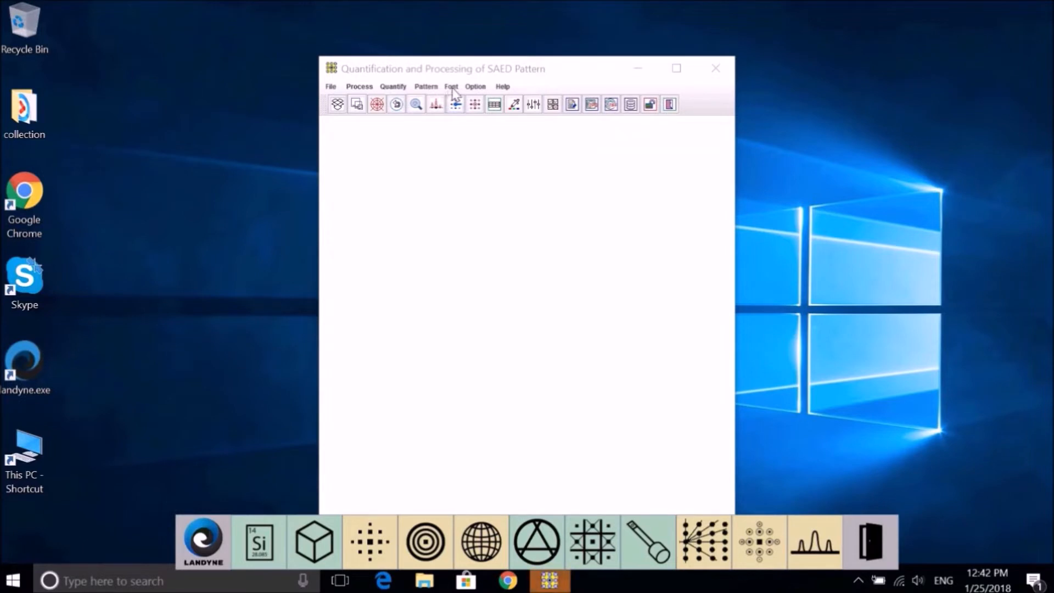
# - Browse the Font Style menu, then view and dismiss Help > Current Drive showing drive C
pyautogui.click(452, 86)
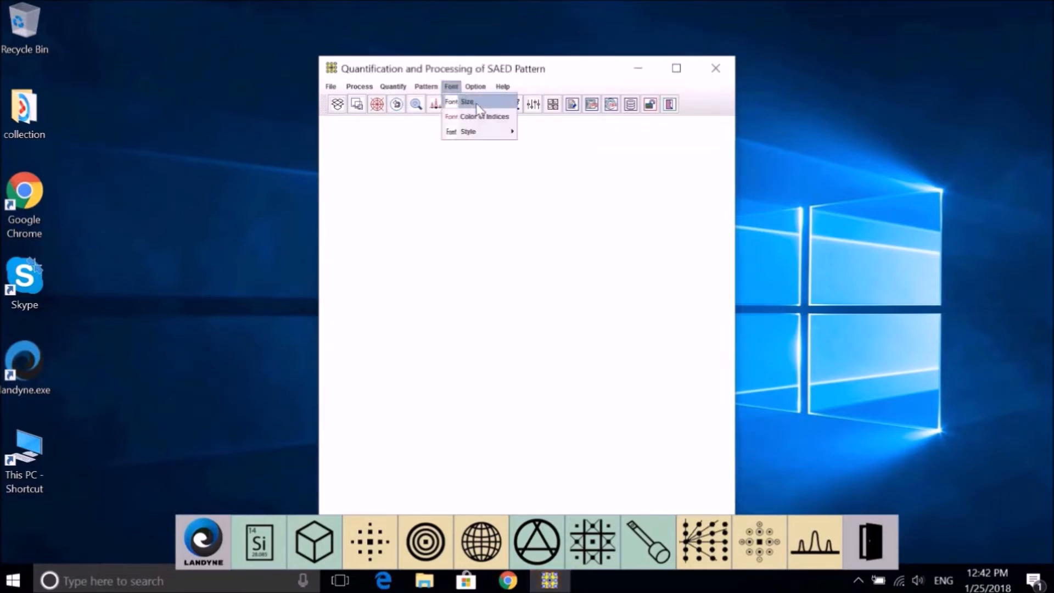
pyautogui.moveTo(489, 128)
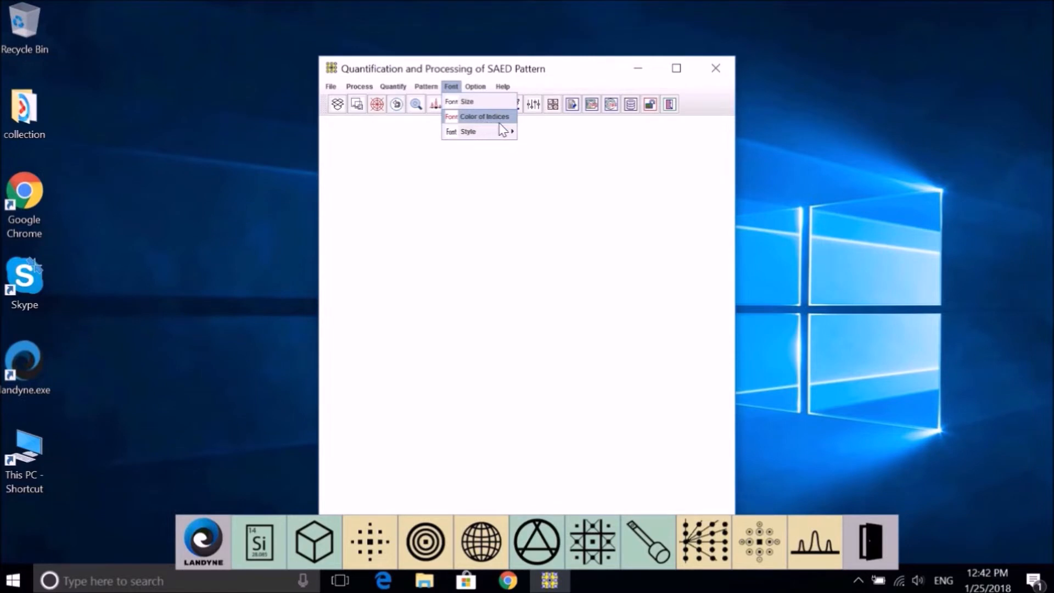
pyautogui.moveTo(468, 132)
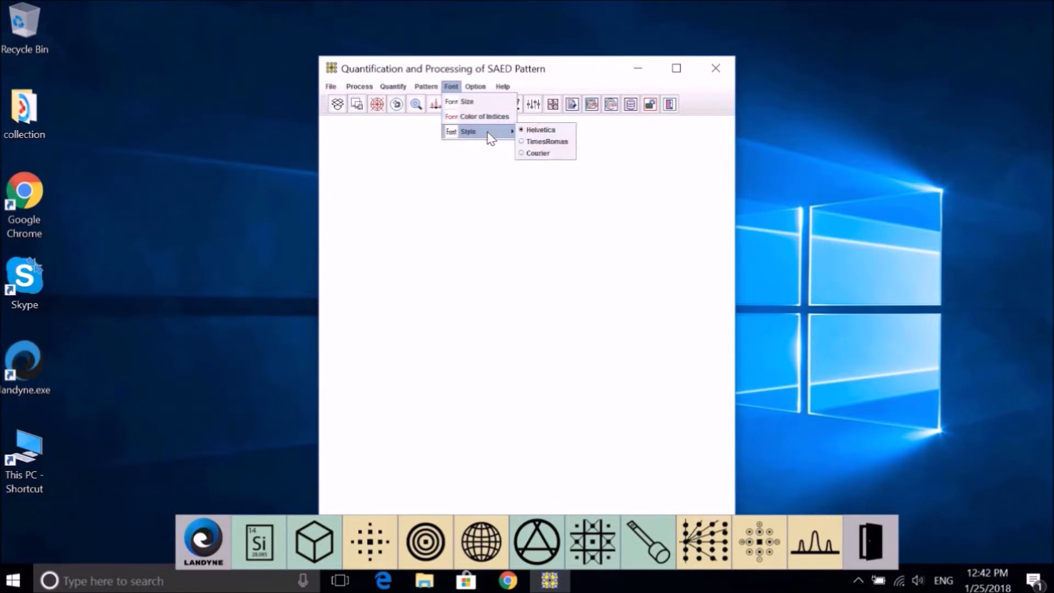
pyautogui.moveTo(538, 153)
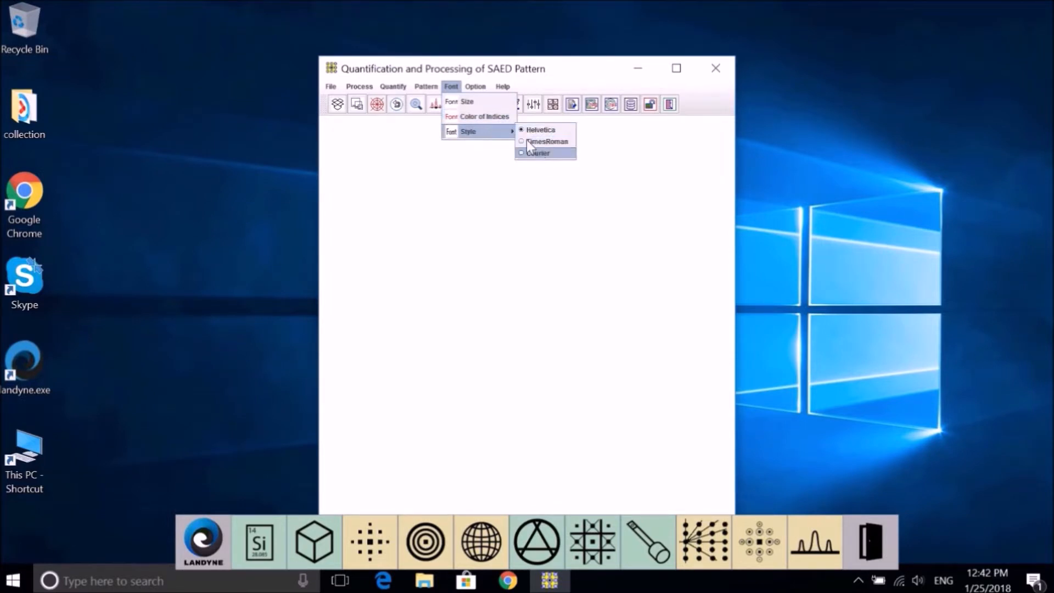
pyautogui.click(503, 87)
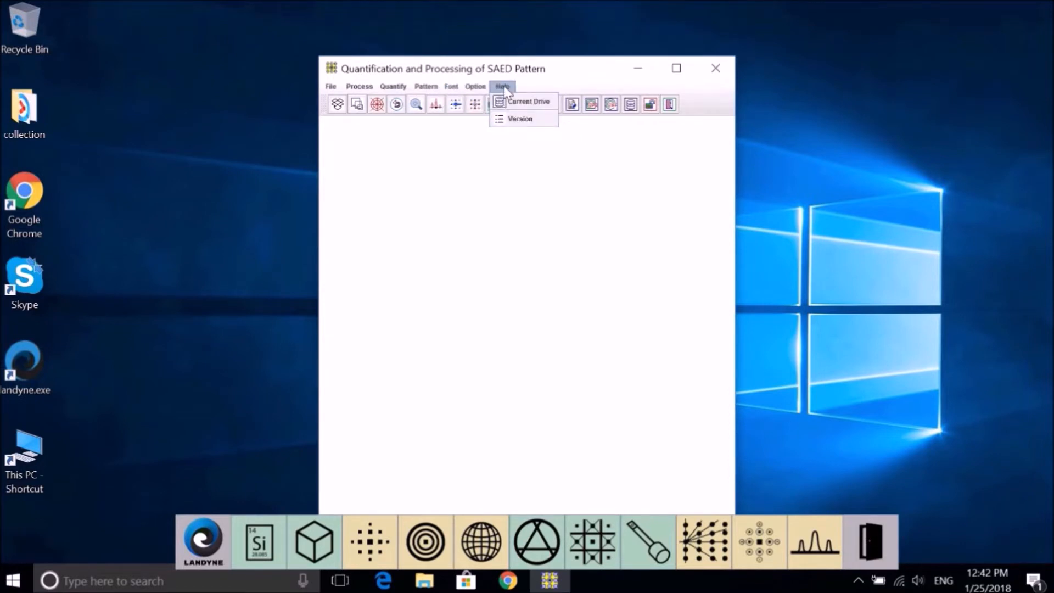
pyautogui.moveTo(525, 104)
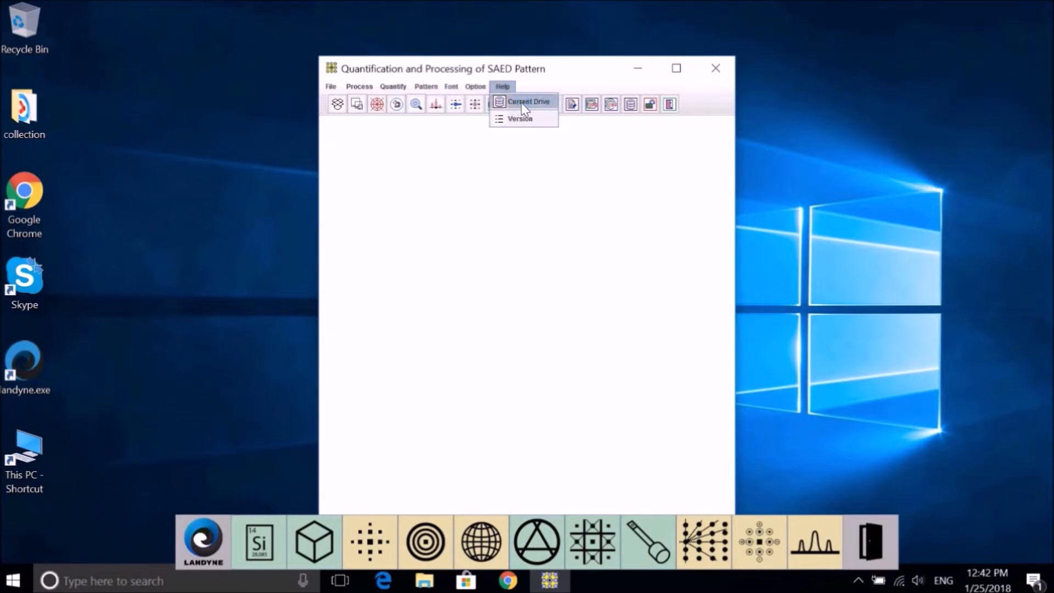
pyautogui.moveTo(544, 113)
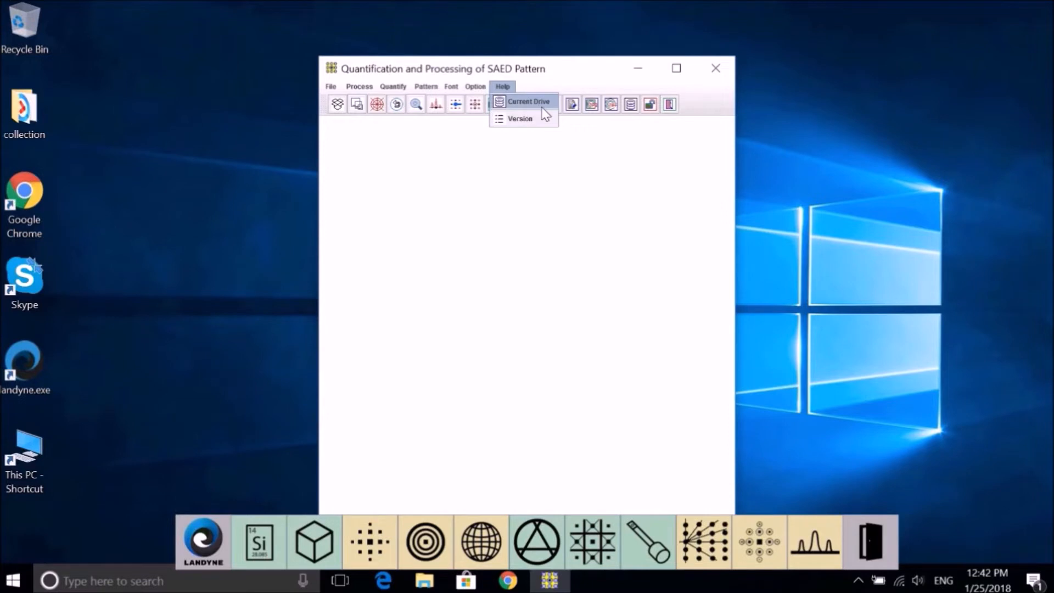
pyautogui.click(528, 101)
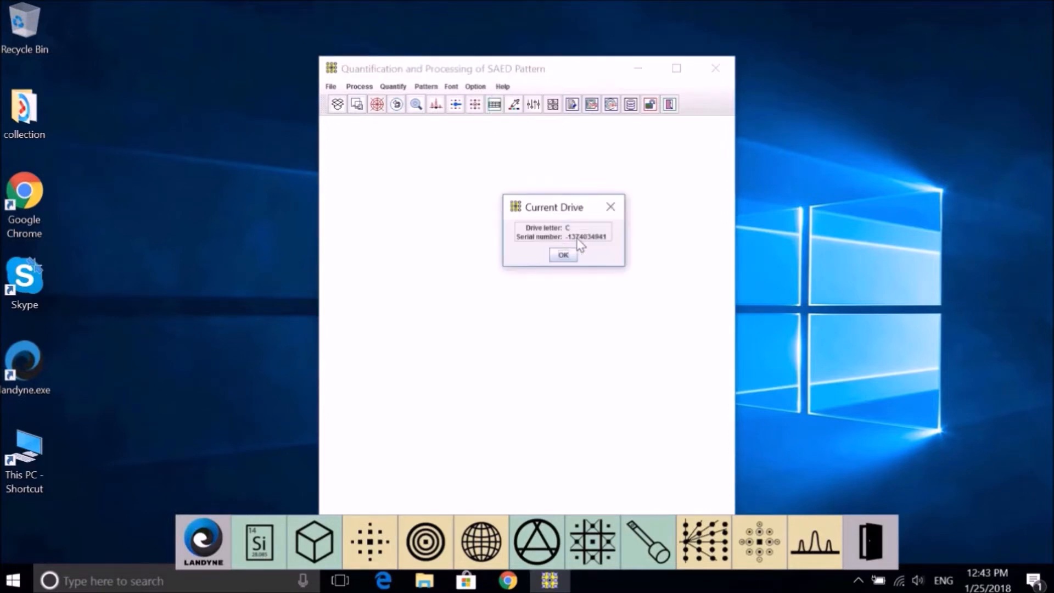
pyautogui.moveTo(607, 246)
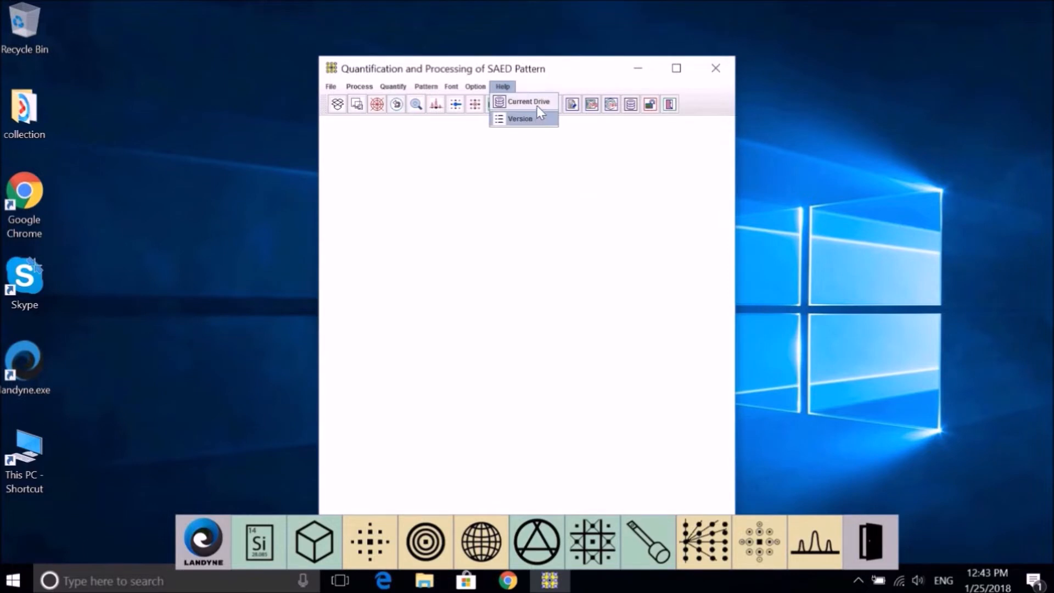
pyautogui.click(528, 101)
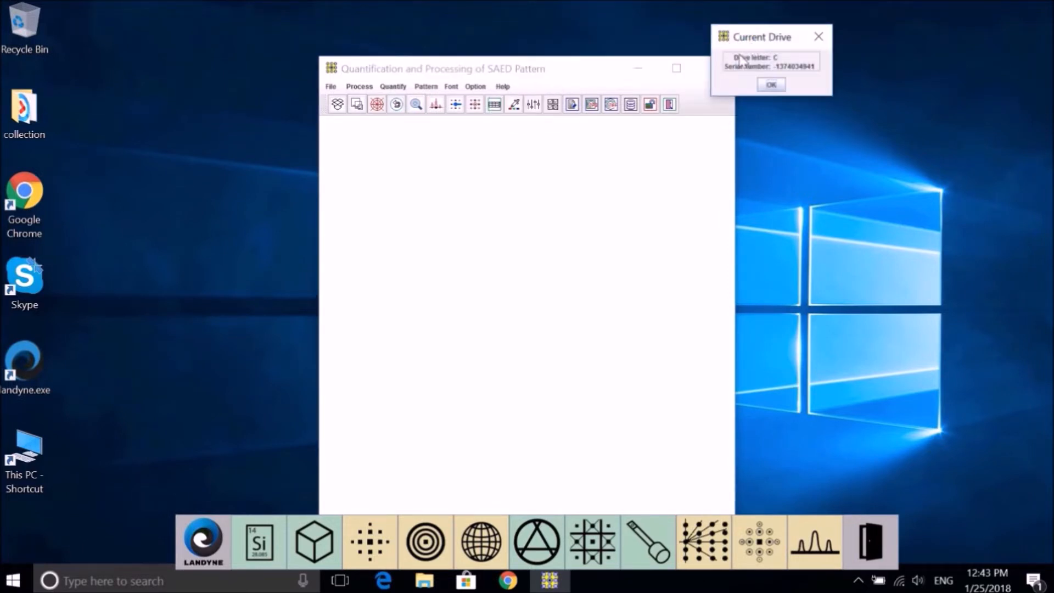
pyautogui.click(771, 84)
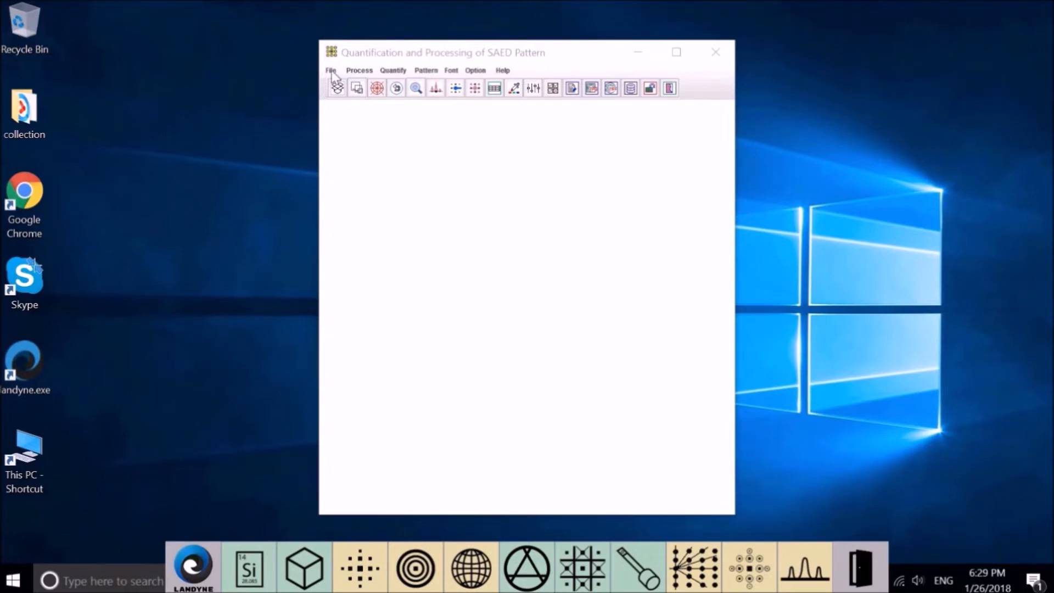
pyautogui.click(330, 70)
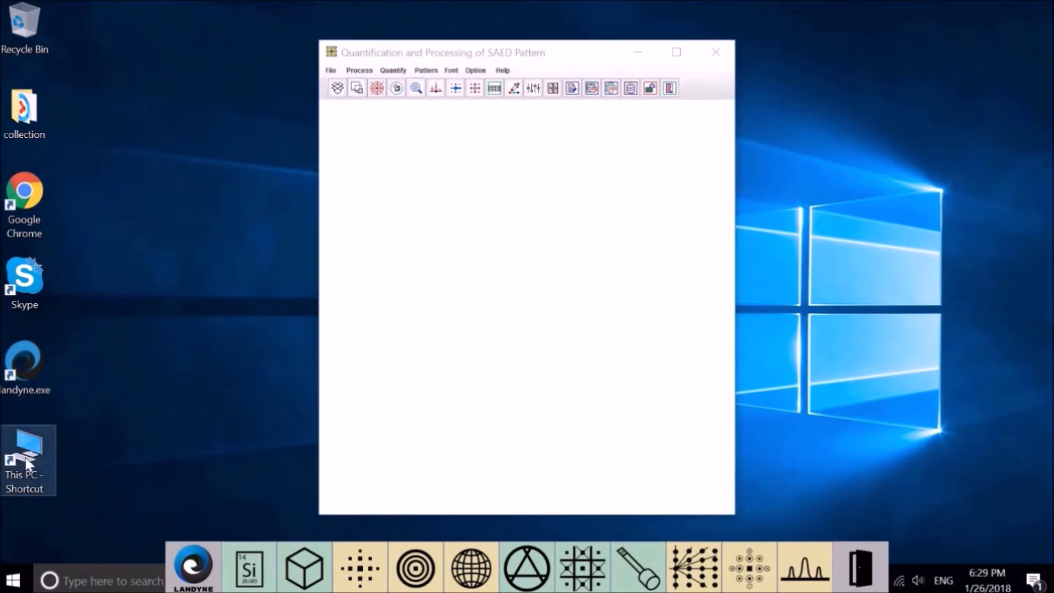
# - Browse This PC > C: > landyne3 > qsaed3d and select demo_qsaed.tif
pyautogui.doubleClick(24, 454)
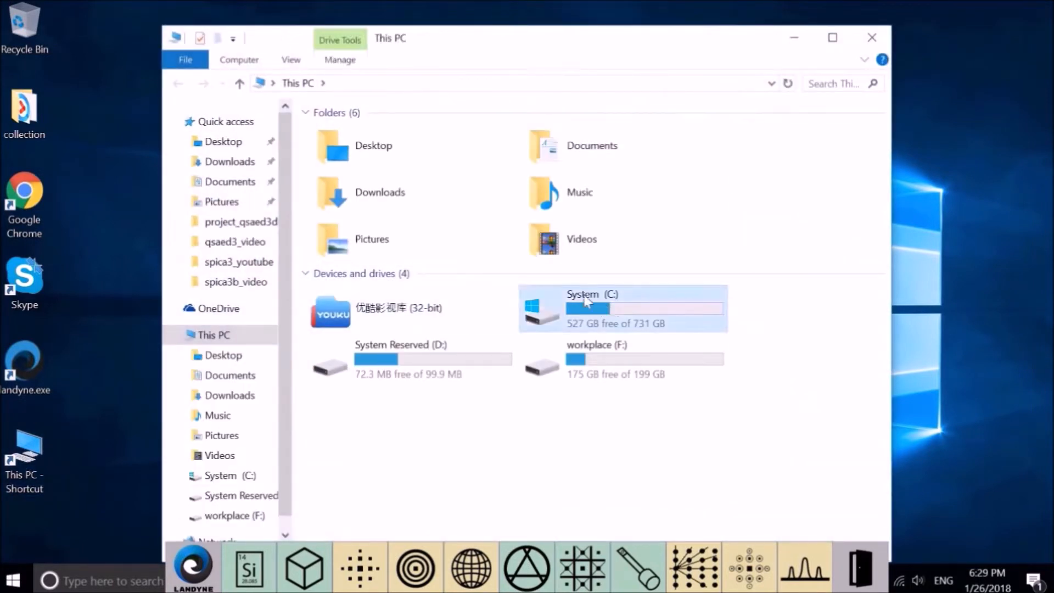
pyautogui.doubleClick(592, 308)
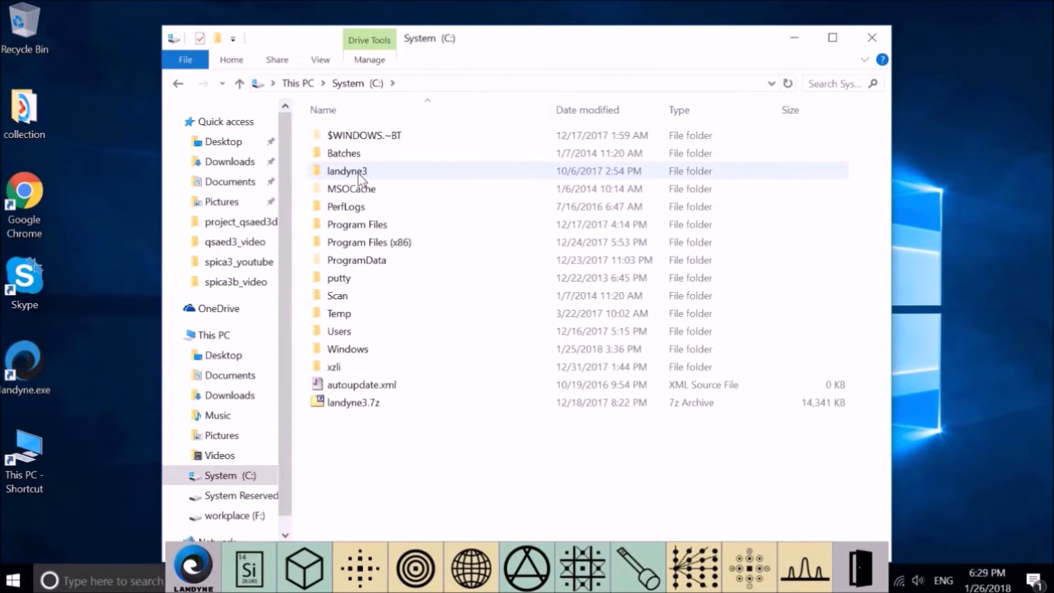
pyautogui.doubleClick(347, 170)
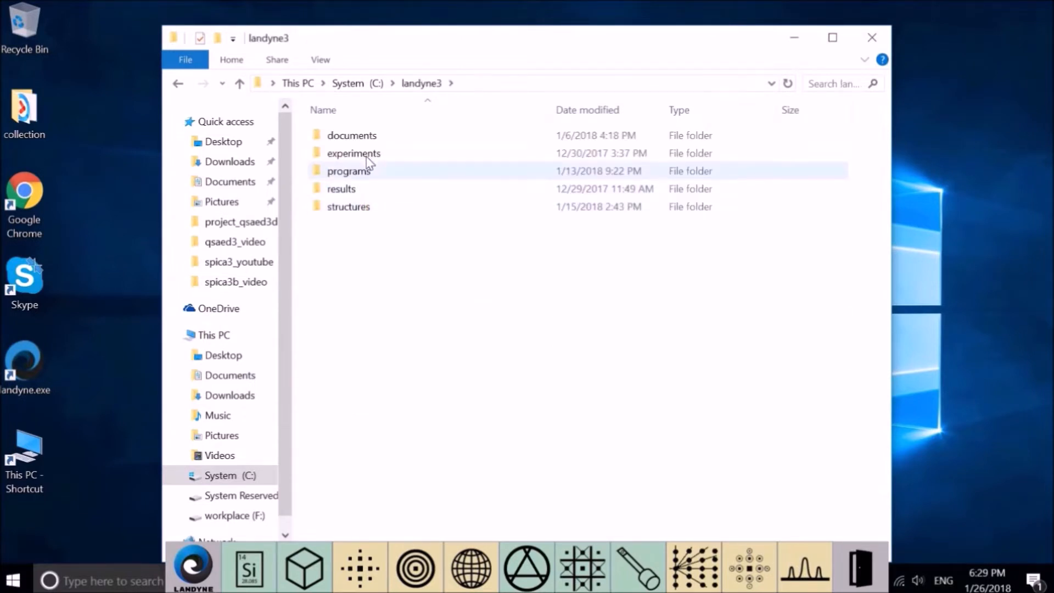
pyautogui.doubleClick(354, 152)
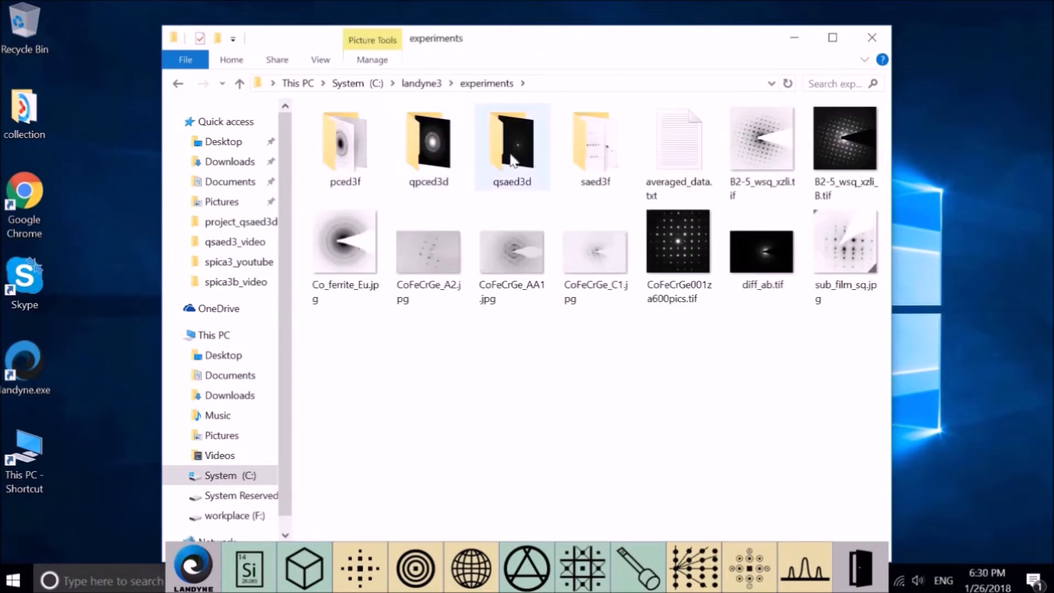
pyautogui.doubleClick(512, 139)
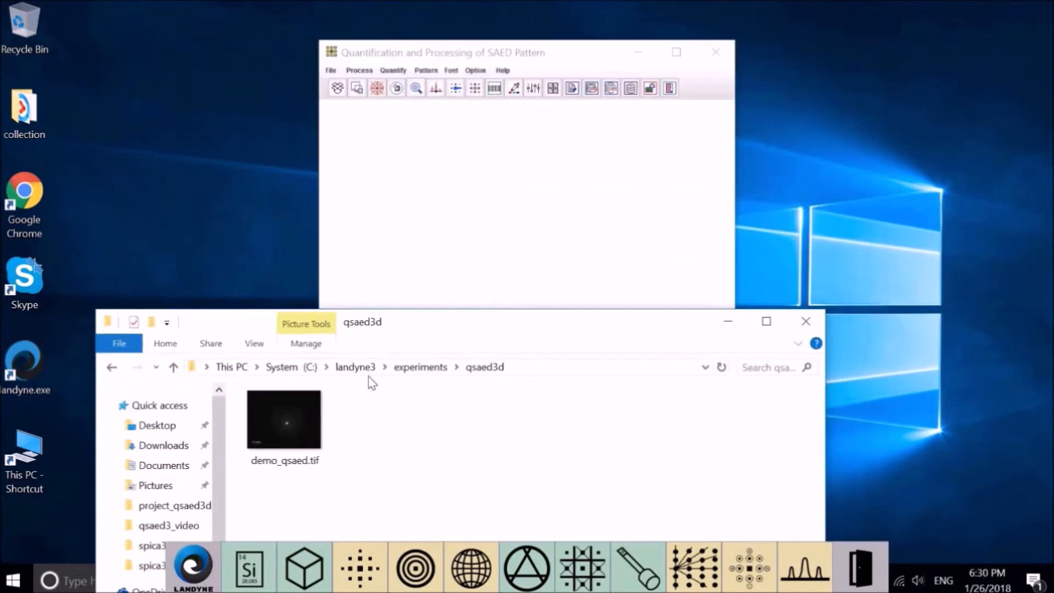
pyautogui.click(282, 418)
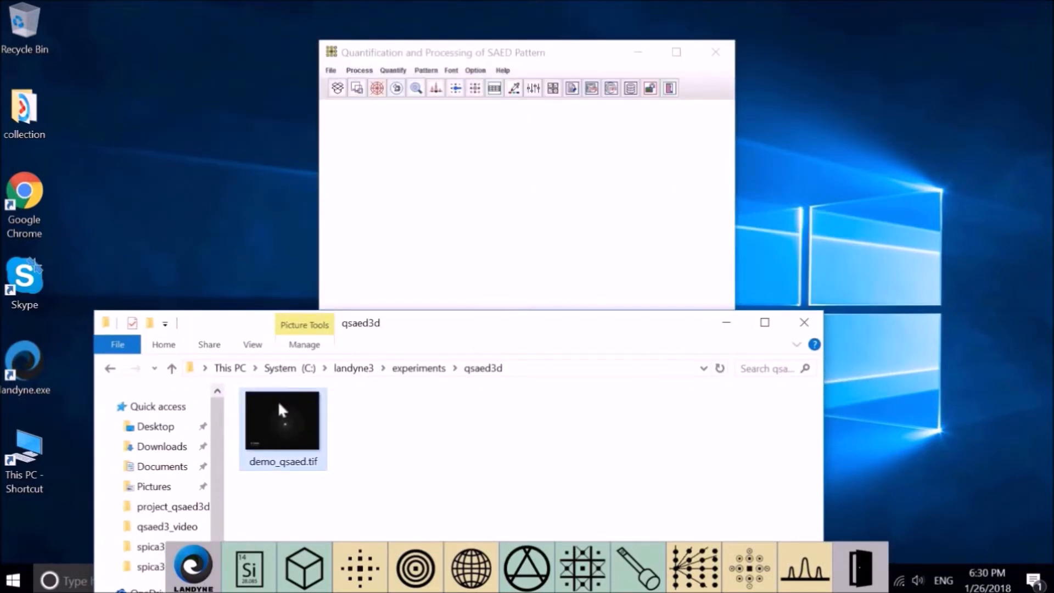
pyautogui.moveTo(343, 278)
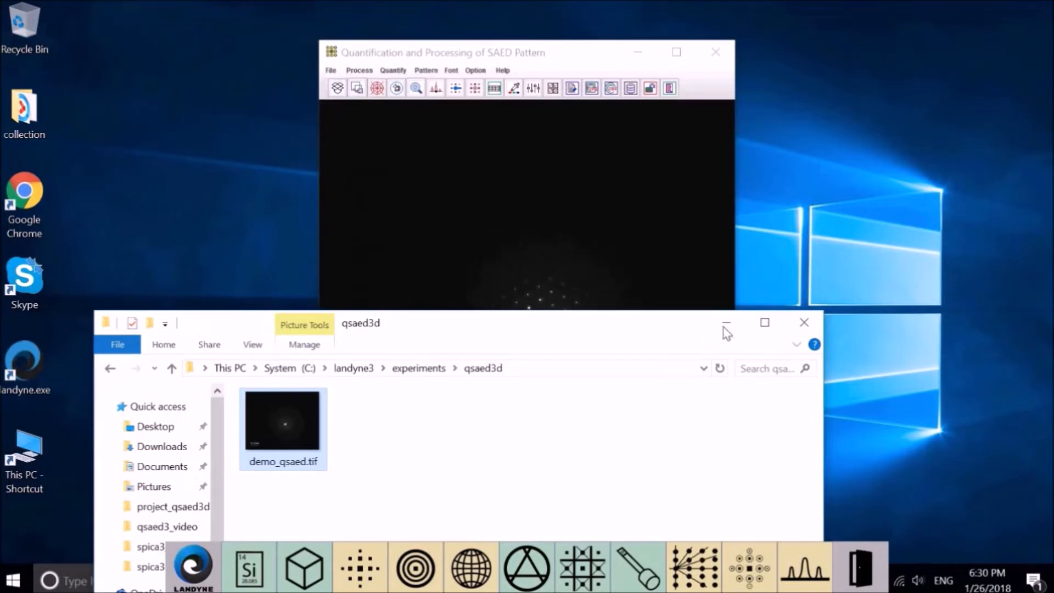
# - Minimize File Explorer so the pattern and its 5 1/nm scale bar are visible
pyautogui.click(804, 322)
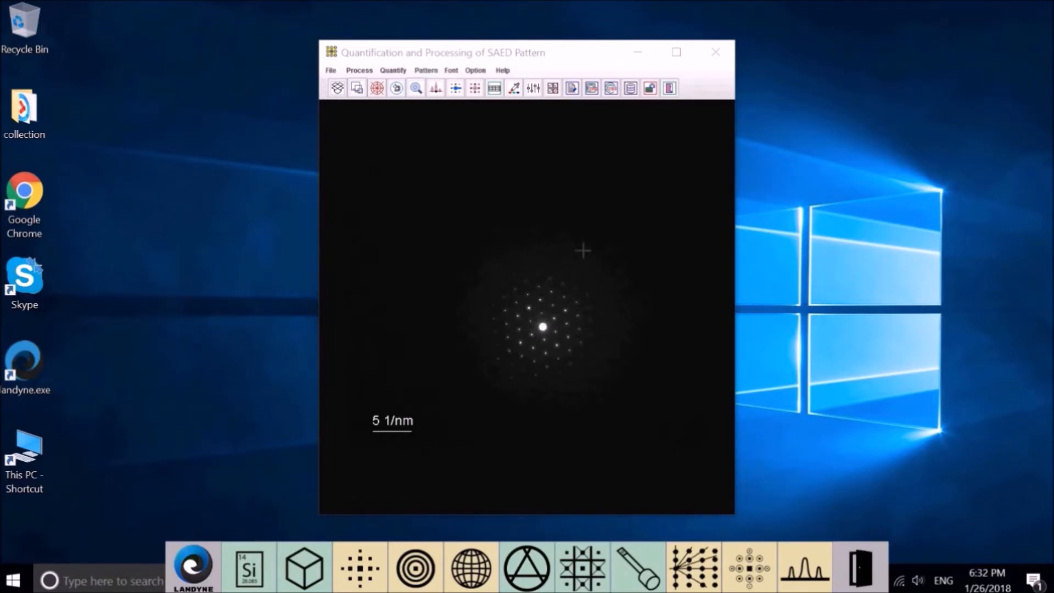
pyautogui.moveTo(603, 236)
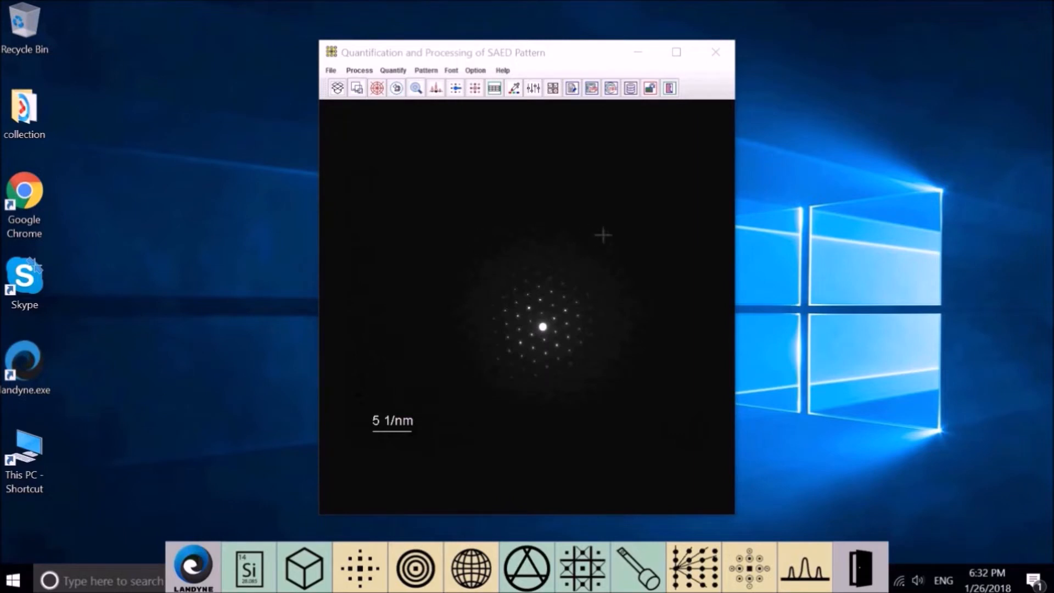
pyautogui.moveTo(585, 329)
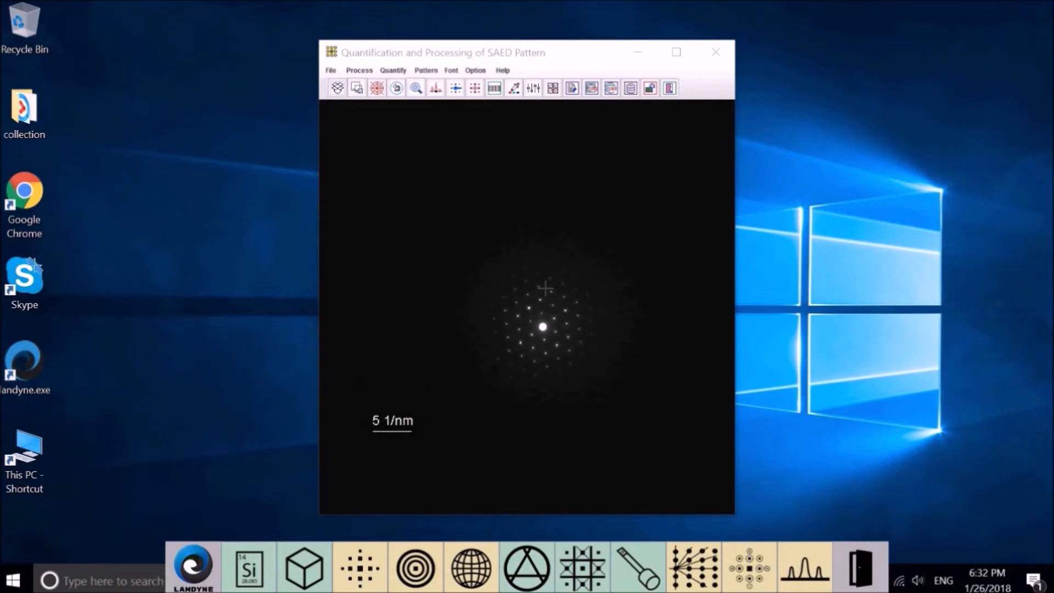
pyautogui.moveTo(594, 264)
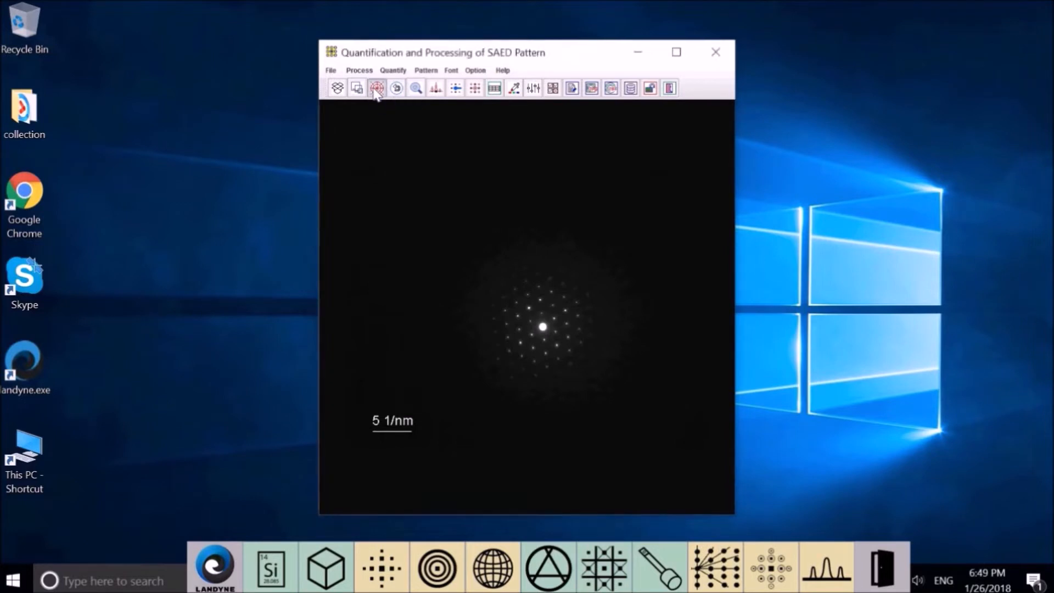
# - Overlay the Shift & Center guides and increase the guide circles to 8
pyautogui.click(376, 88)
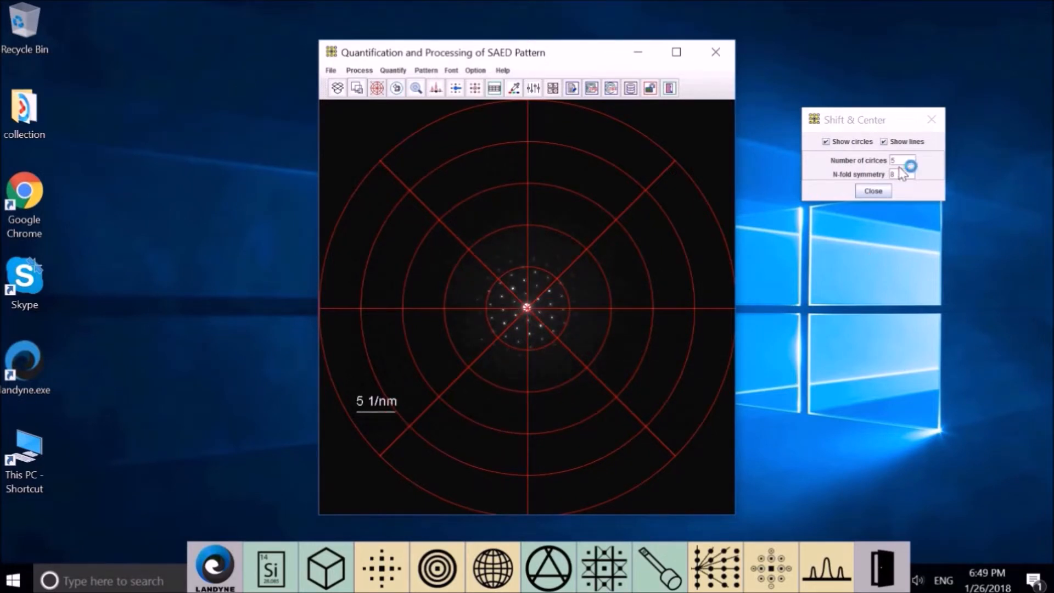
pyautogui.click(359, 70)
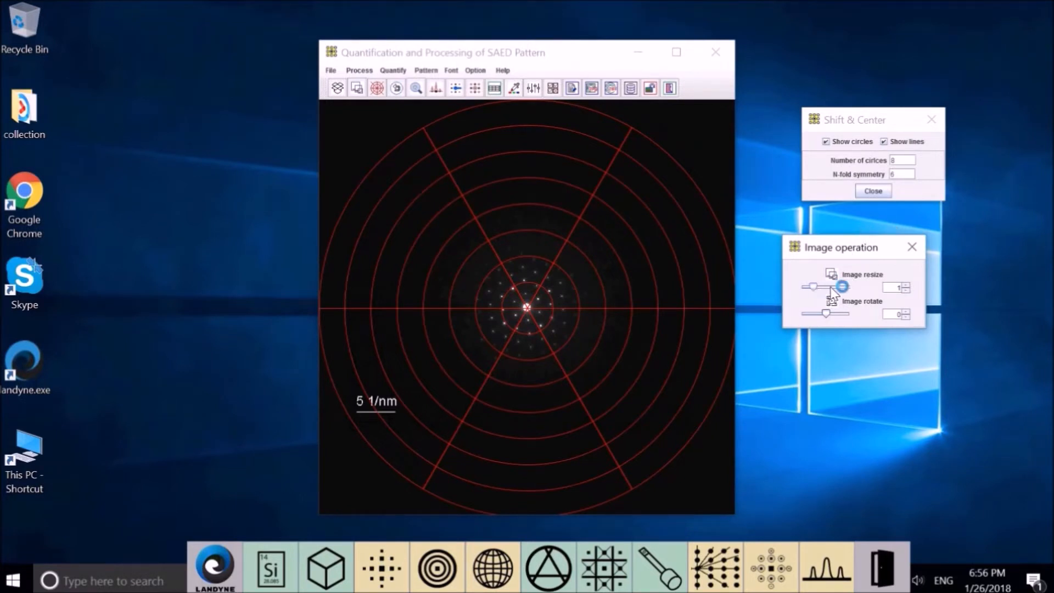
# - Resize the pattern to 2.36, centre the central beam, and rotate it to 5.8°
pyautogui.moveTo(824, 287); pyautogui.dragTo(849, 287)
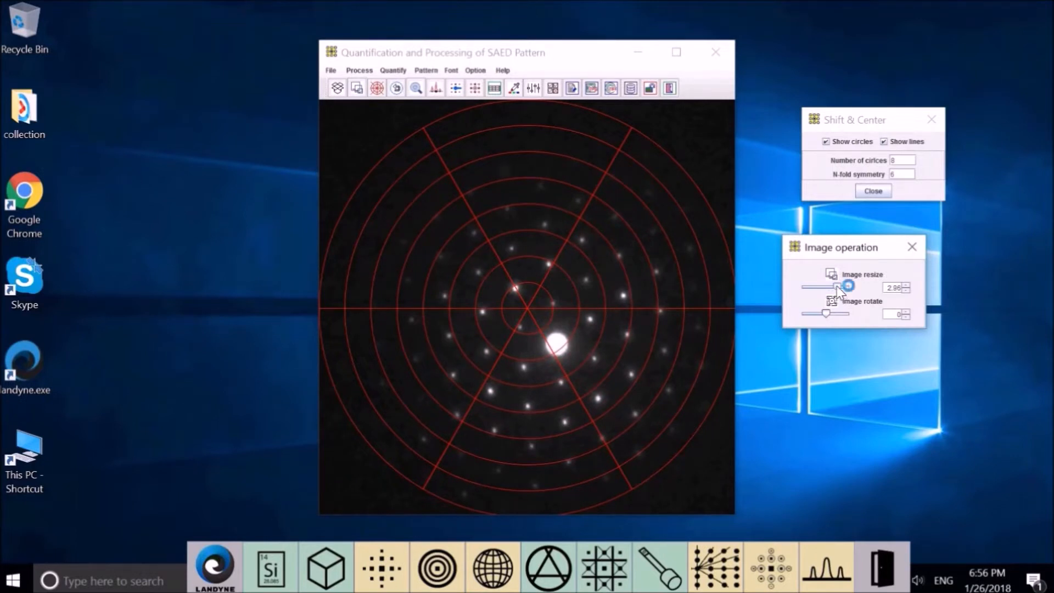
pyautogui.moveTo(845, 287); pyautogui.dragTo(832, 287)
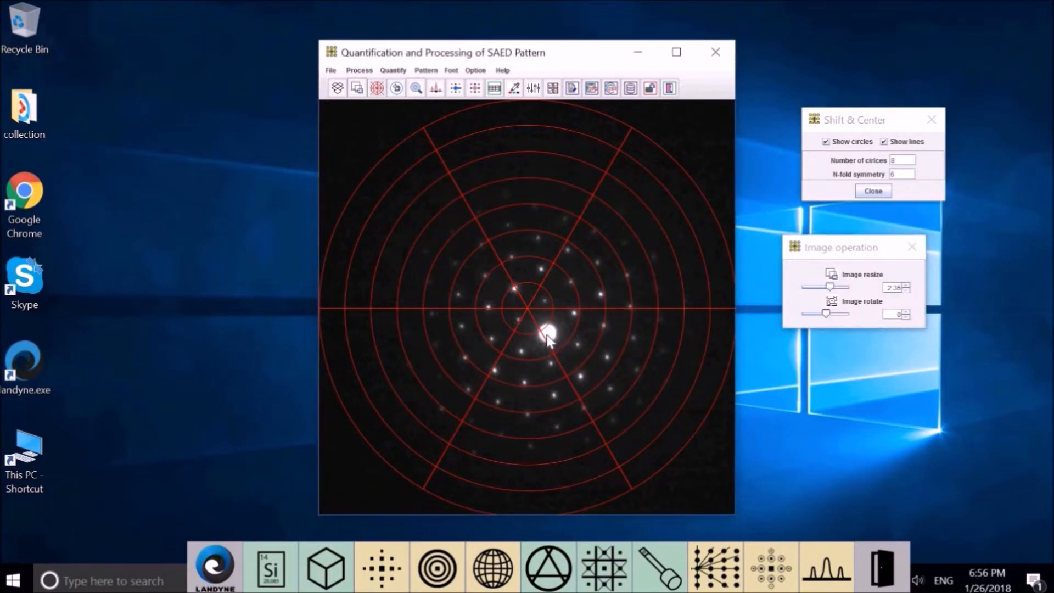
pyautogui.moveTo(530, 314)
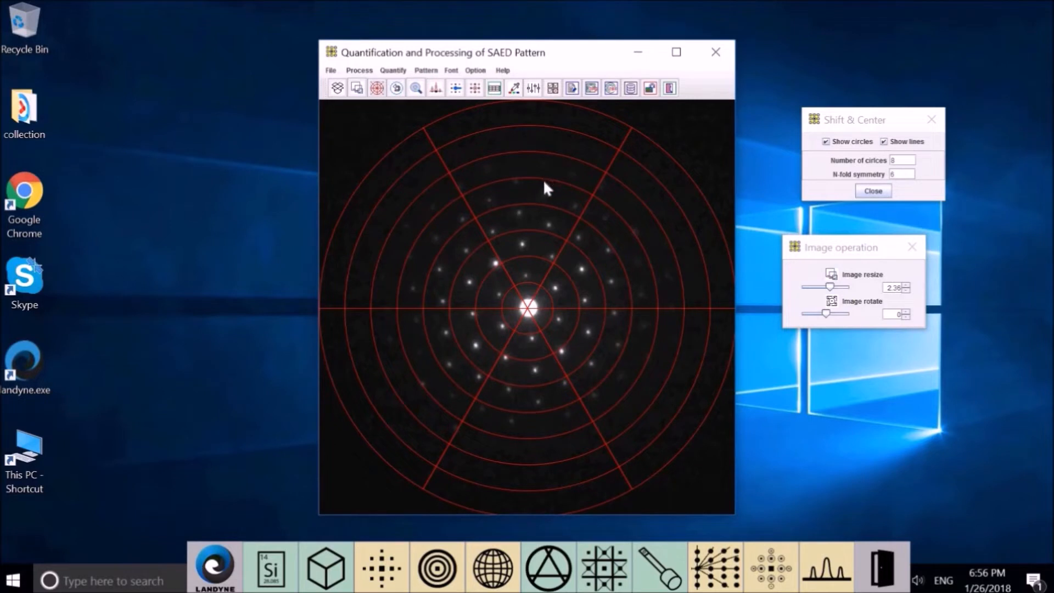
pyautogui.moveTo(517, 469)
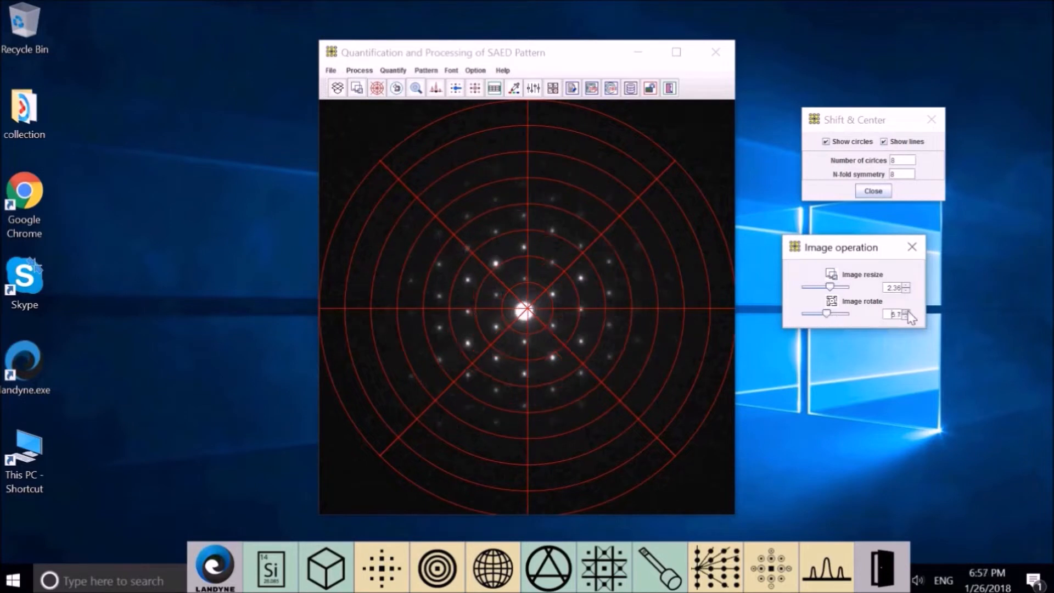
pyautogui.click(906, 312)
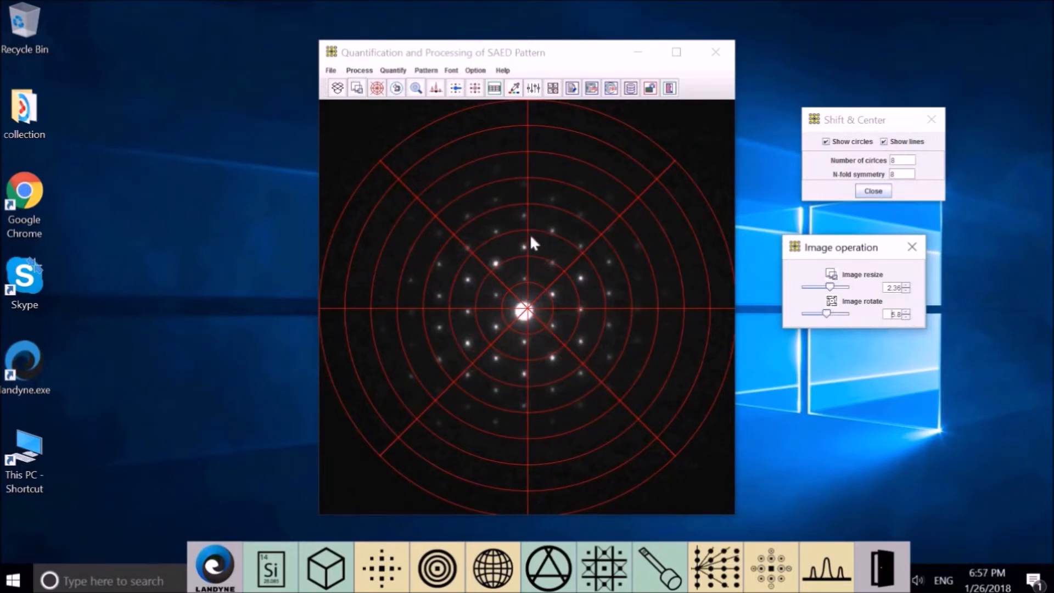
pyautogui.moveTo(524, 410)
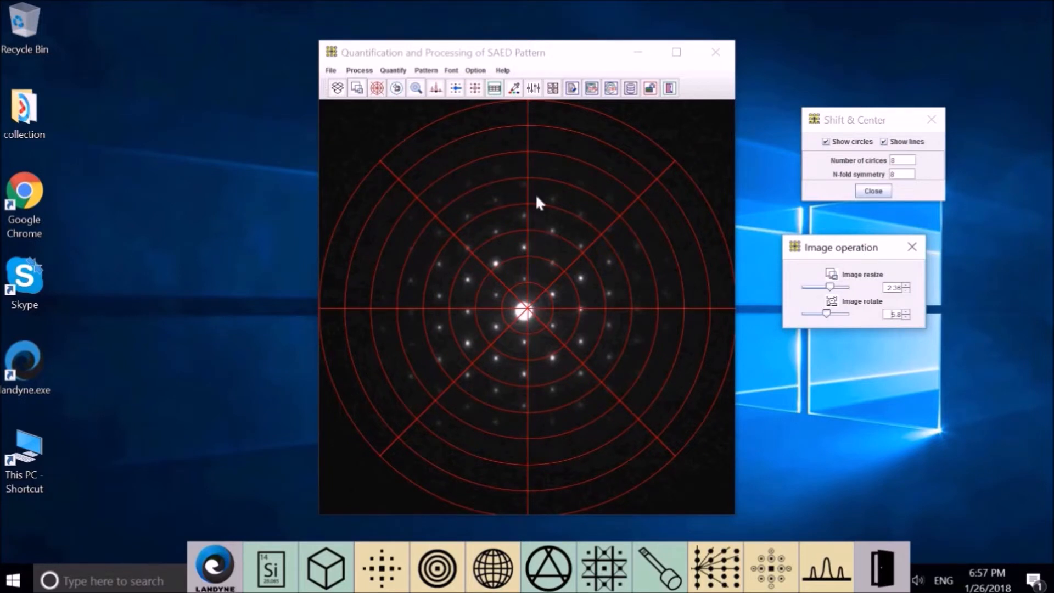
pyautogui.moveTo(528, 321)
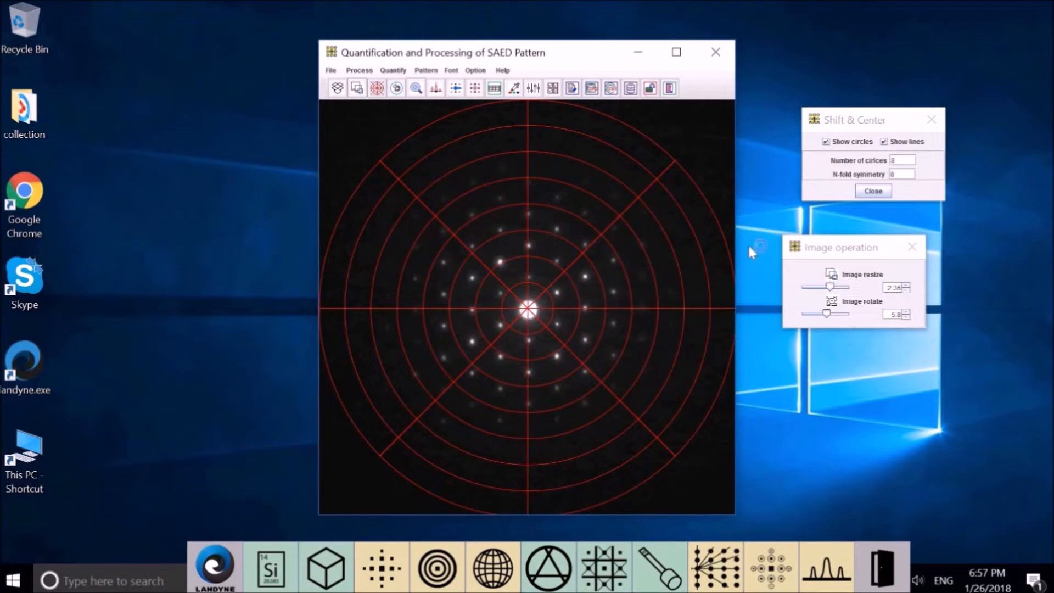
pyautogui.moveTo(642, 242)
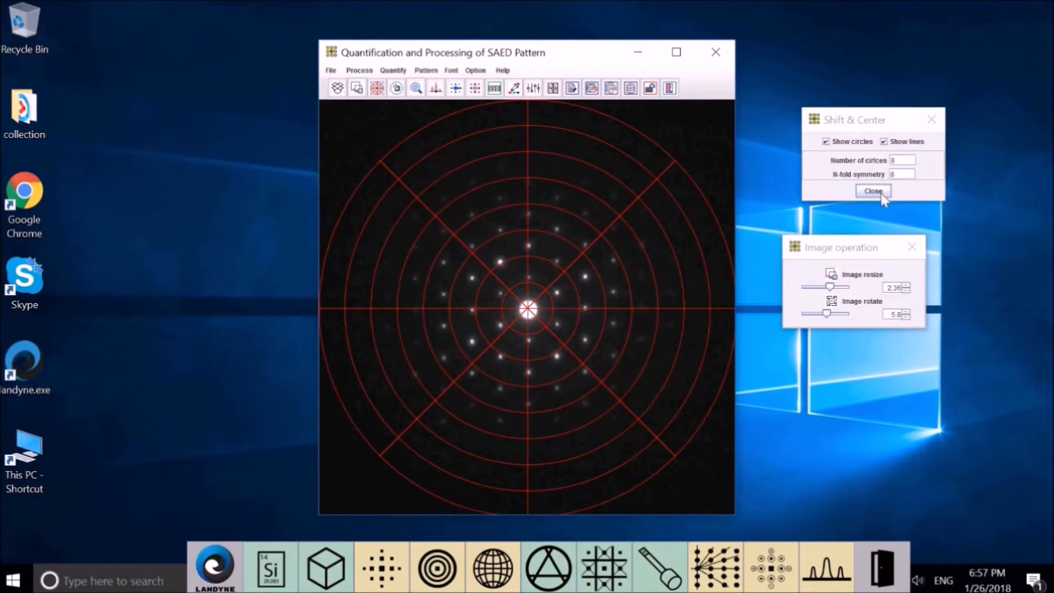
# - Close the Shift & Center dialog to remove the centring guide overlay
pyautogui.click(873, 191)
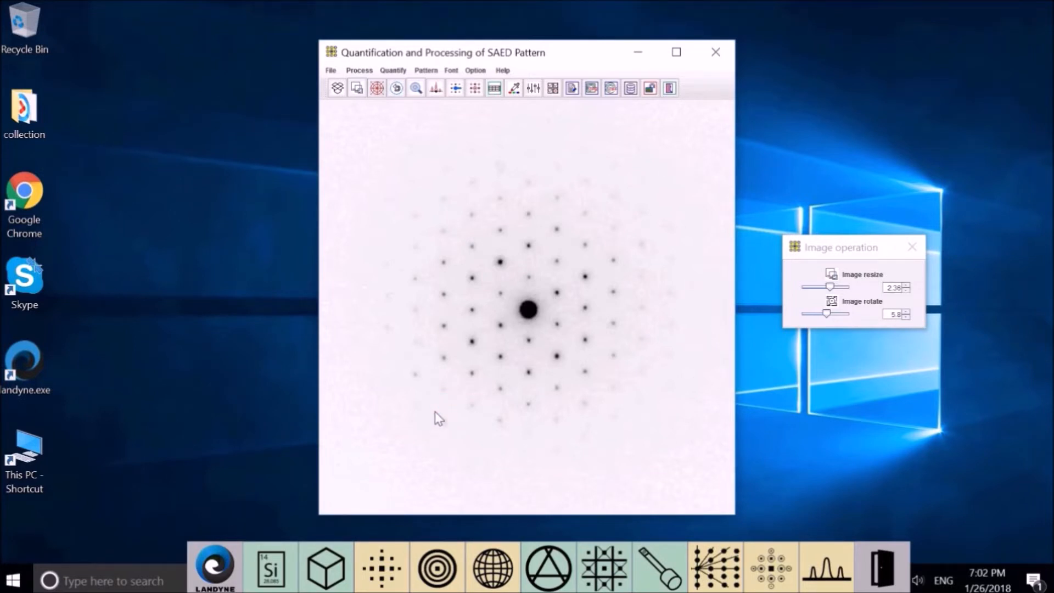
pyautogui.moveTo(693, 160)
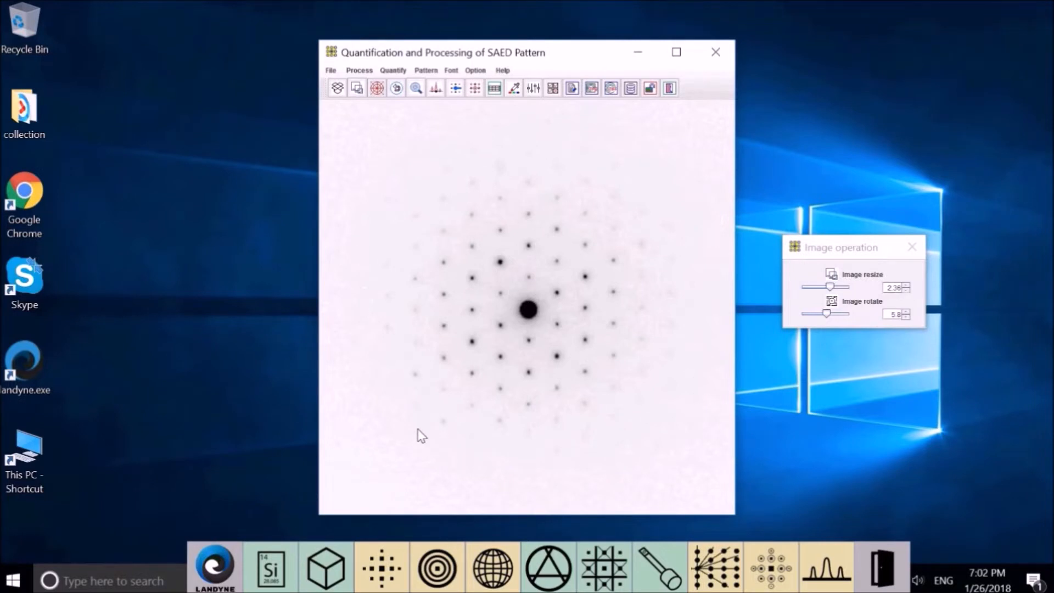
pyautogui.moveTo(406, 162)
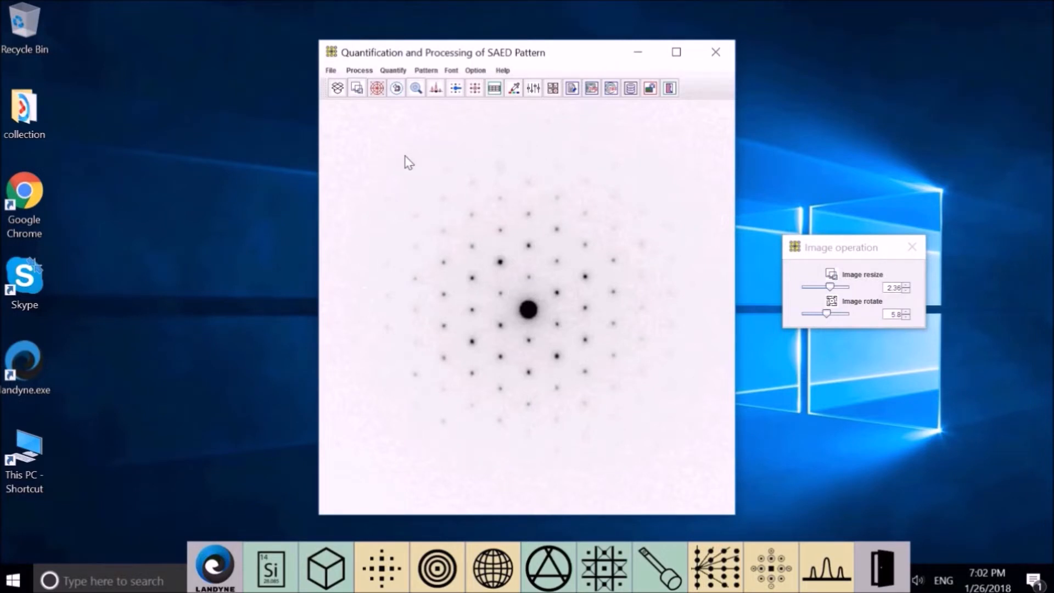
pyautogui.moveTo(355, 489)
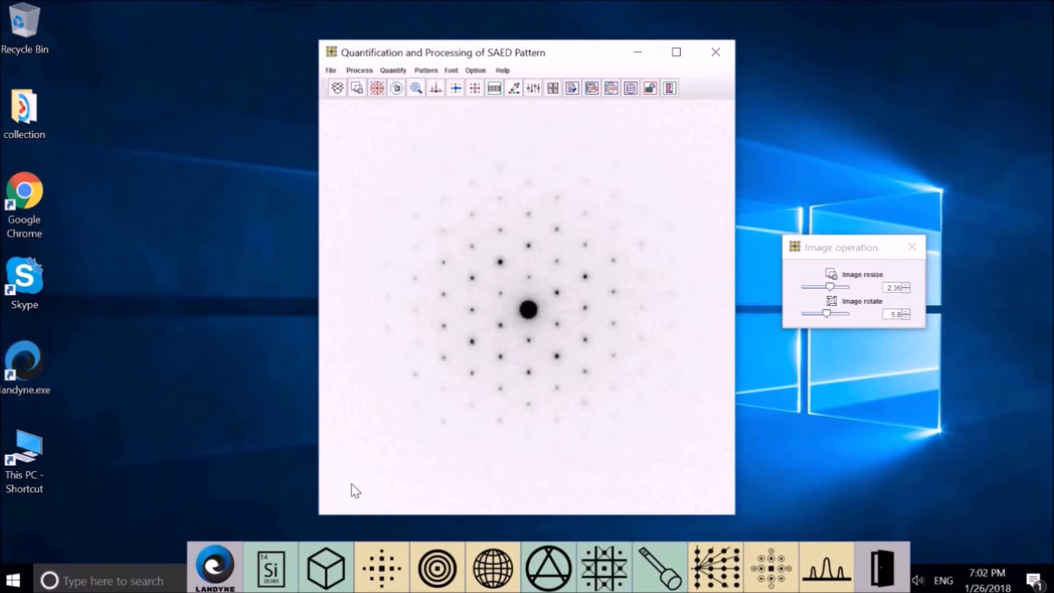
pyautogui.moveTo(620, 556)
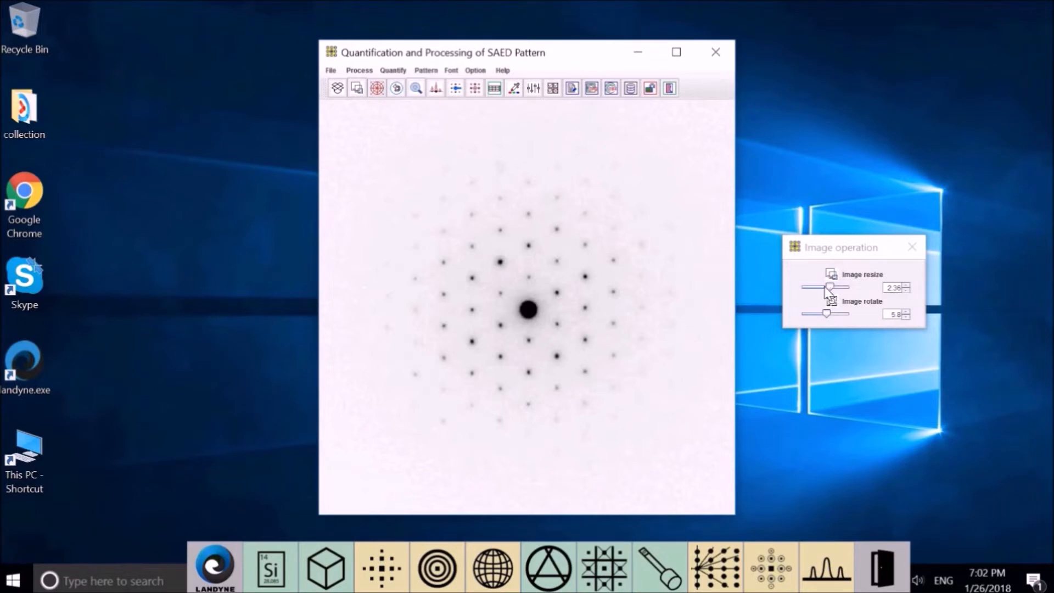
# - Shrink the inverted pattern to 1.45 resize and show the Process menu
pyautogui.moveTo(826, 287); pyautogui.dragTo(810, 287)
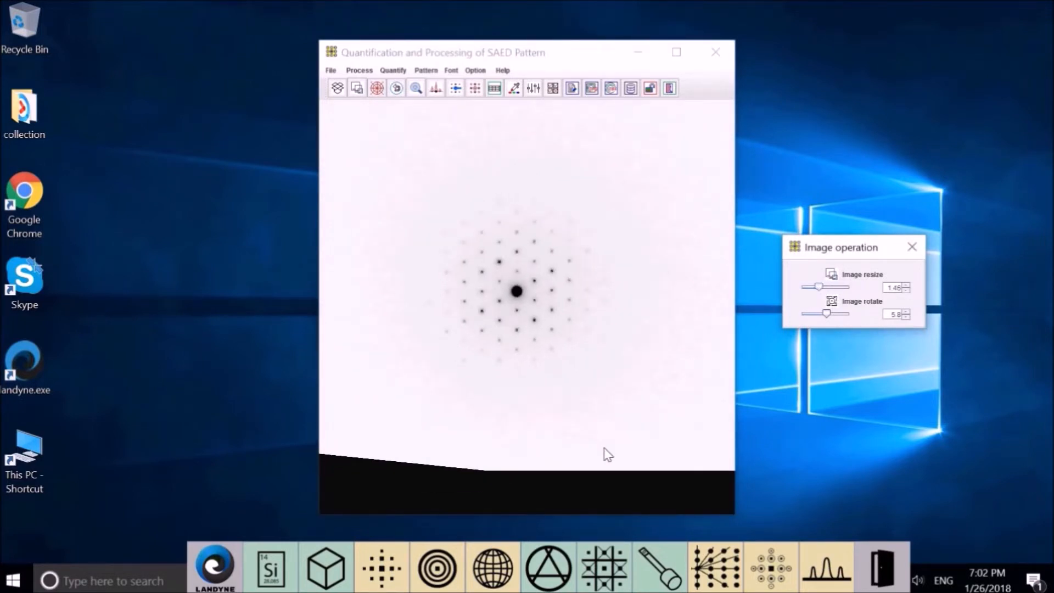
pyautogui.moveTo(560, 509)
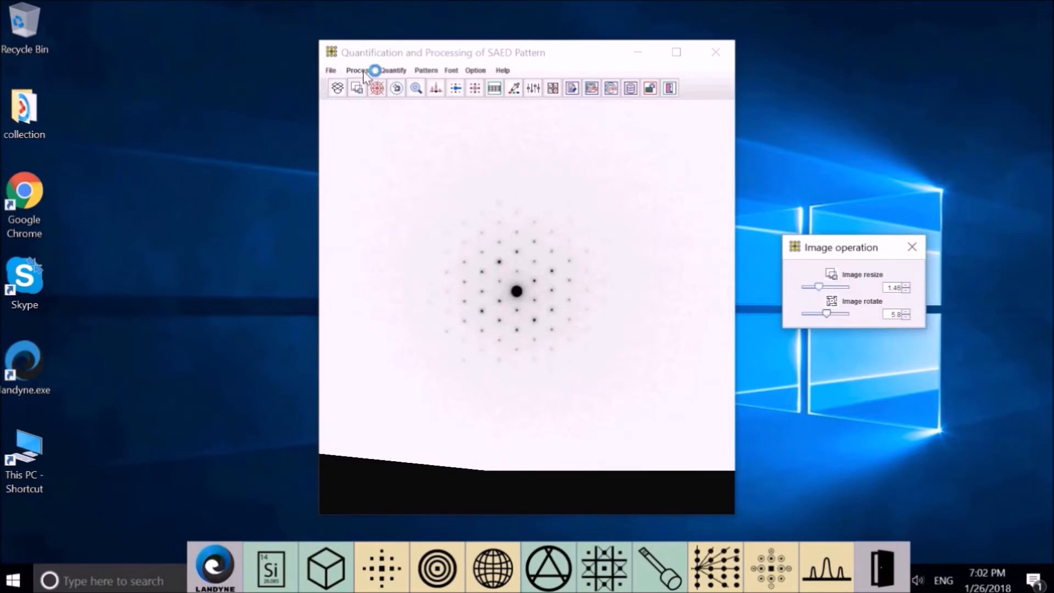
pyautogui.click(359, 70)
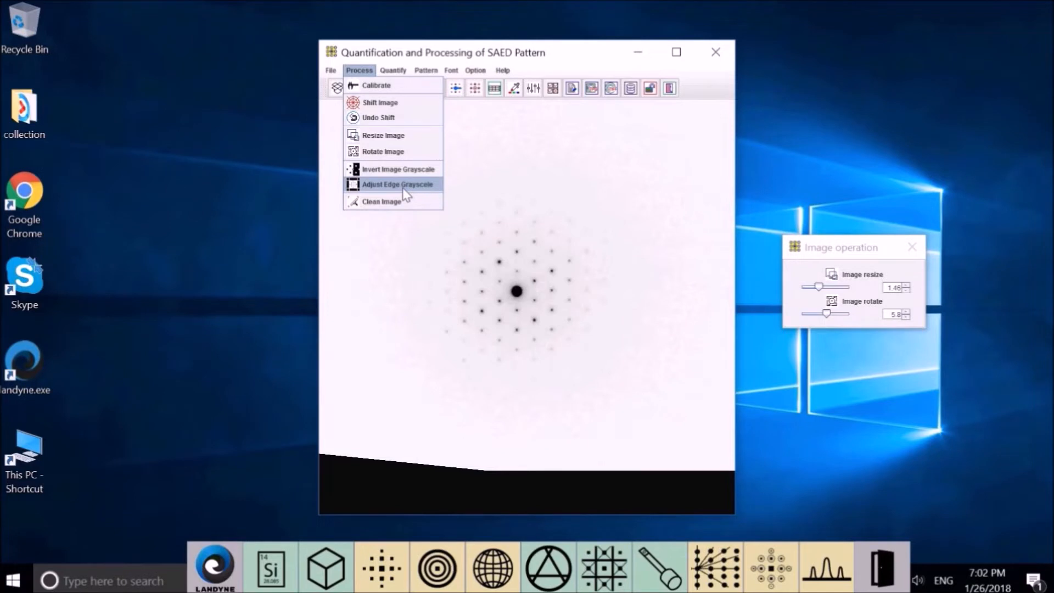
# - Raise the edge grayscale to 255 so the empty border turns white
pyautogui.click(398, 184)
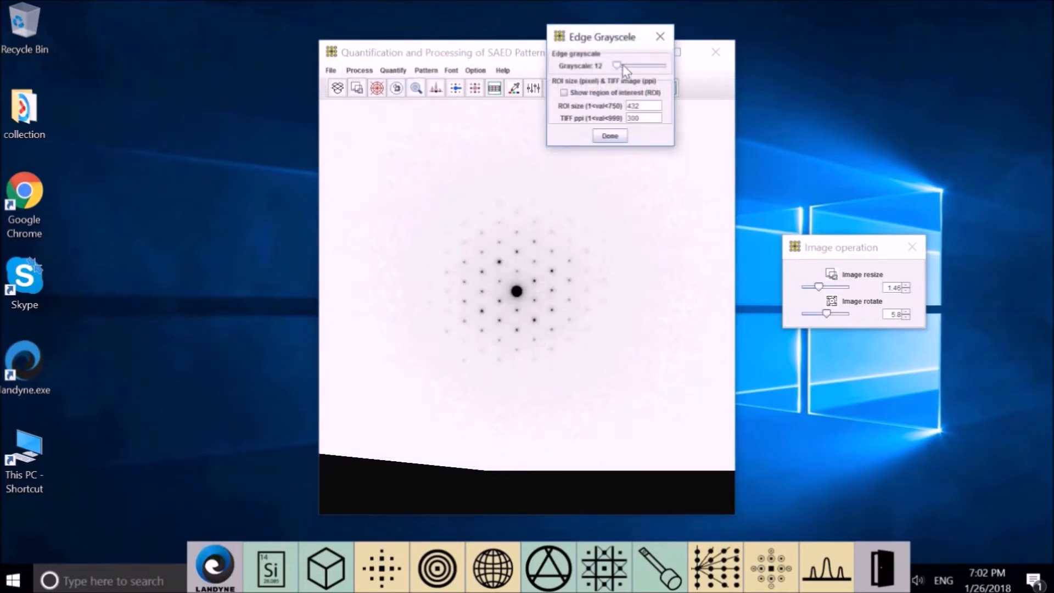
pyautogui.moveTo(613, 65); pyautogui.dragTo(631, 66)
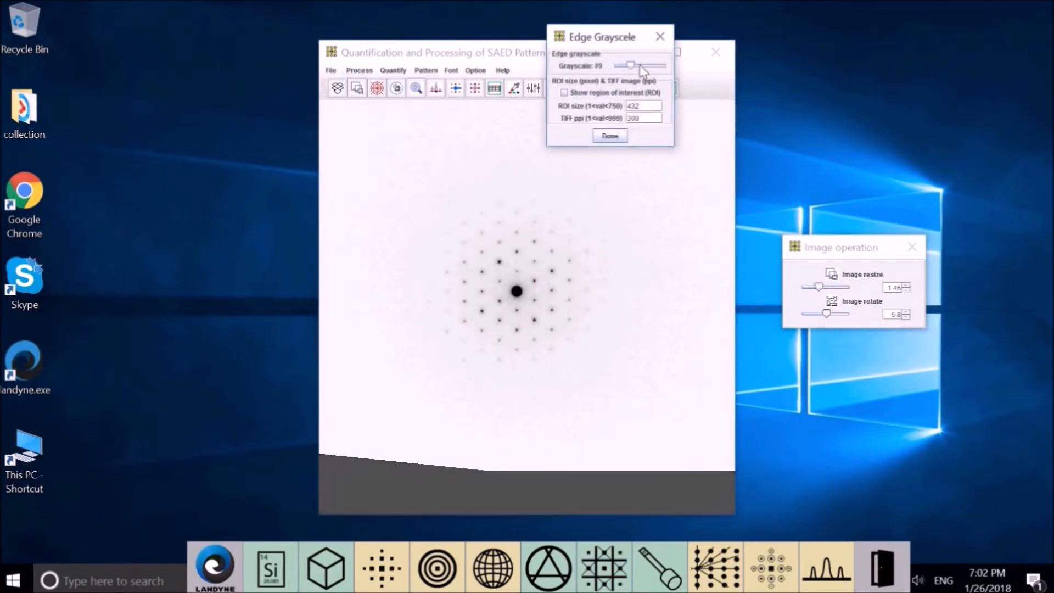
pyautogui.moveTo(629, 66); pyautogui.dragTo(648, 65)
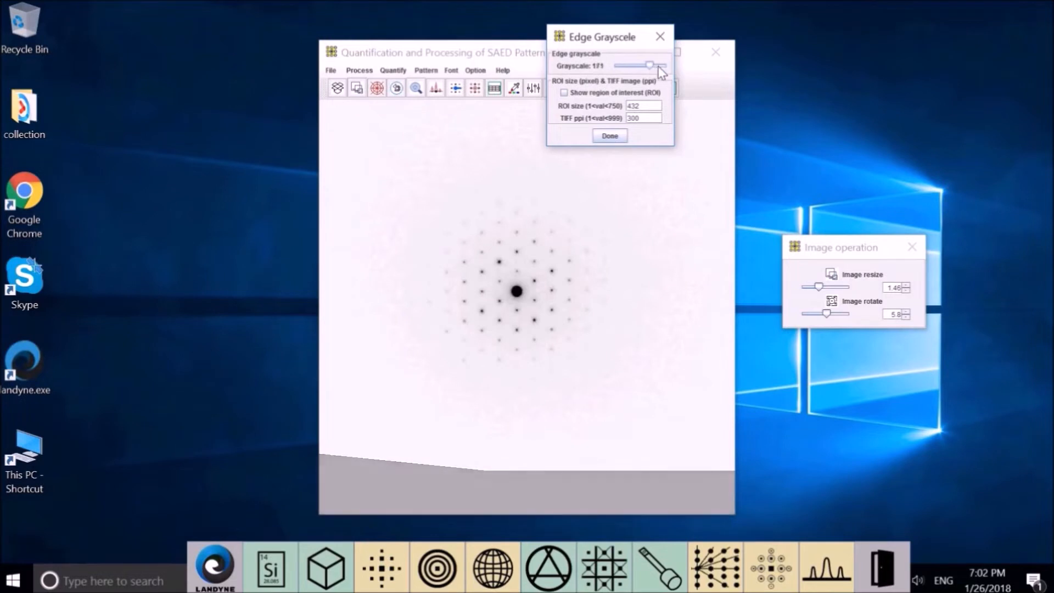
pyautogui.moveTo(649, 65); pyautogui.dragTo(665, 65)
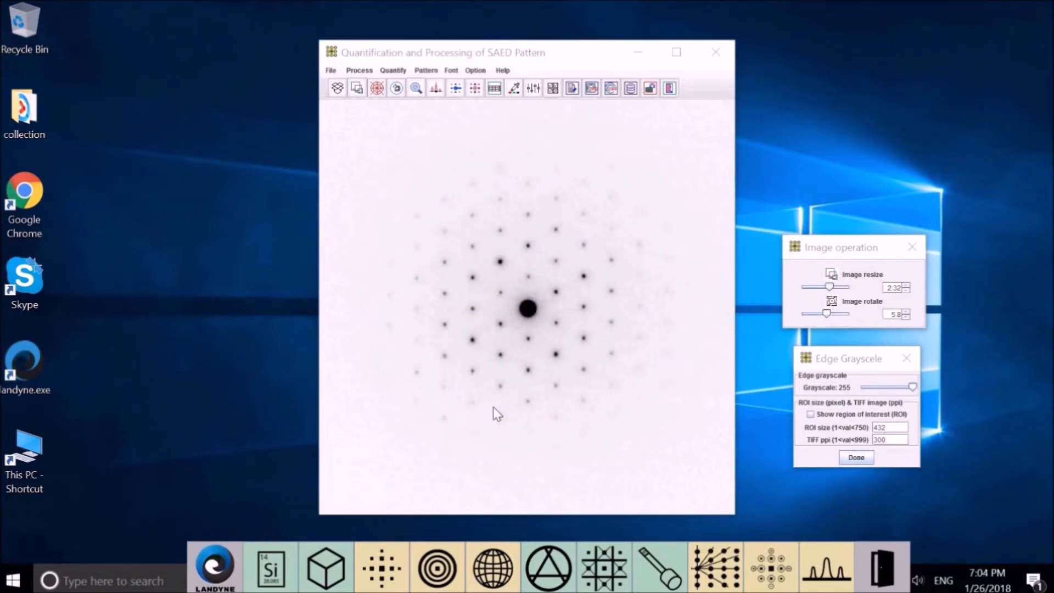
# - Show the region of interest and change its size from 432 to 500
pyautogui.click(812, 414)
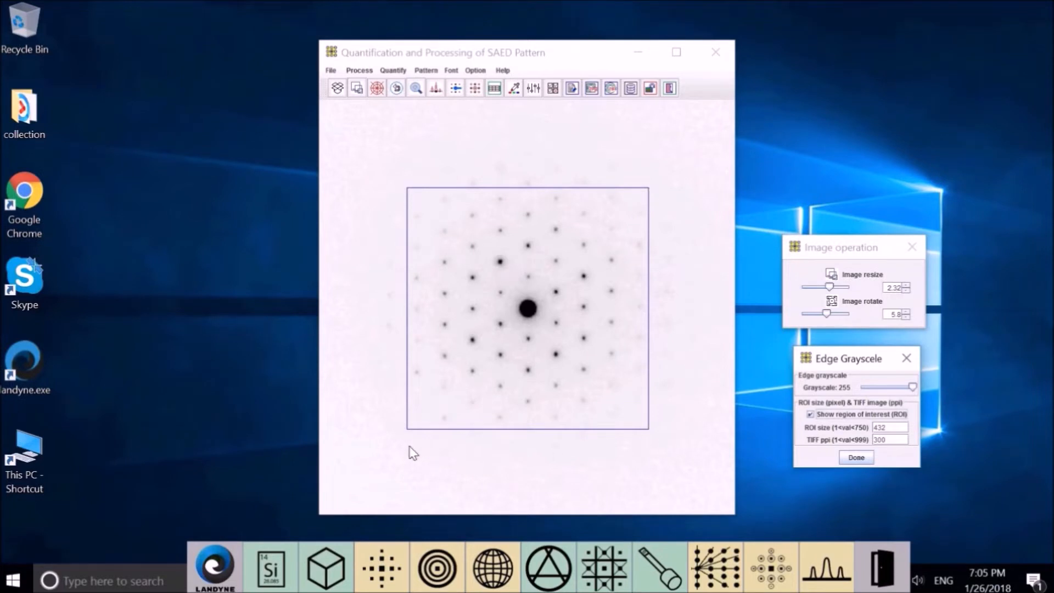
pyautogui.moveTo(585, 369)
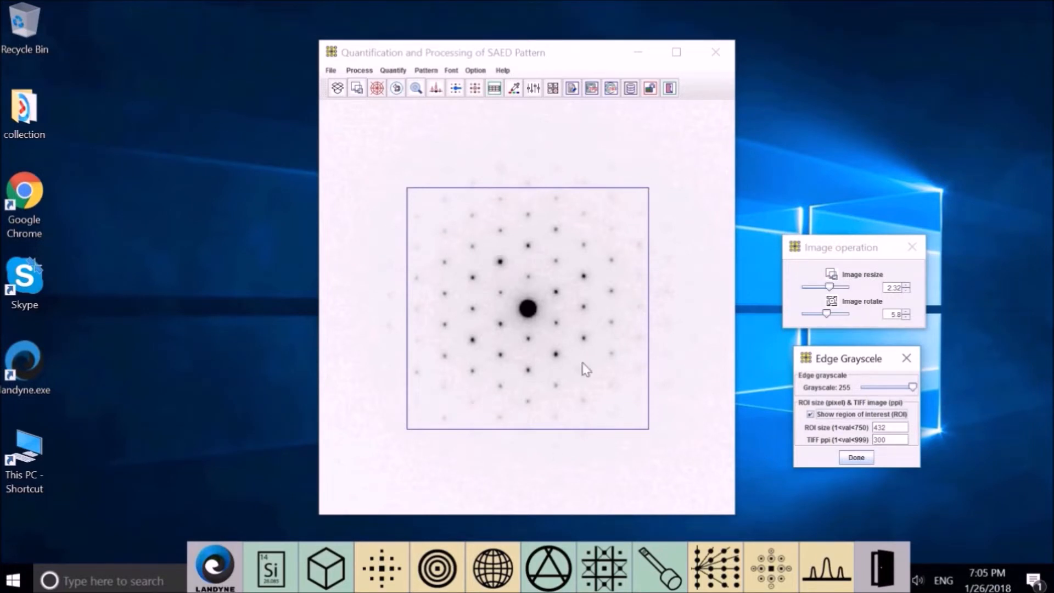
pyautogui.moveTo(513, 422)
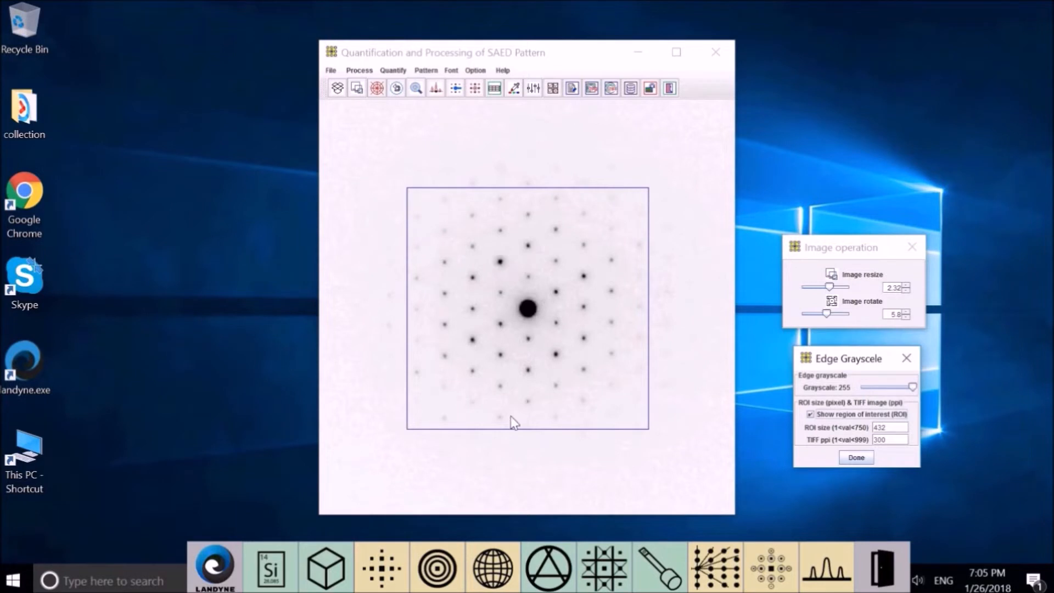
pyautogui.moveTo(528, 402)
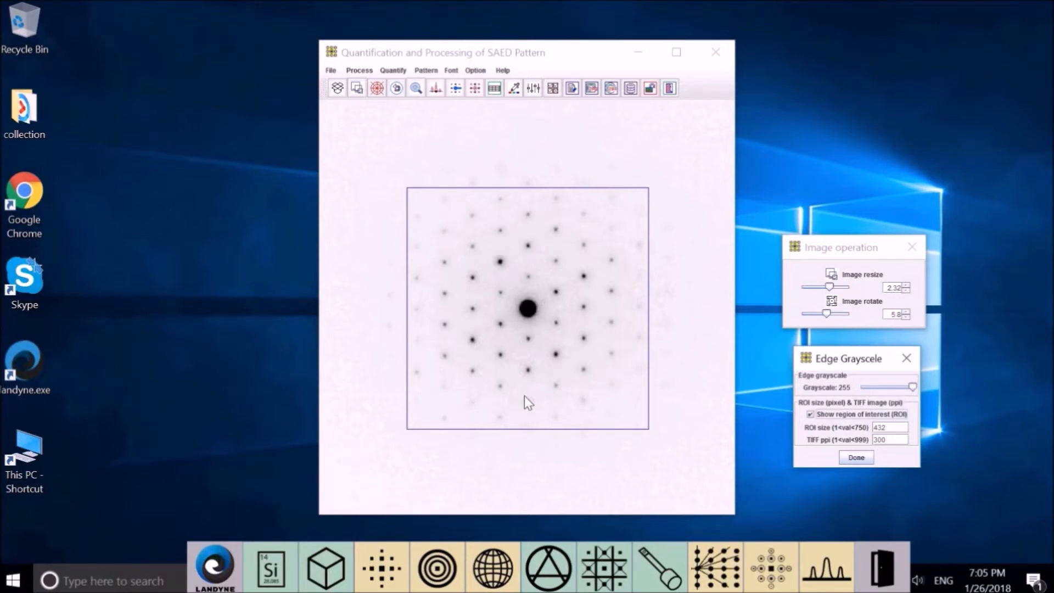
pyautogui.moveTo(809, 450)
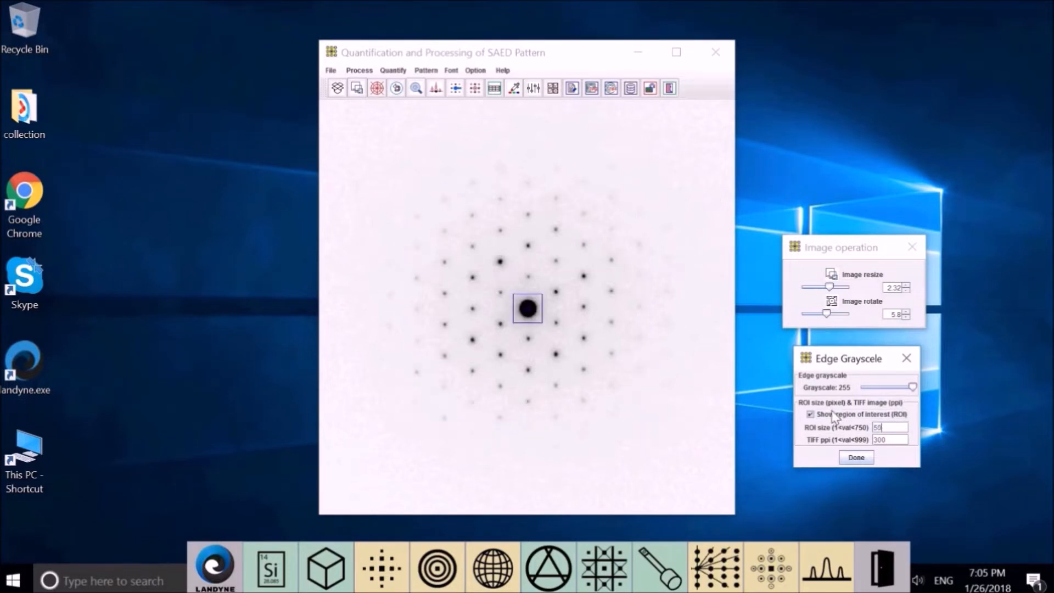
pyautogui.write('500')
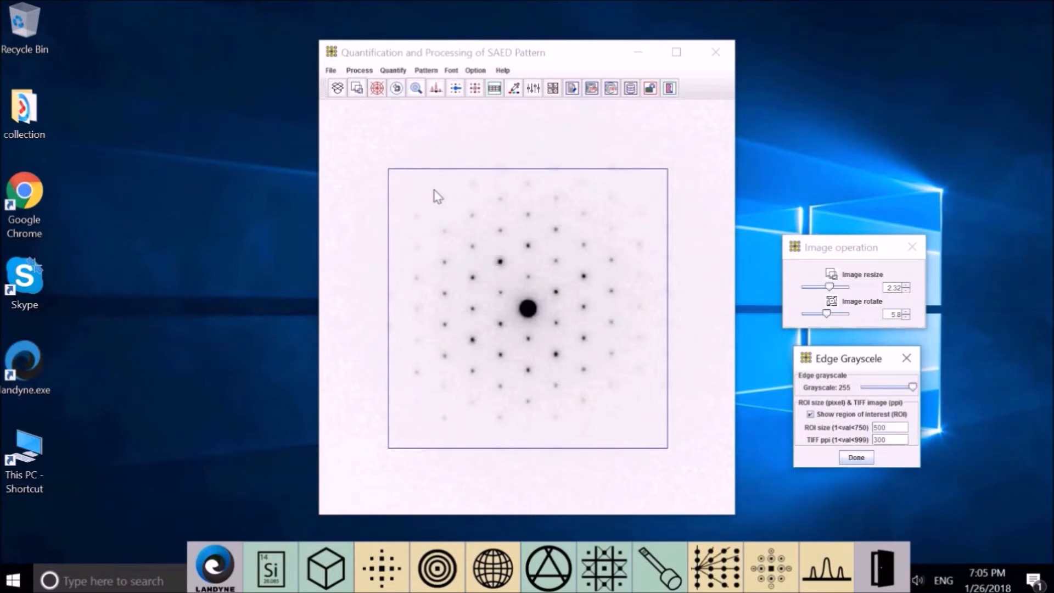
pyautogui.moveTo(466, 434)
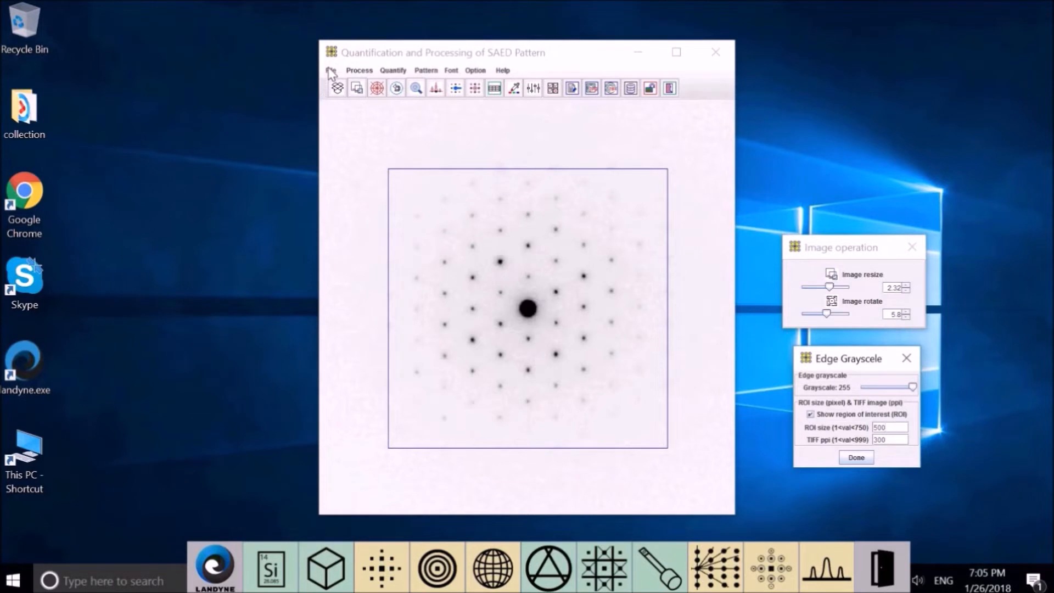
# - Save the display as TIFF demo_qsaed_qsaed.tif in the results folder
pyautogui.click(330, 70)
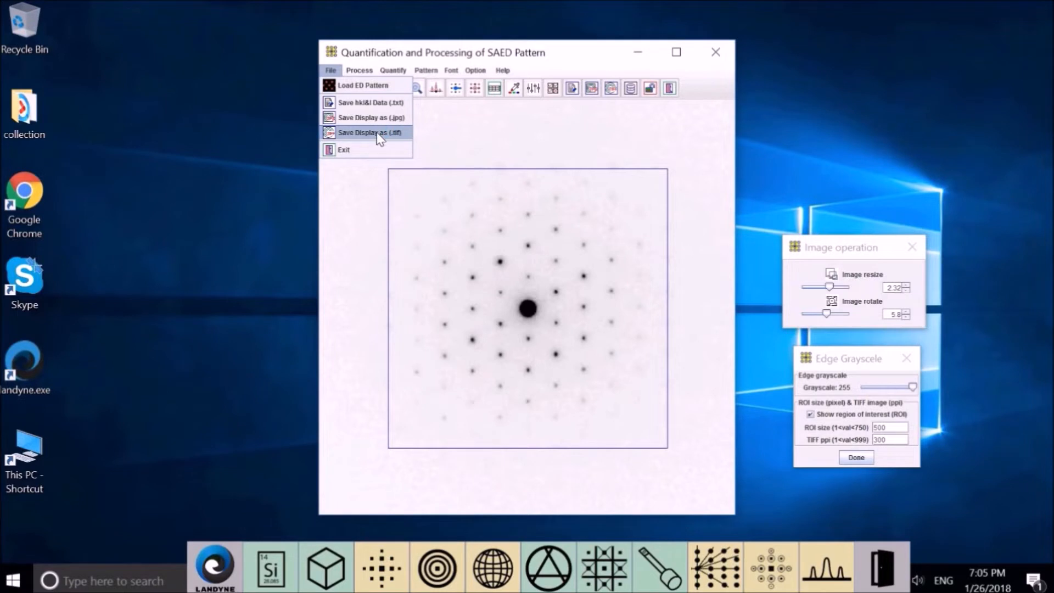
pyautogui.click(367, 133)
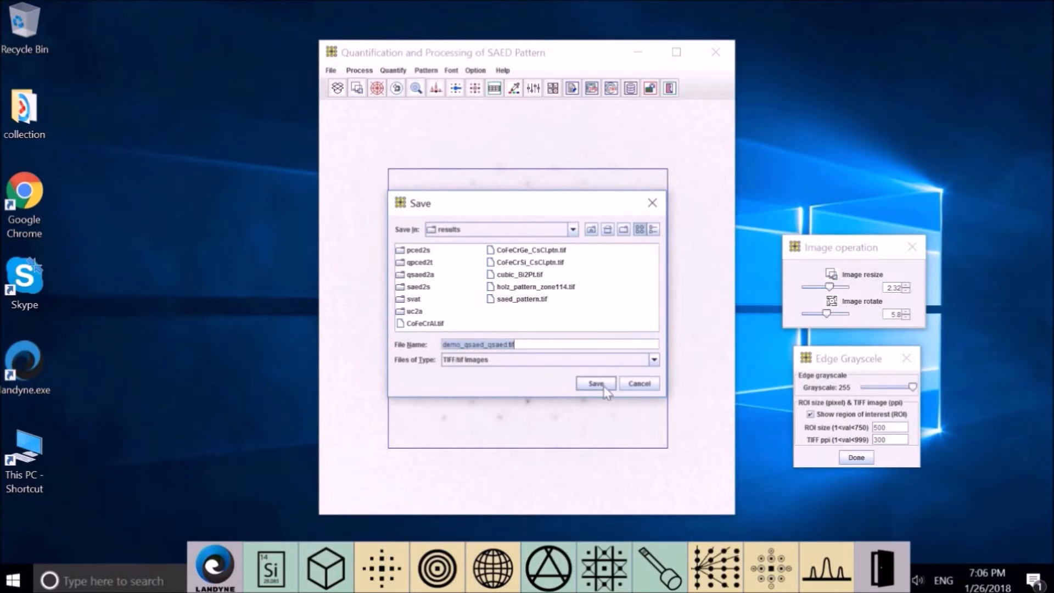
pyautogui.click(595, 383)
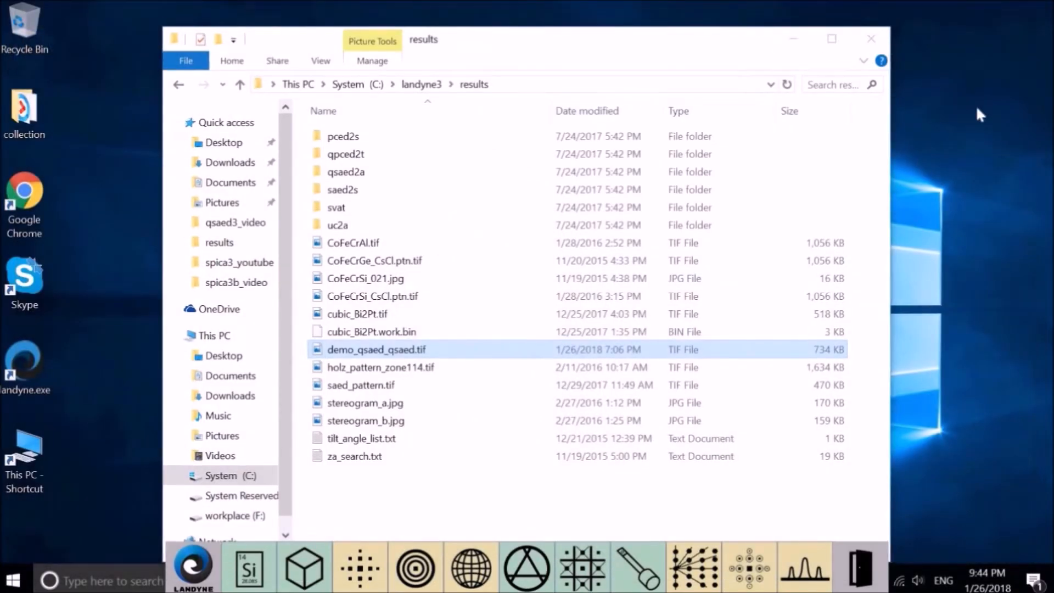
# - Double-click demo_qsaed_qsaed.tif in the results folder to open it
pyautogui.doubleClick(377, 349)
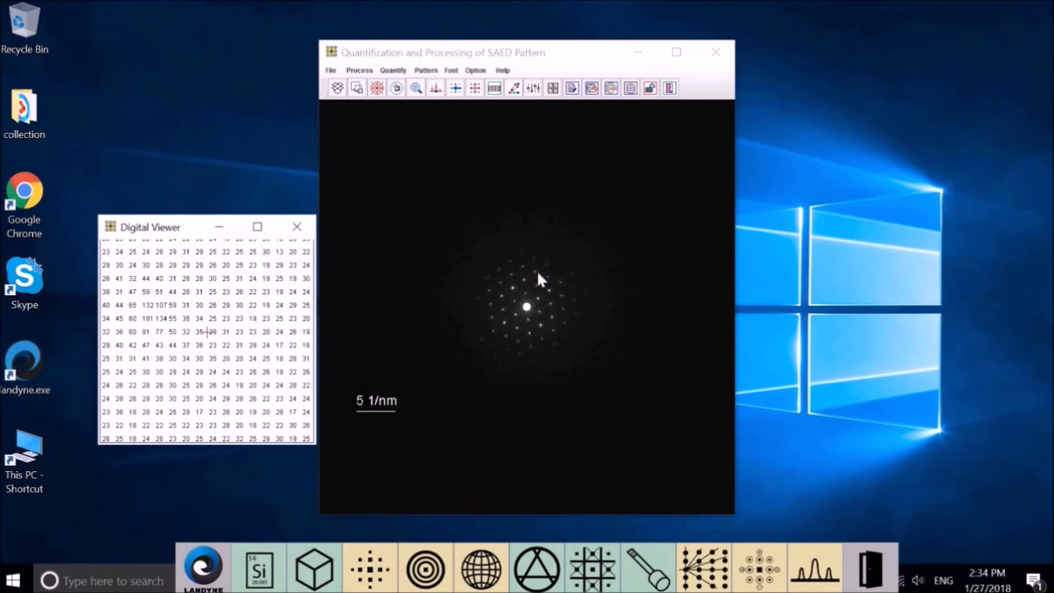
# - Read pixel values near a spot, then adjust the pattern display colour
pyautogui.click(549, 271)
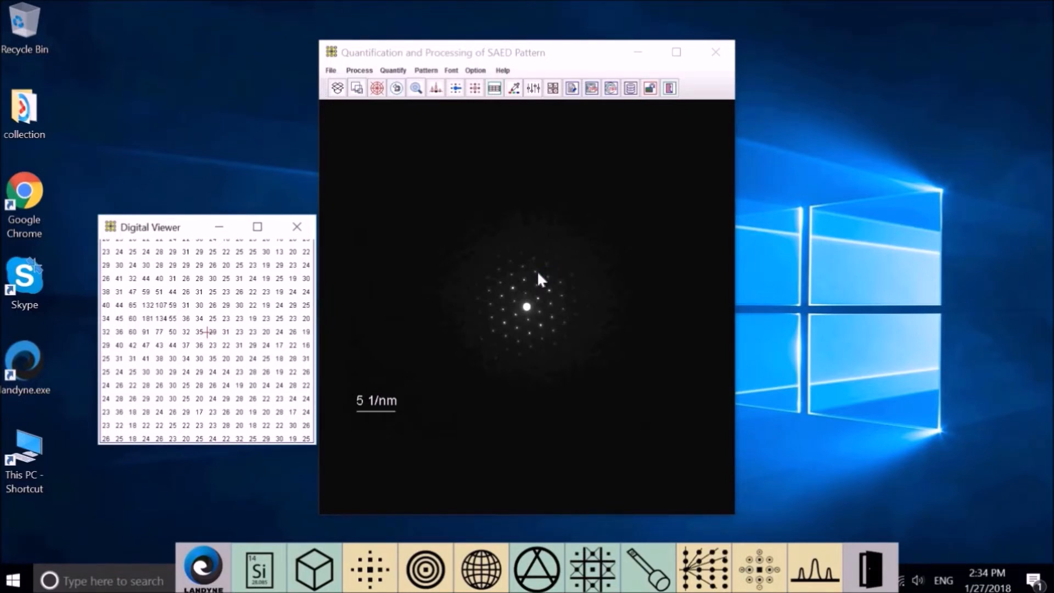
pyautogui.click(436, 93)
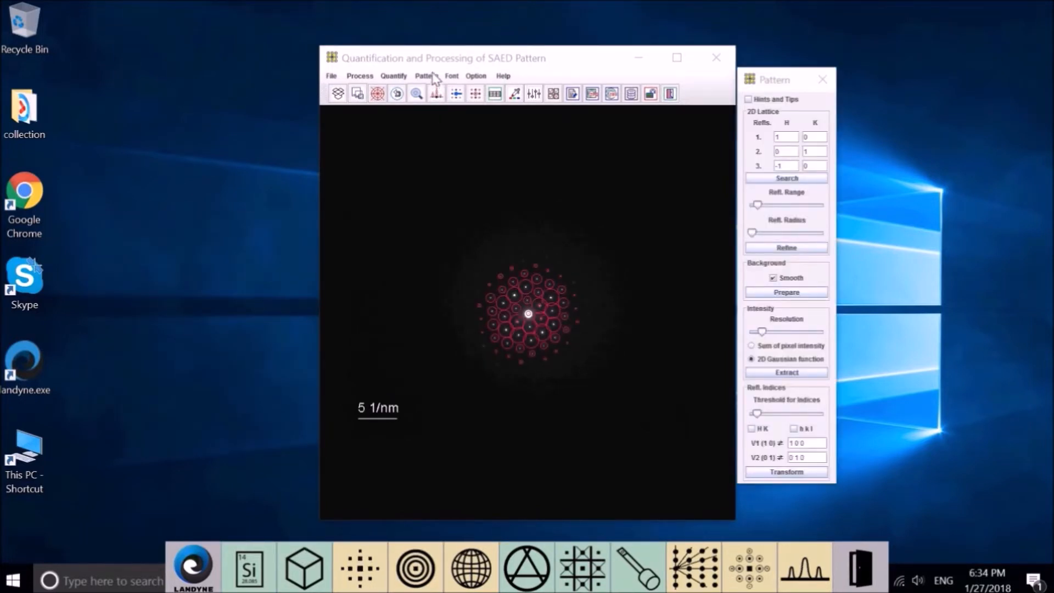
pyautogui.click(424, 75)
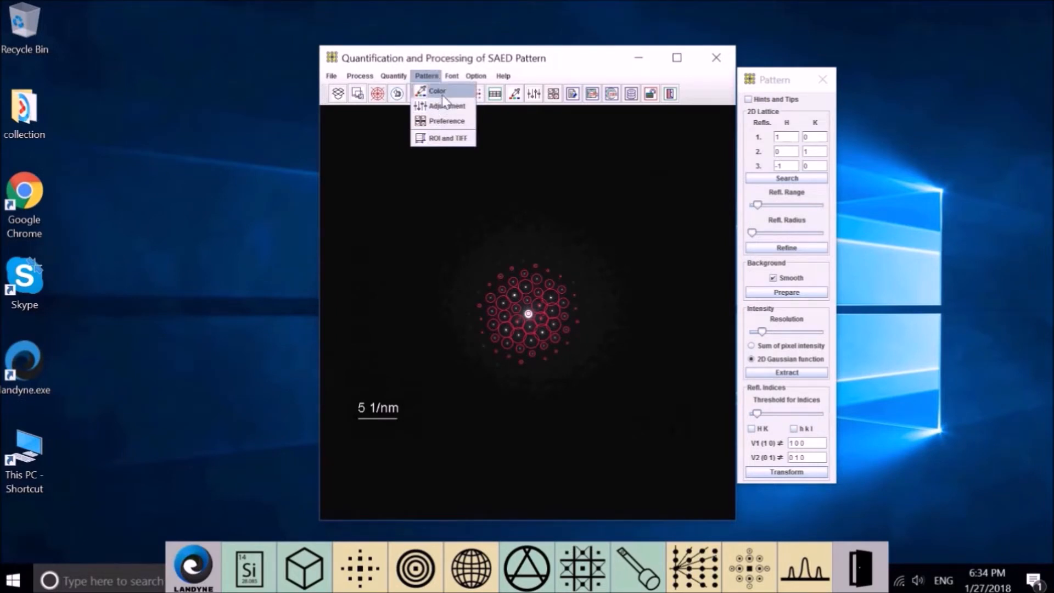
pyautogui.click(437, 90)
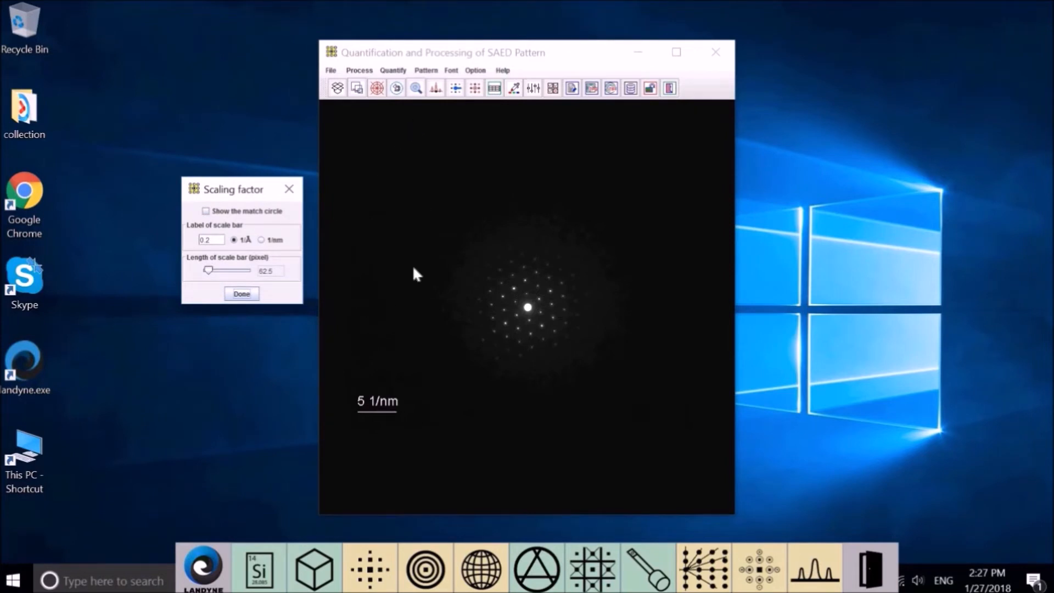
pyautogui.moveTo(392, 422)
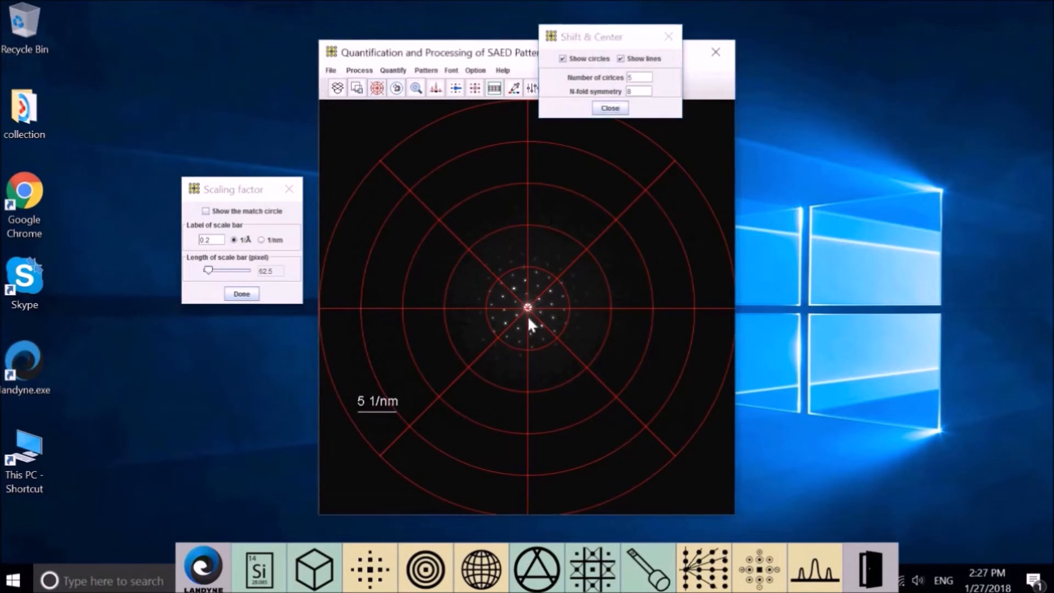
# - Drag the 5 1/nm scale bar to the grid centre and close the grid
pyautogui.moveTo(528, 308); pyautogui.dragTo(679, 201)
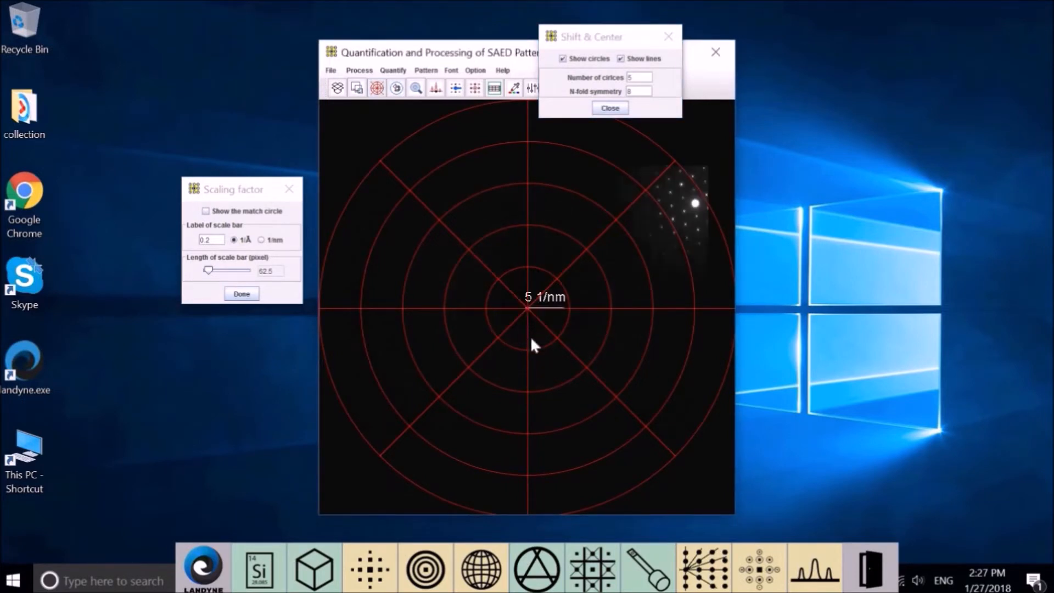
pyautogui.moveTo(545, 312)
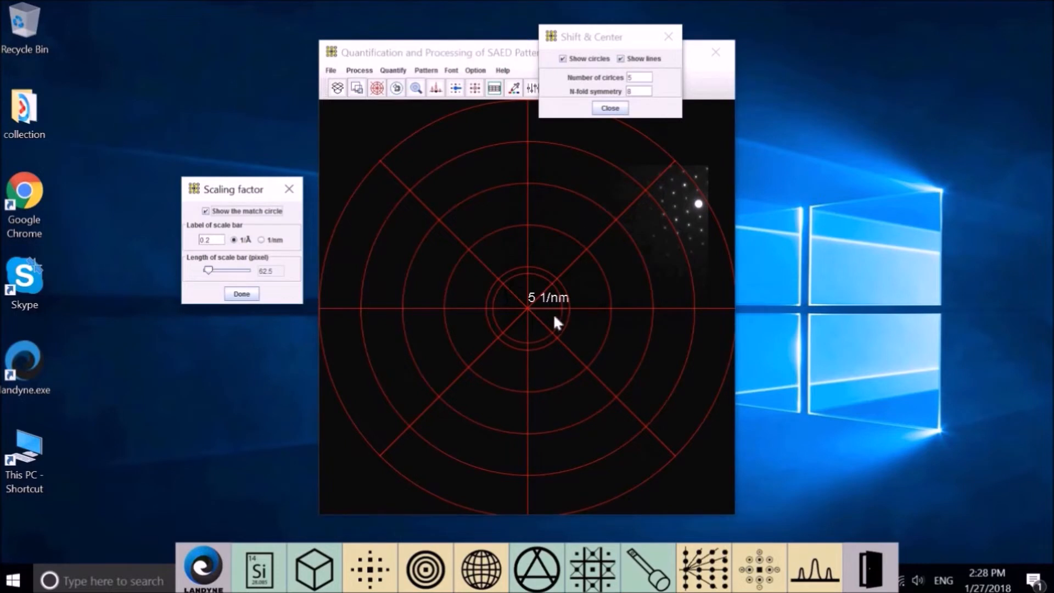
pyautogui.moveTo(437, 99)
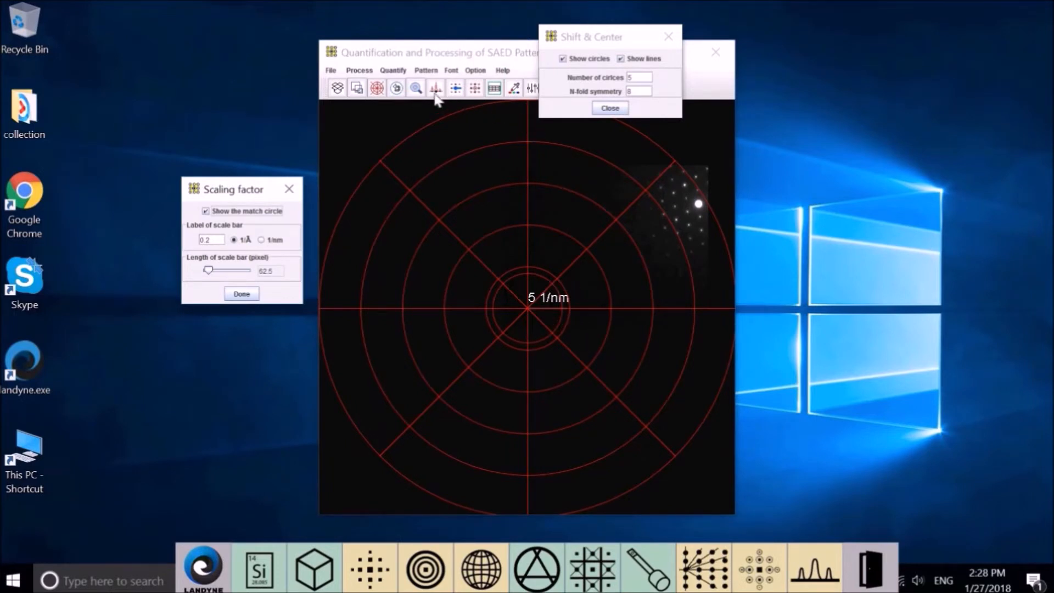
pyautogui.moveTo(469, 158)
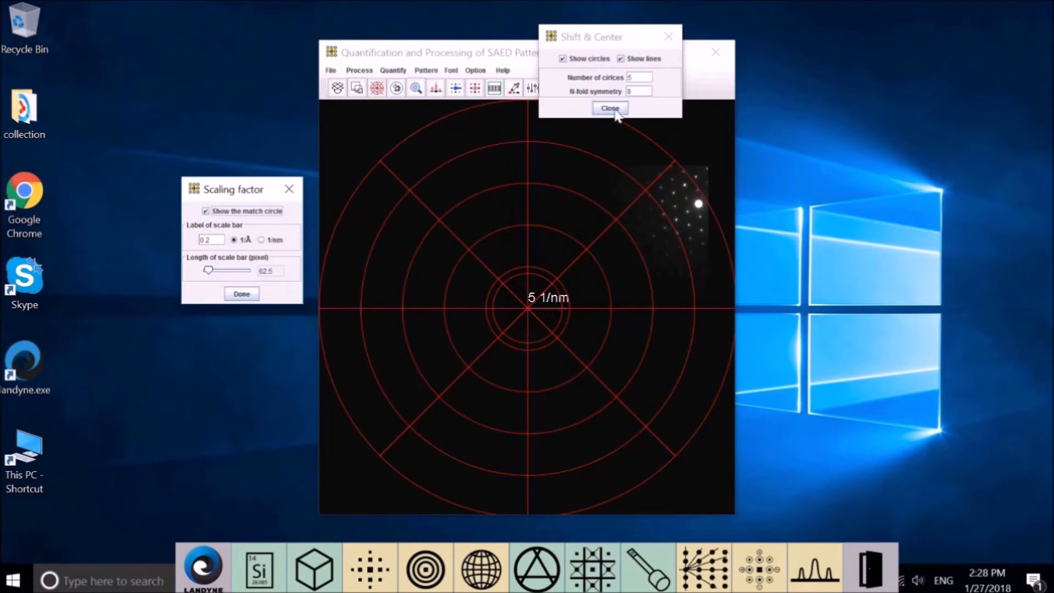
pyautogui.click(609, 108)
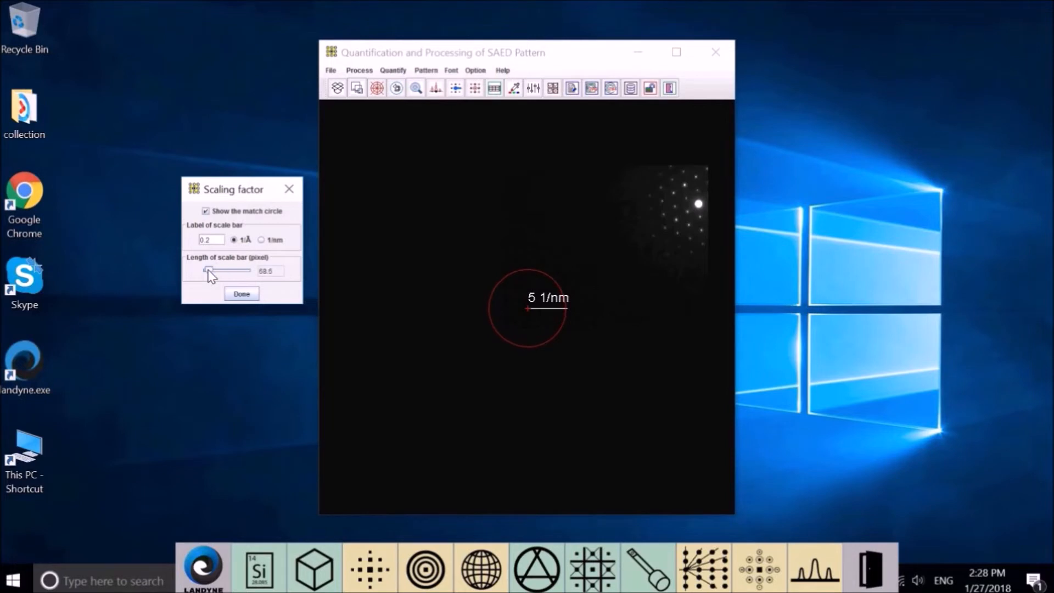
# - Lengthen the 5 1/nm scale bar to fit the match circle and close the grid
pyautogui.moveTo(204, 270); pyautogui.dragTo(210, 270)
pyautogui.write('5')
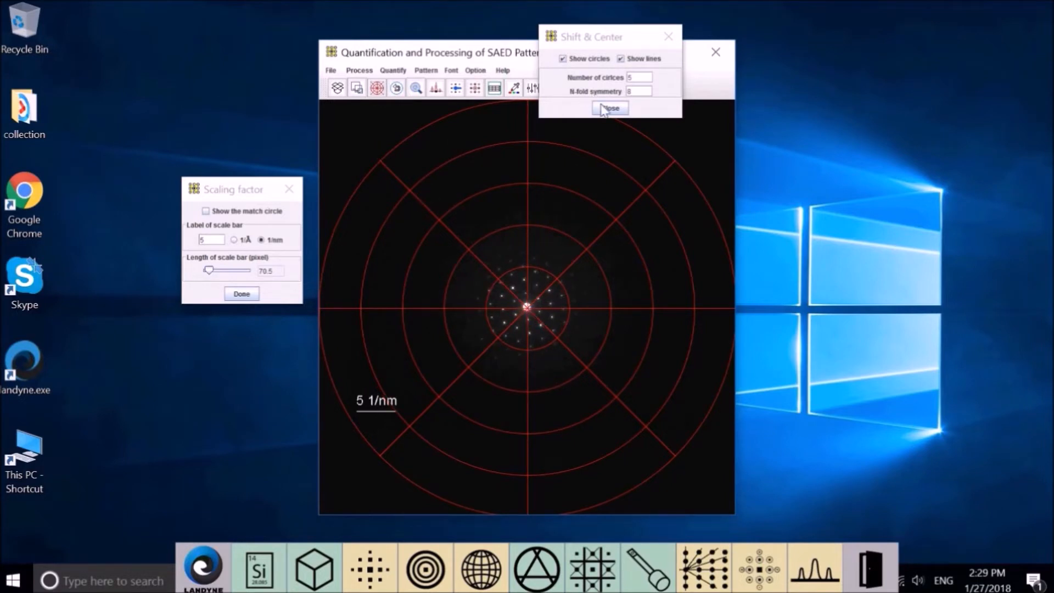
pyautogui.click(609, 108)
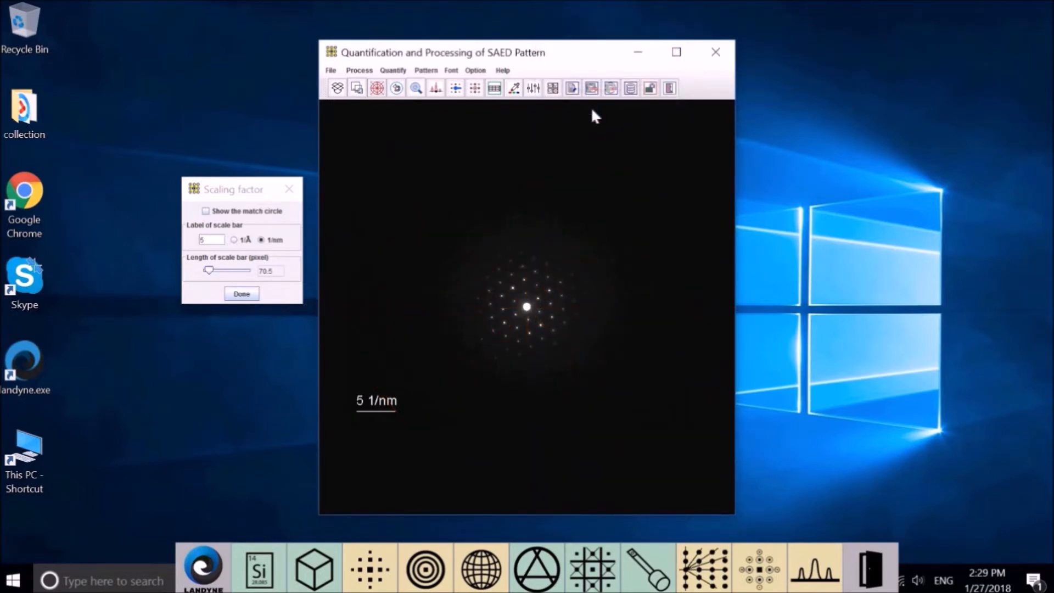
pyautogui.click(241, 294)
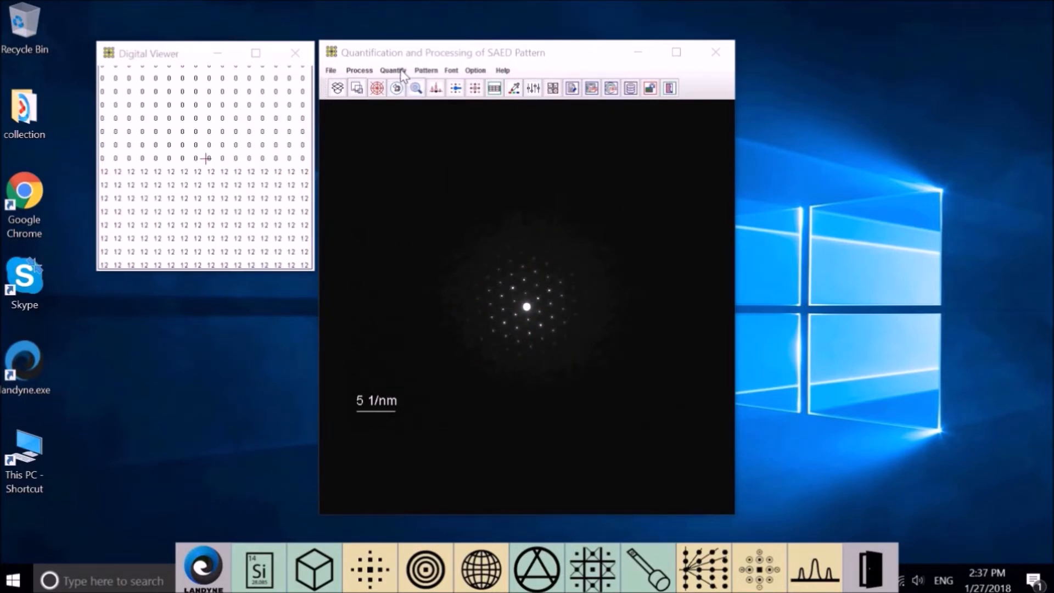
# - Open Quantify > 2D Pattern to show the Pattern analysis panel
pyautogui.click(393, 70)
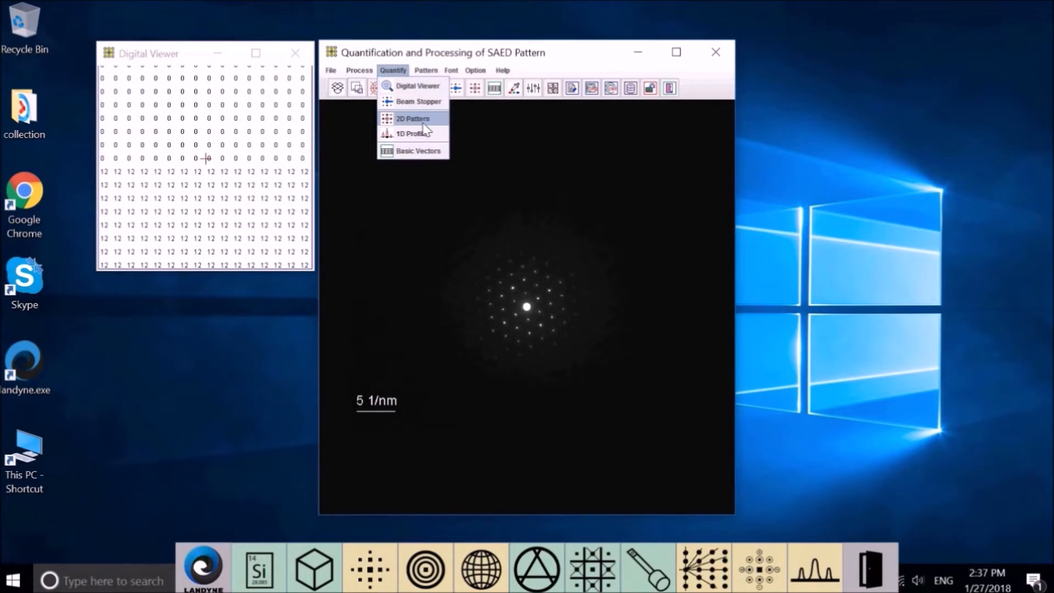
pyautogui.click(413, 118)
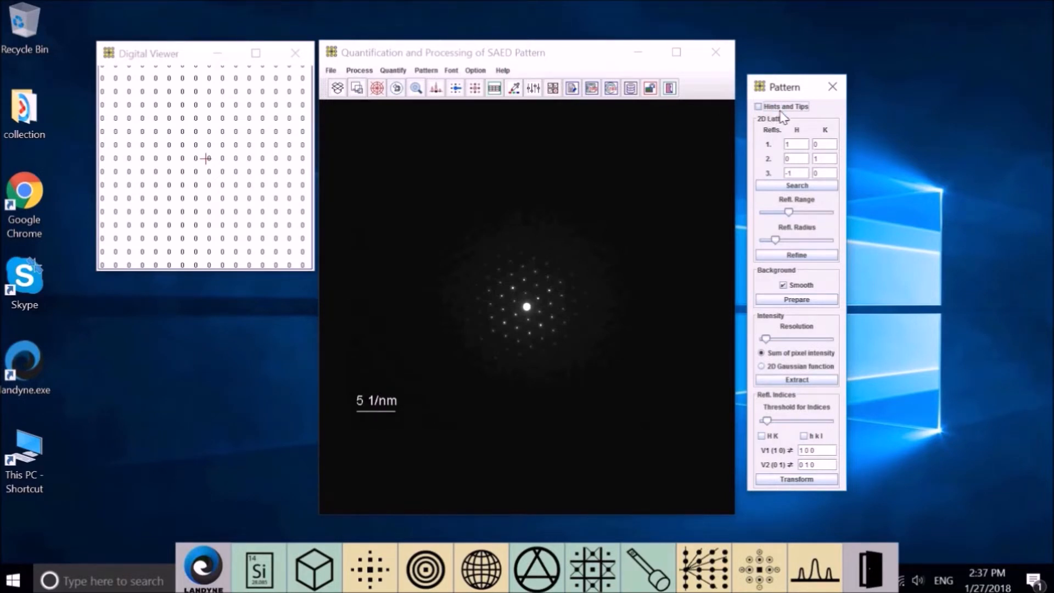
pyautogui.moveTo(810, 116)
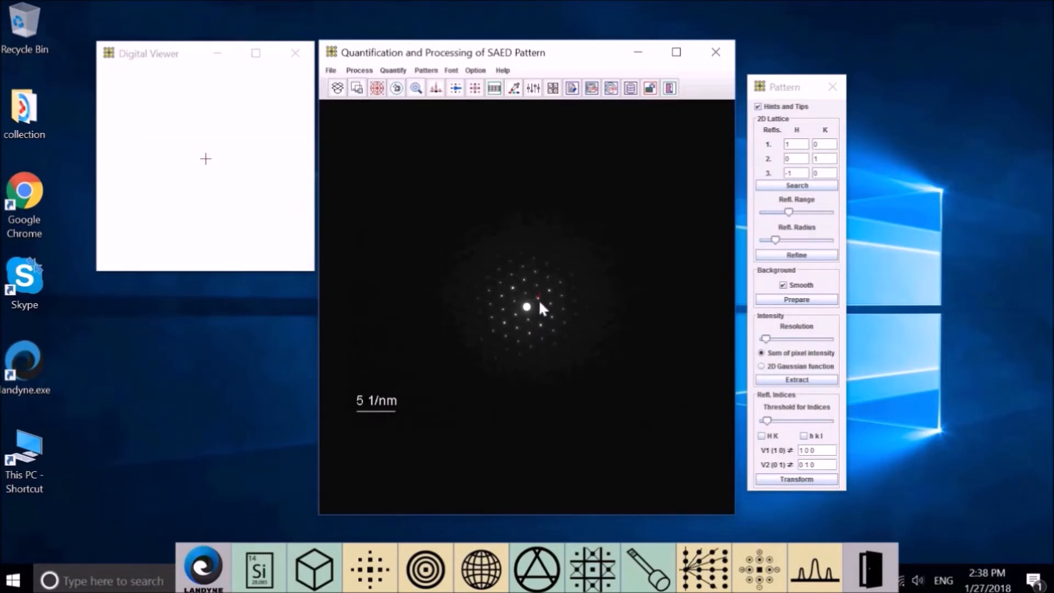
pyautogui.moveTo(544, 328)
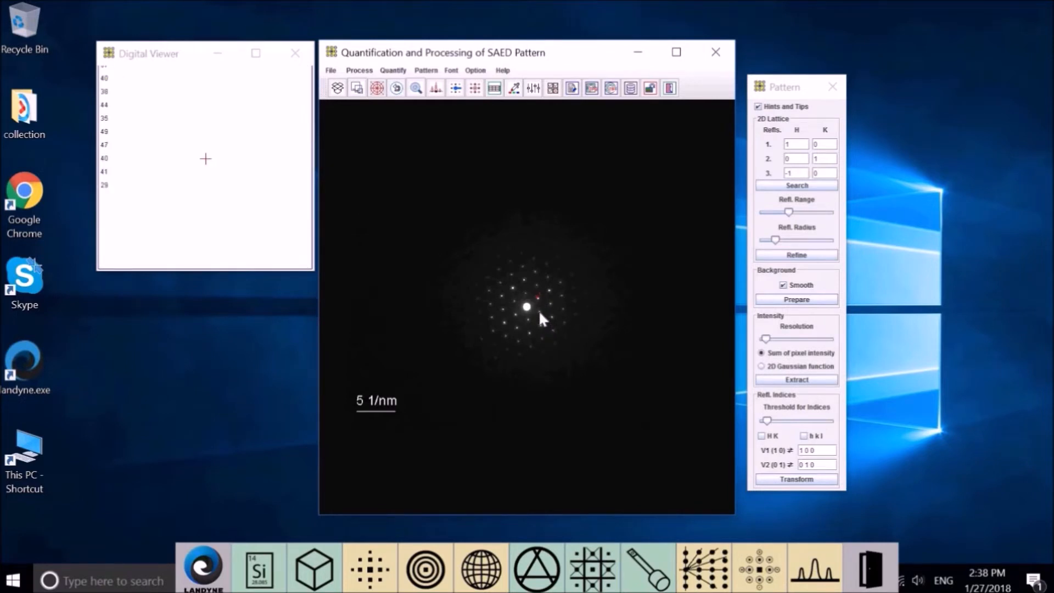
# - Mark a reflection next to the central beam spot
pyautogui.click(550, 309)
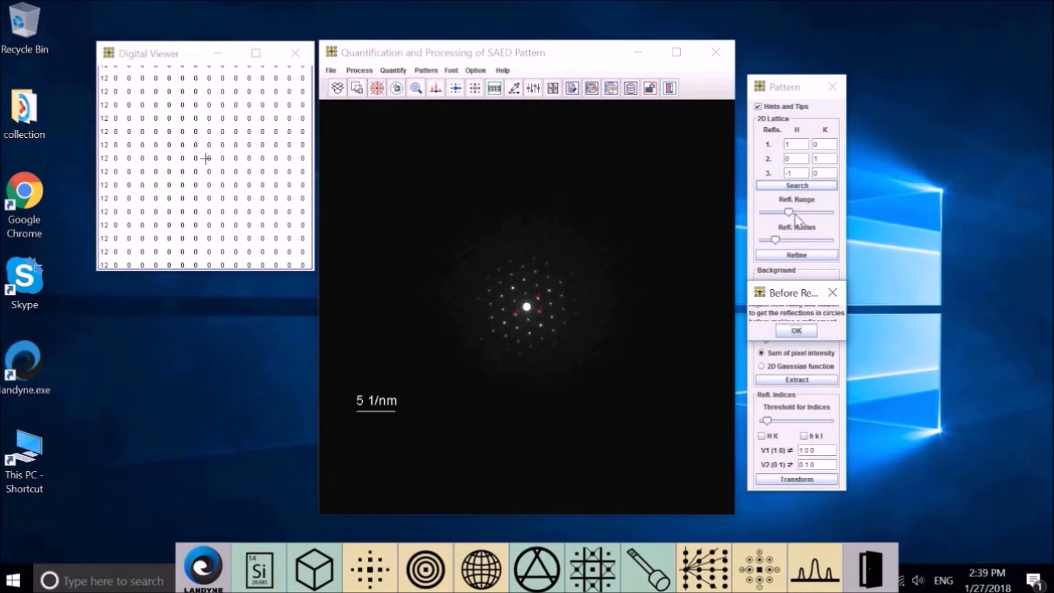
pyautogui.moveTo(779, 221)
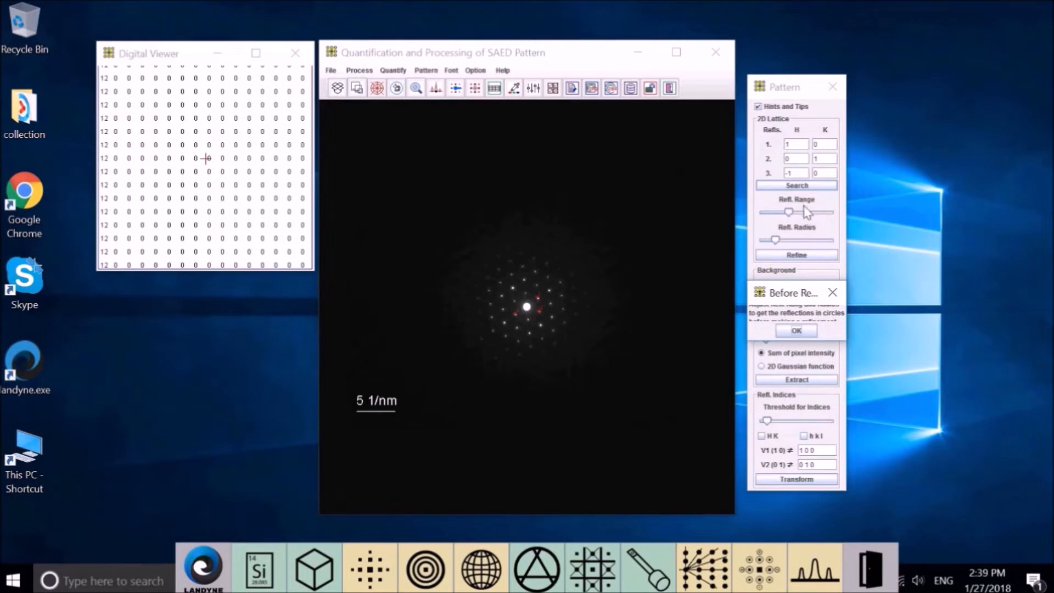
pyautogui.moveTo(788, 219)
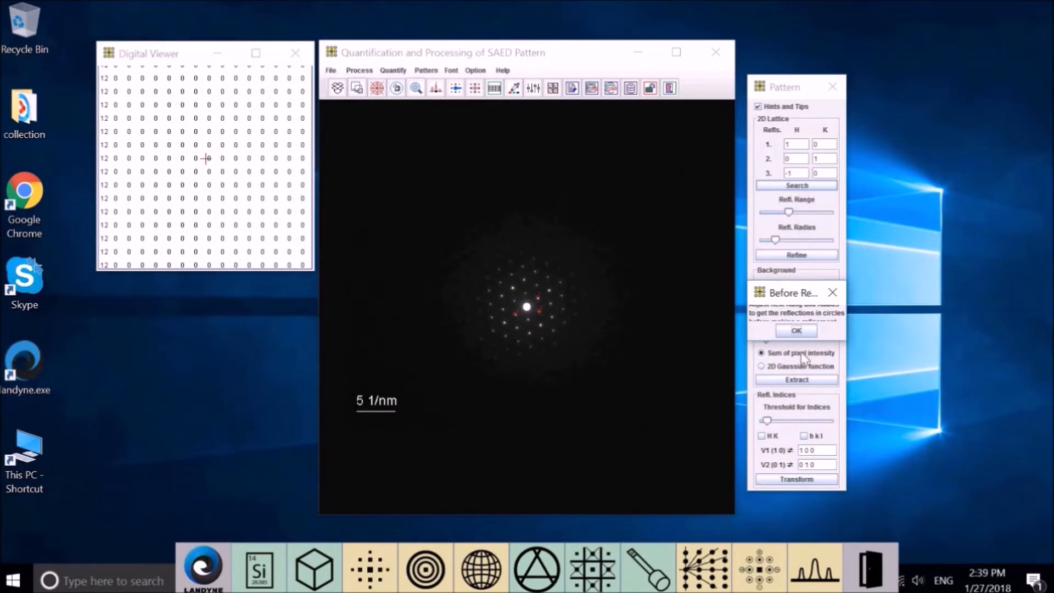
pyautogui.moveTo(824, 343)
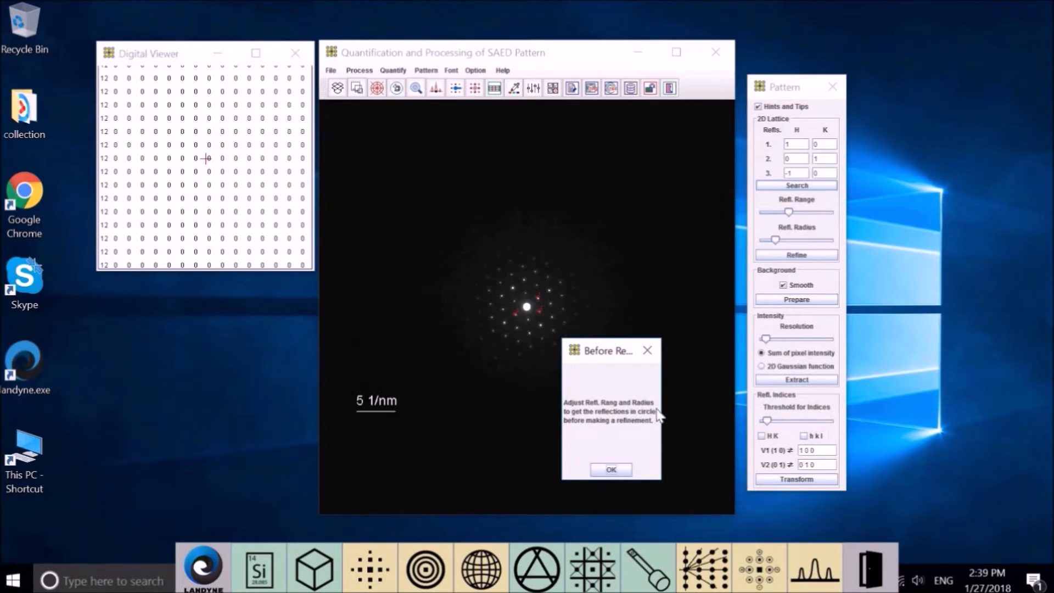
pyautogui.moveTo(622, 427)
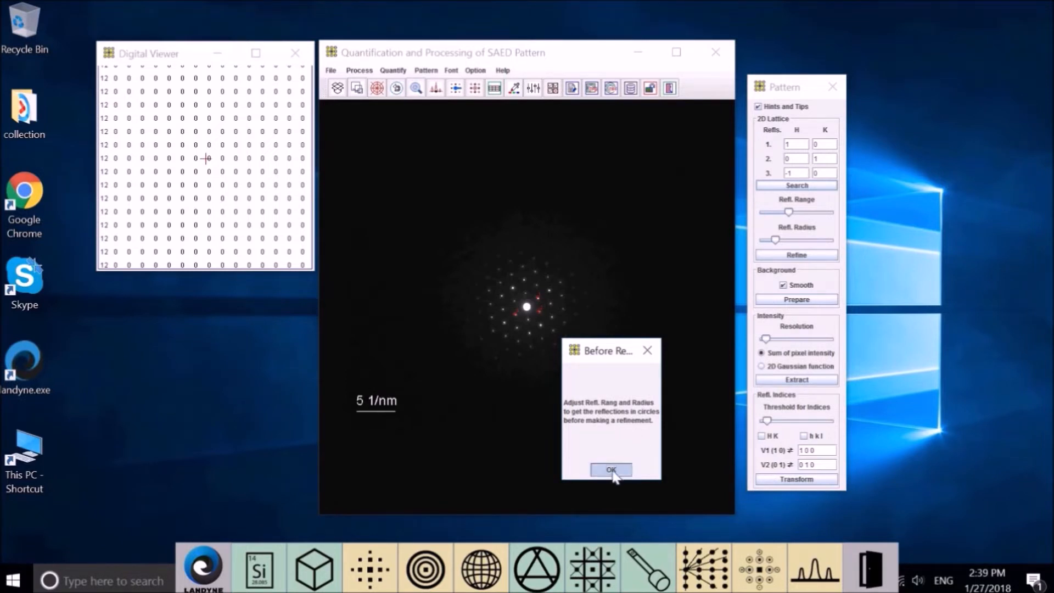
# - Dismiss the tip, narrow Refl. Range to the inner spots, and run Refine
pyautogui.click(610, 469)
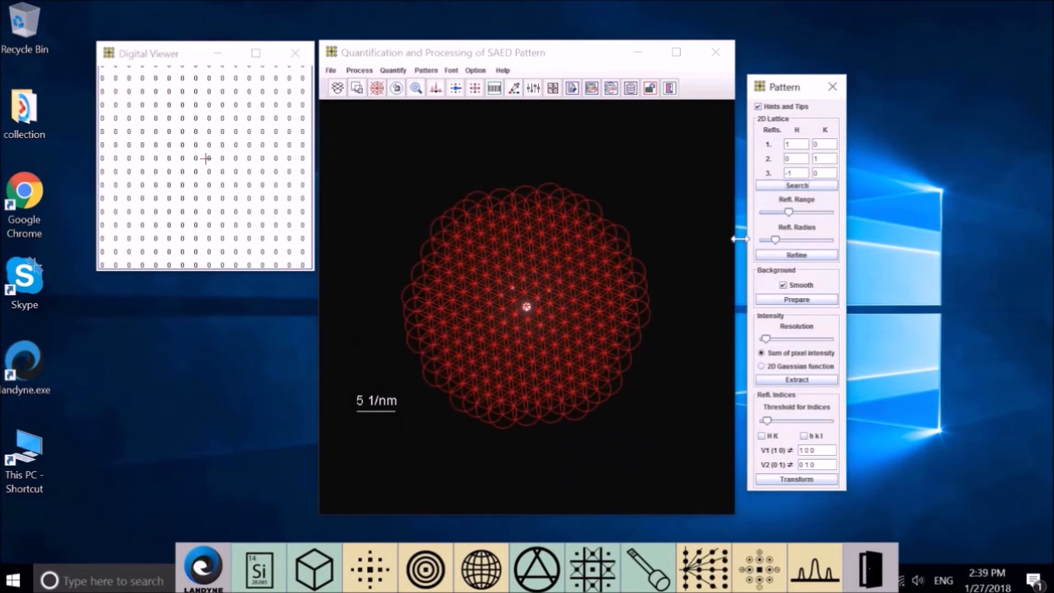
pyautogui.moveTo(770, 212); pyautogui.dragTo(788, 212)
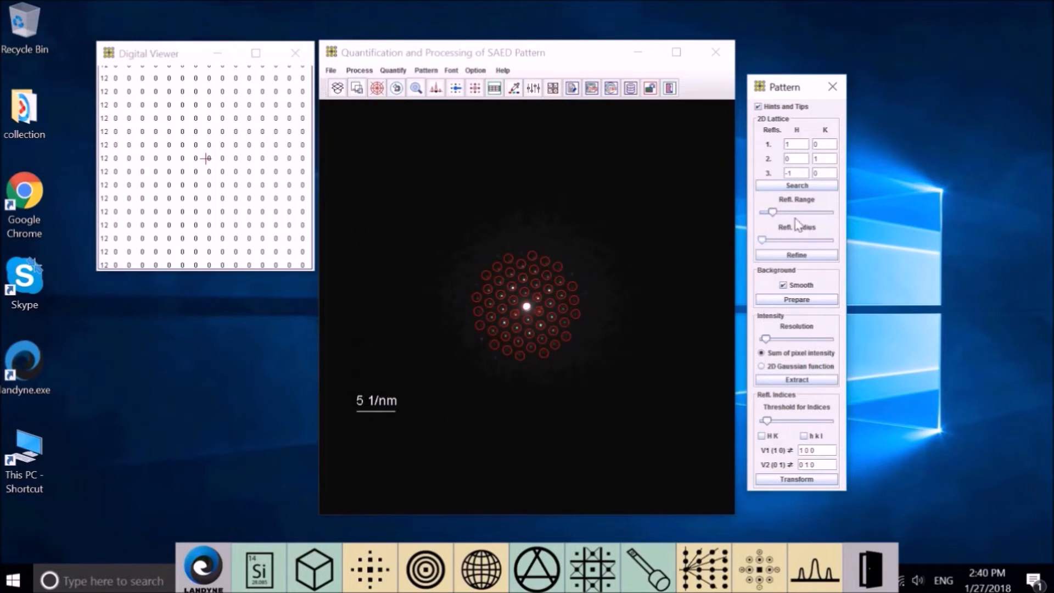
pyautogui.moveTo(772, 212); pyautogui.dragTo(767, 215)
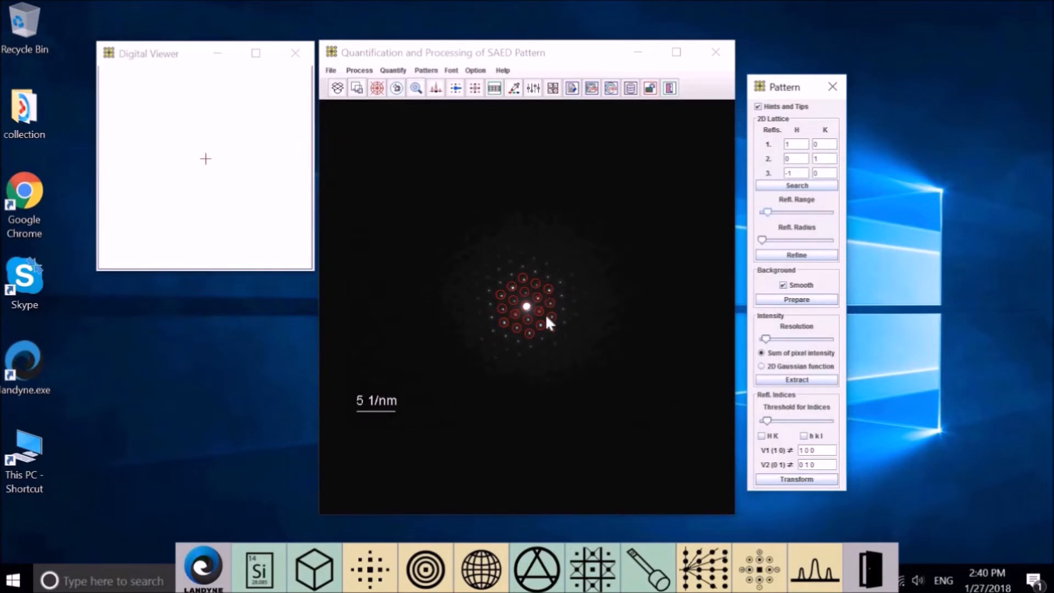
pyautogui.moveTo(527, 301)
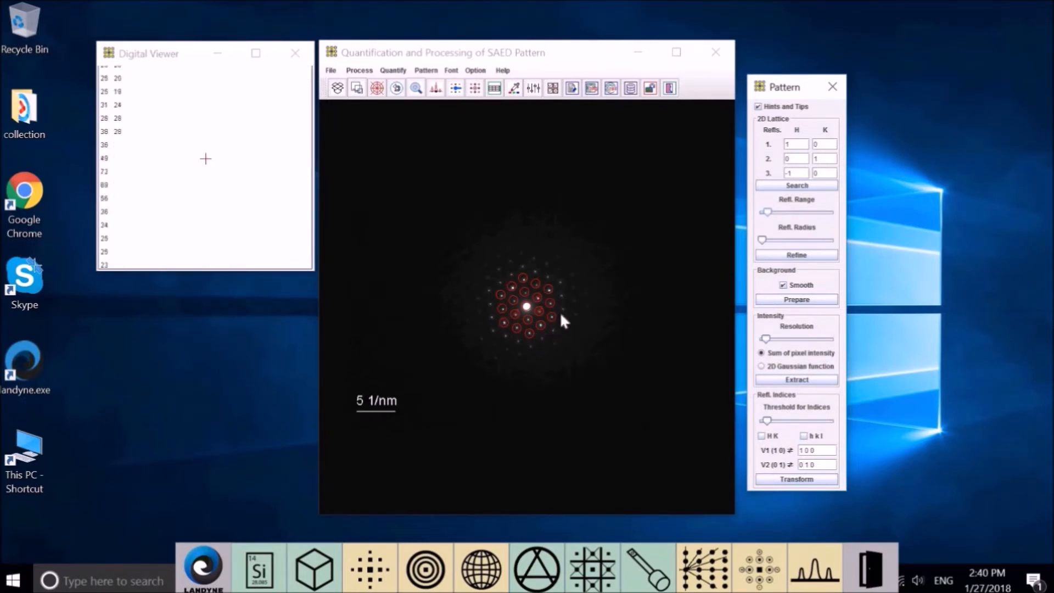
pyautogui.click(570, 317)
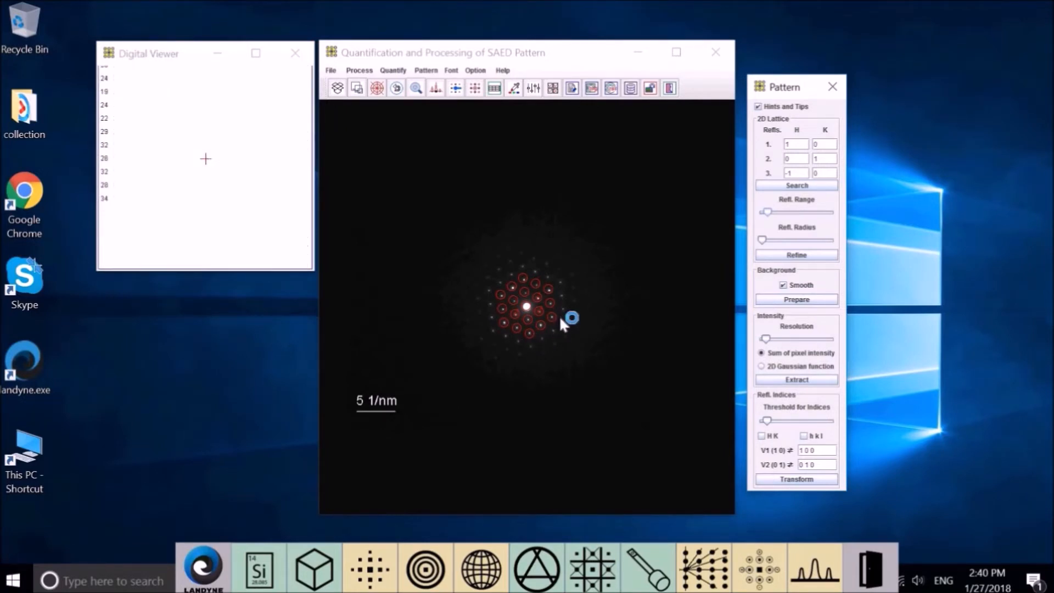
pyautogui.click(796, 255)
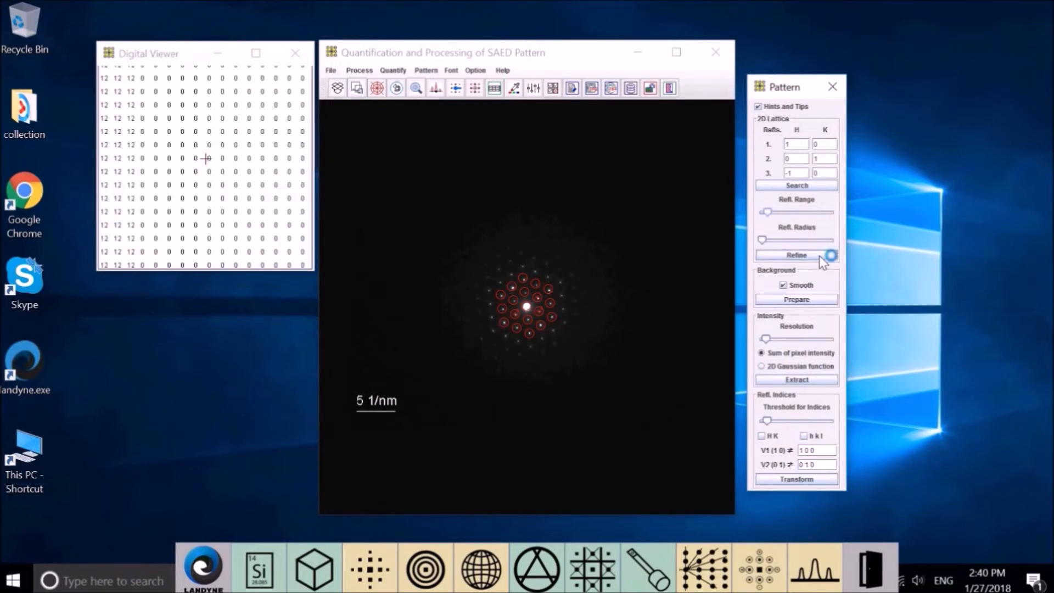
# - Run the lattice refinement twice, closing the After Refinement notice in between
pyautogui.click(796, 255)
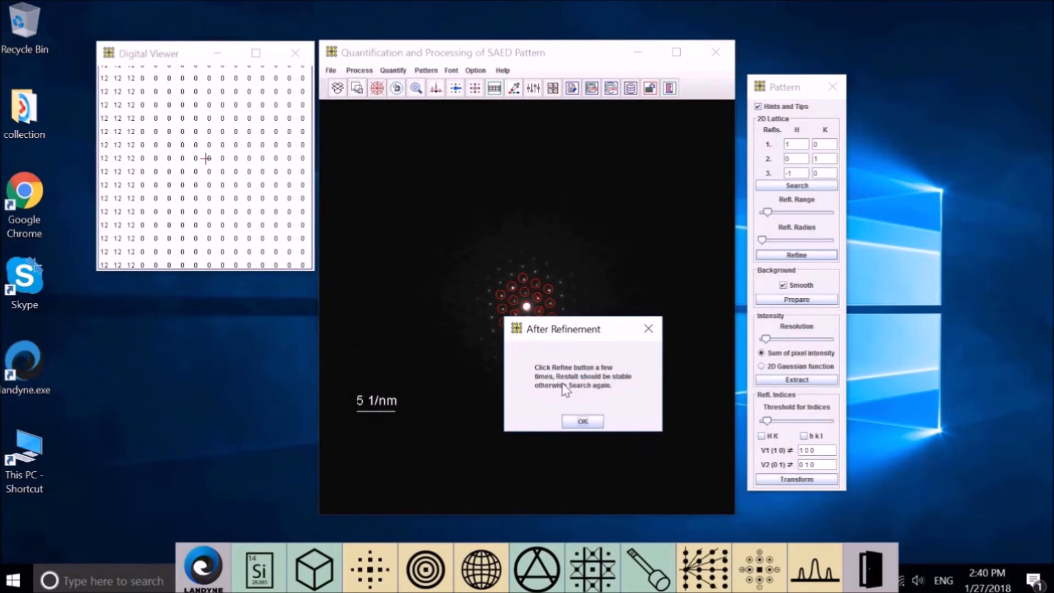
pyautogui.moveTo(598, 393)
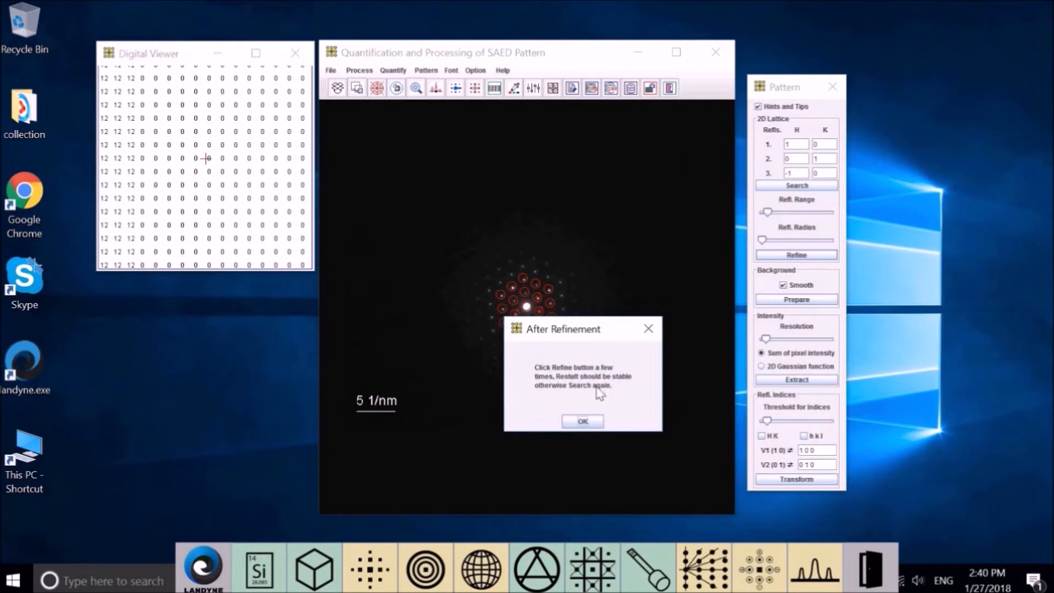
pyautogui.moveTo(599, 398)
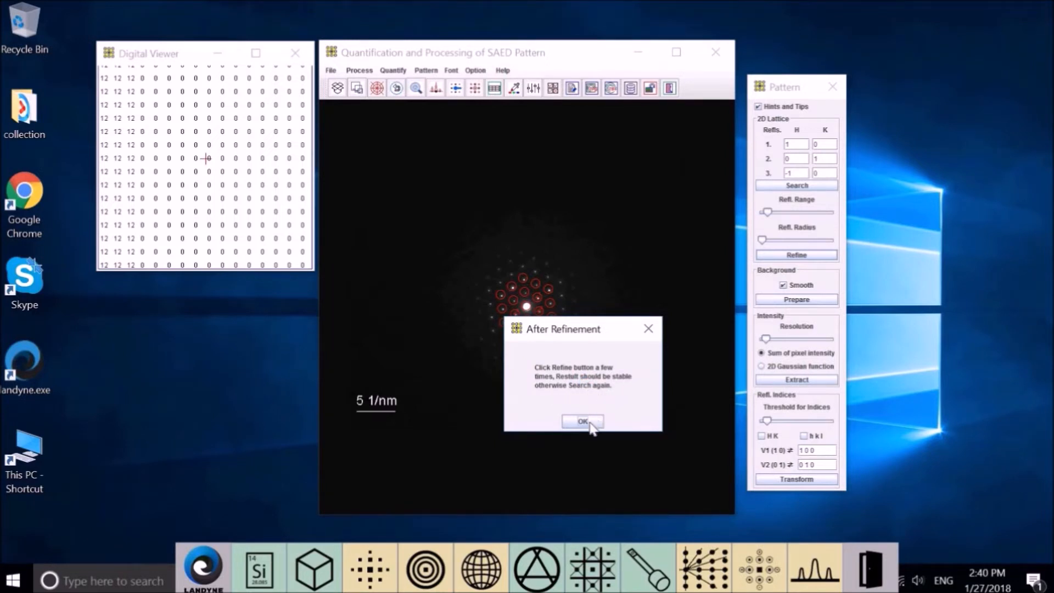
pyautogui.click(581, 421)
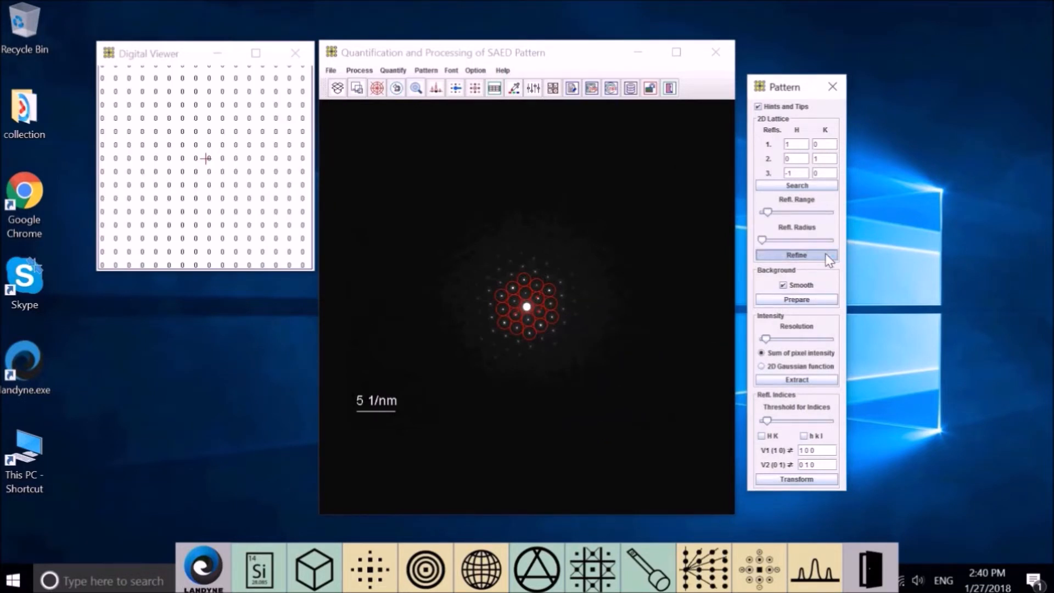
pyautogui.click(796, 255)
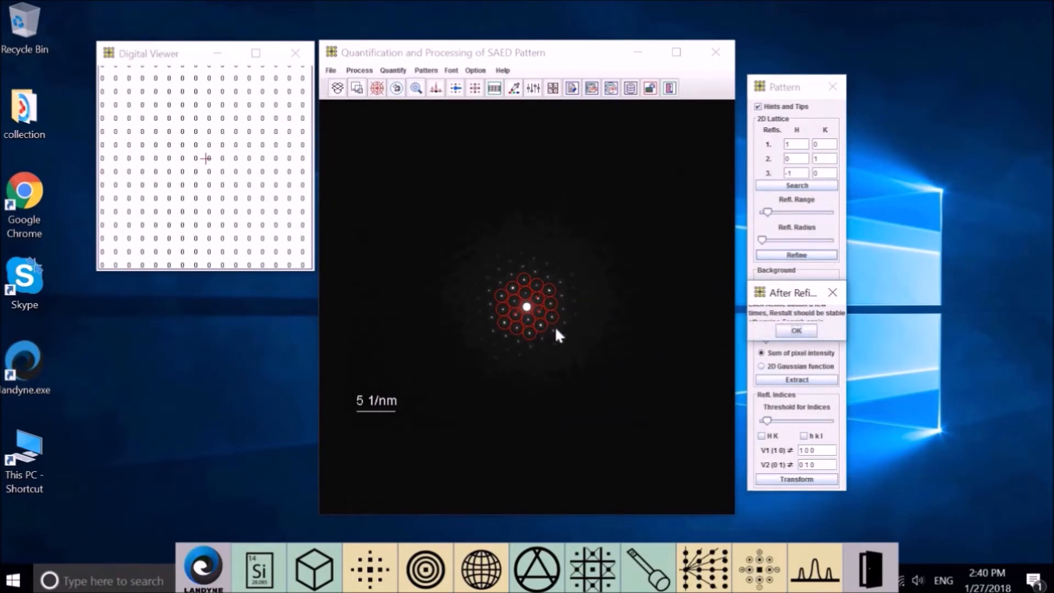
pyautogui.moveTo(723, 321)
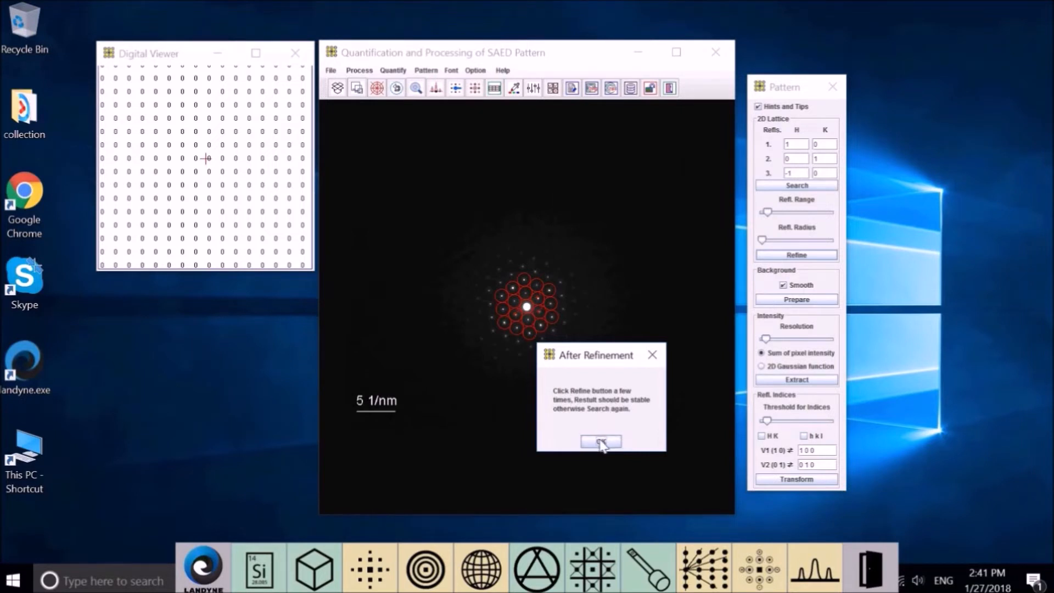
# - Dismiss the refinement notice and calculate the pattern background with Prepare
pyautogui.click(599, 441)
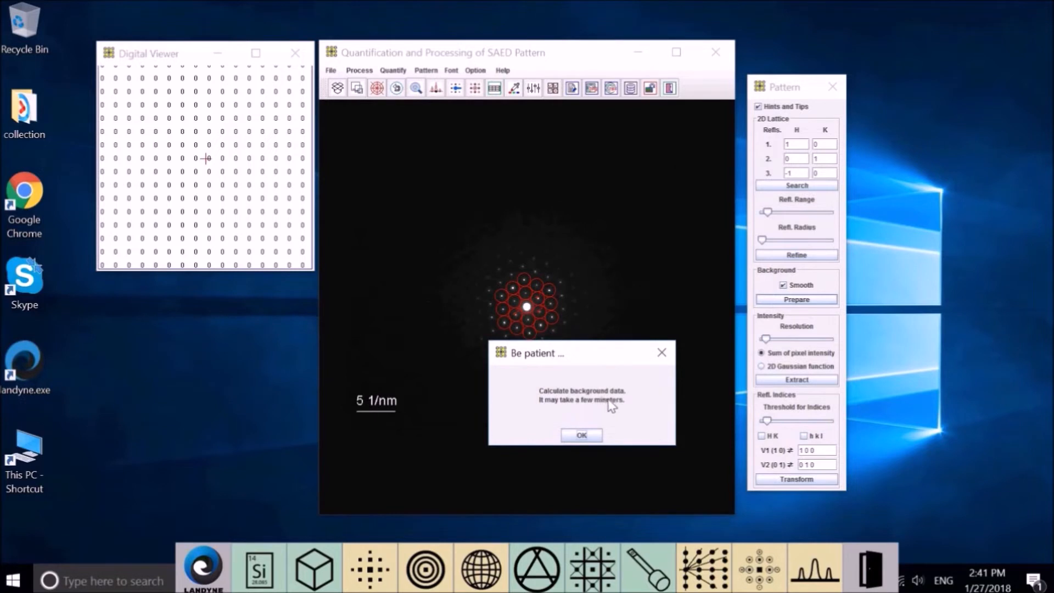
pyautogui.moveTo(629, 404)
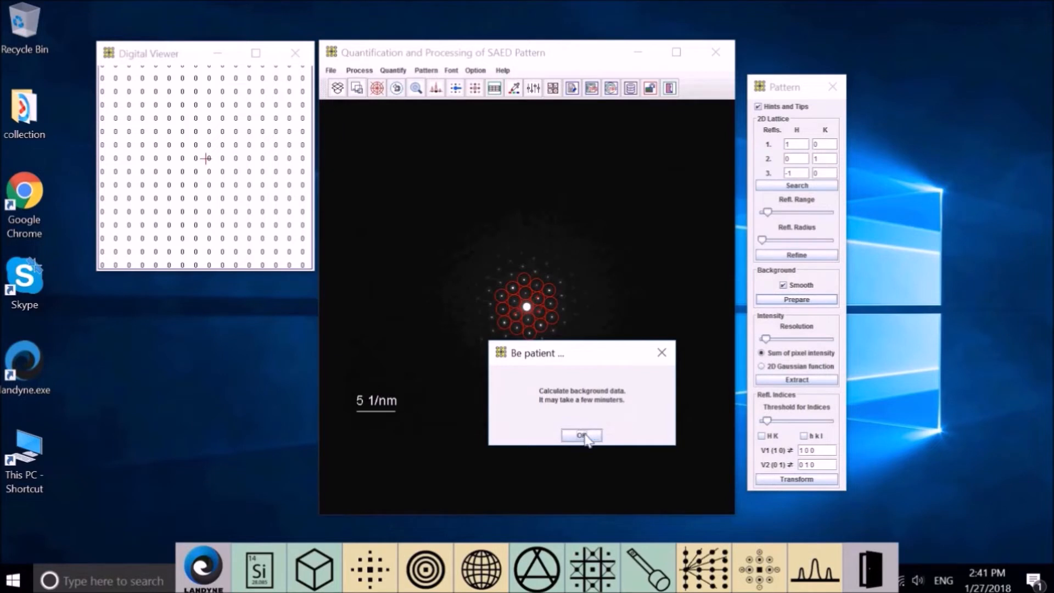
pyautogui.click(581, 435)
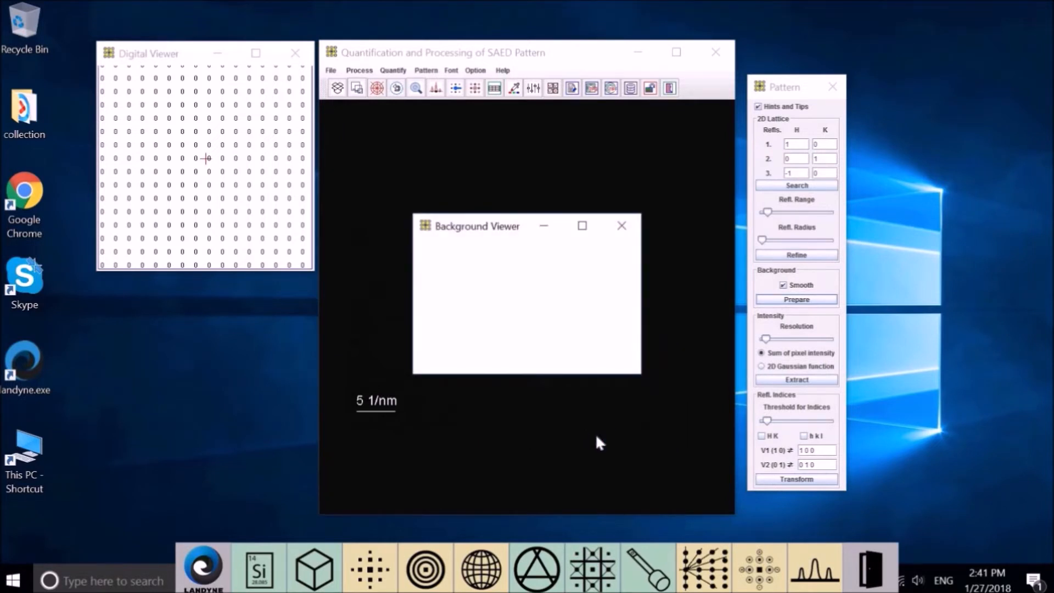
pyautogui.moveTo(600, 450)
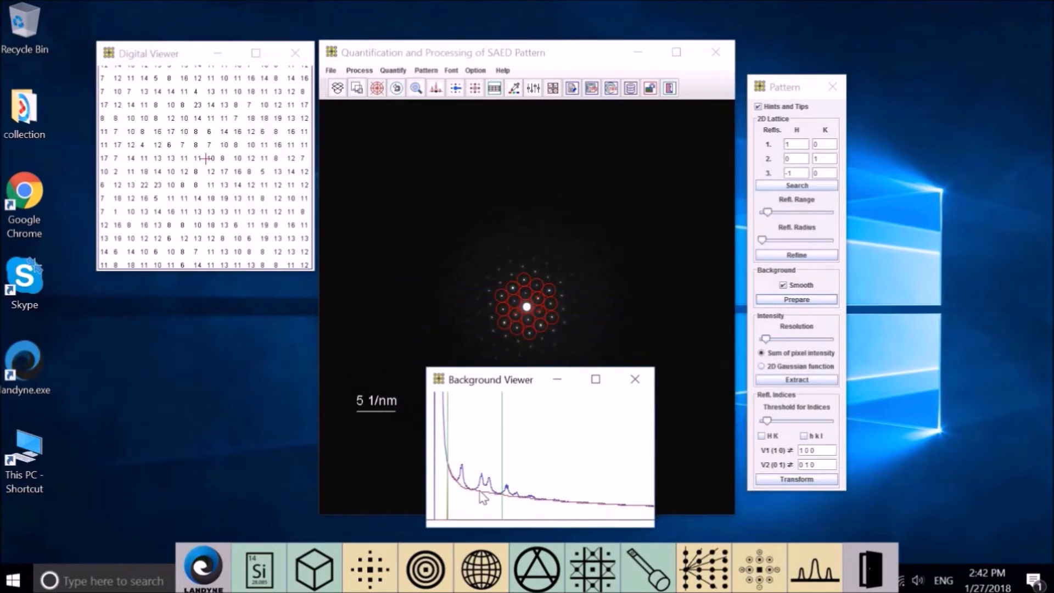
pyautogui.moveTo(665, 534)
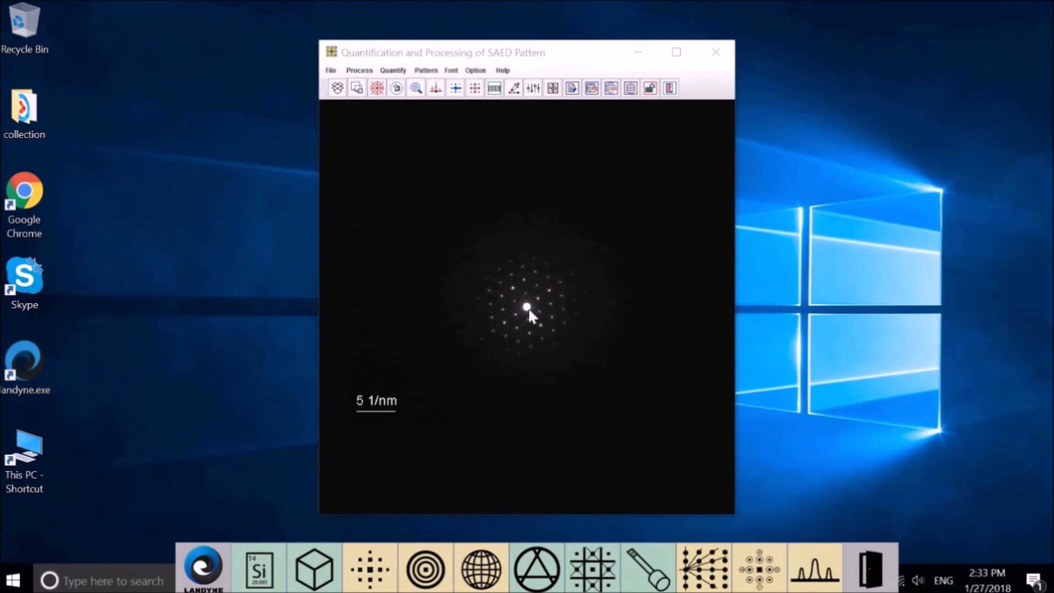
# - Change the pattern display colour to a blue swatch
pyautogui.click(539, 309)
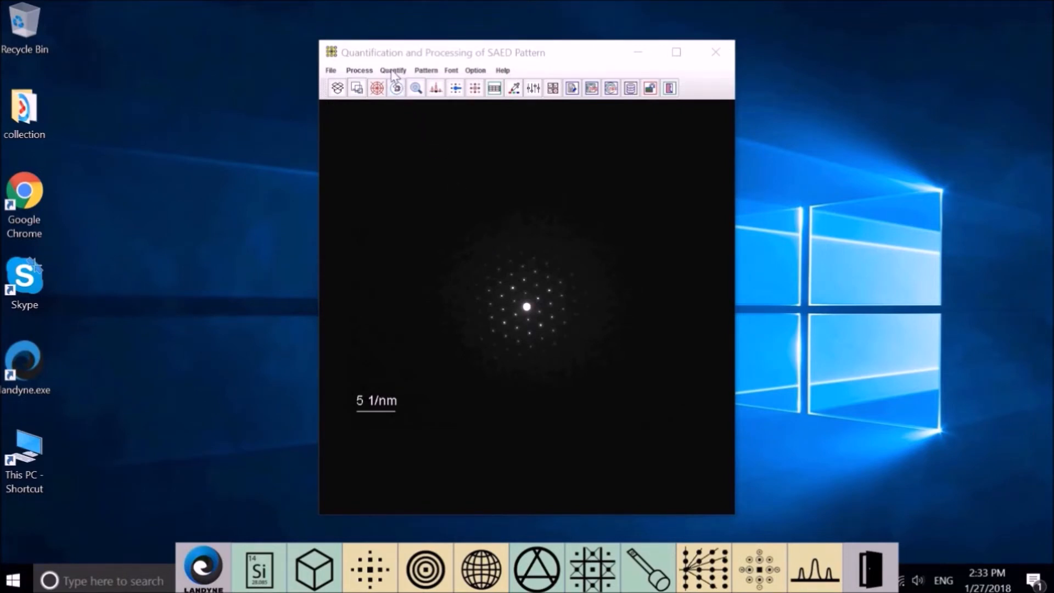
pyautogui.click(393, 70)
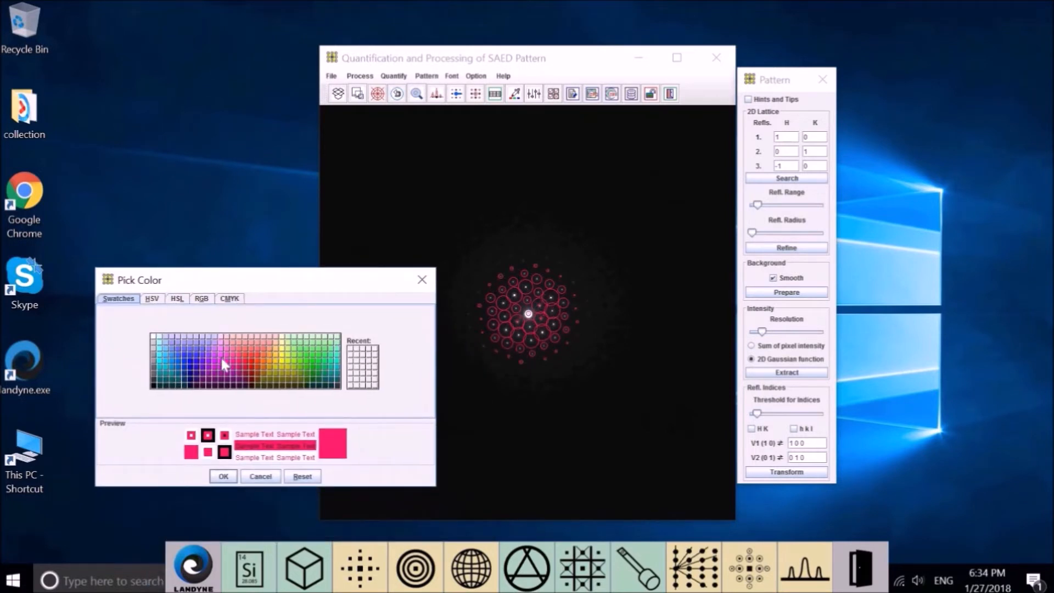
pyautogui.click(191, 354)
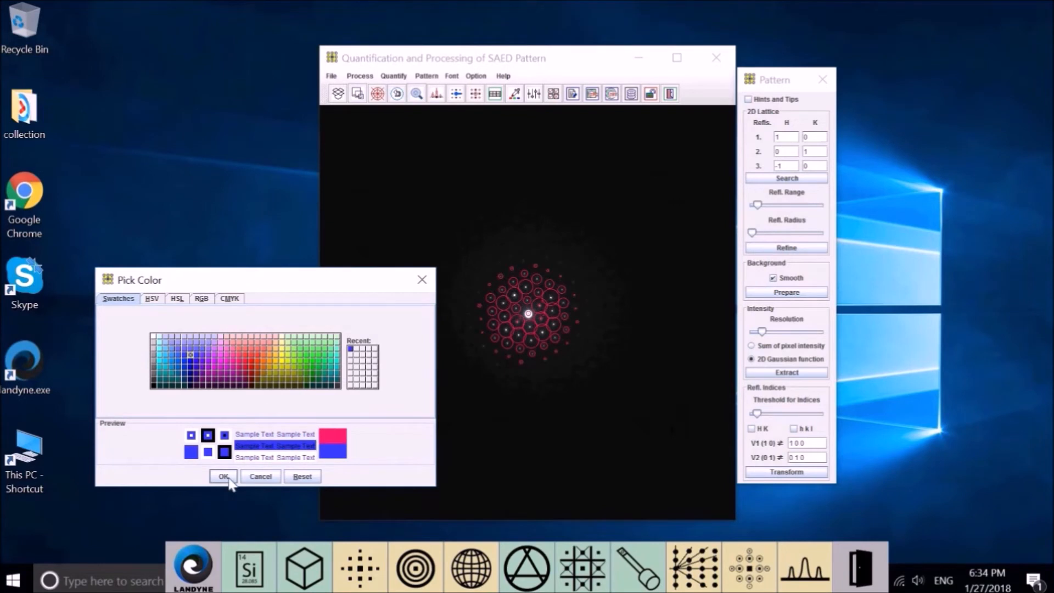
pyautogui.click(223, 476)
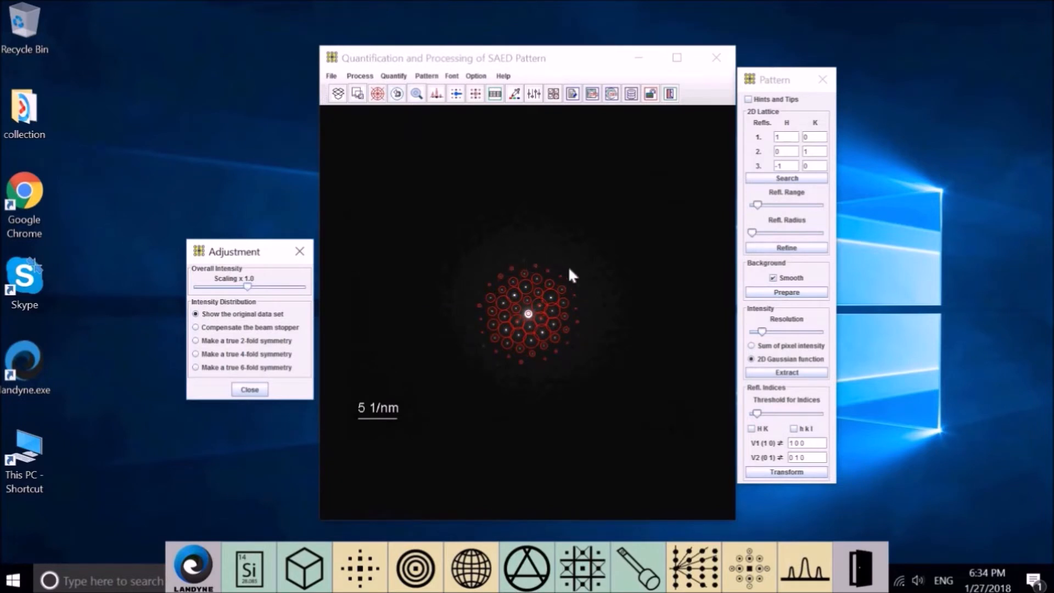
pyautogui.moveTo(491, 343)
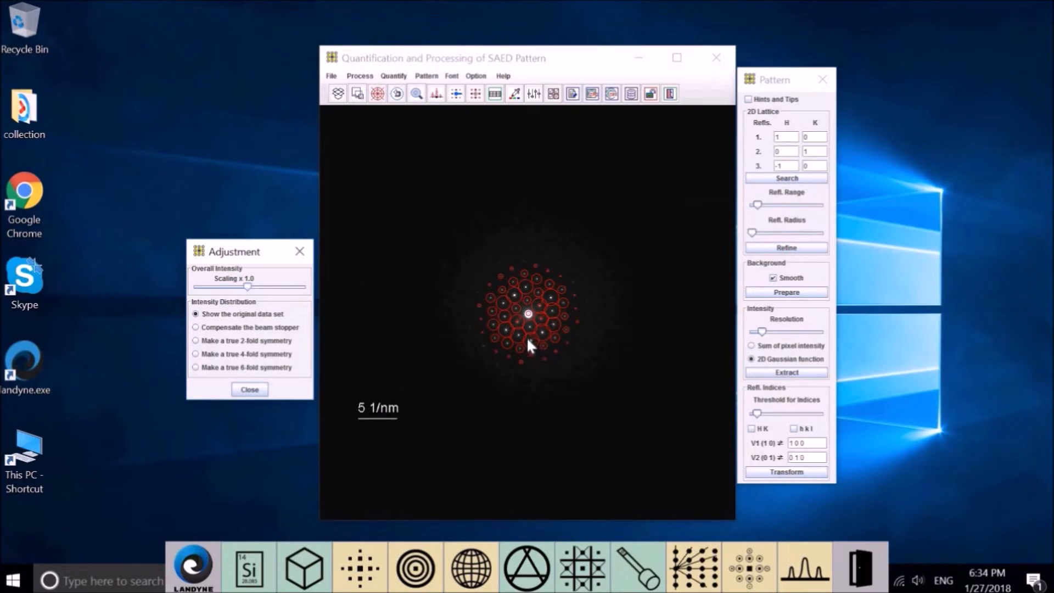
pyautogui.moveTo(545, 324)
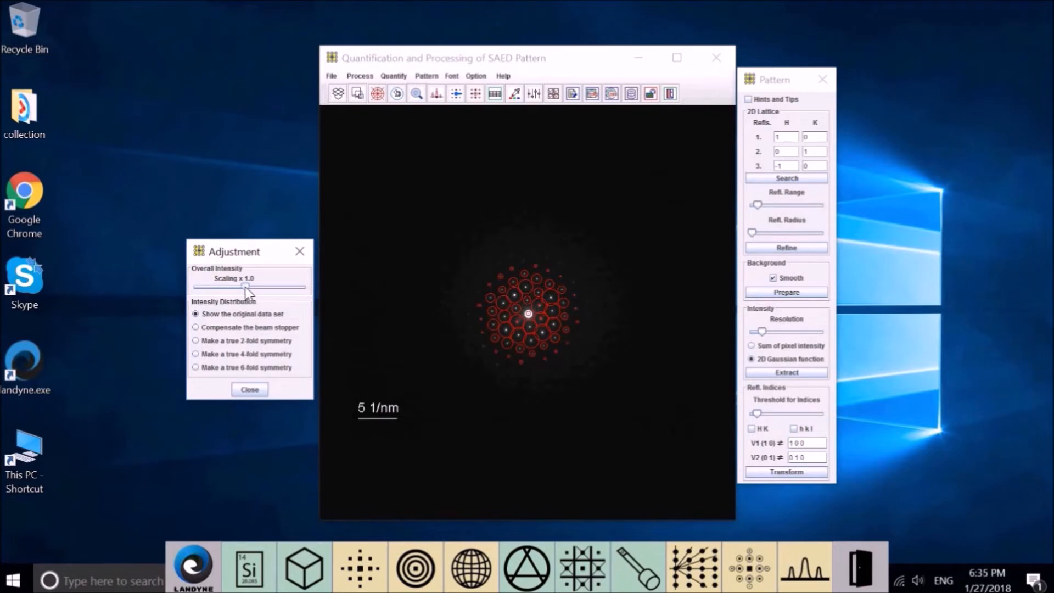
# - Lower Overall Intensity Scaling stepwise from 1.0 to 0.5
pyautogui.moveTo(244, 286); pyautogui.dragTo(237, 285)
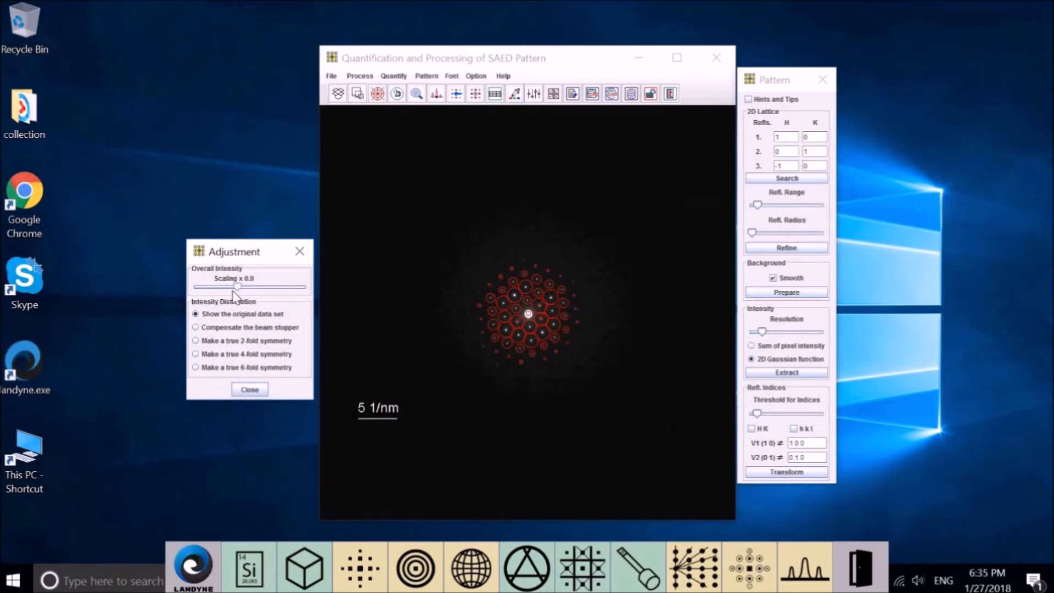
pyautogui.moveTo(239, 285); pyautogui.dragTo(231, 285)
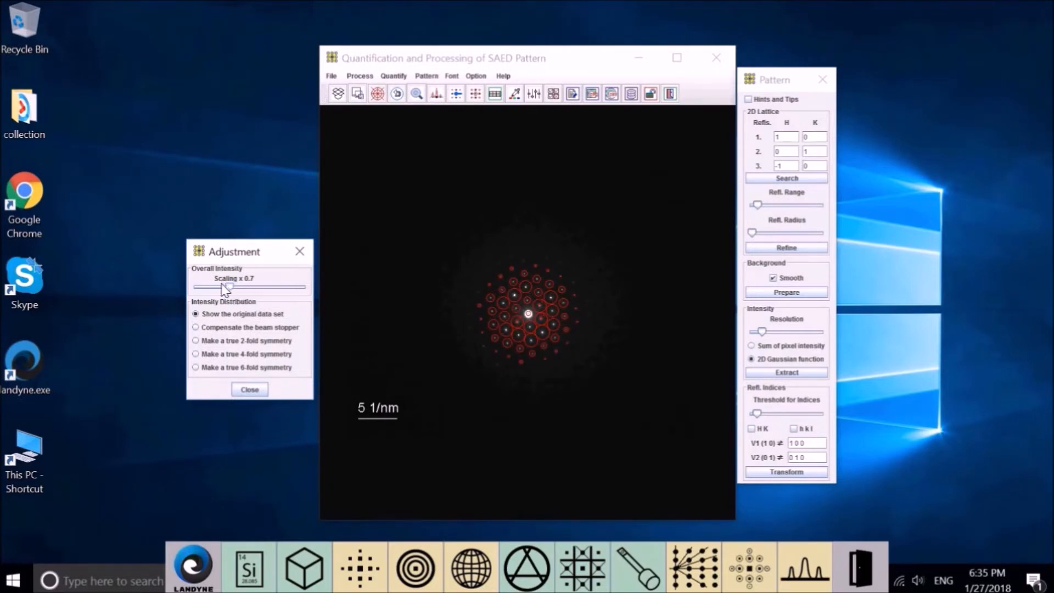
pyautogui.moveTo(227, 287); pyautogui.dragTo(217, 286)
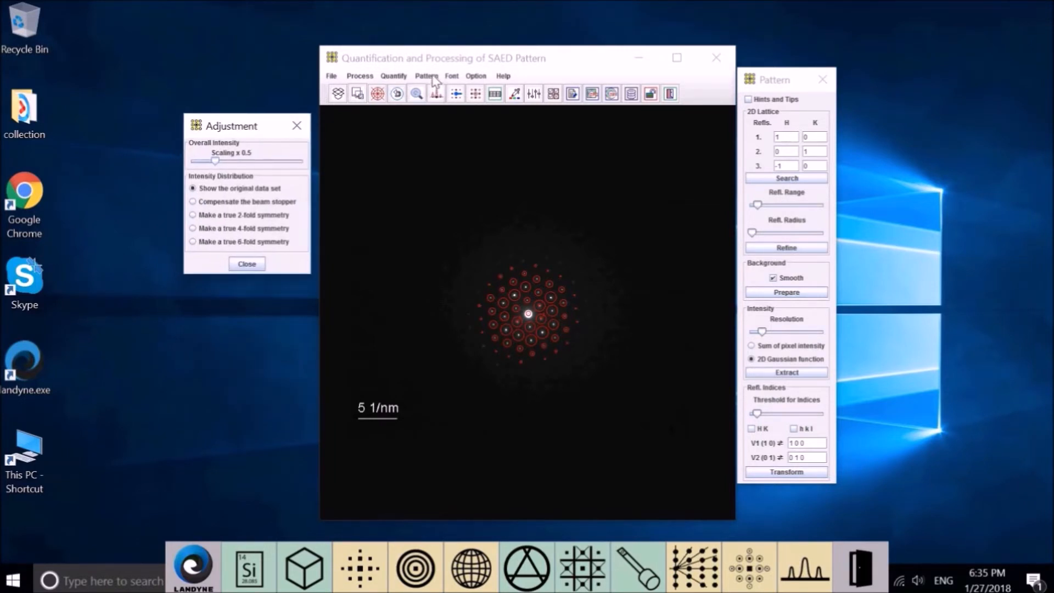
pyautogui.click(426, 75)
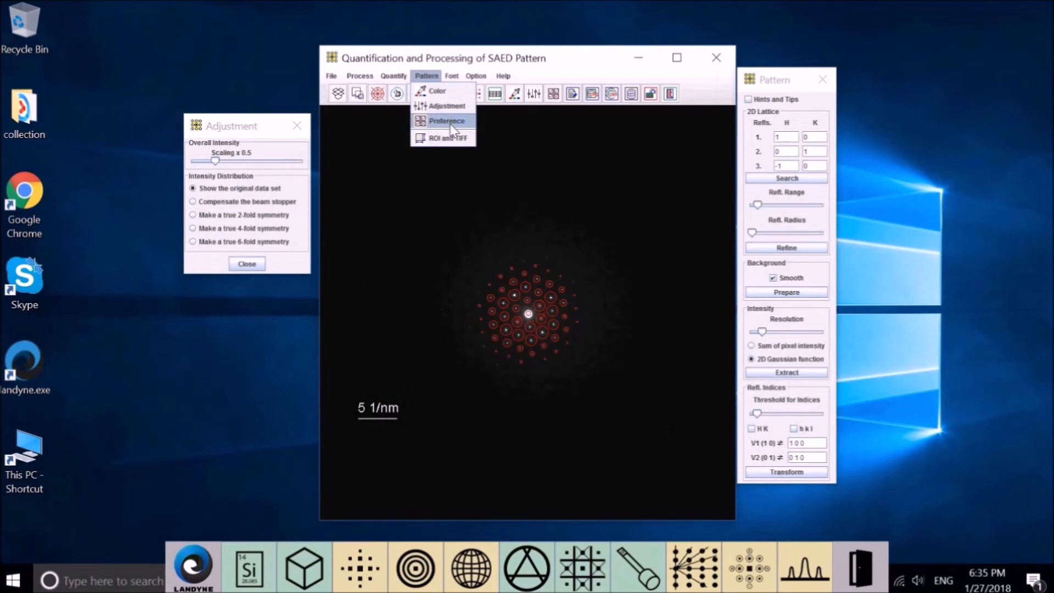
# - In Preference, keep Experimental EDP and Reflections 1,2,3 shown on the pattern
pyautogui.click(446, 120)
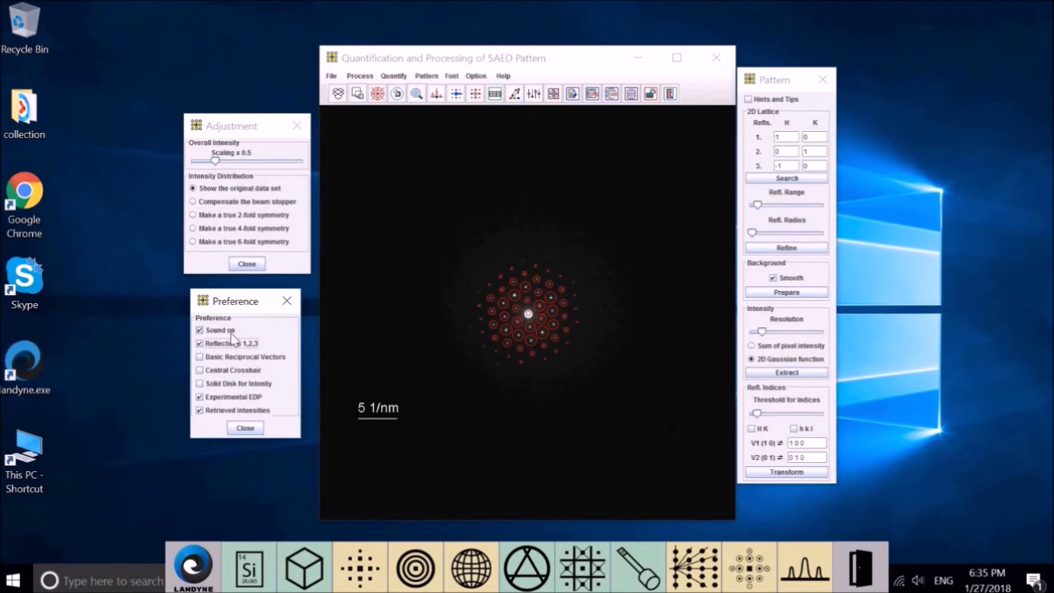
pyautogui.moveTo(264, 336)
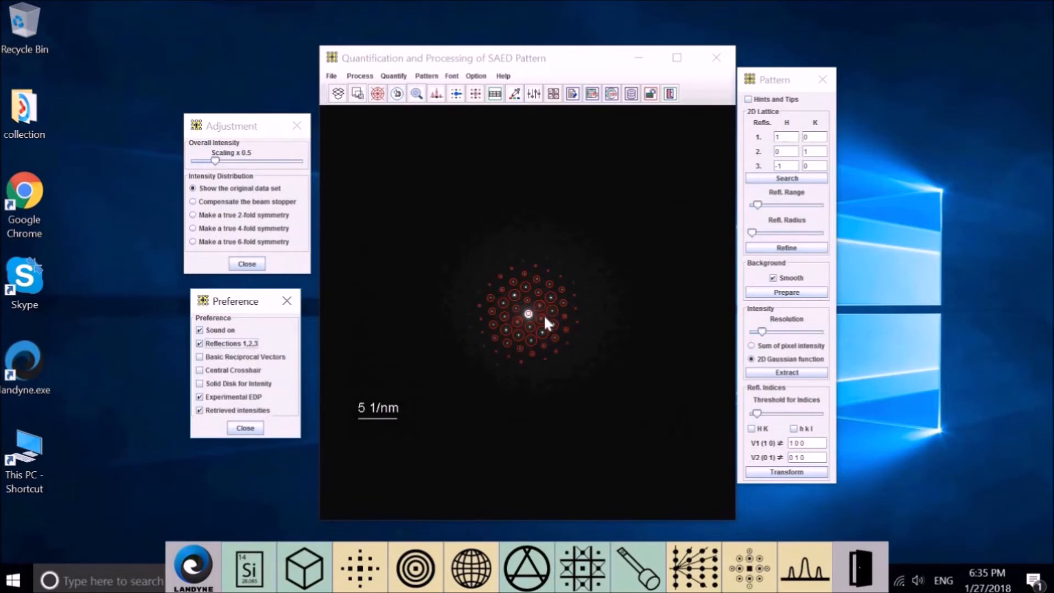
pyautogui.moveTo(348, 338)
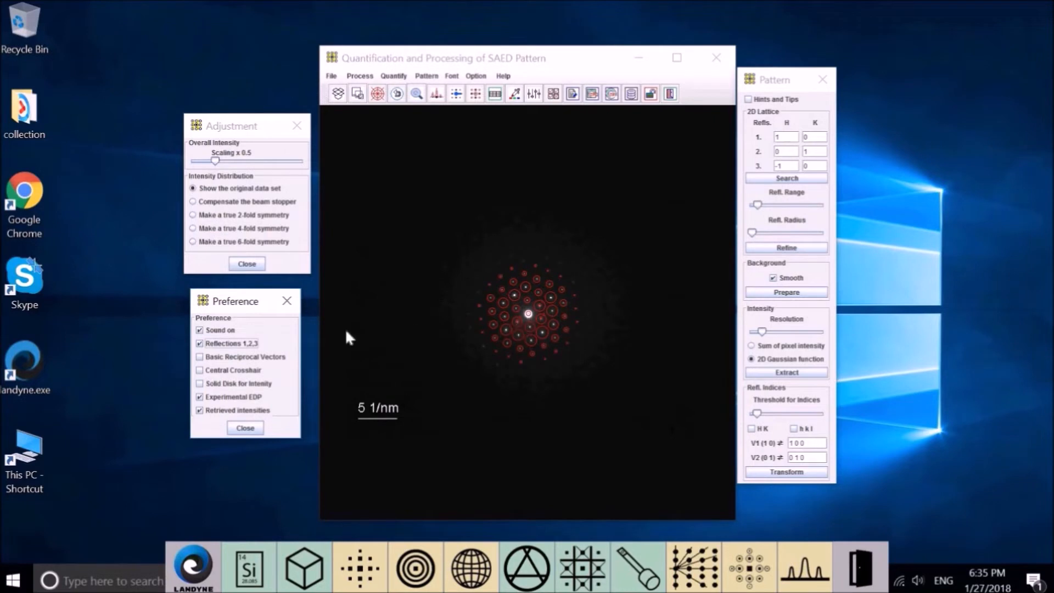
pyautogui.click(200, 344)
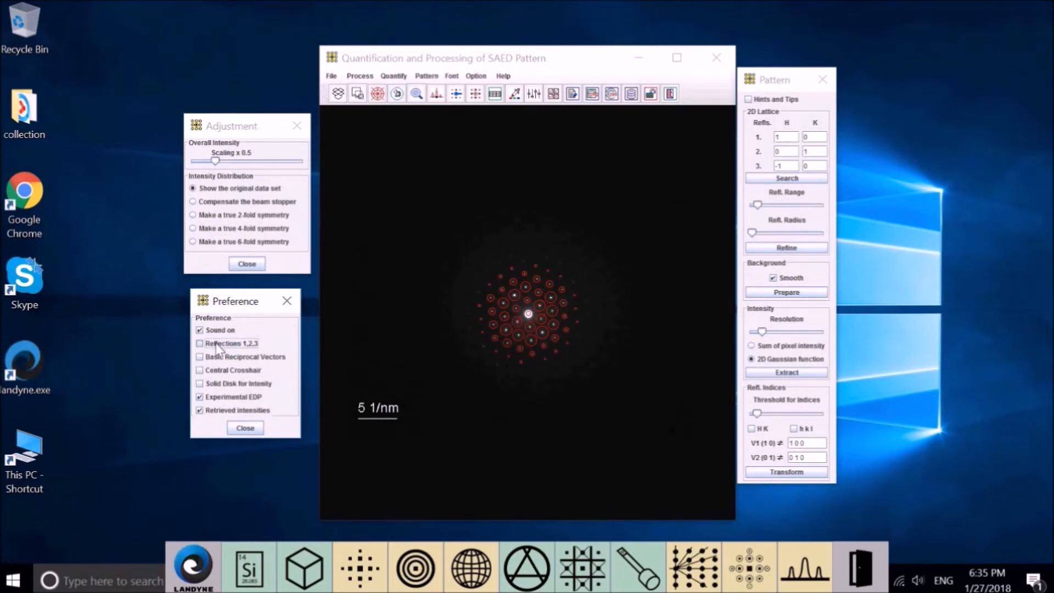
pyautogui.click(200, 343)
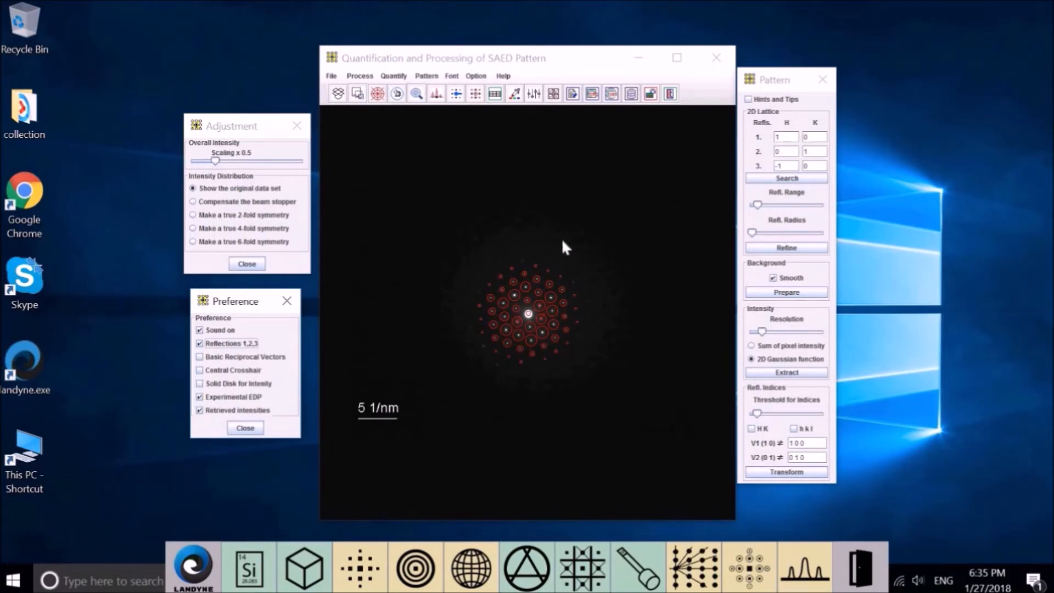
pyautogui.click(522, 261)
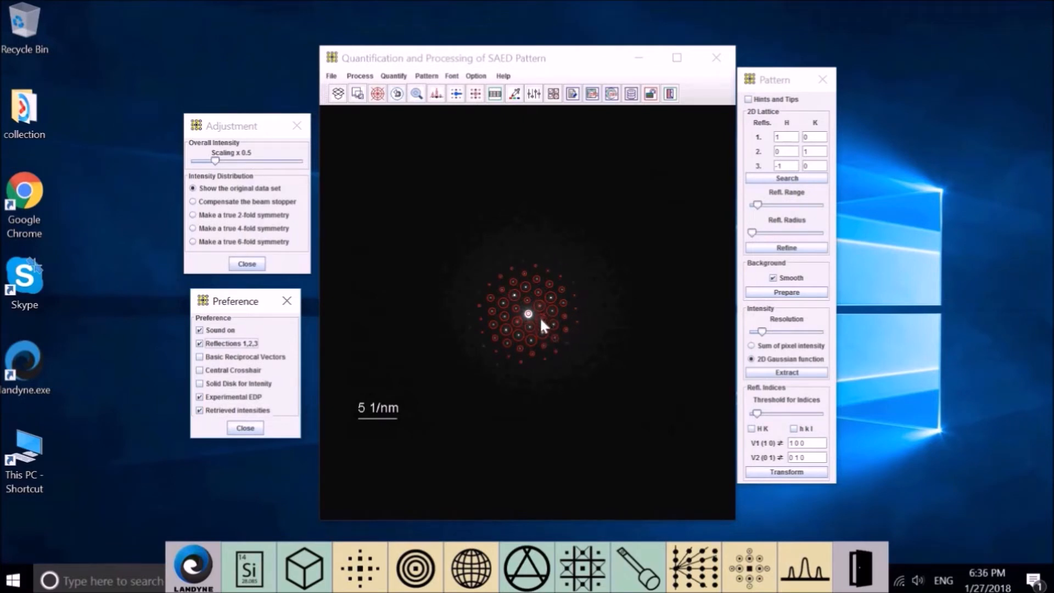
pyautogui.moveTo(514, 311)
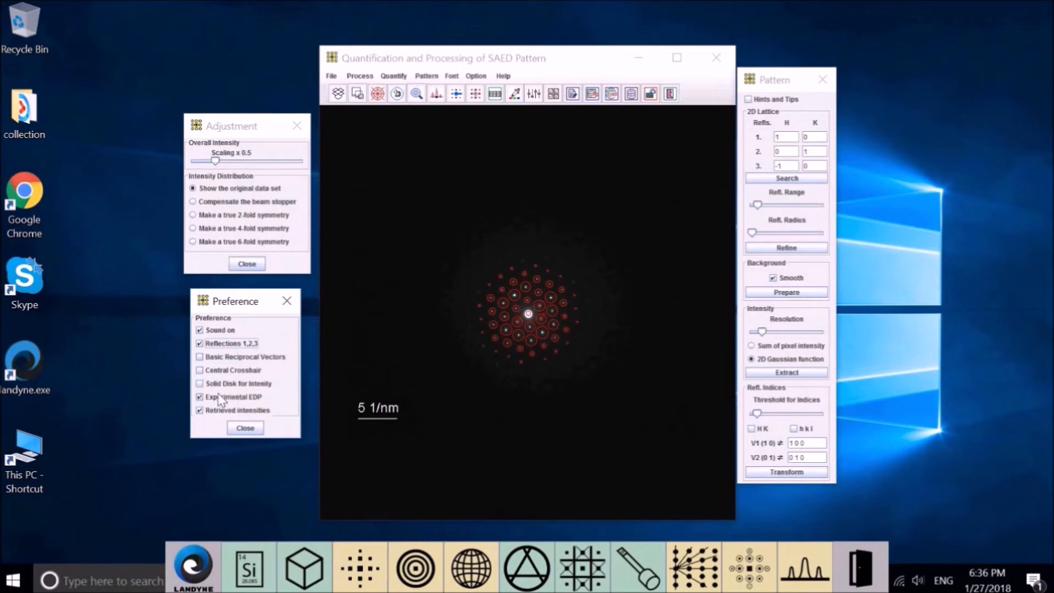
# - Hide the experimental pattern and reflection markers, and enable the central crosshair
pyautogui.click(199, 396)
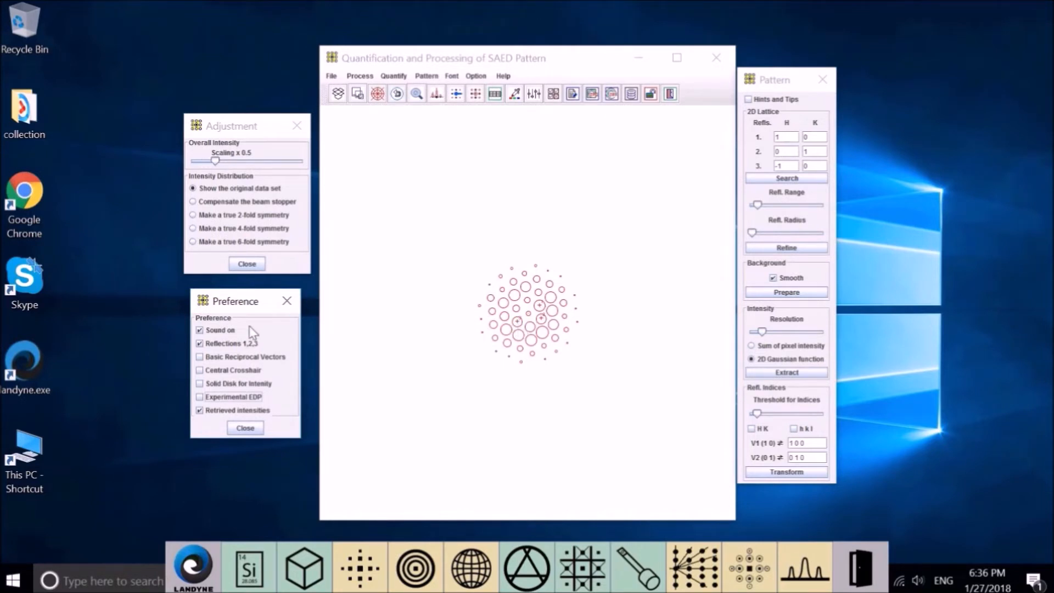
pyautogui.click(200, 344)
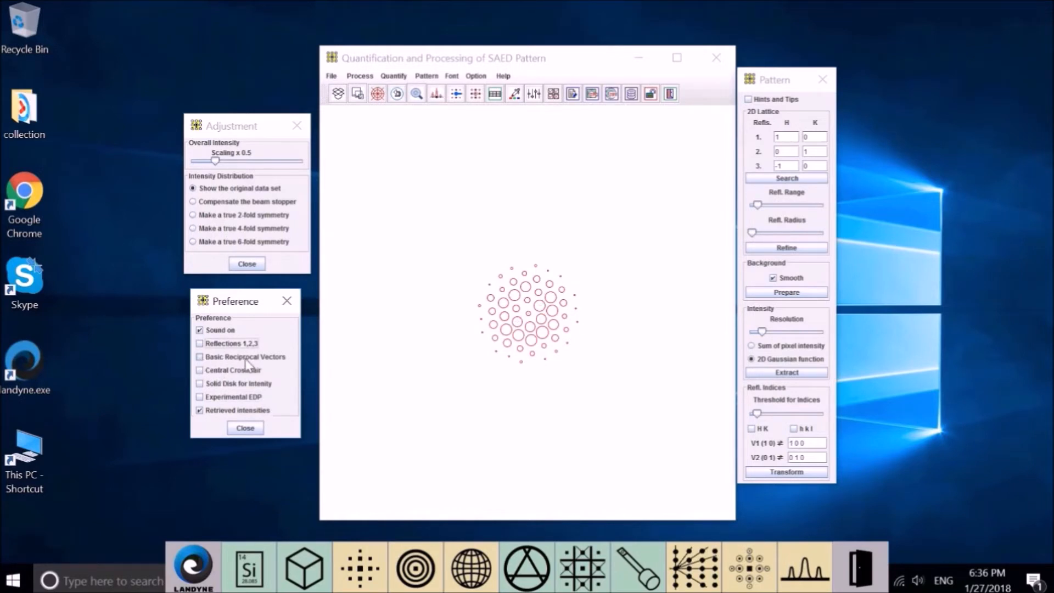
pyautogui.moveTo(228, 366)
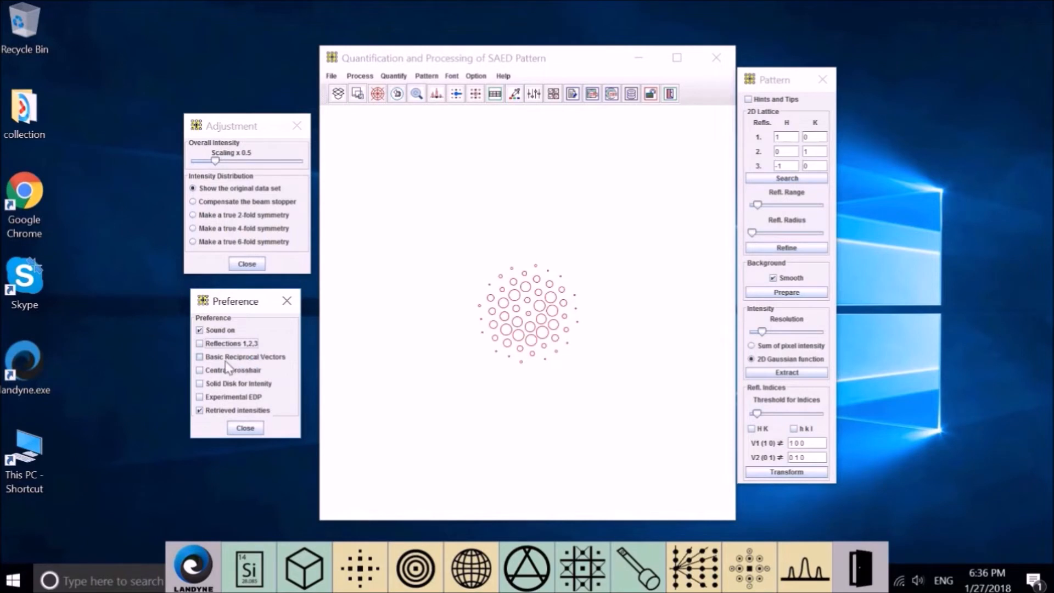
pyautogui.click(200, 356)
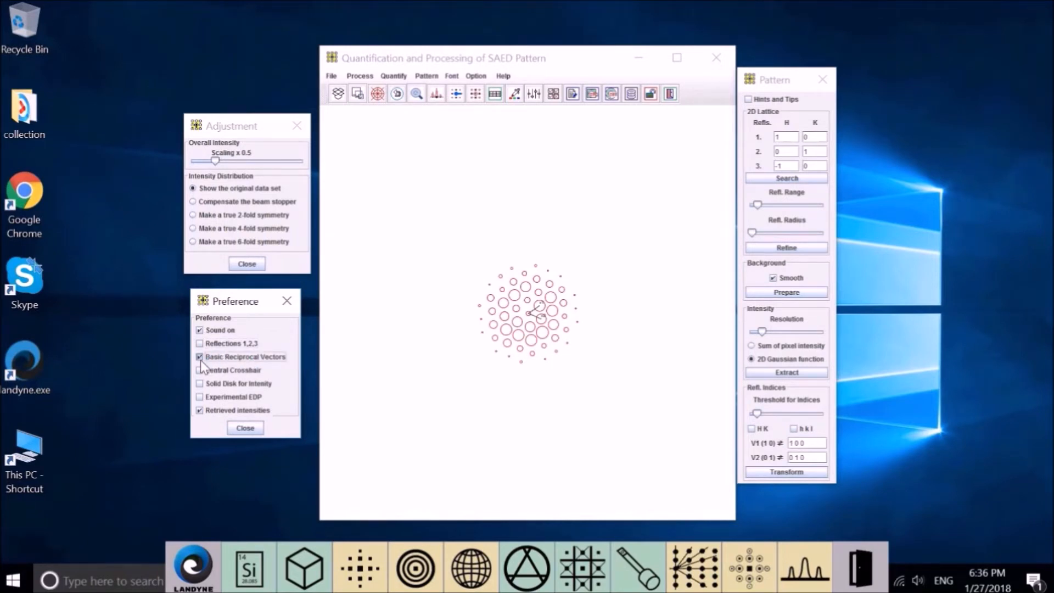
pyautogui.click(200, 356)
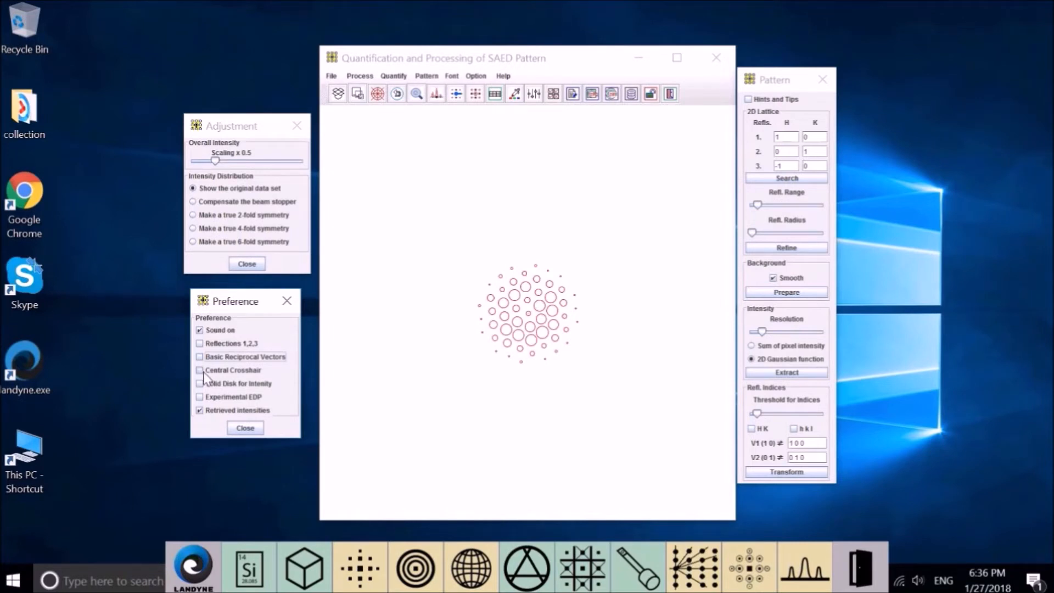
pyautogui.click(200, 369)
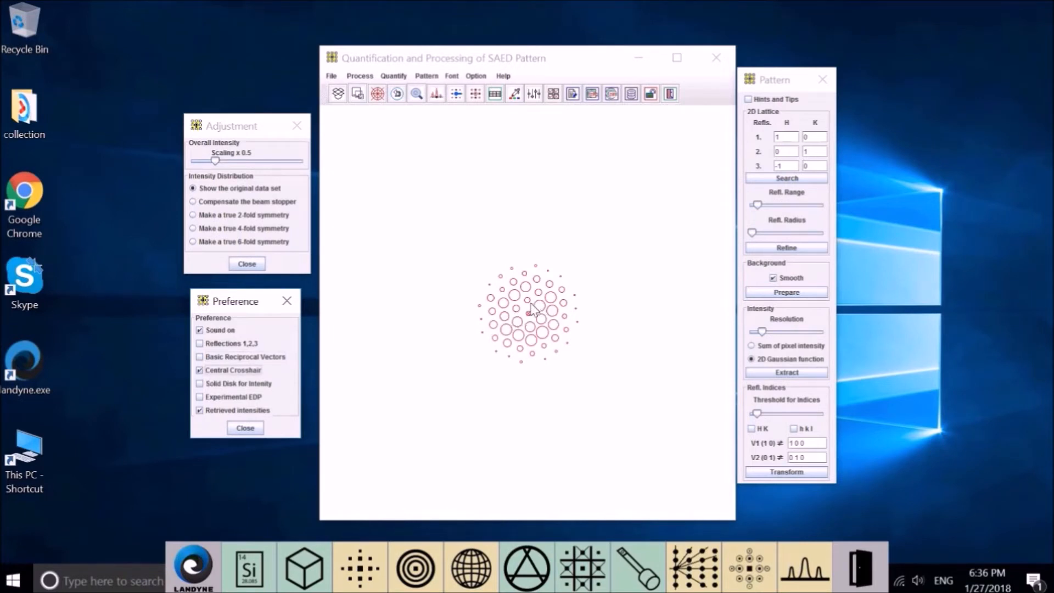
# - Draw retrieved intensities as solid disks, briefly toggling the experimental pattern back
pyautogui.click(542, 317)
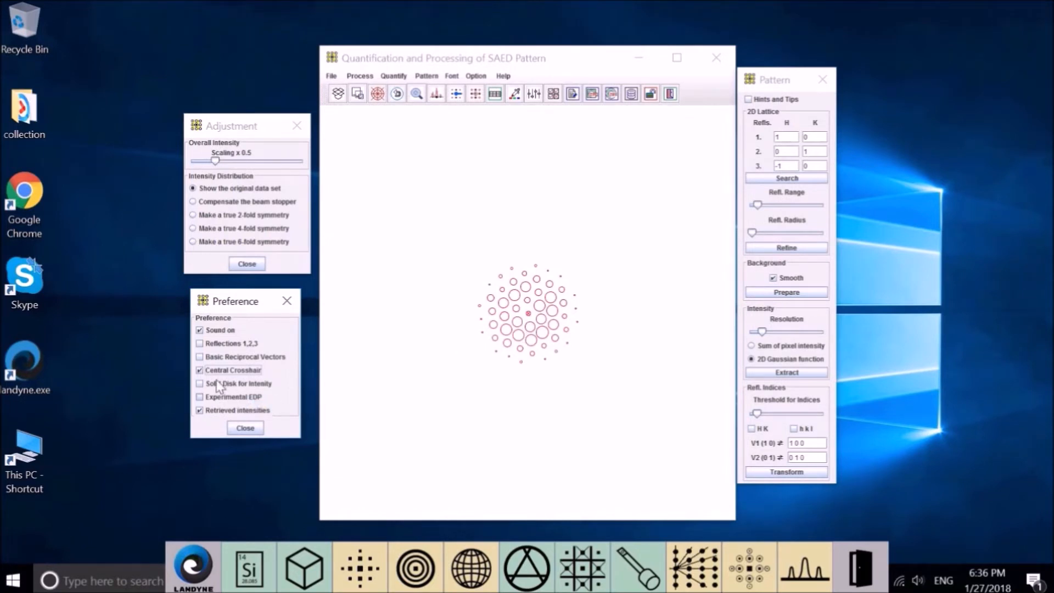
pyautogui.moveTo(249, 390)
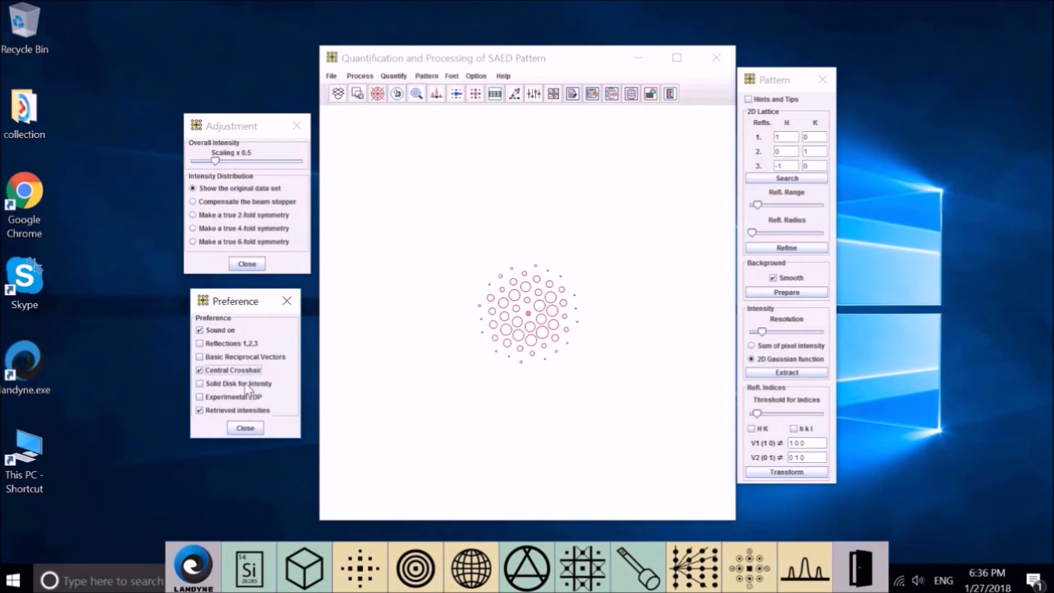
pyautogui.click(200, 383)
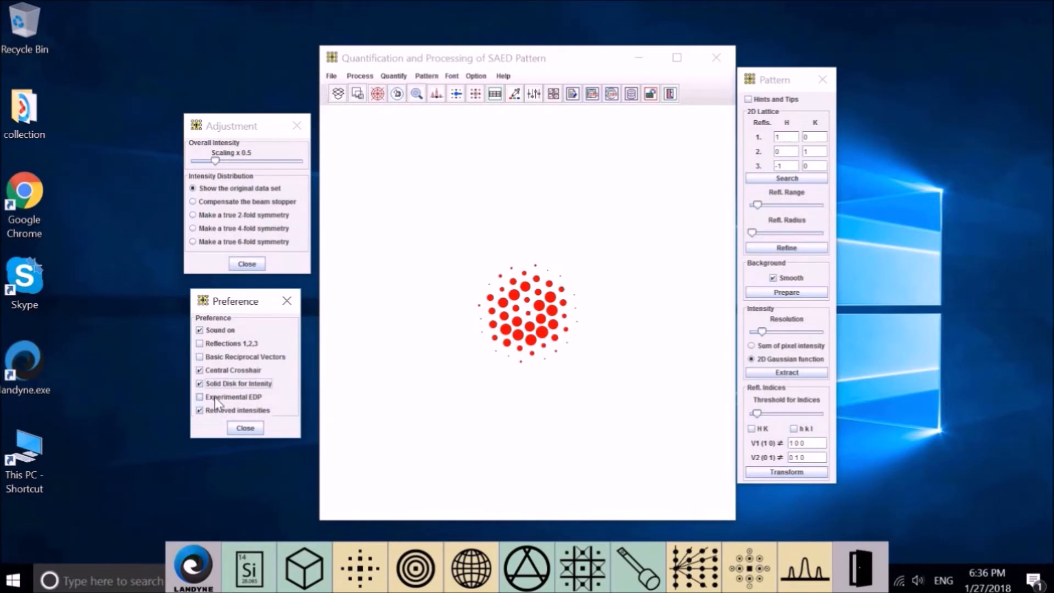
pyautogui.click(199, 411)
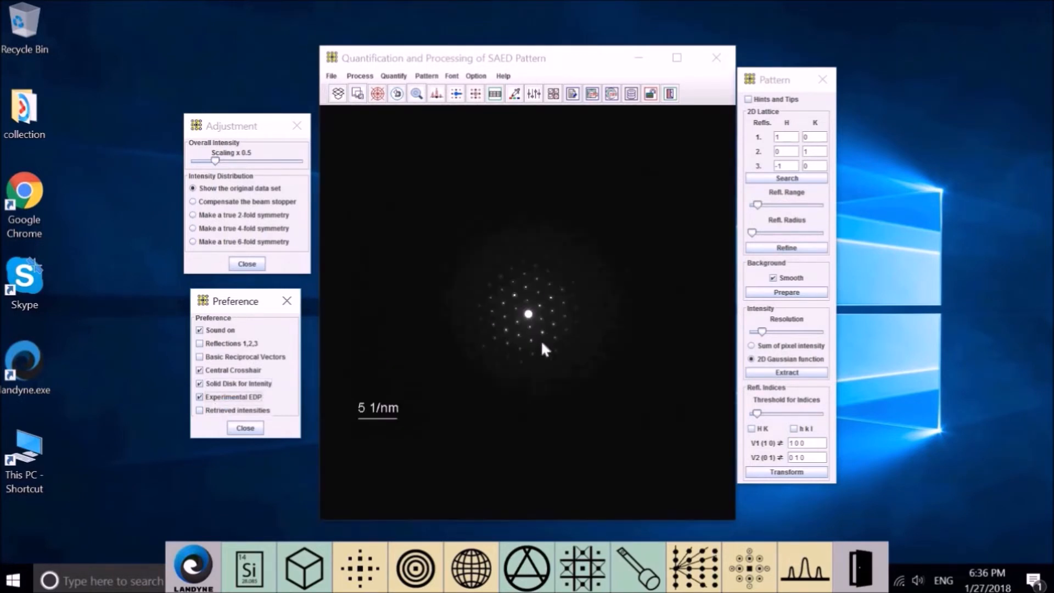
pyautogui.click(201, 410)
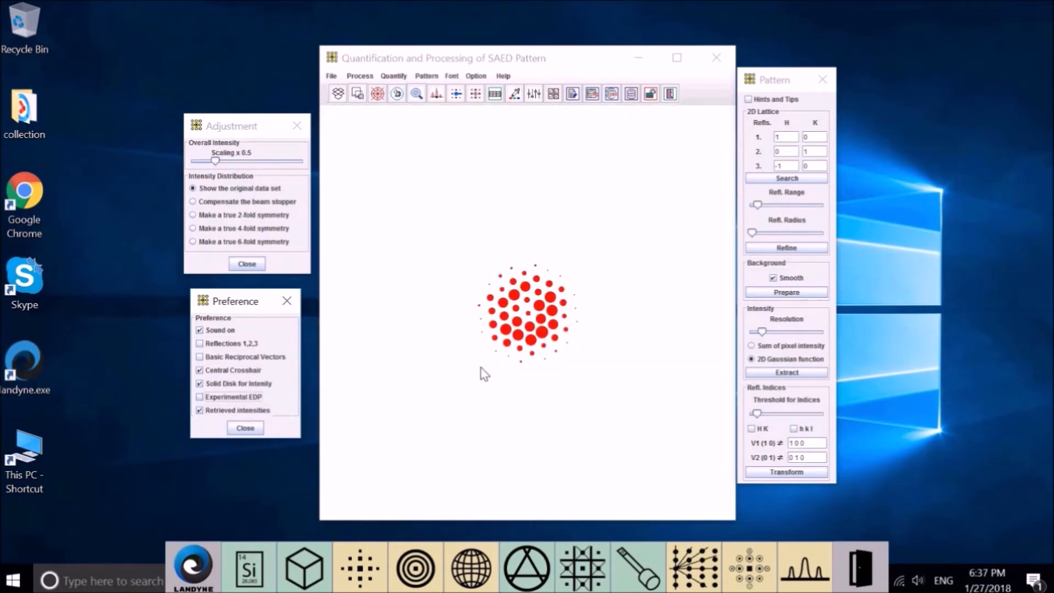
pyautogui.moveTo(487, 365)
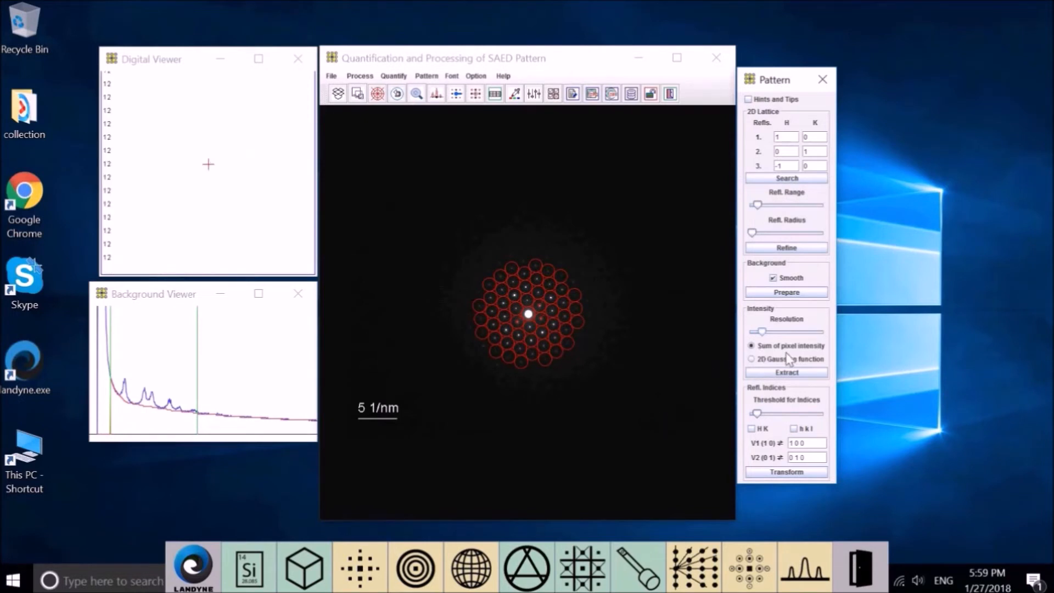
# - Extract reflection intensities using sum of pixel intensity
pyautogui.click(786, 372)
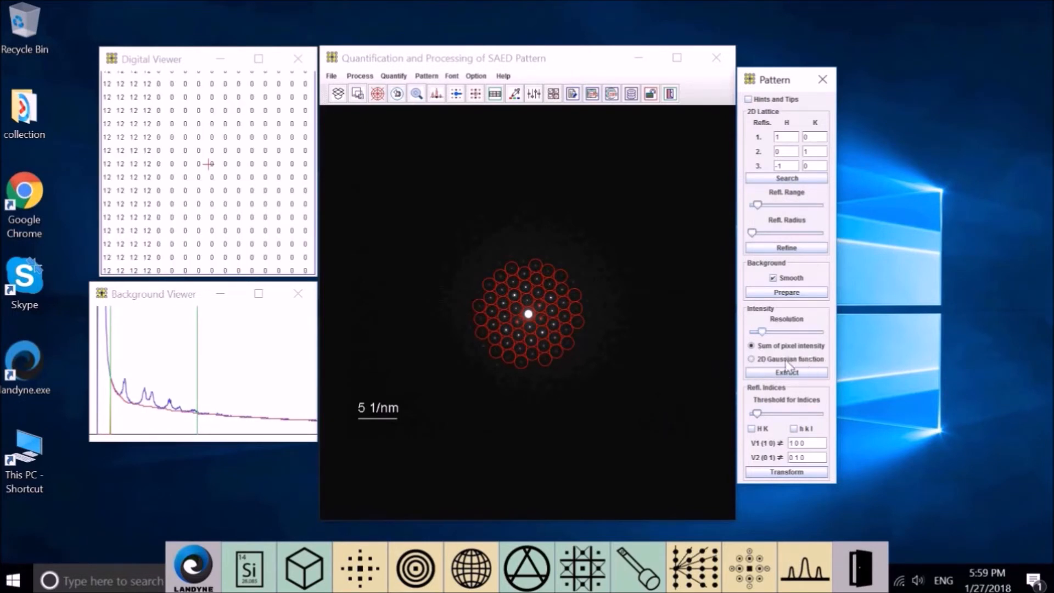
pyautogui.moveTo(575, 289)
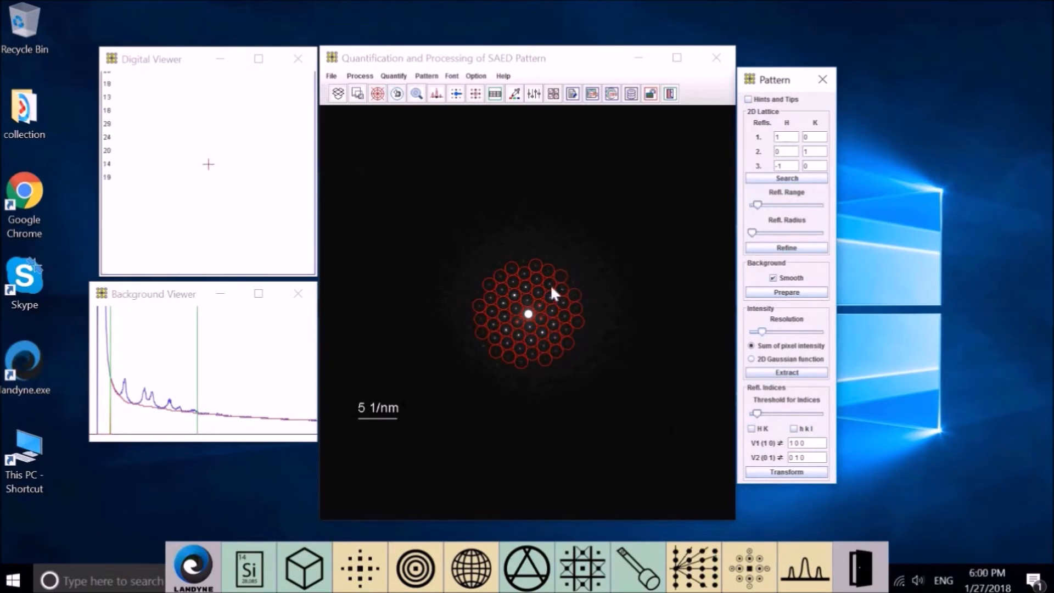
pyautogui.click(786, 372)
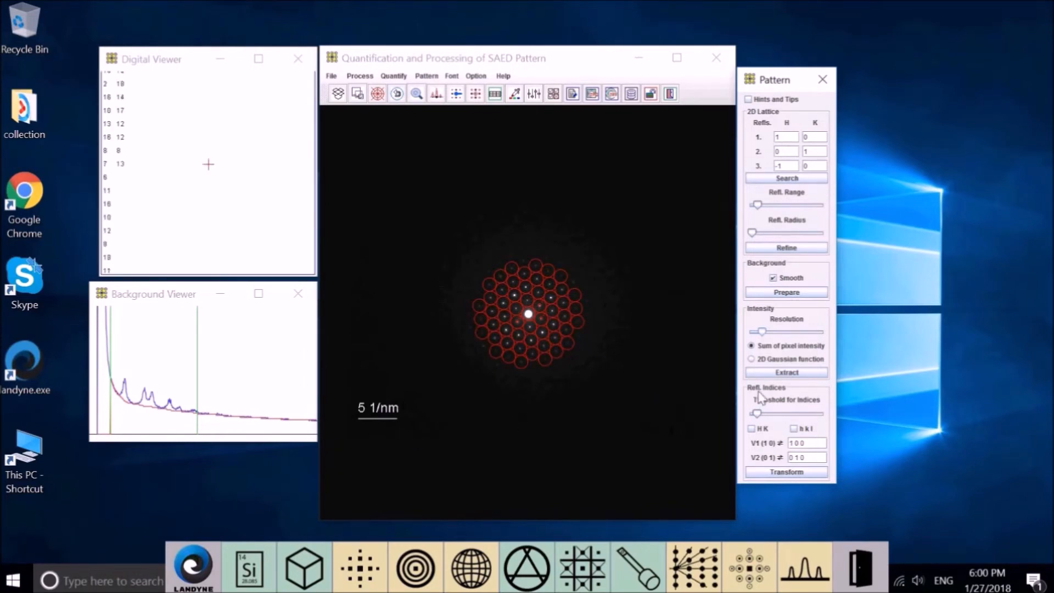
# - Re-extract intensities and switch intensity fitting to the 2D Gaussian function
pyautogui.click(785, 372)
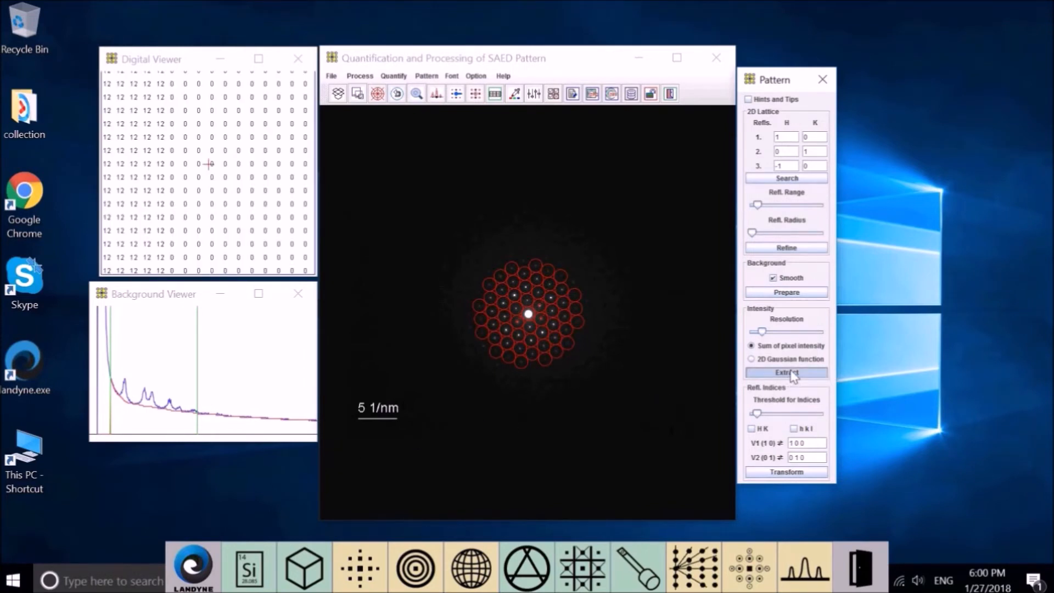
pyautogui.click(786, 372)
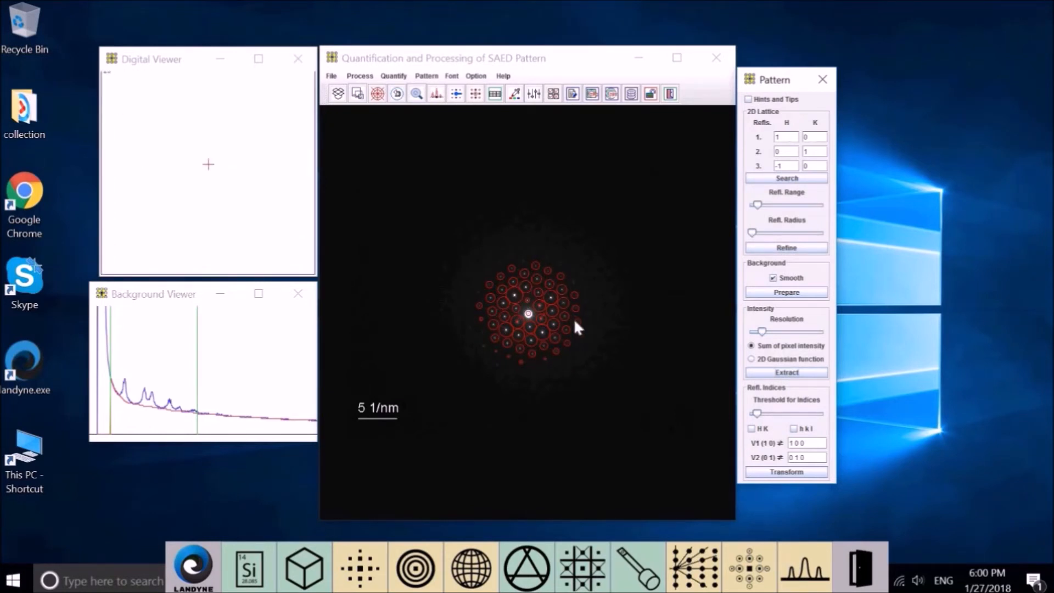
pyautogui.moveTo(569, 330)
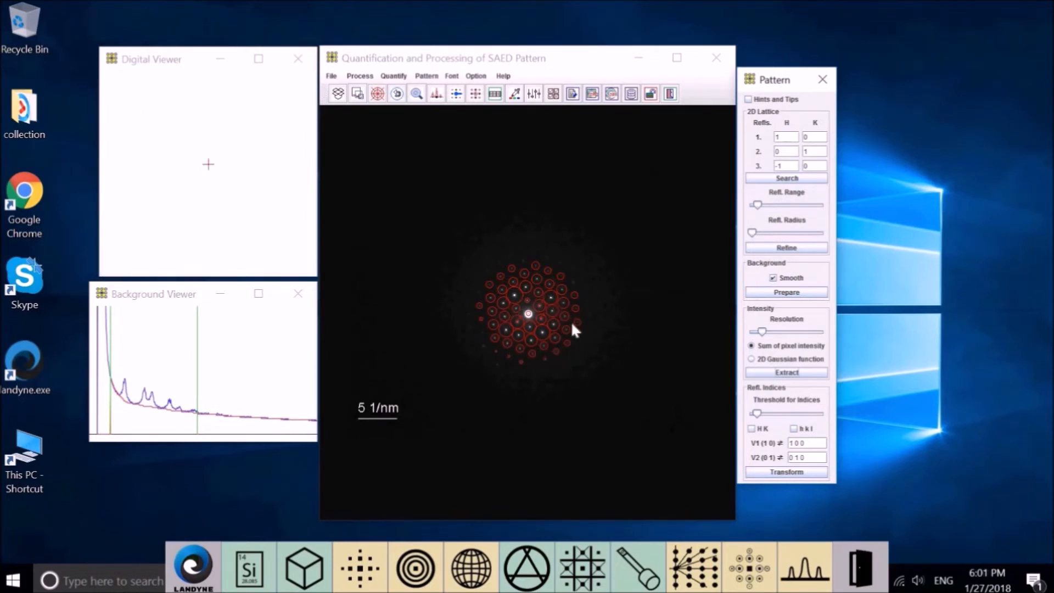
pyautogui.click(785, 372)
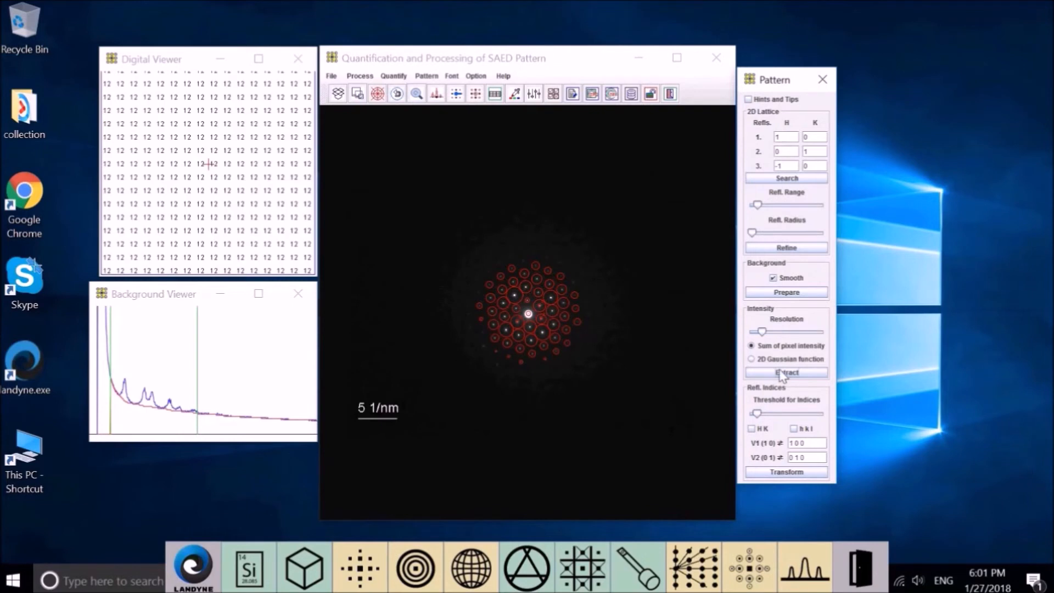
pyautogui.moveTo(752, 362)
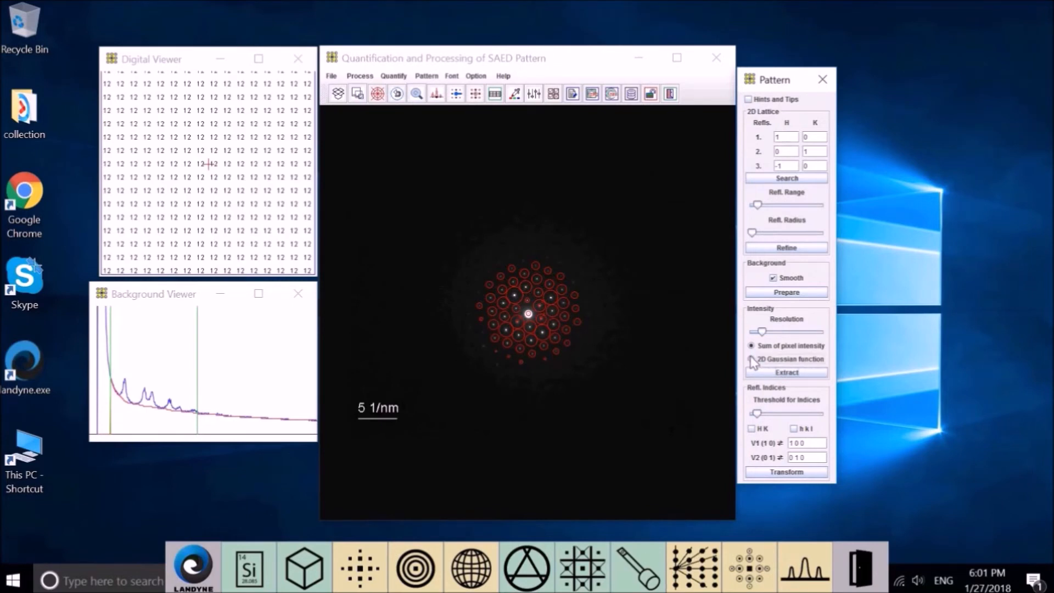
pyautogui.click(751, 359)
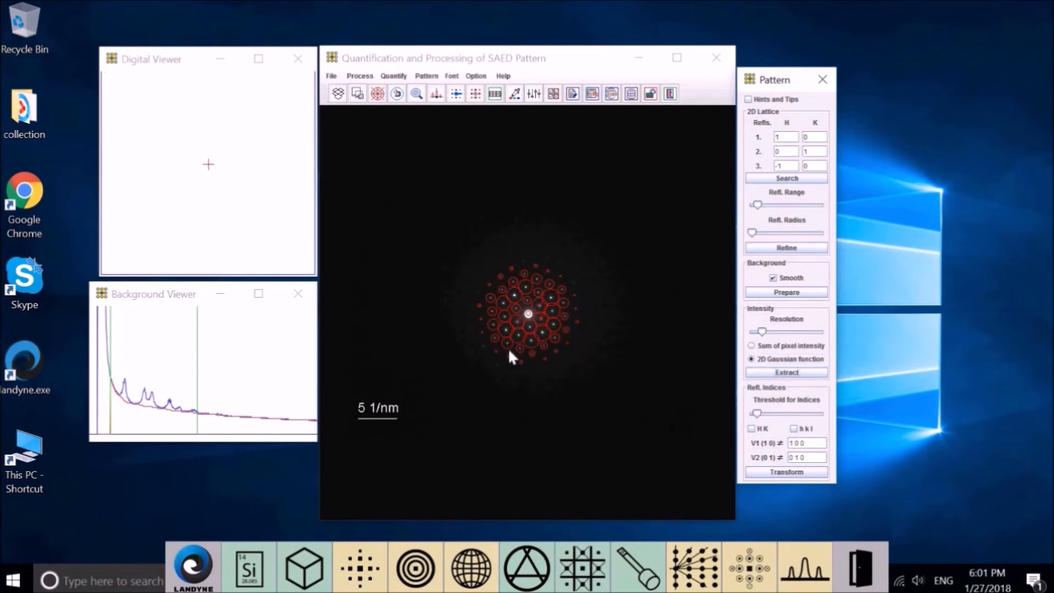
pyautogui.moveTo(553, 365)
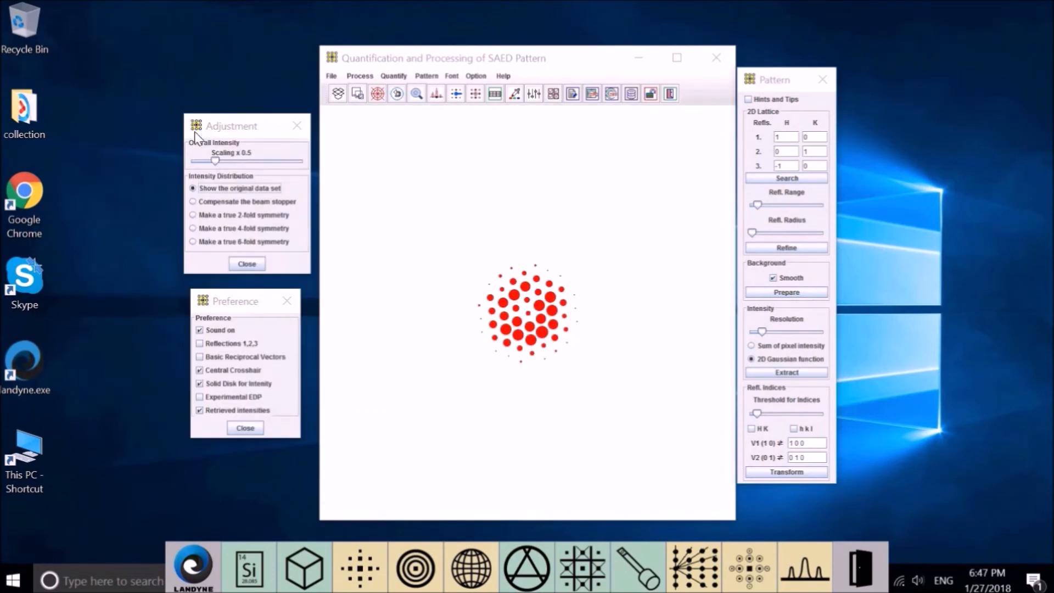
pyautogui.moveTo(254, 140)
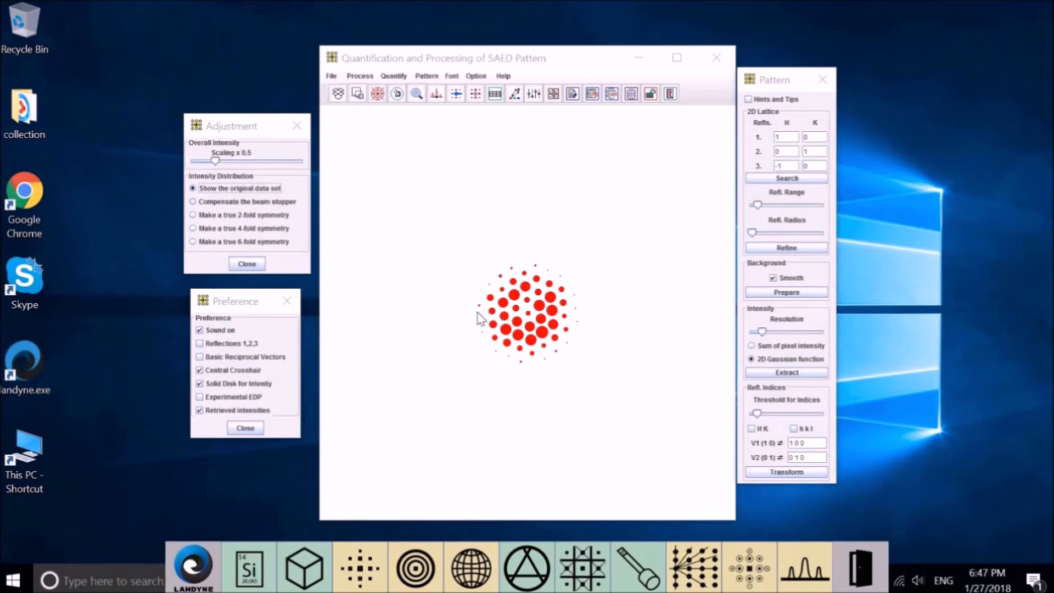
pyautogui.moveTo(522, 365)
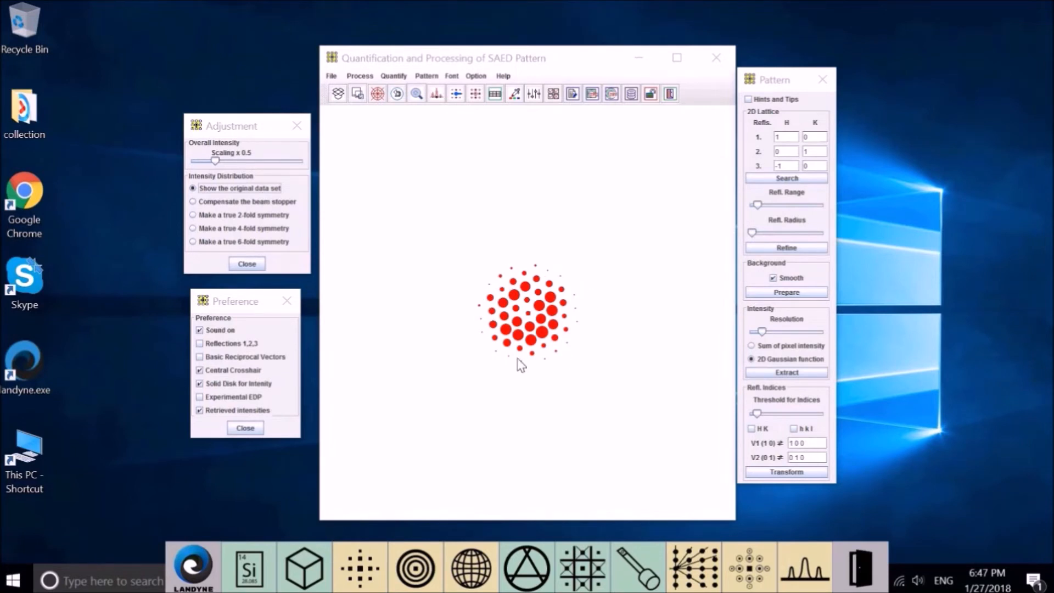
pyautogui.moveTo(269, 216)
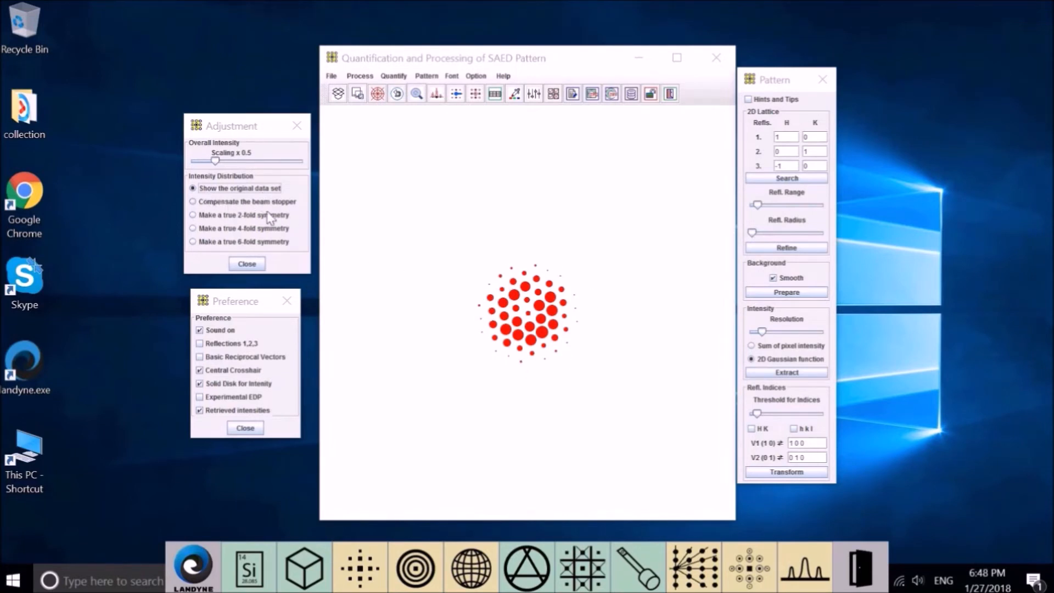
pyautogui.moveTo(268, 227)
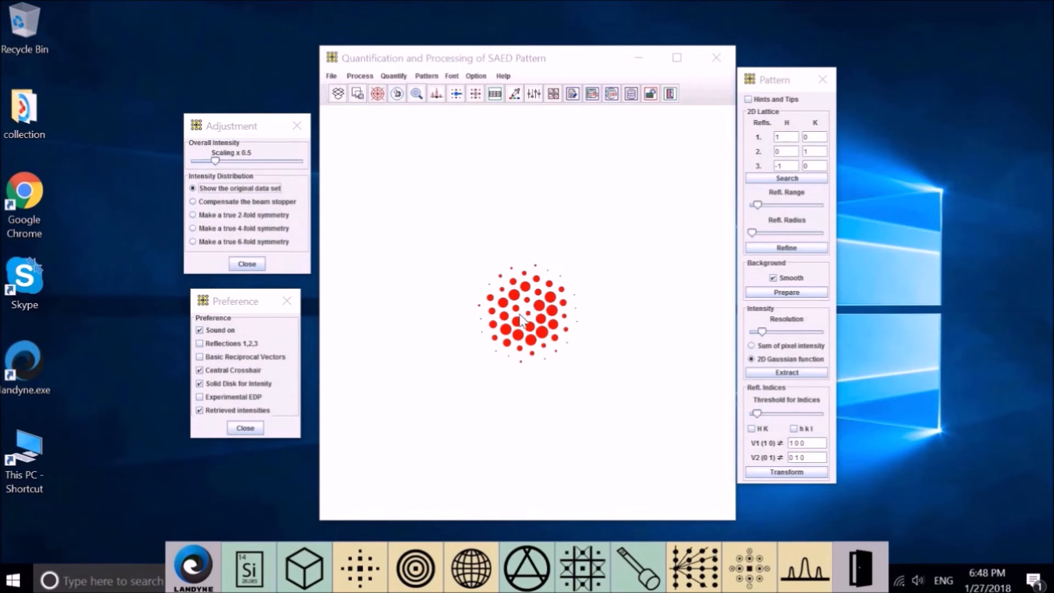
pyautogui.moveTo(613, 335)
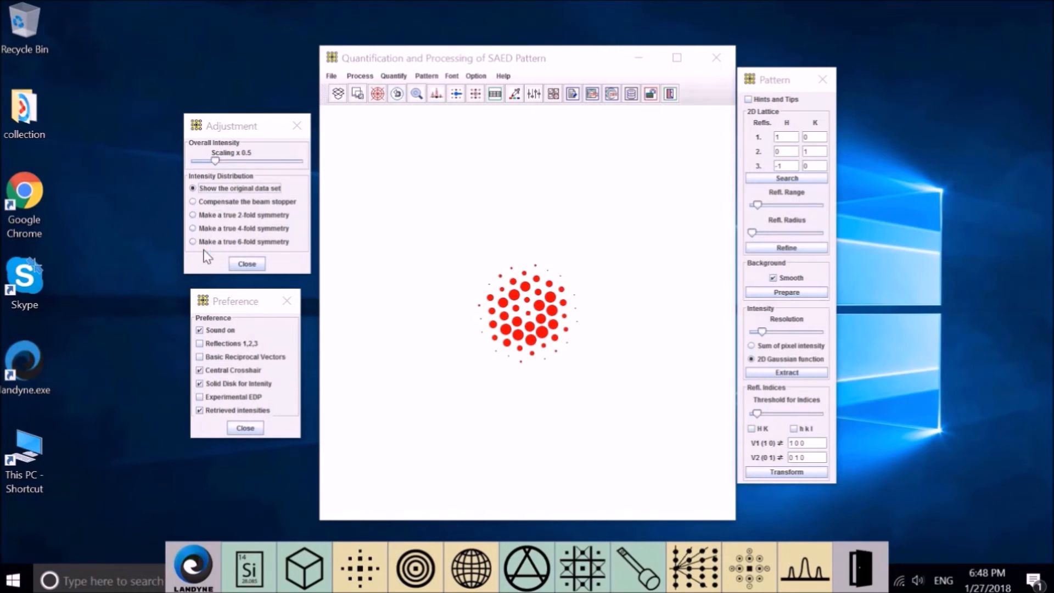
pyautogui.moveTo(241, 222)
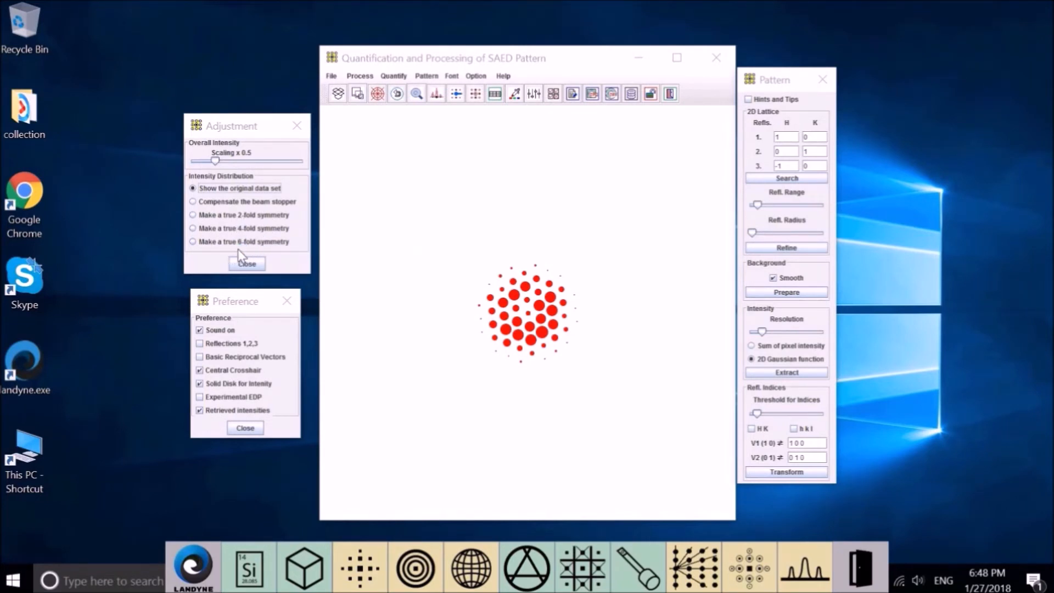
pyautogui.moveTo(523, 321)
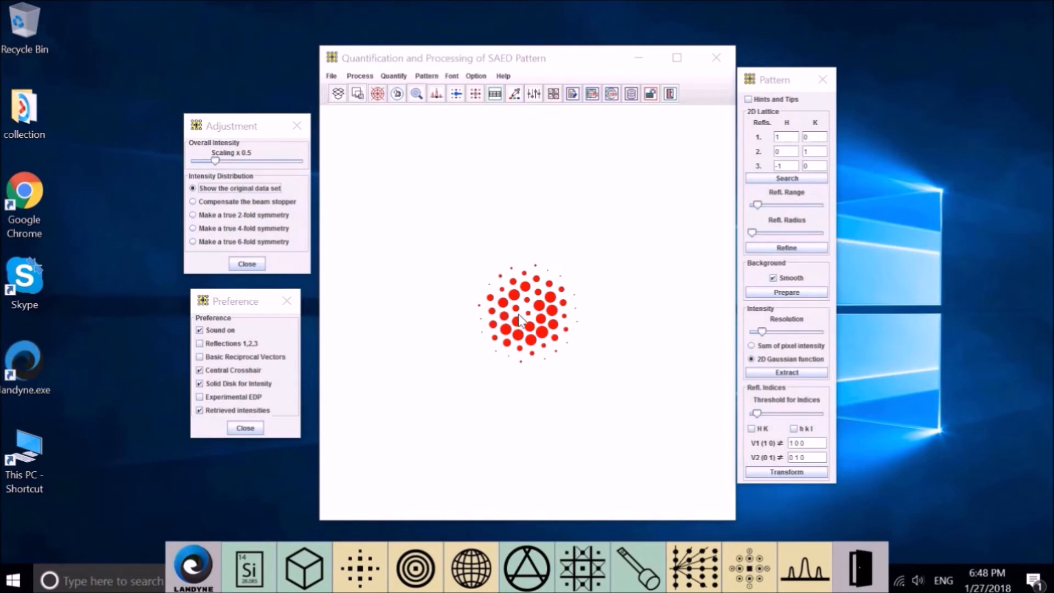
pyautogui.moveTo(588, 326)
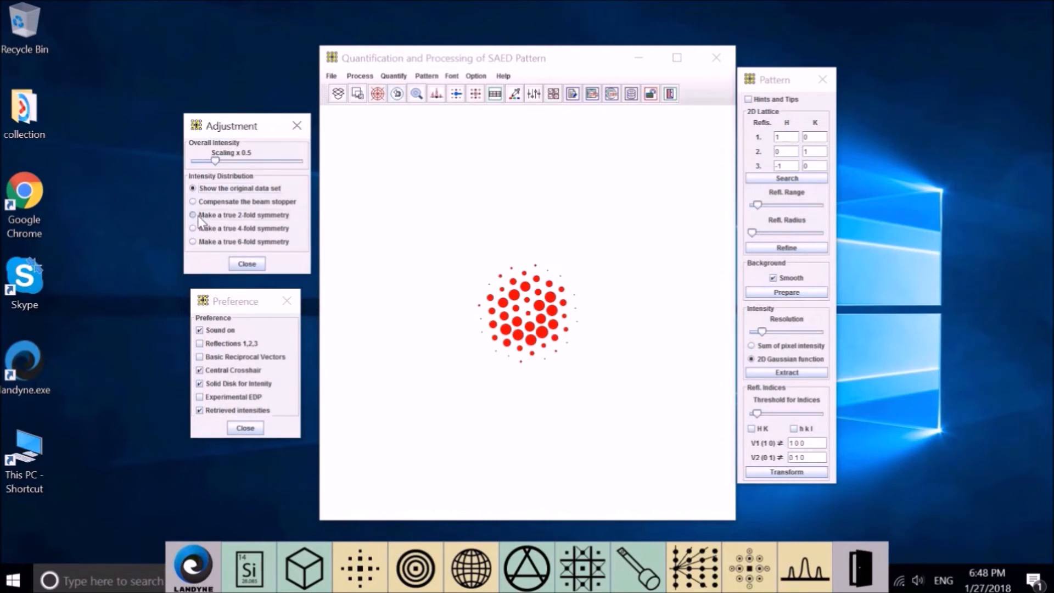
pyautogui.click(193, 215)
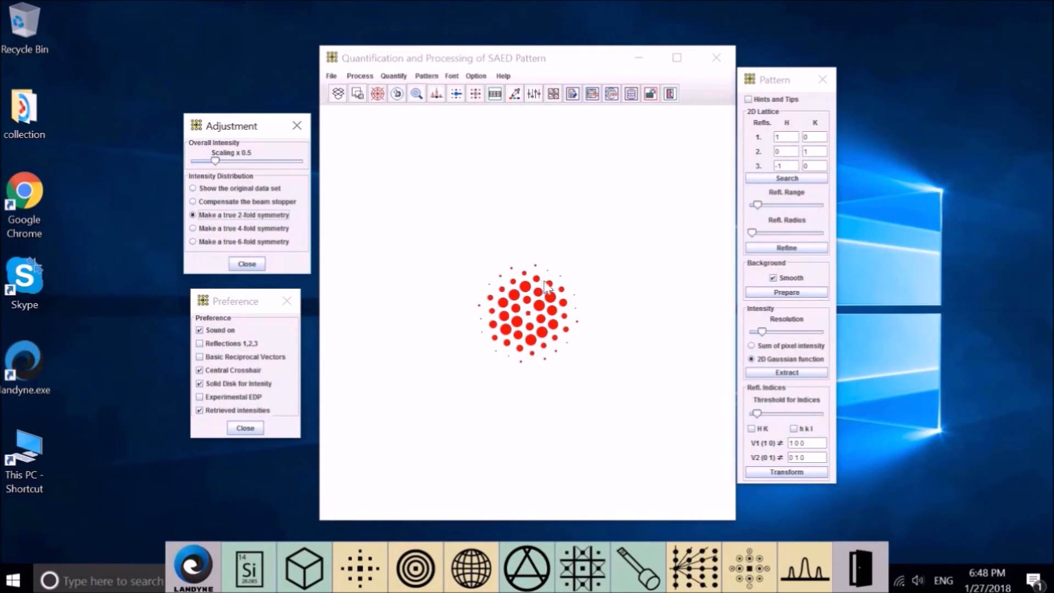
pyautogui.moveTo(565, 310)
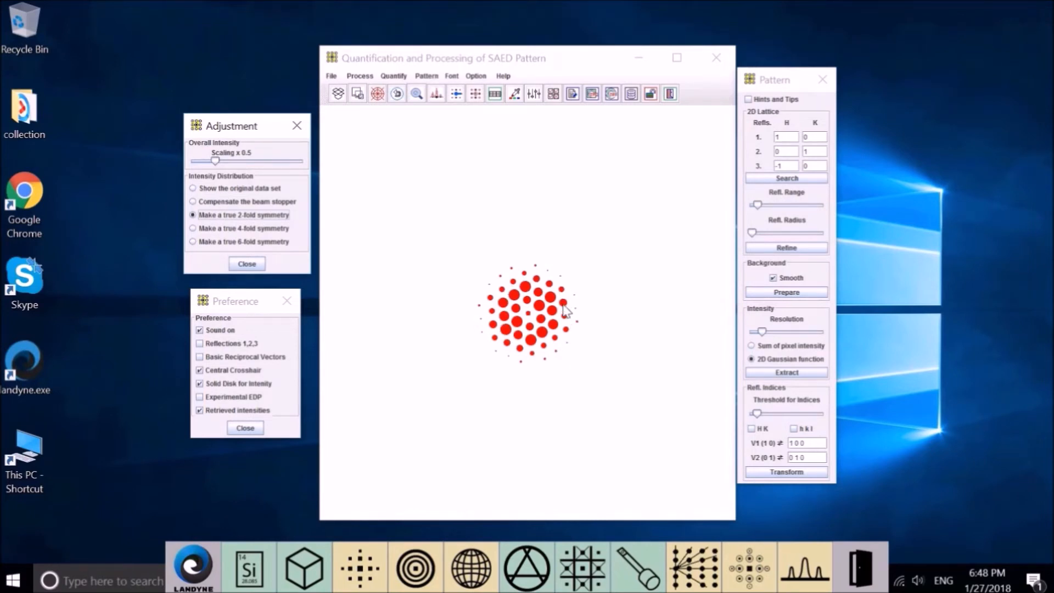
pyautogui.moveTo(543, 343)
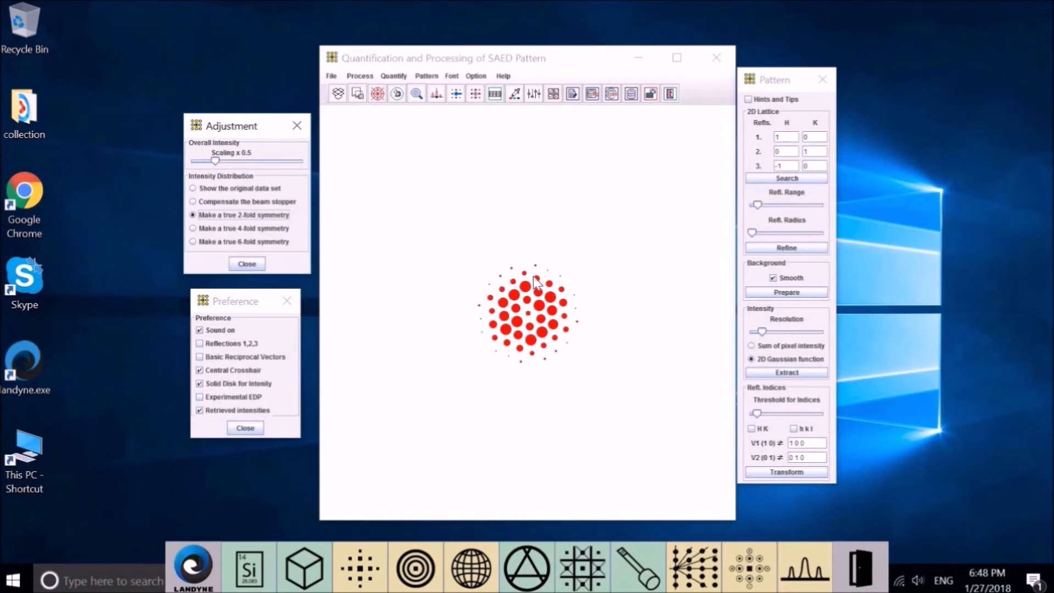
pyautogui.moveTo(490, 350)
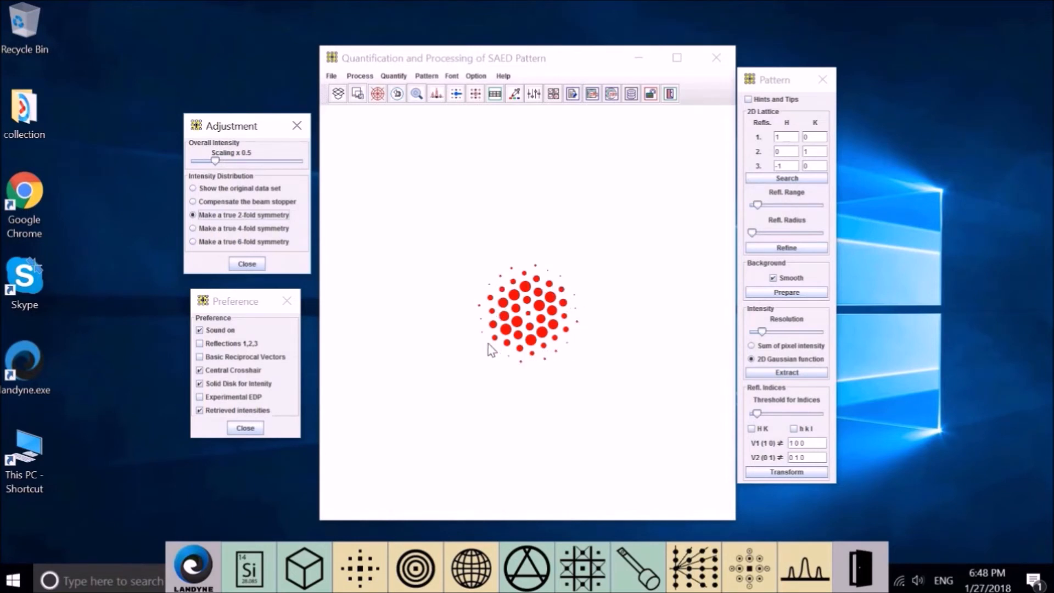
pyautogui.moveTo(217, 249)
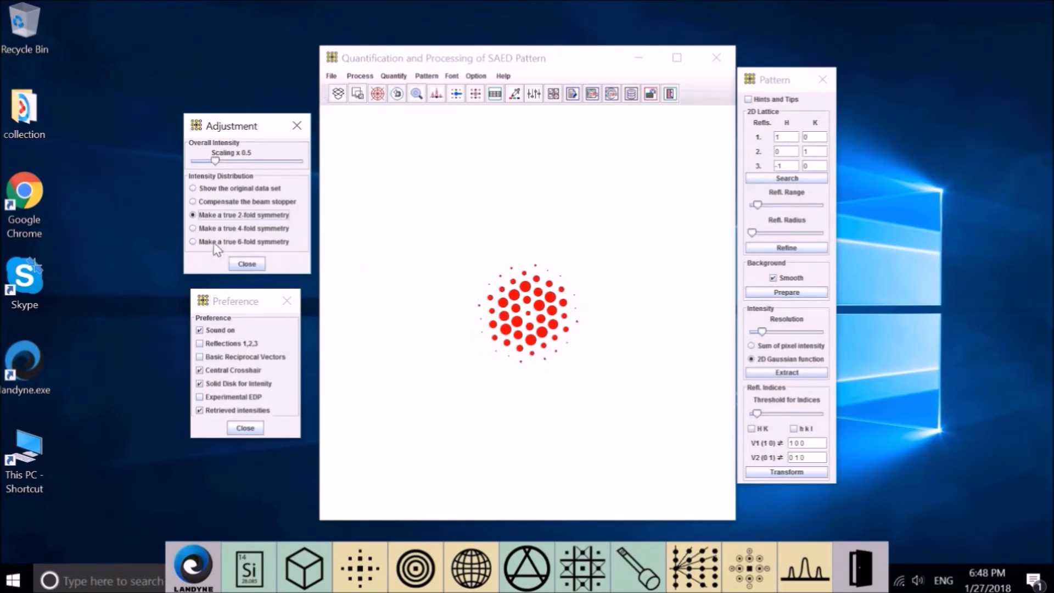
pyautogui.click(192, 241)
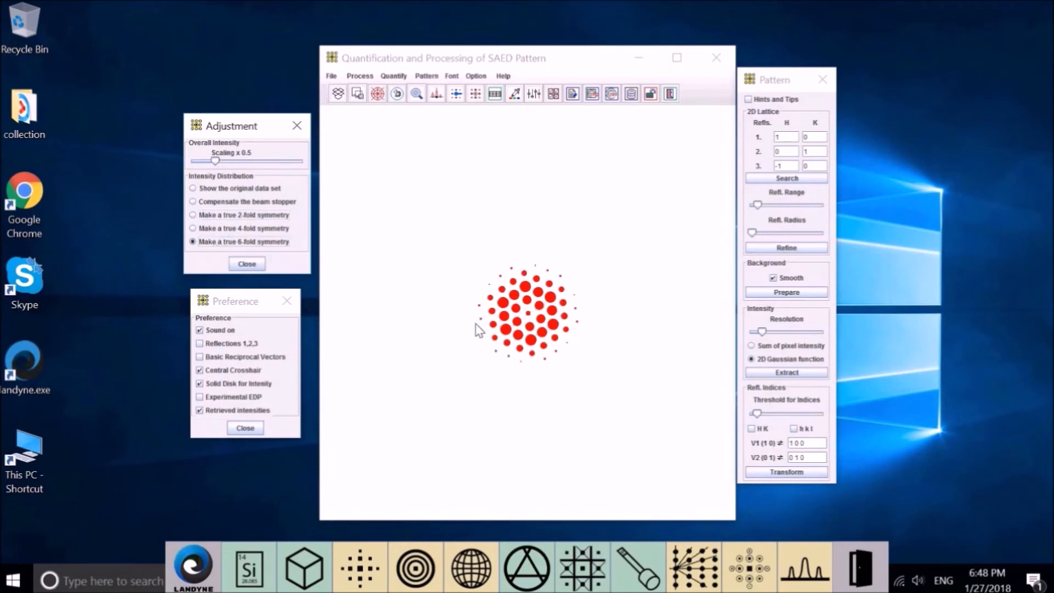
pyautogui.moveTo(498, 337)
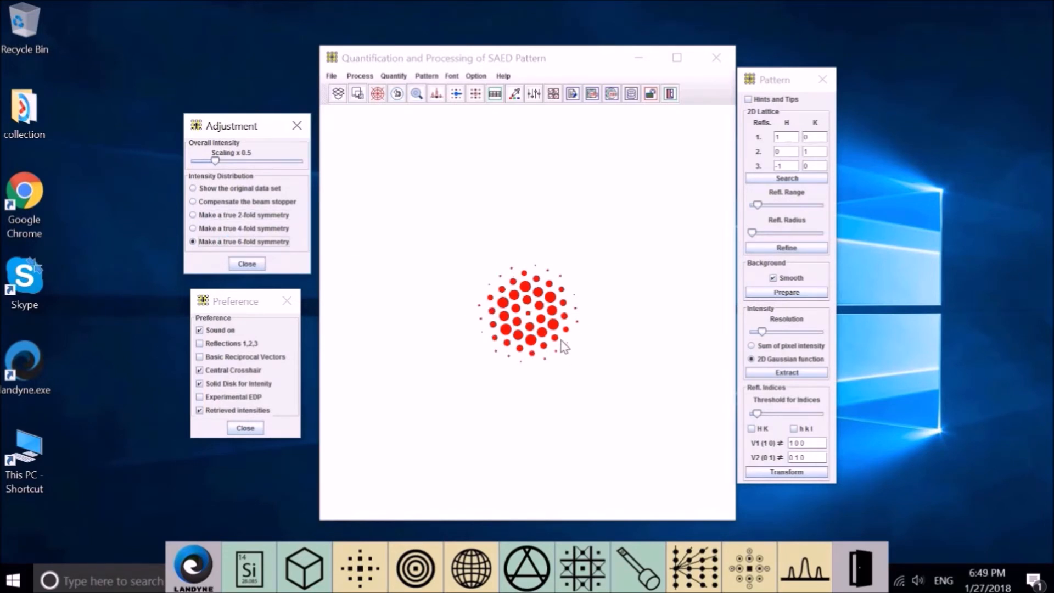
pyautogui.moveTo(455, 318)
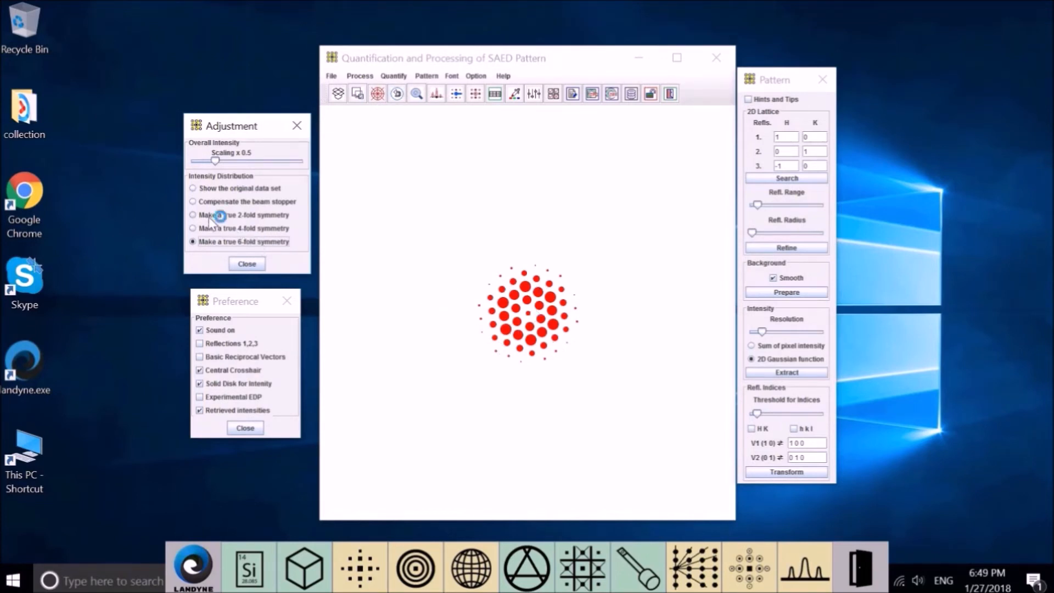
pyautogui.click(192, 215)
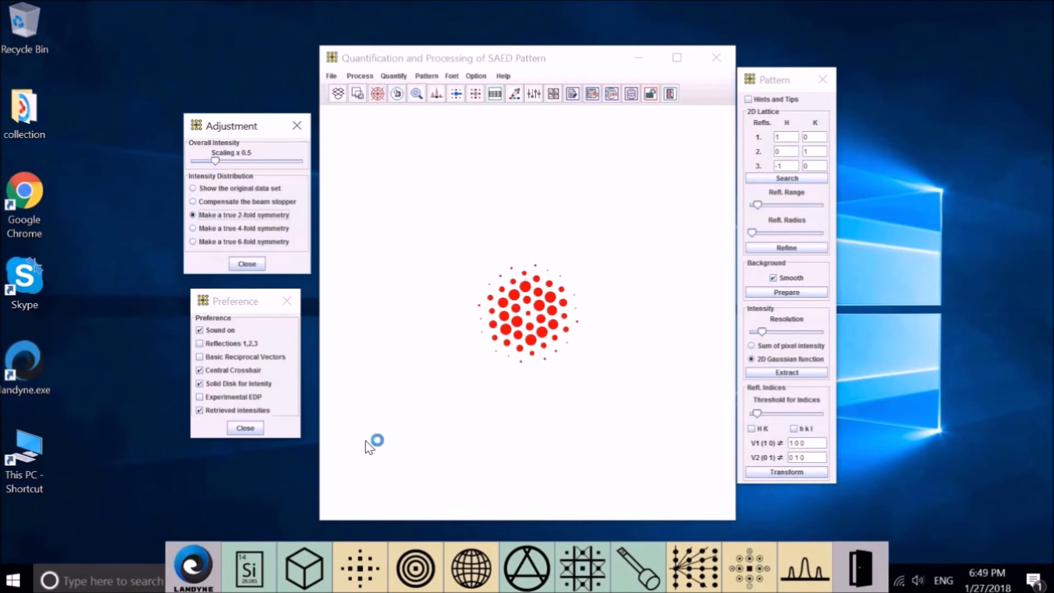
pyautogui.moveTo(597, 323)
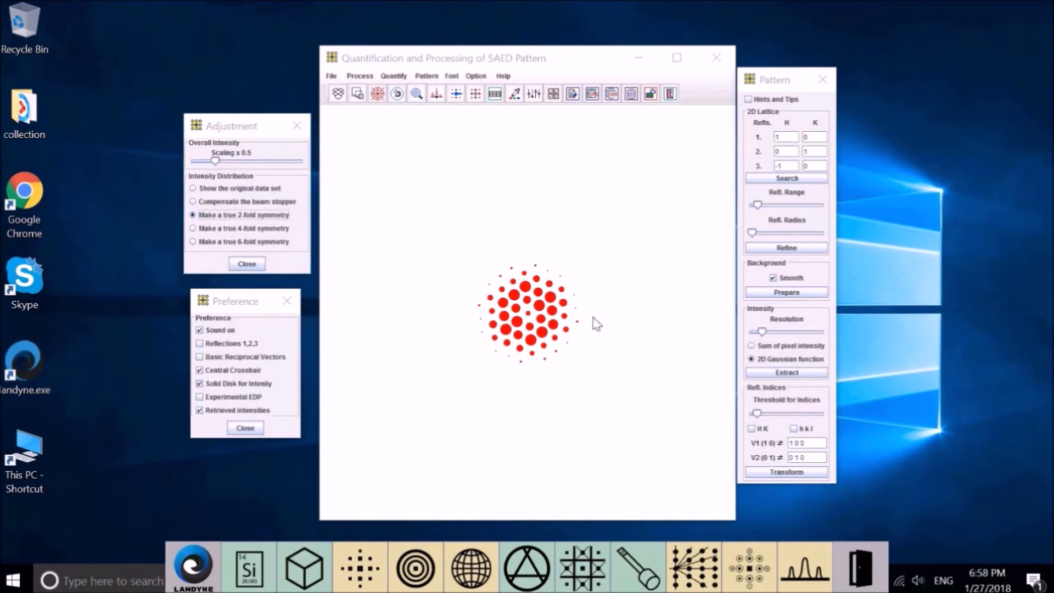
pyautogui.moveTo(521, 311)
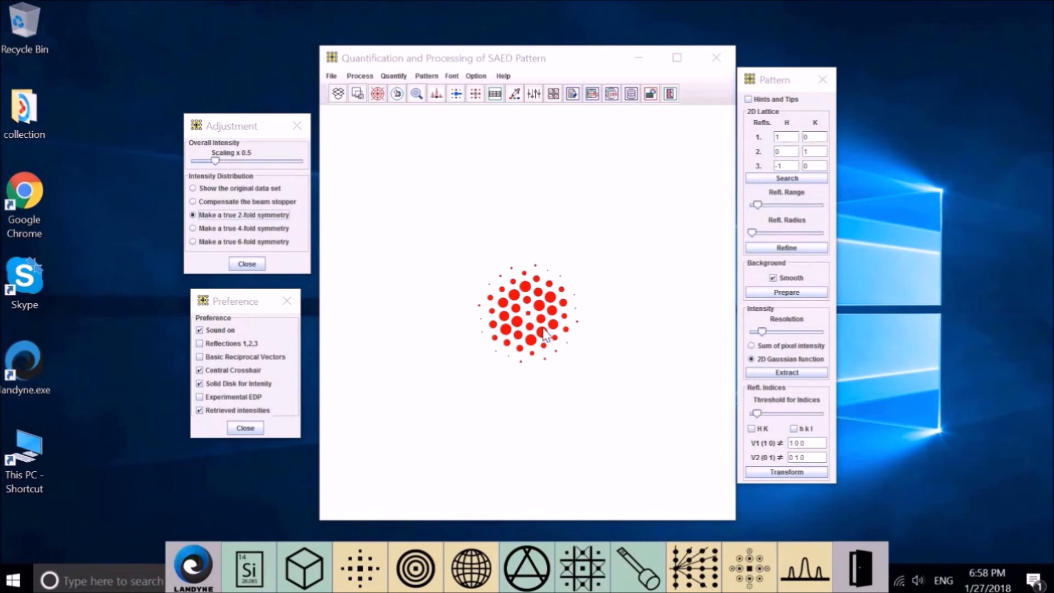
pyautogui.moveTo(521, 339)
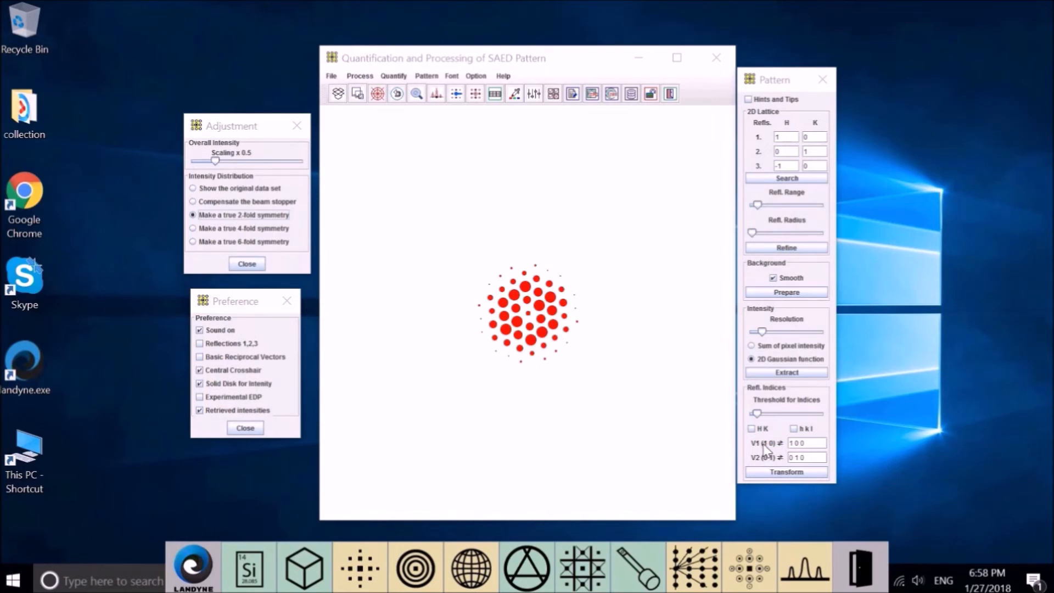
# - Check the V1 and V2 index fields and show the File load/save options
pyautogui.click(807, 443)
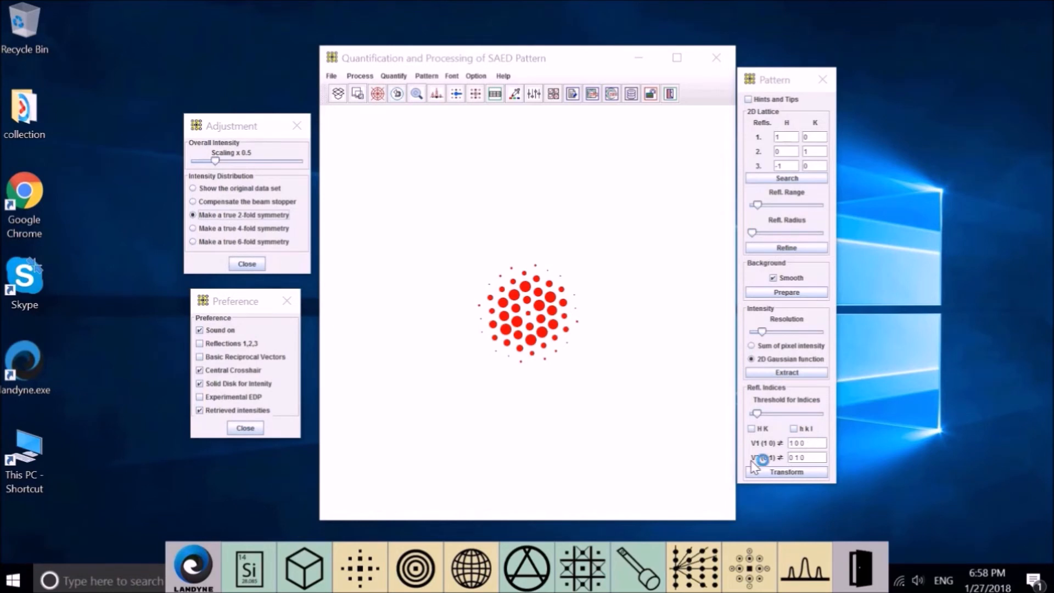
pyautogui.click(805, 457)
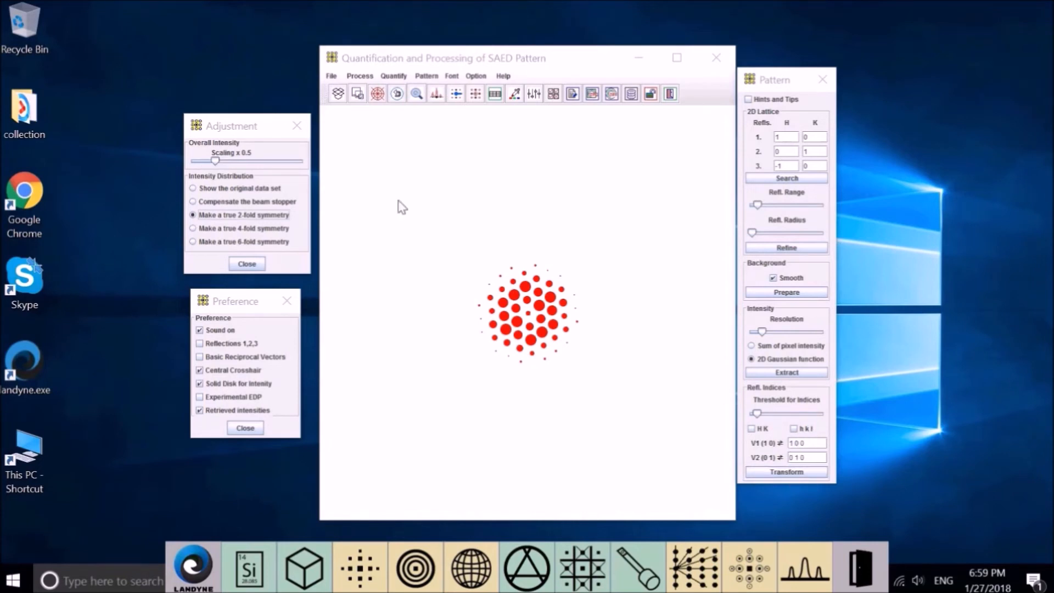
pyautogui.click(330, 76)
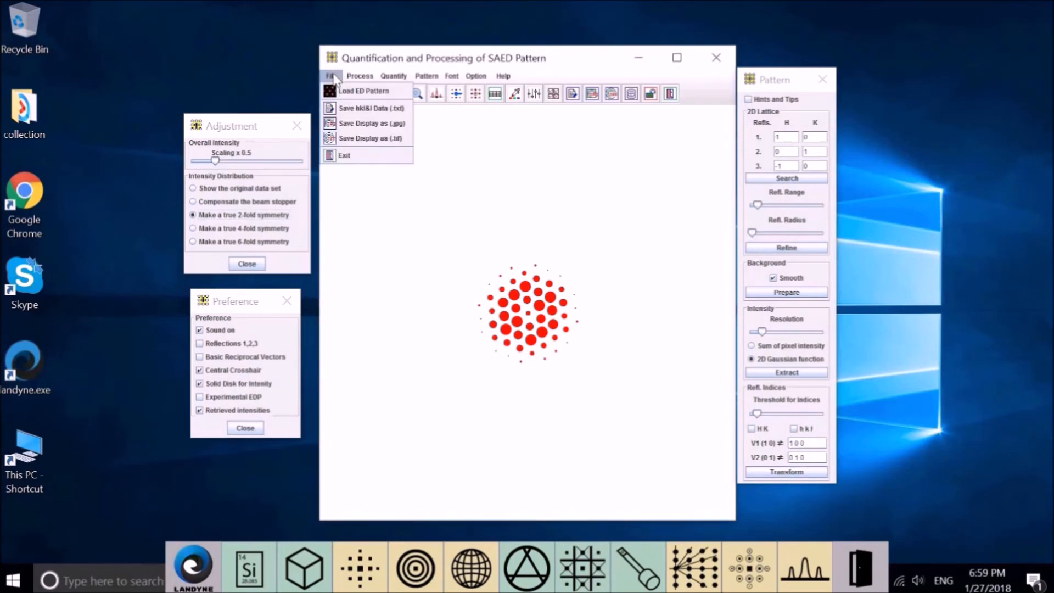
pyautogui.moveTo(368, 108)
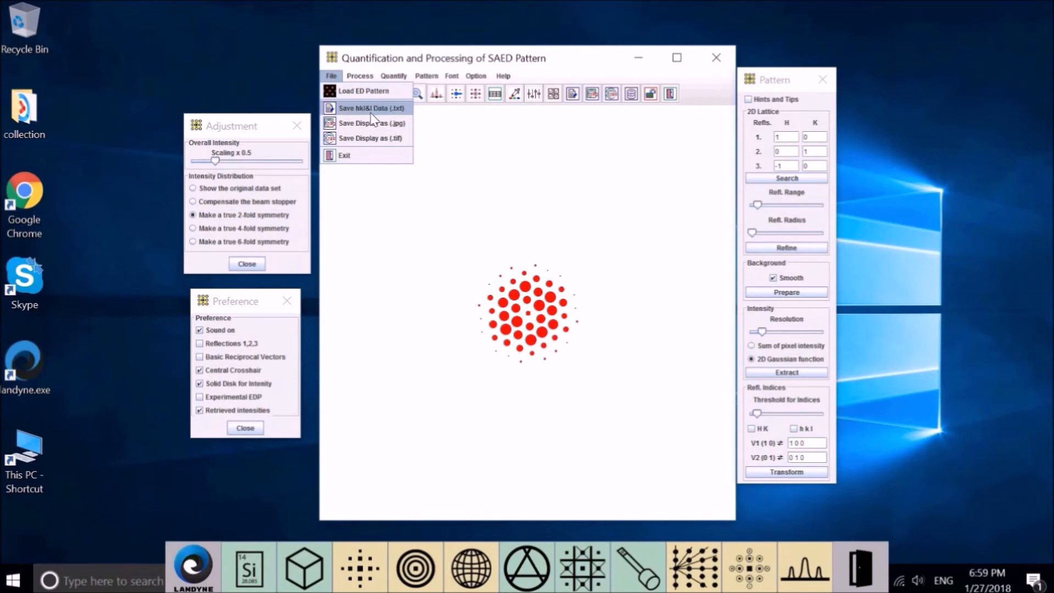
pyautogui.moveTo(402, 124)
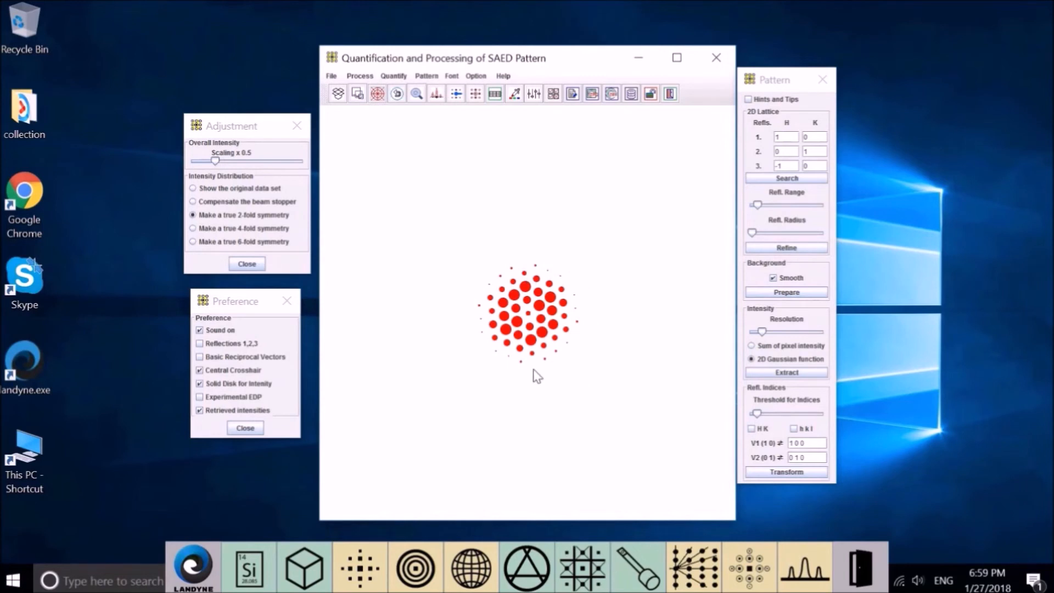
pyautogui.moveTo(275, 87)
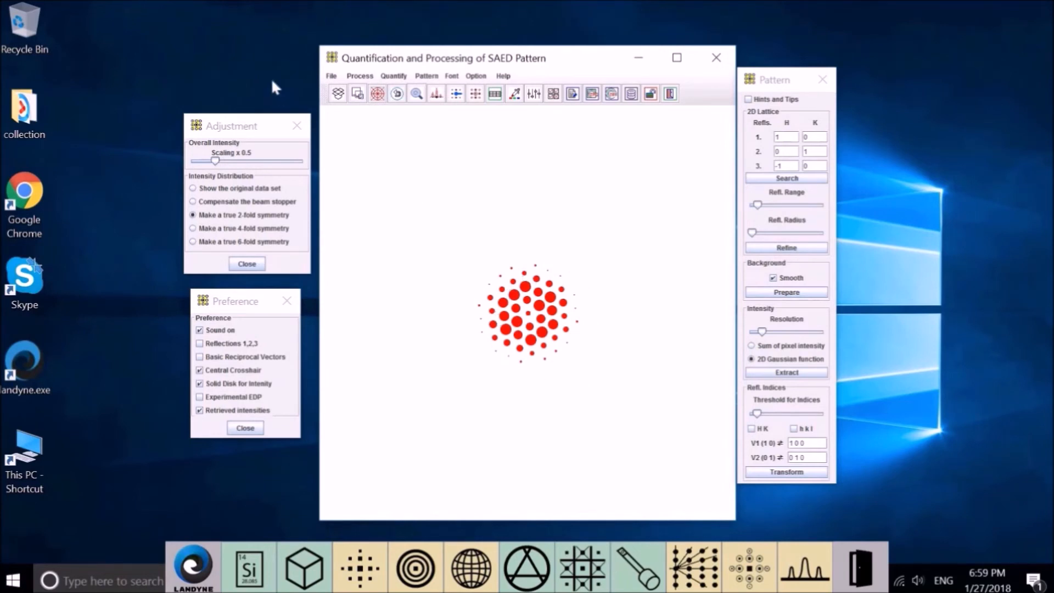
# - Close the File menu without saving the hkl&I data
pyautogui.click(330, 75)
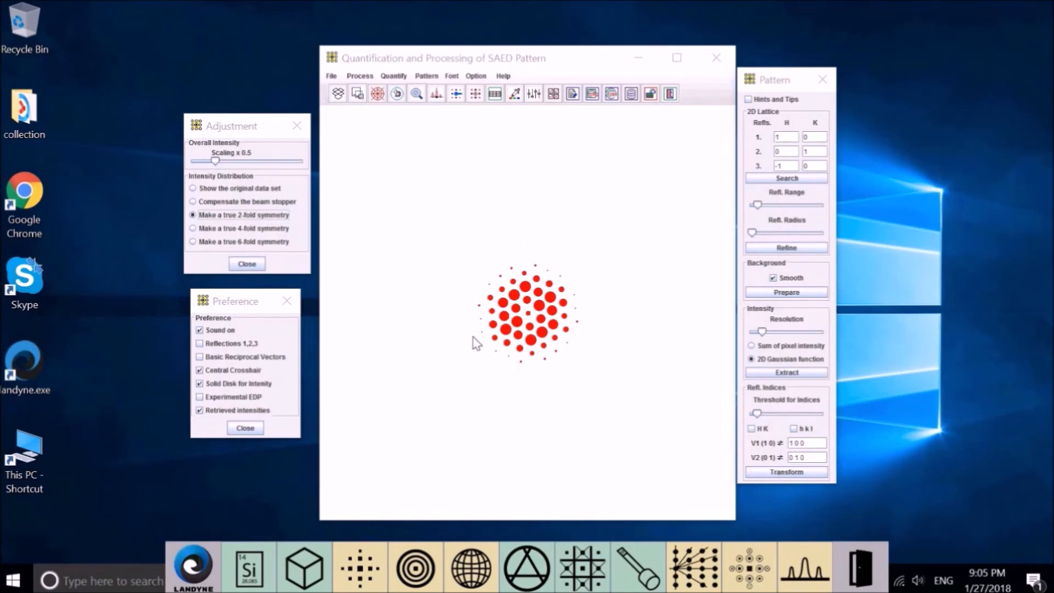
pyautogui.moveTo(554, 389)
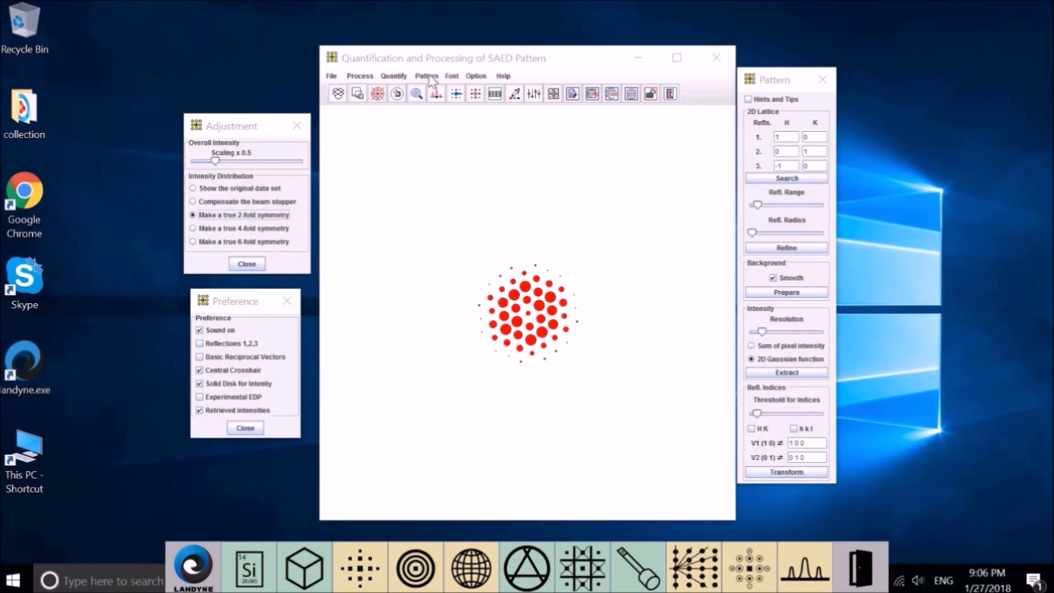
# - Run Quantify > Basic Vectors, read 1.77 and 1.75 1/nm at 58.79°, then close results
pyautogui.click(426, 75)
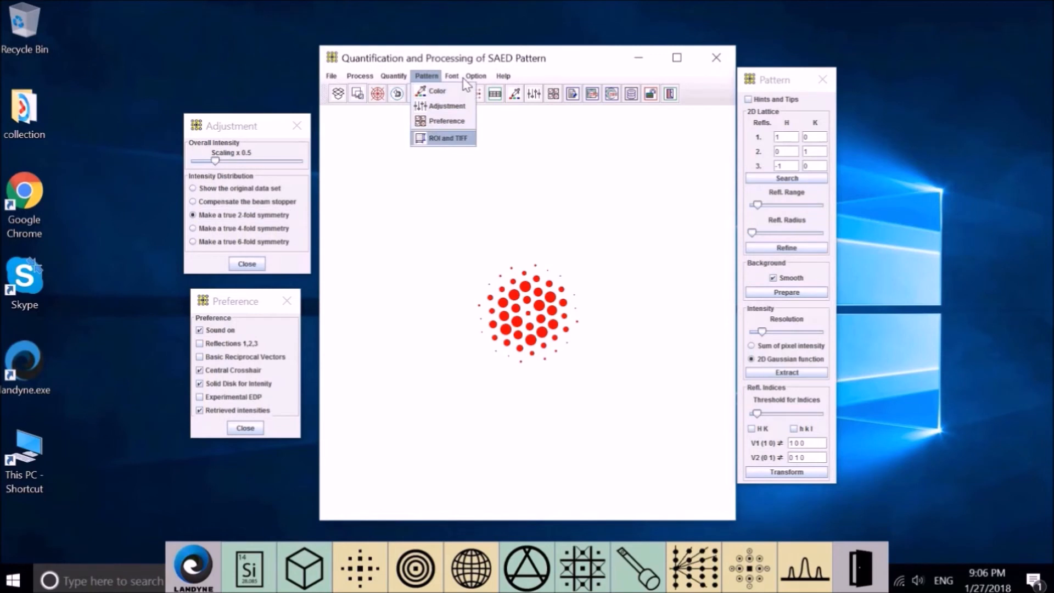
pyautogui.click(393, 75)
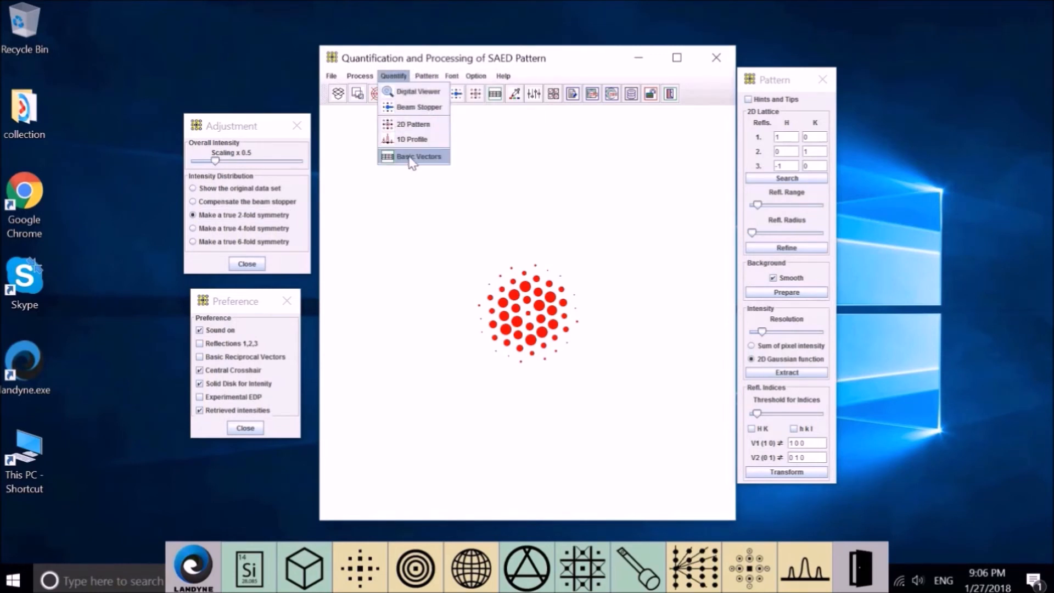
pyautogui.click(419, 156)
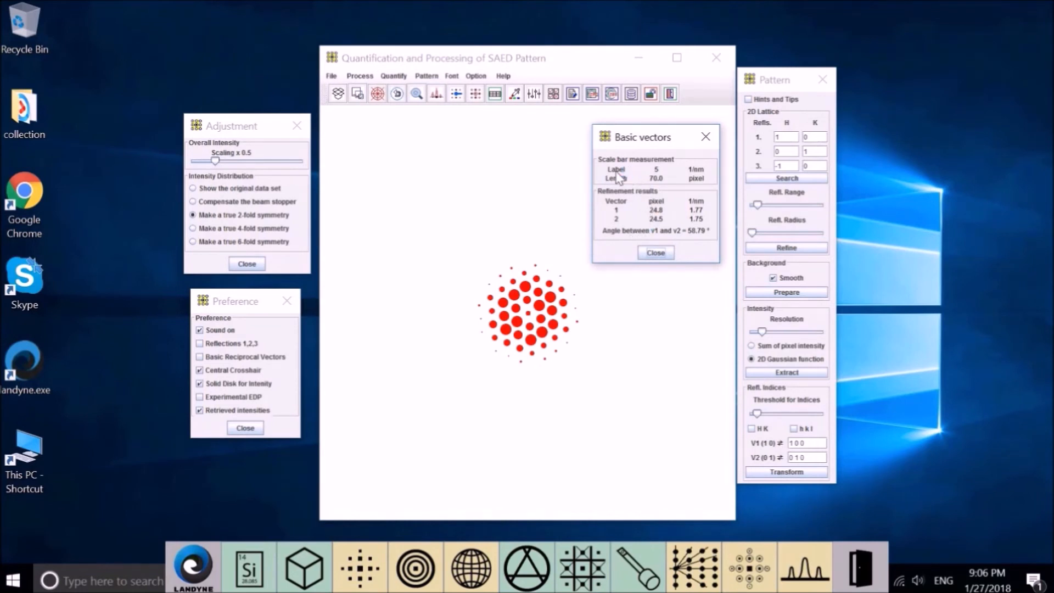
pyautogui.moveTo(669, 185)
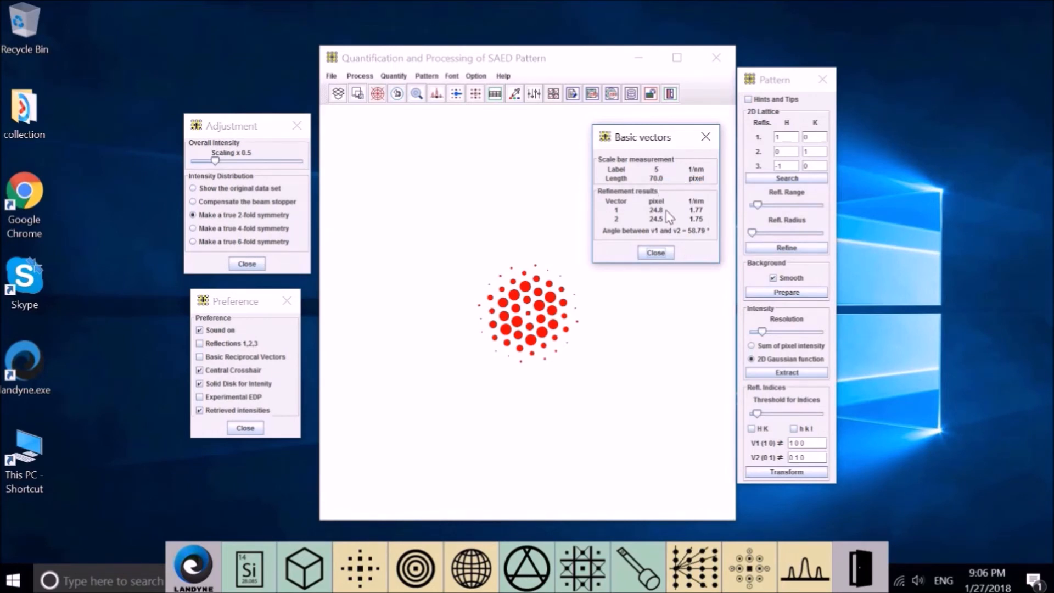
pyautogui.moveTo(622, 215)
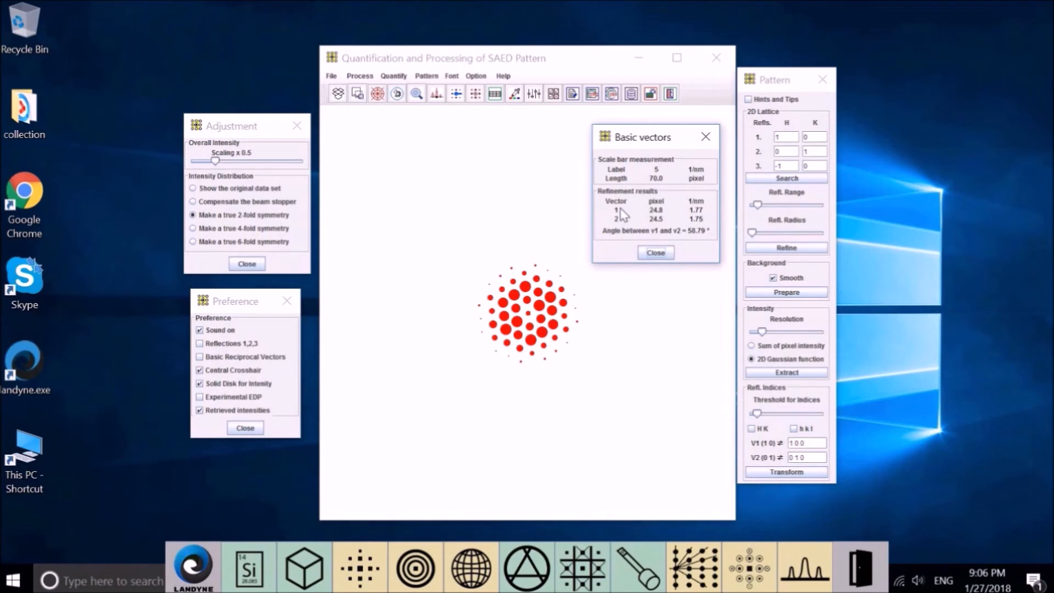
pyautogui.moveTo(651, 224)
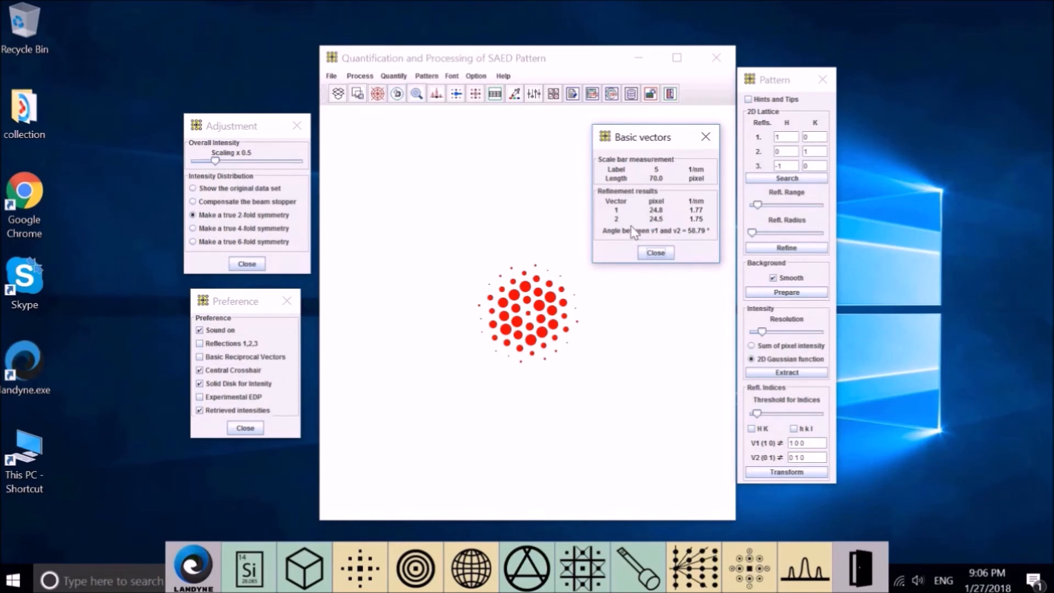
pyautogui.moveTo(653, 231)
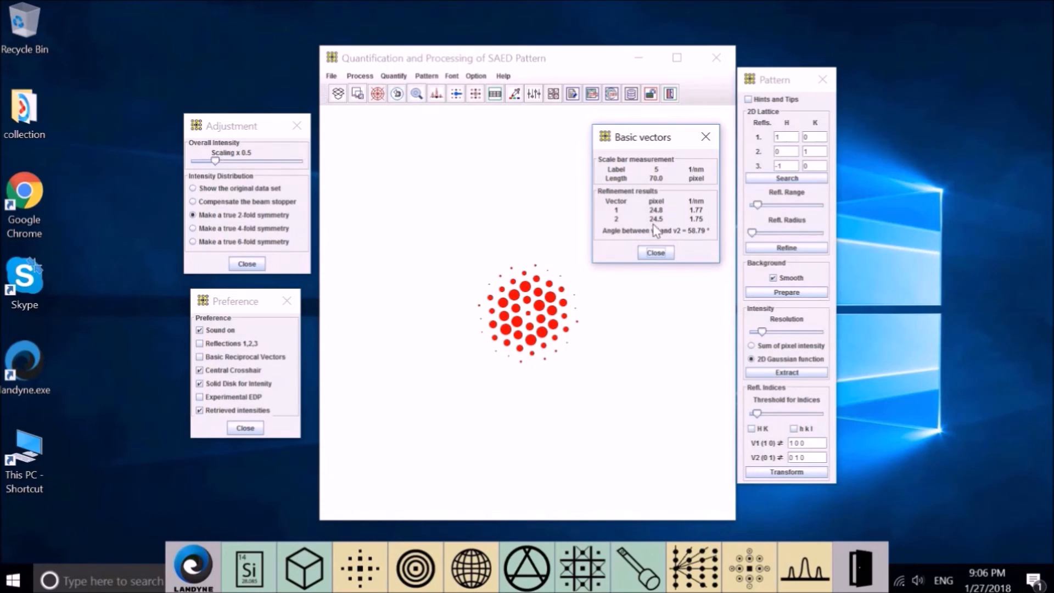
pyautogui.moveTo(712, 221)
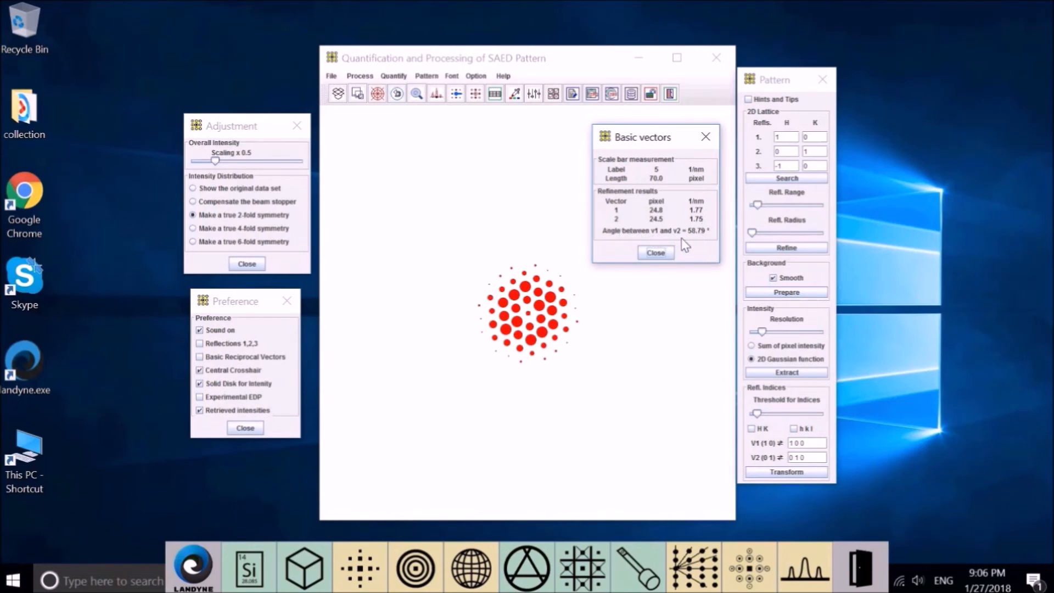
pyautogui.moveTo(694, 243)
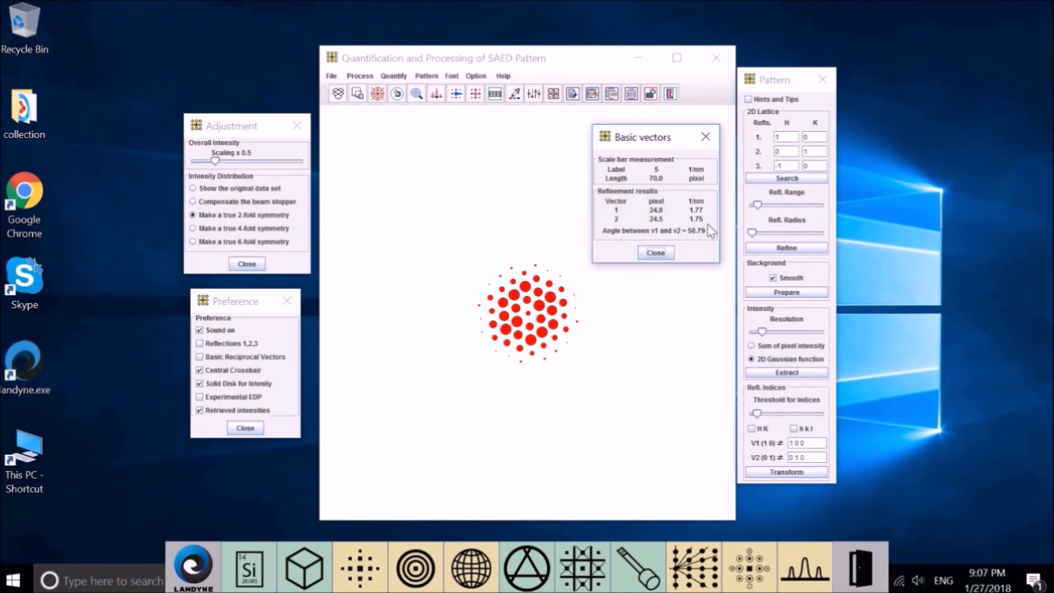
pyautogui.moveTo(711, 243)
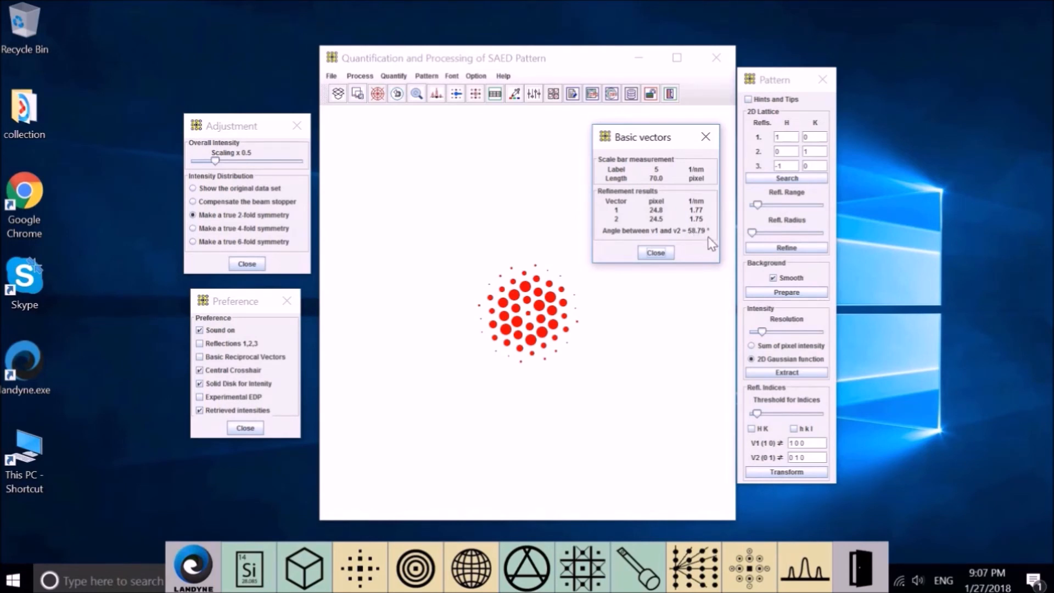
pyautogui.moveTo(695, 242)
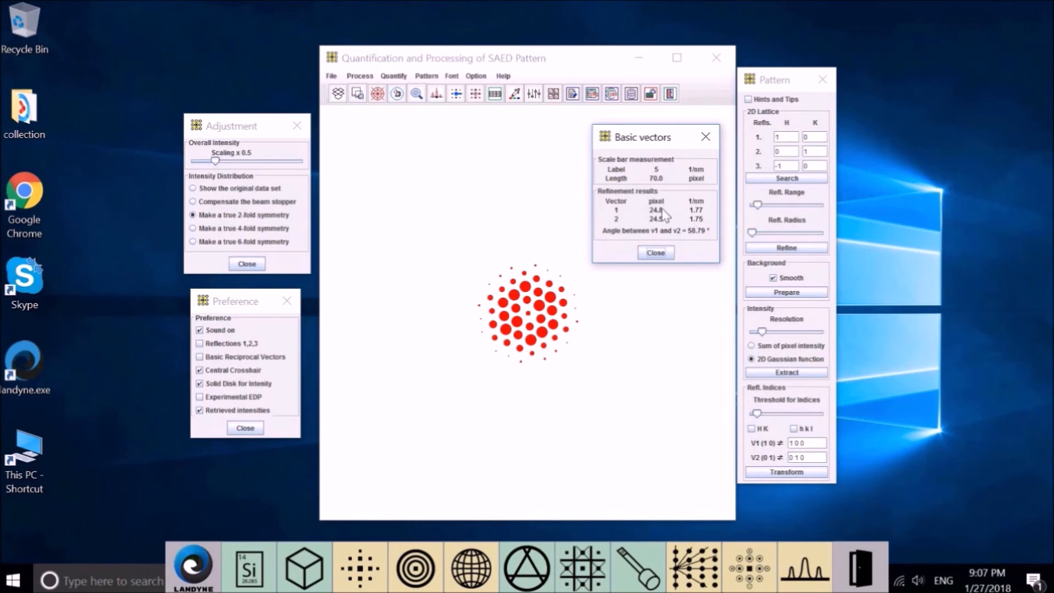
pyautogui.click(655, 252)
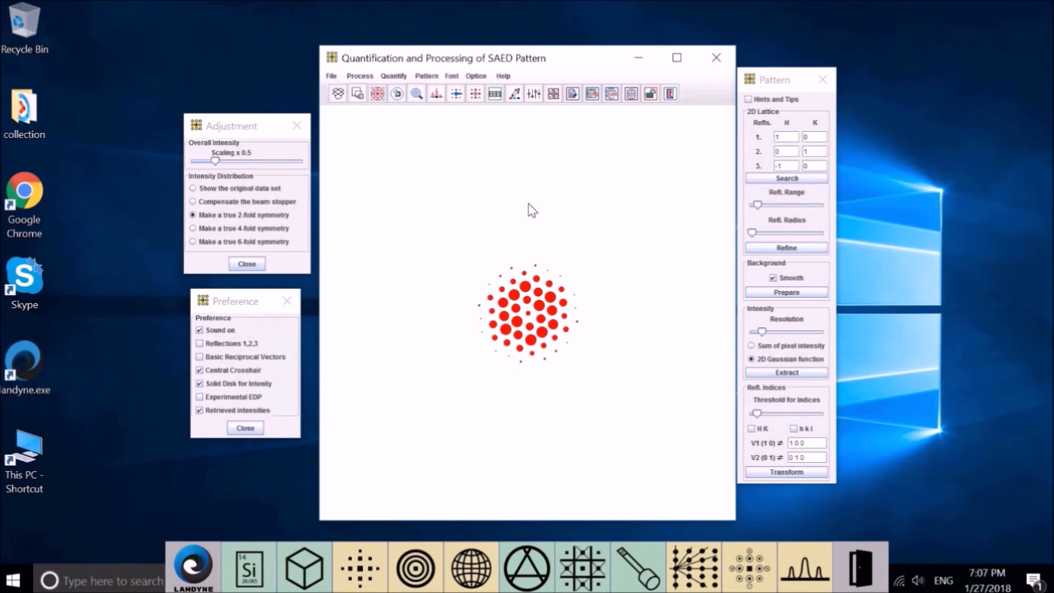
pyautogui.moveTo(488, 383)
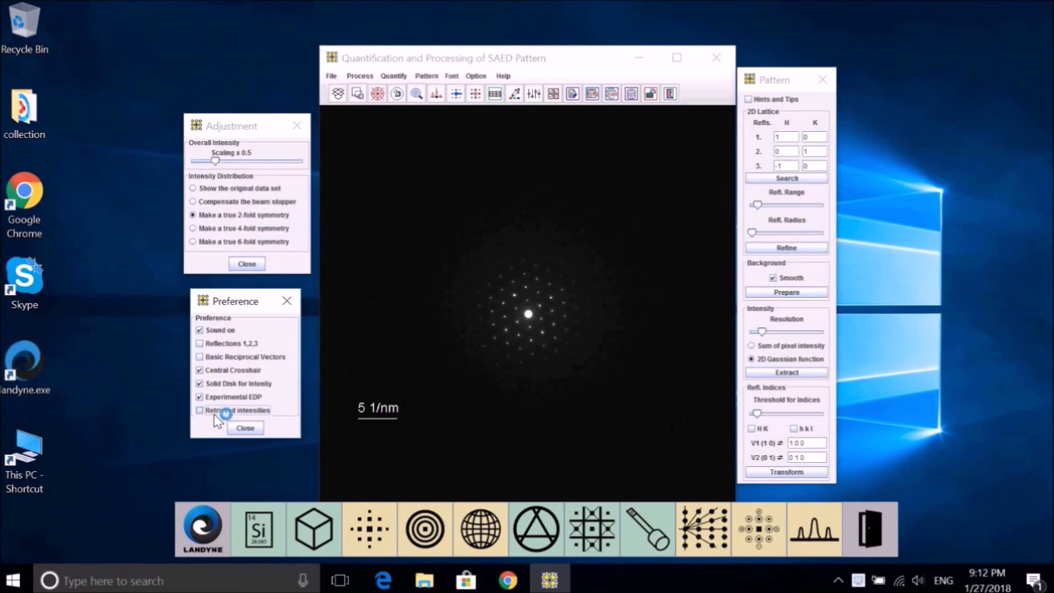
# - Hide the retrieved intensities and start Quantify > 1D Profile analysis
pyautogui.click(200, 410)
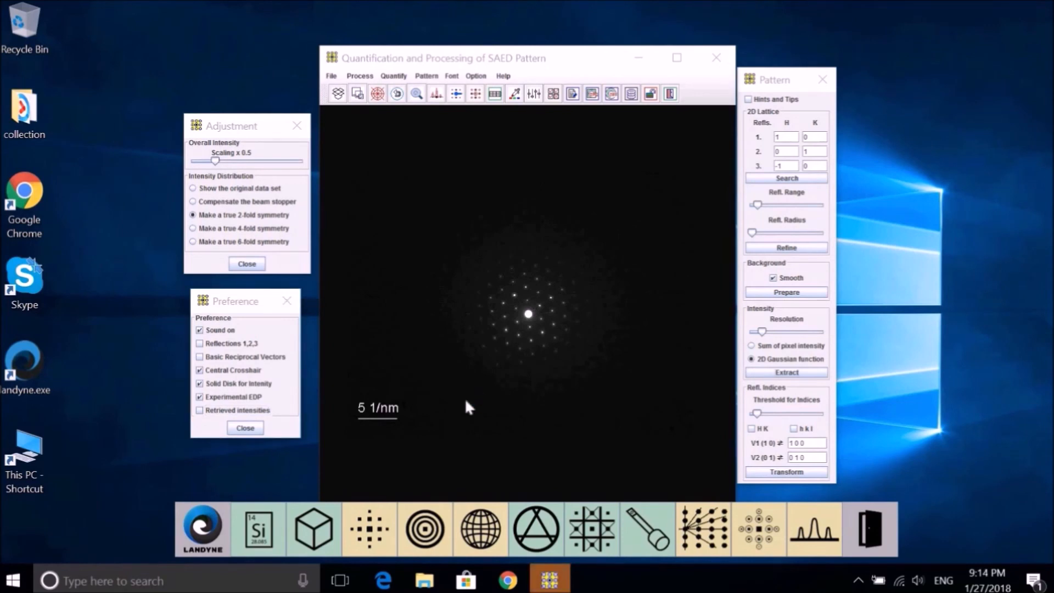
pyautogui.moveTo(400, 83)
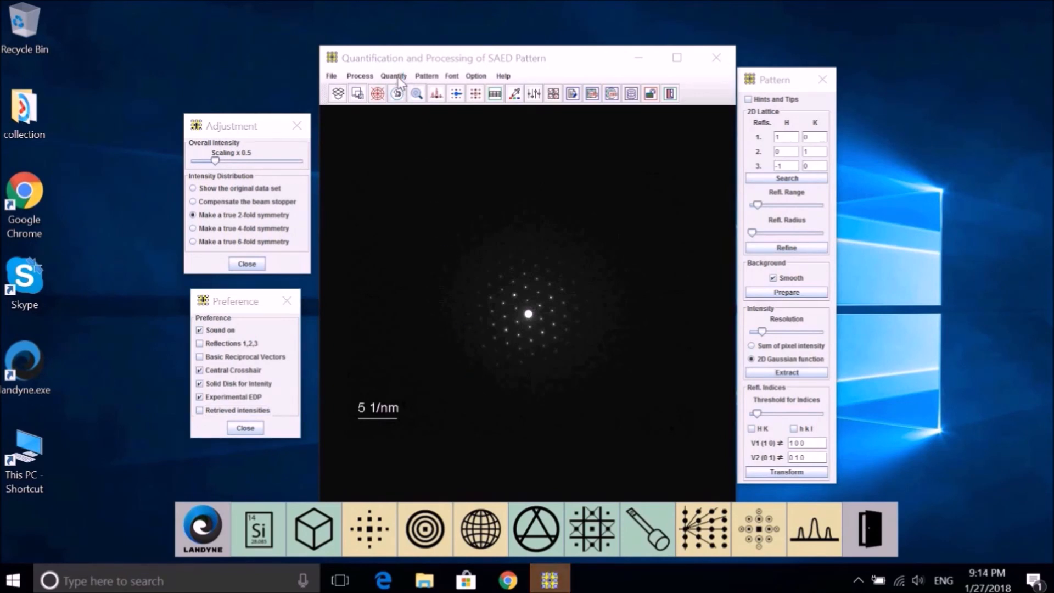
pyautogui.click(393, 75)
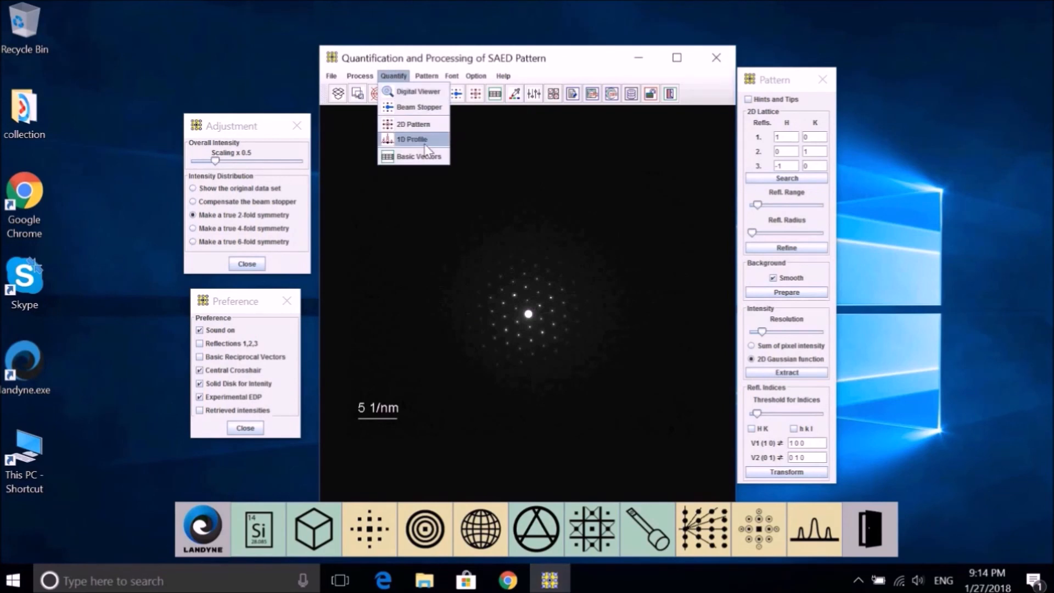
pyautogui.click(411, 139)
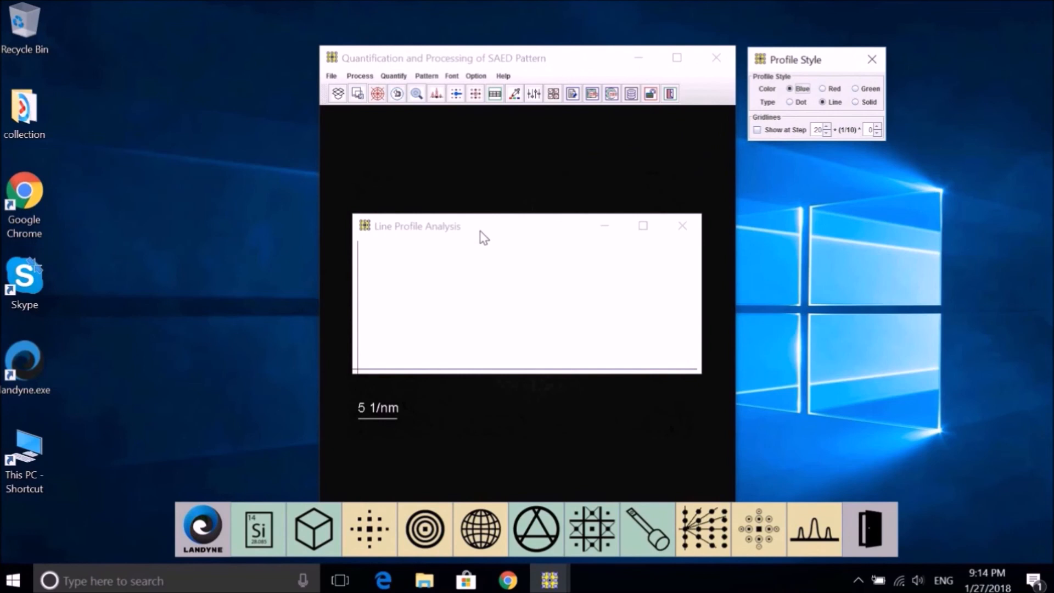
# - Arrange the profile windows and draw a line through the central spot to plot peaks
pyautogui.moveTo(416, 225); pyautogui.dragTo(766, 228)
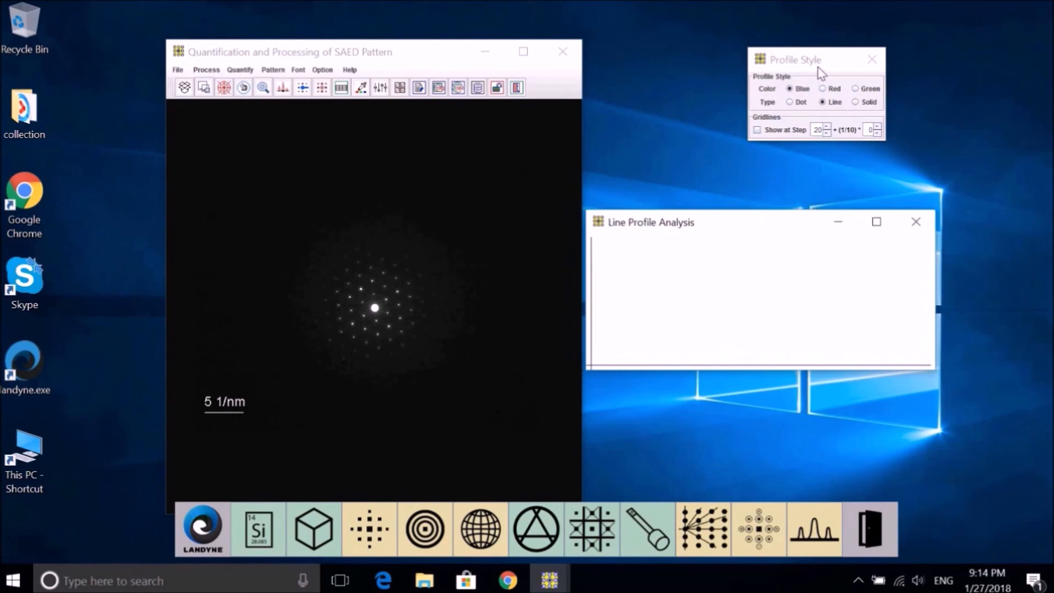
pyautogui.moveTo(796, 59); pyautogui.dragTo(639, 99)
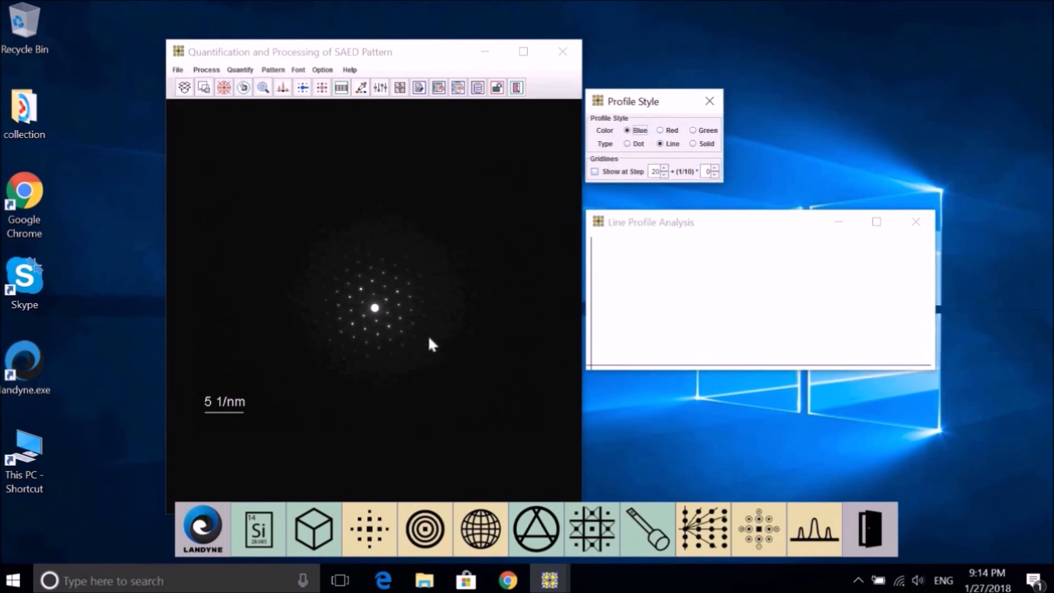
pyautogui.moveTo(396, 353)
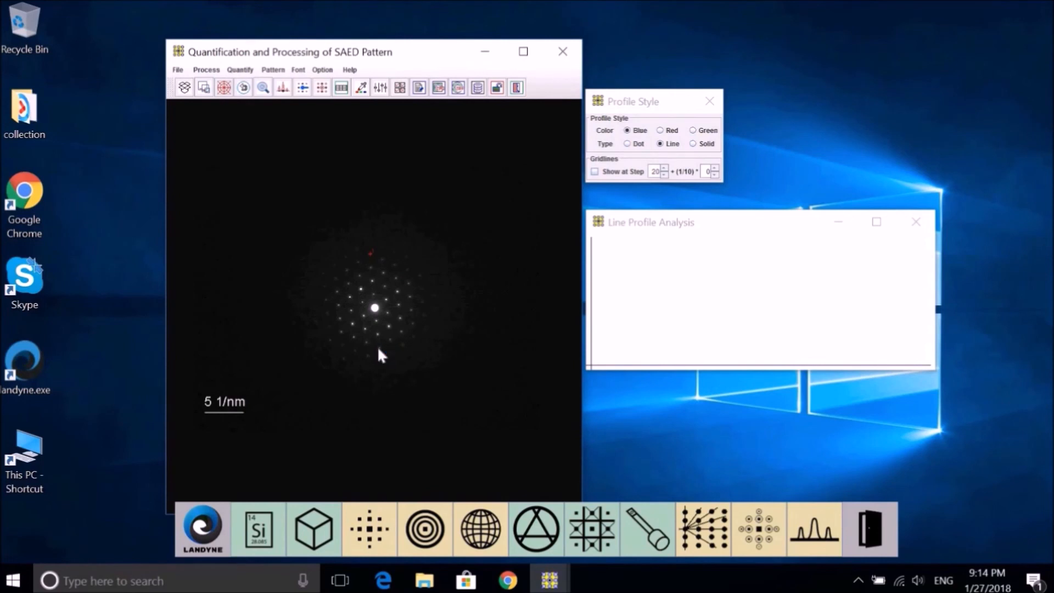
pyautogui.moveTo(368, 257); pyautogui.dragTo(380, 353)
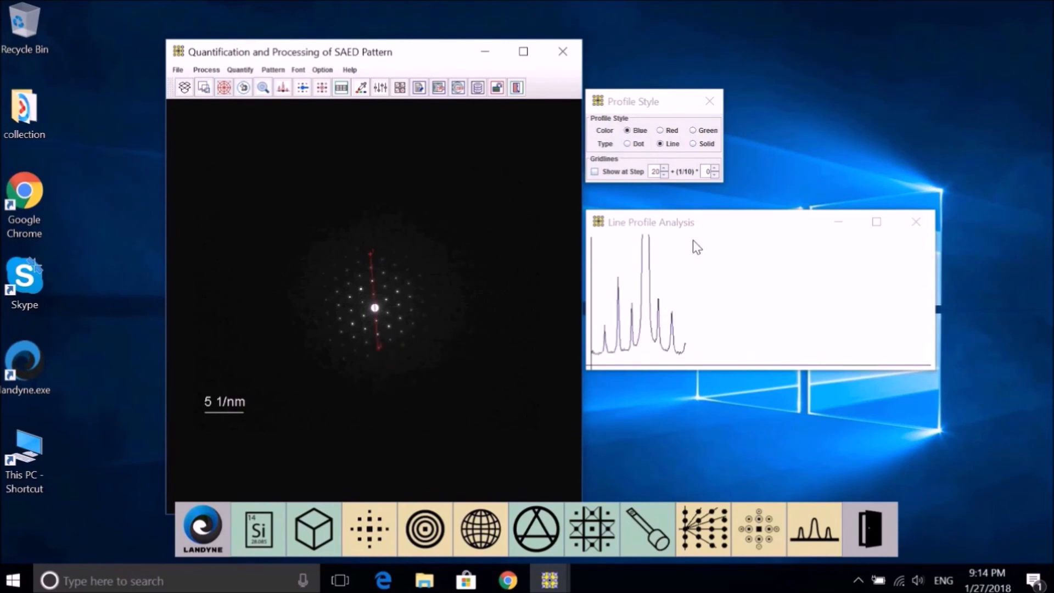
pyautogui.moveTo(649, 221); pyautogui.dragTo(668, 213)
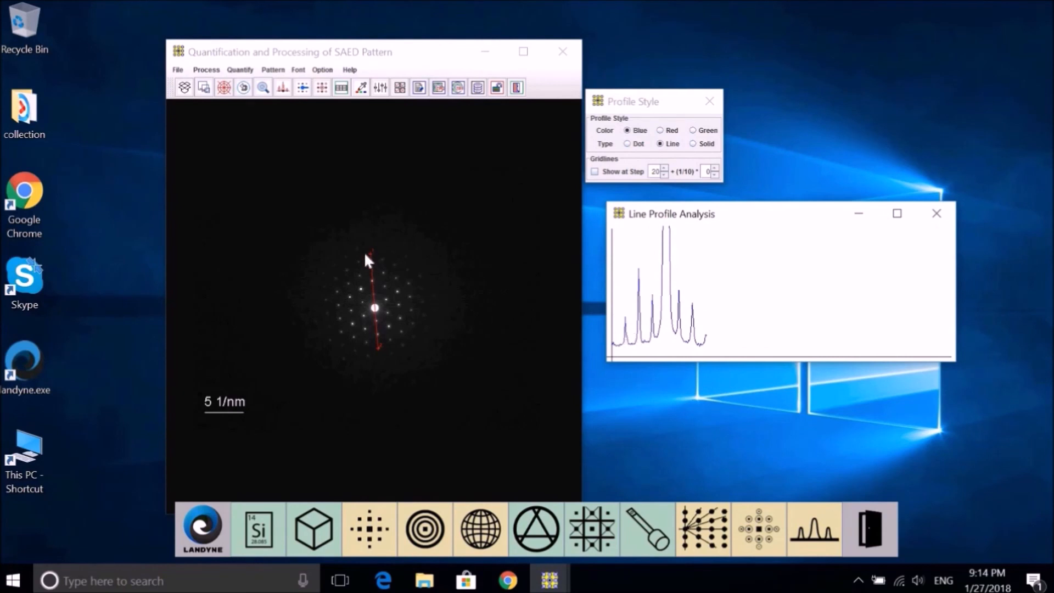
pyautogui.moveTo(374, 314)
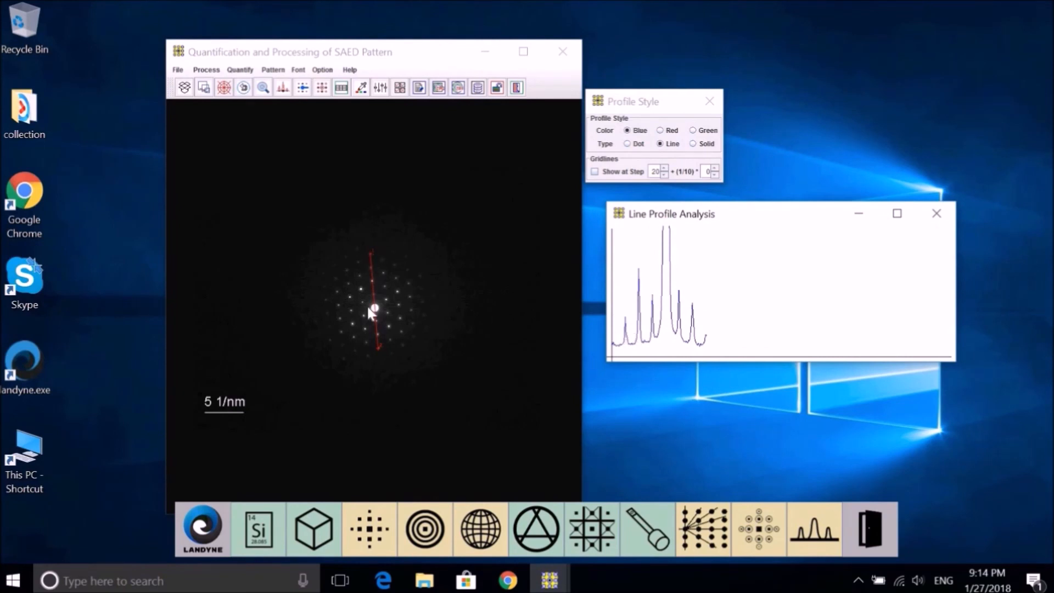
pyautogui.moveTo(619, 353)
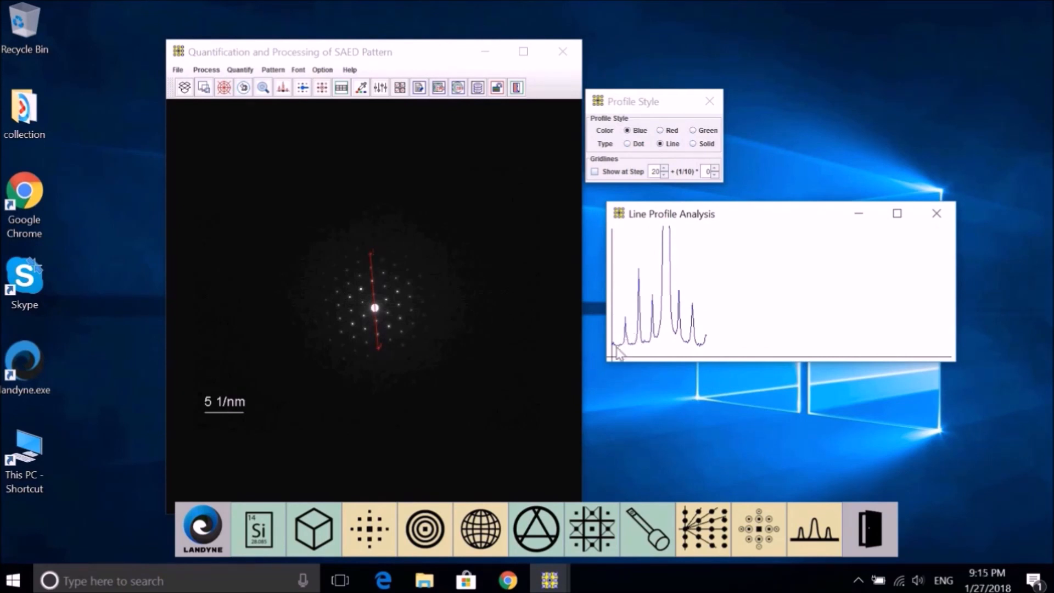
pyautogui.moveTo(646, 311)
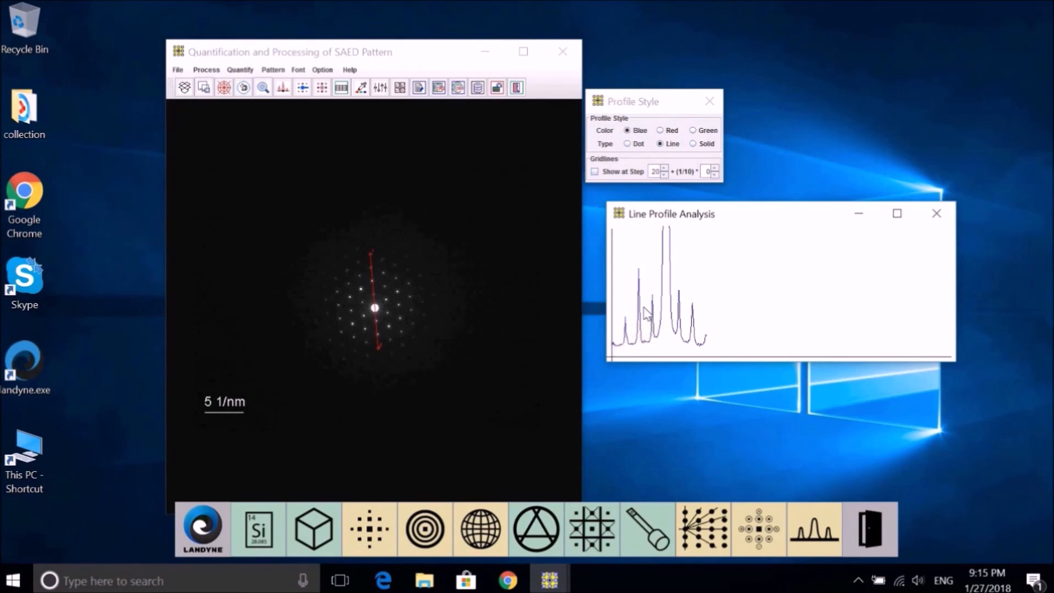
pyautogui.moveTo(710, 349)
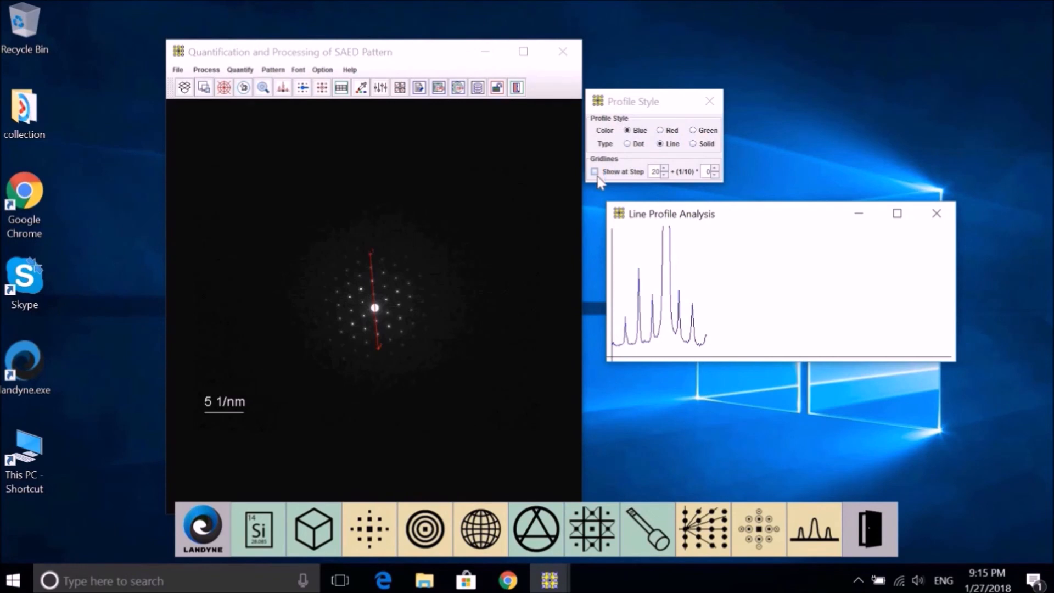
# - Enable 'Show at Step' gridlines and raise the grid step from 20 to 24
pyautogui.click(594, 171)
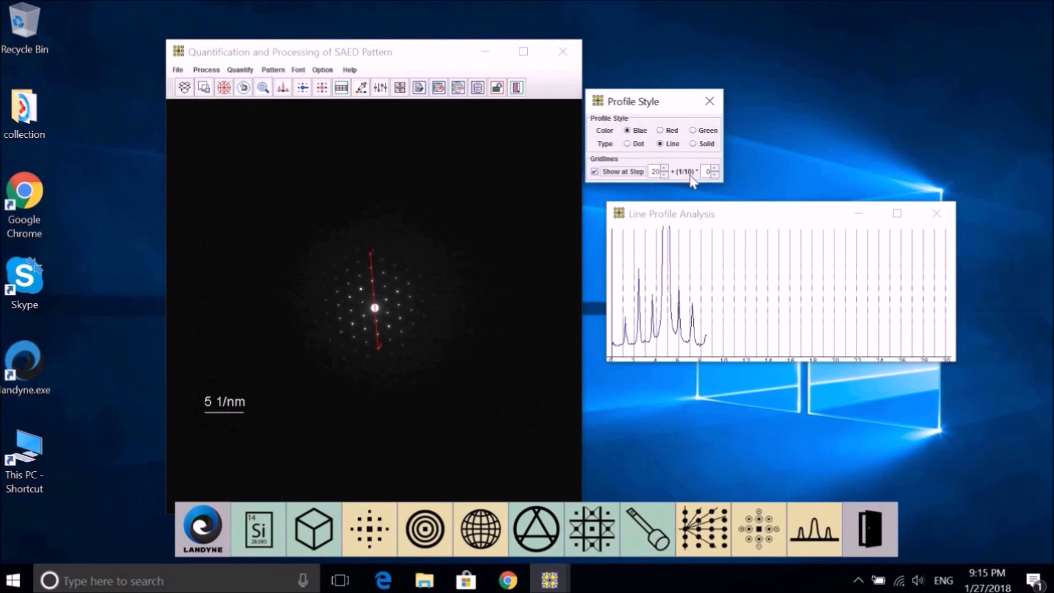
pyautogui.moveTo(719, 187)
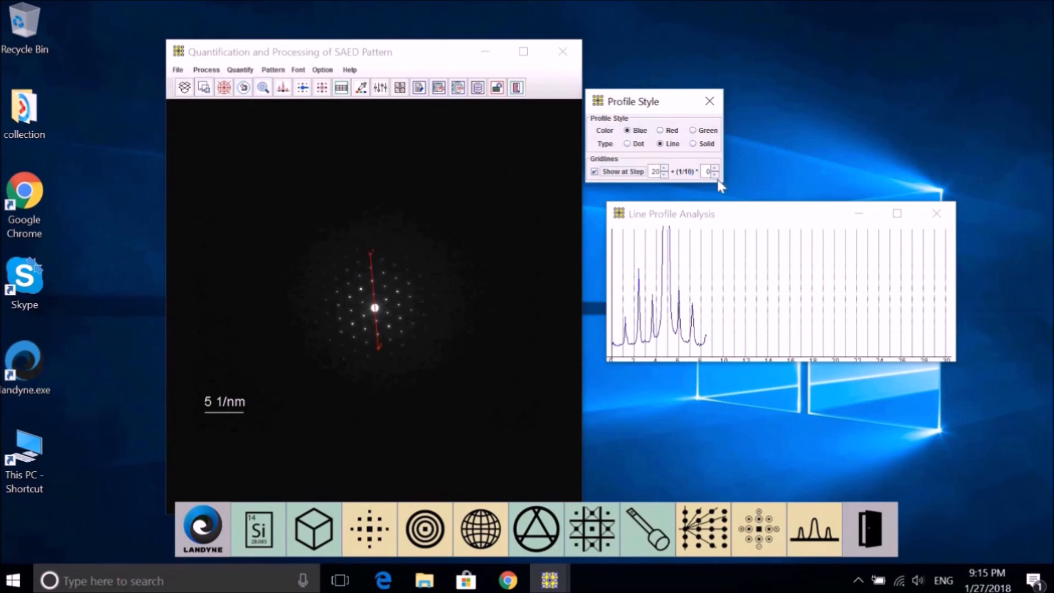
pyautogui.moveTo(711, 339)
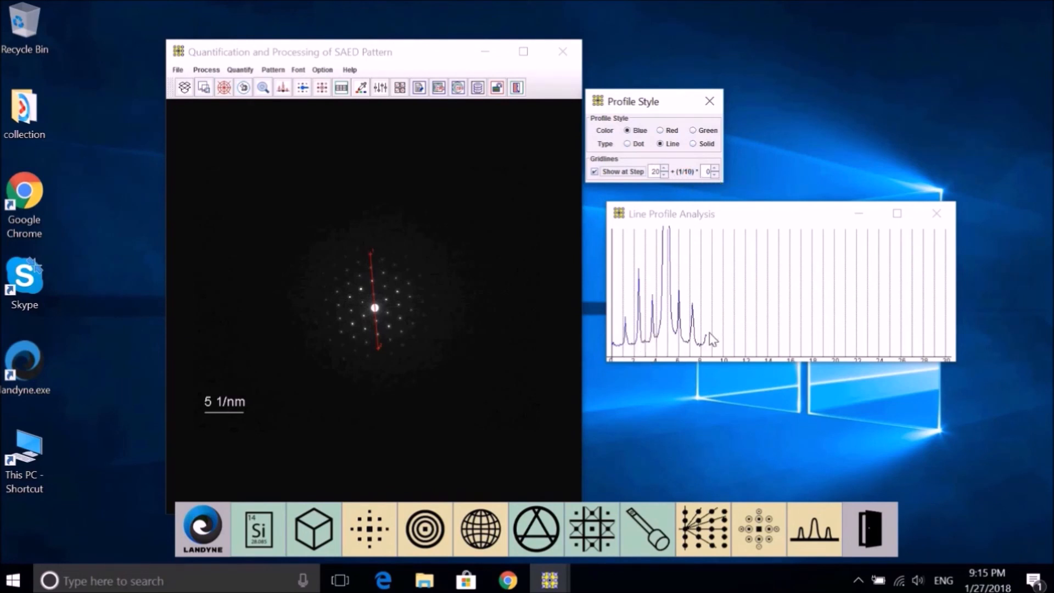
pyautogui.moveTo(733, 290)
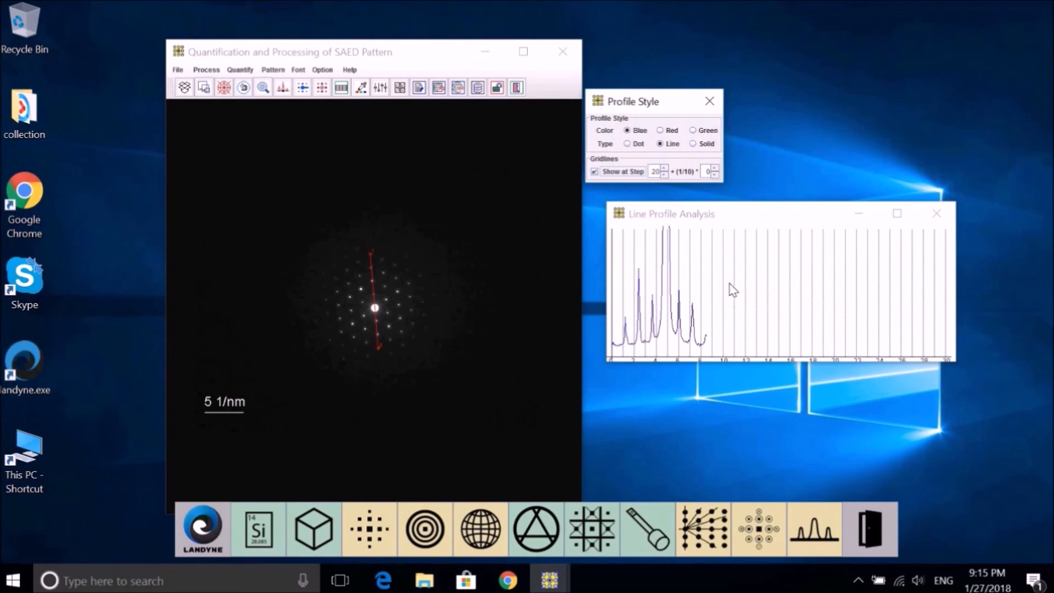
pyautogui.moveTo(701, 296)
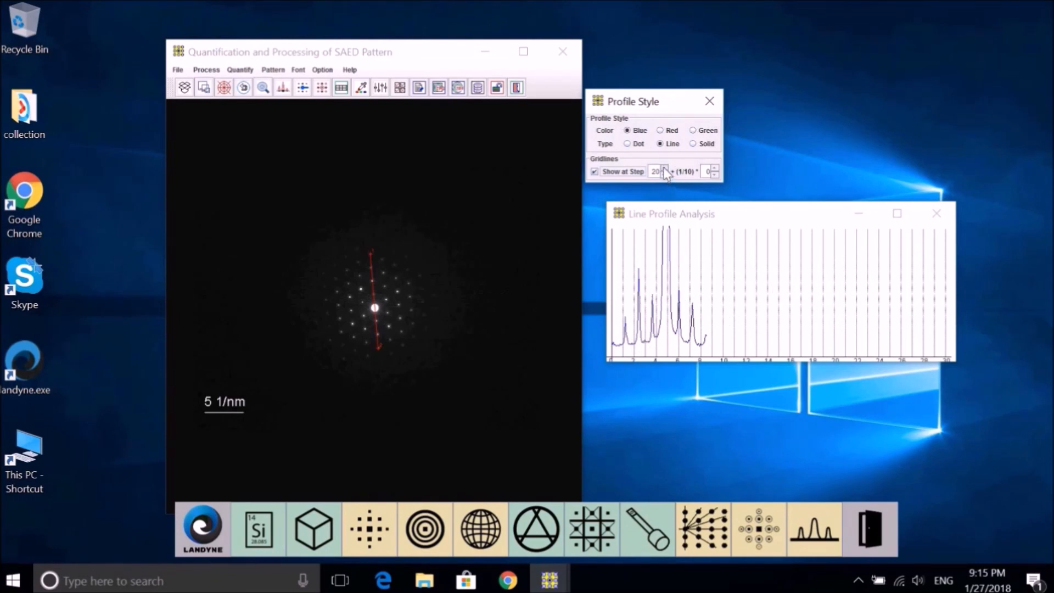
pyautogui.click(666, 168)
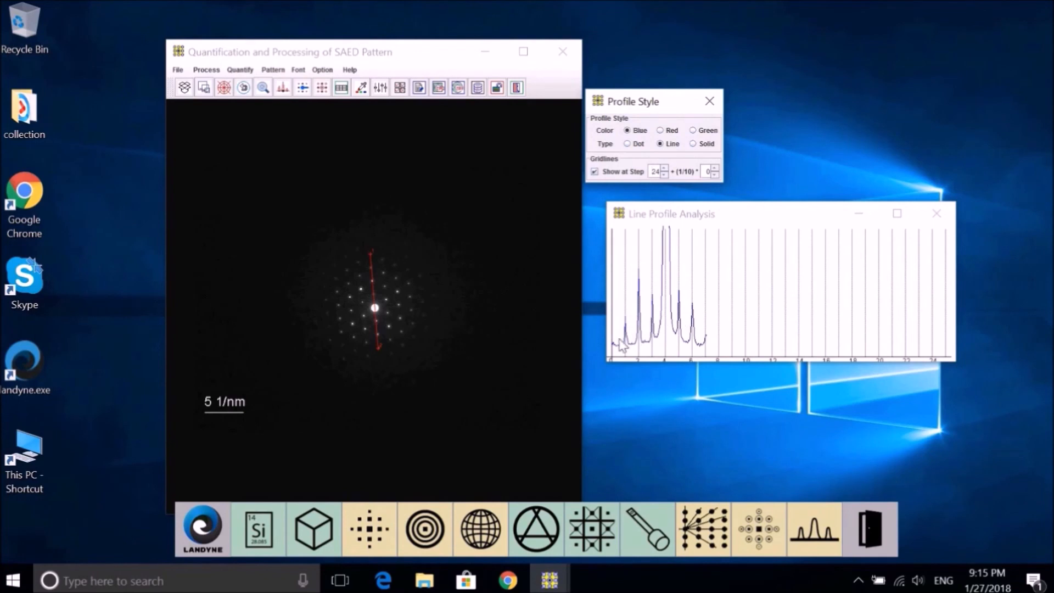
pyautogui.moveTo(659, 305)
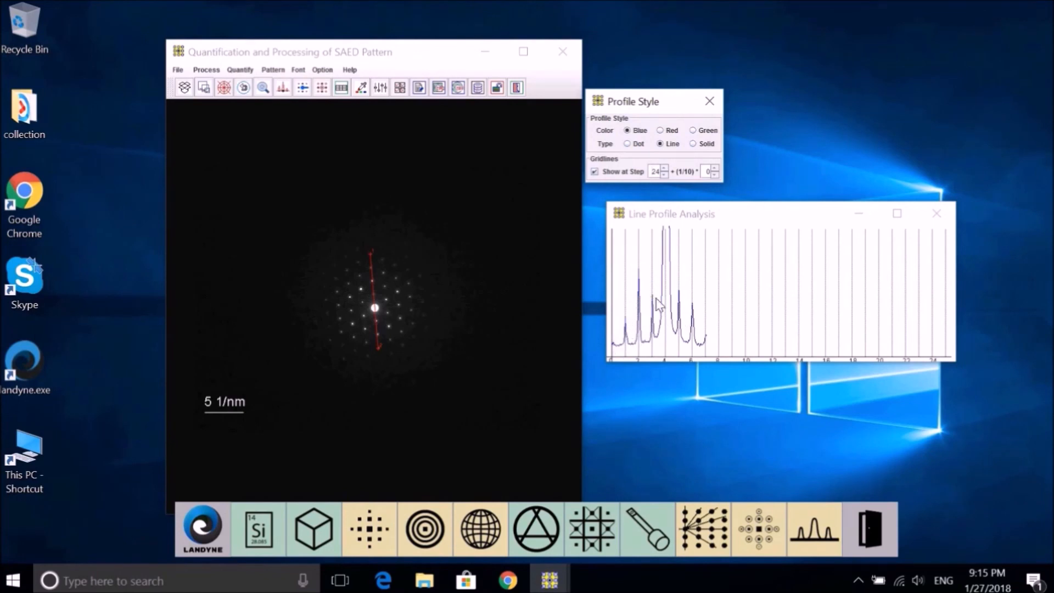
pyautogui.moveTo(710, 347)
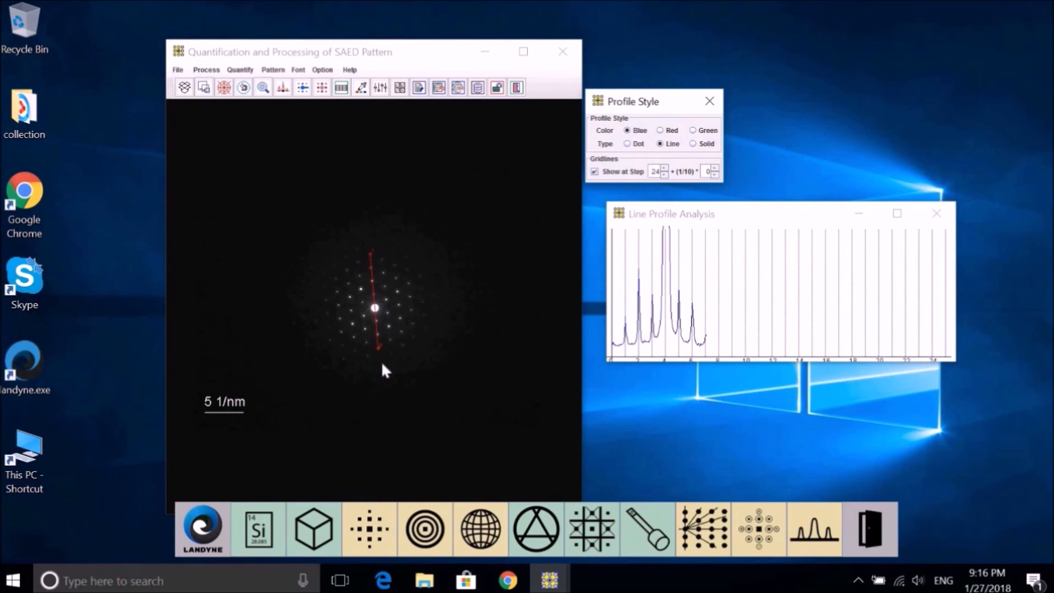
pyautogui.moveTo(380, 339)
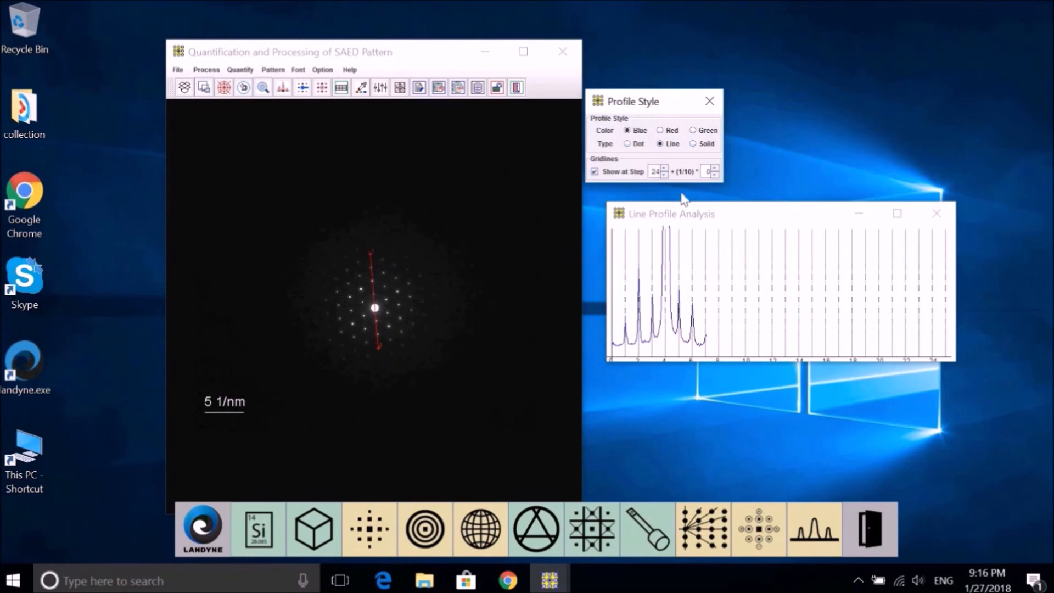
pyautogui.moveTo(696, 239)
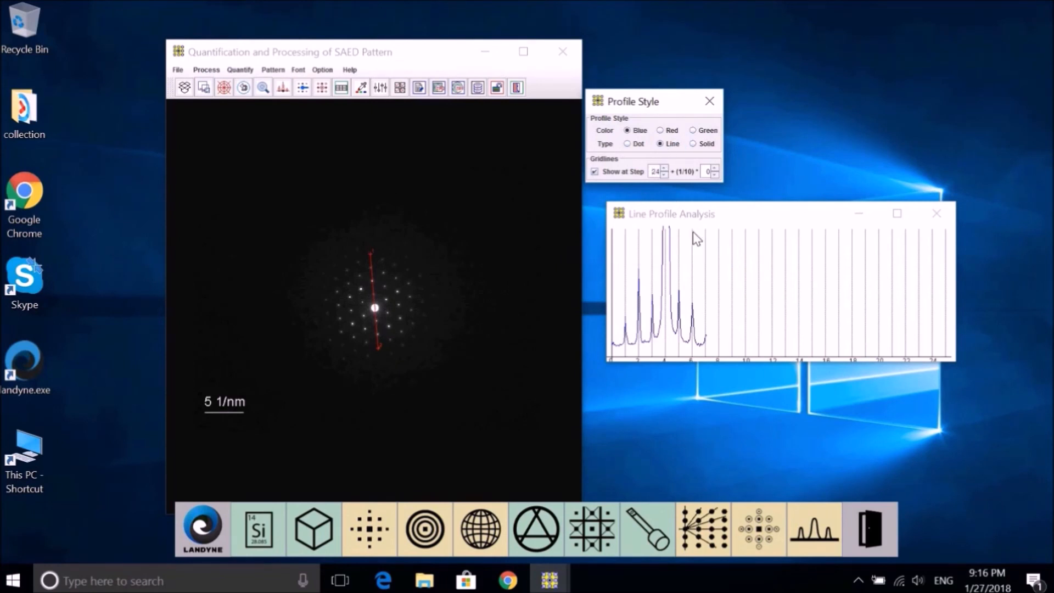
pyautogui.moveTo(368, 299)
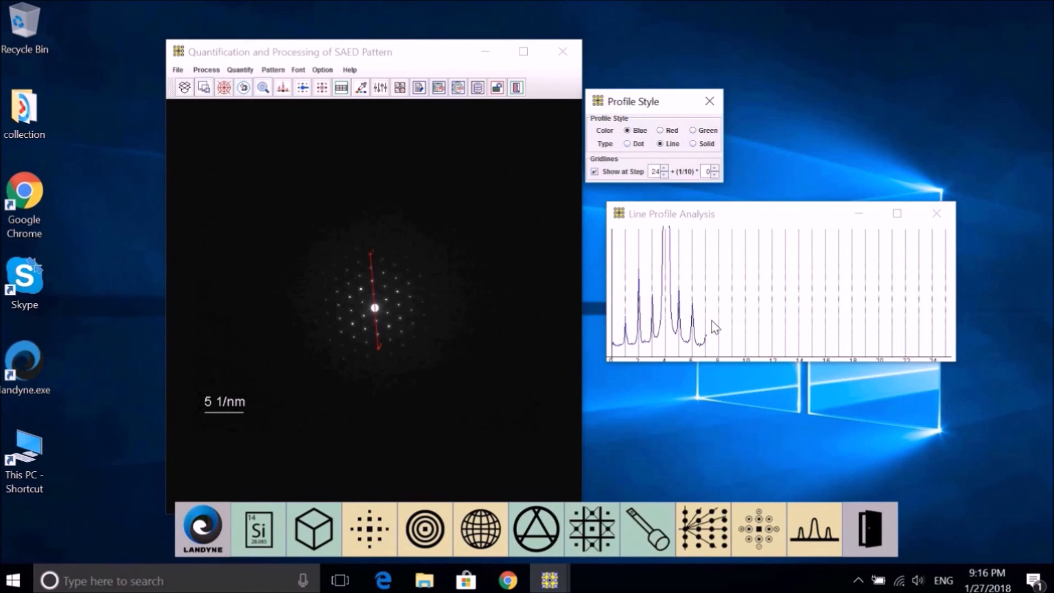
pyautogui.moveTo(628, 312)
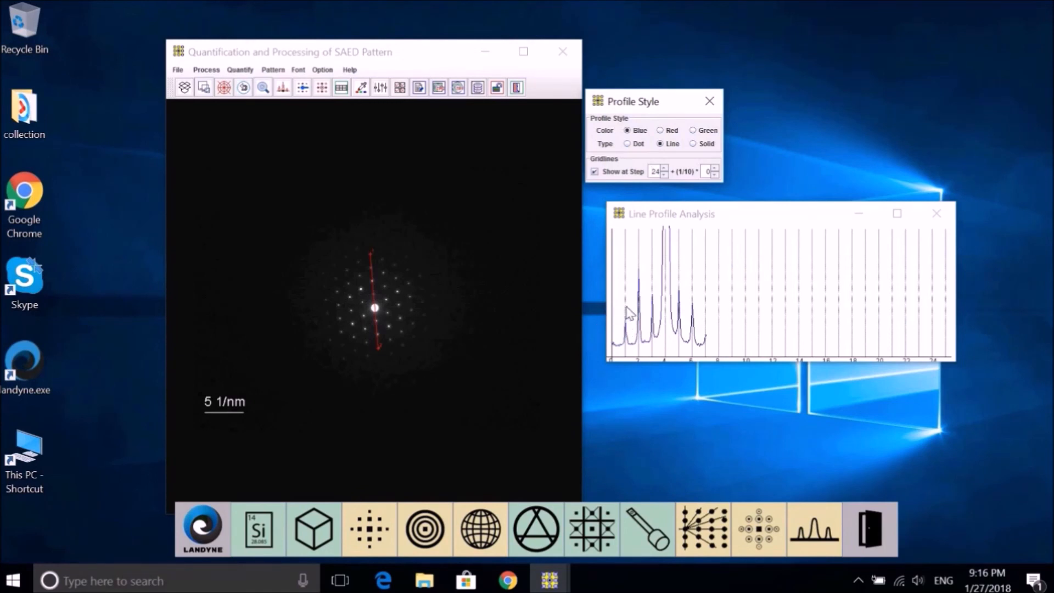
pyautogui.moveTo(637, 279)
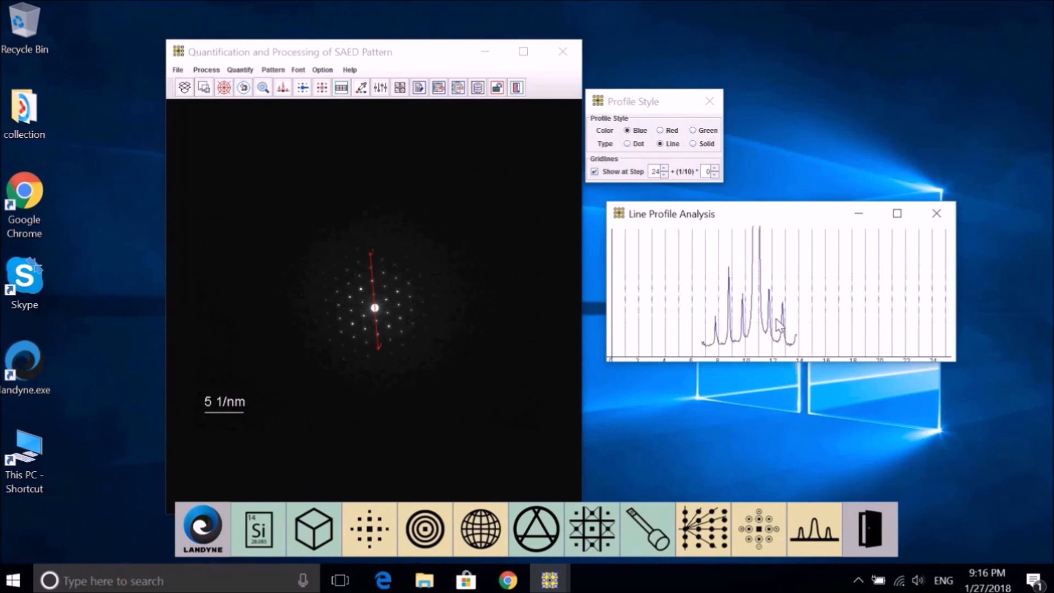
pyautogui.moveTo(775, 327)
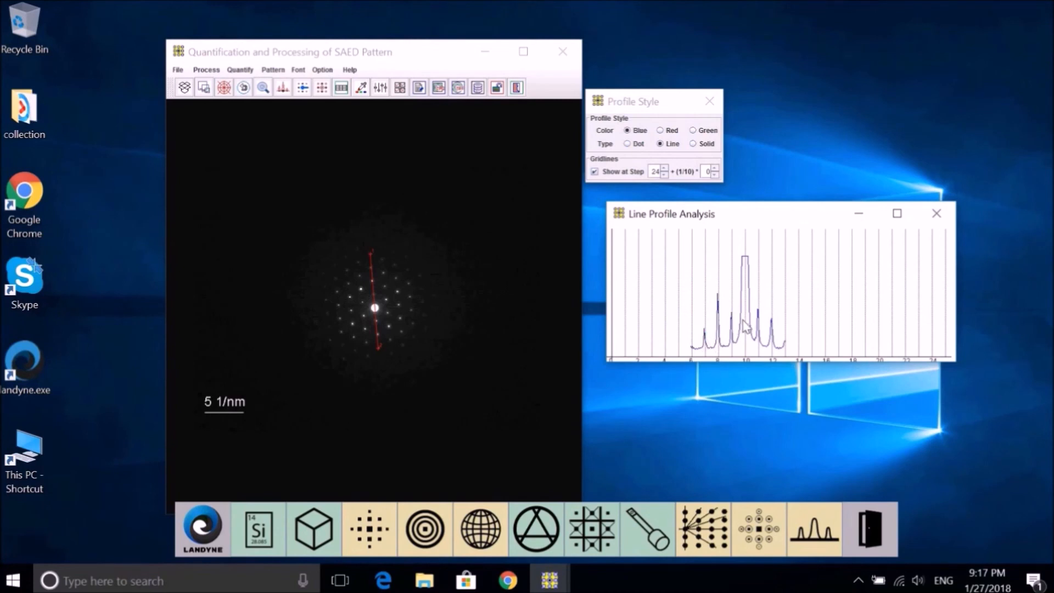
pyautogui.moveTo(738, 316)
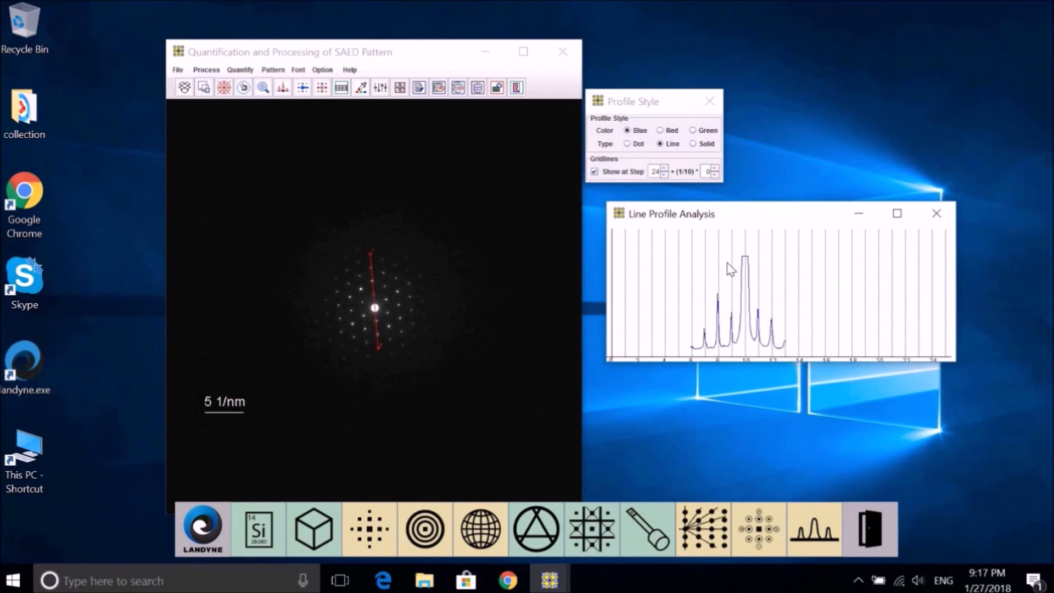
pyautogui.moveTo(746, 261)
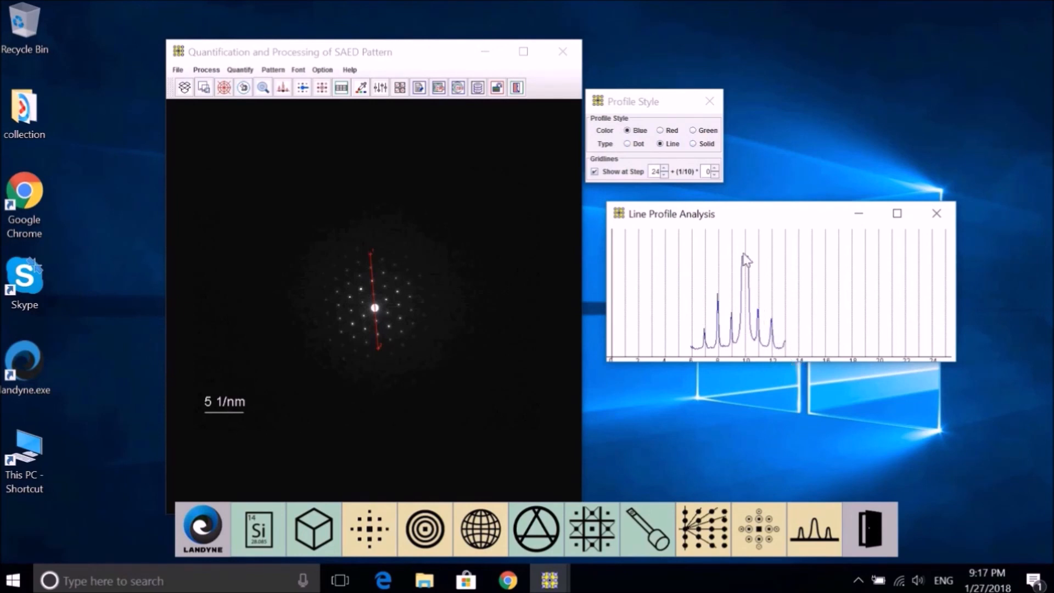